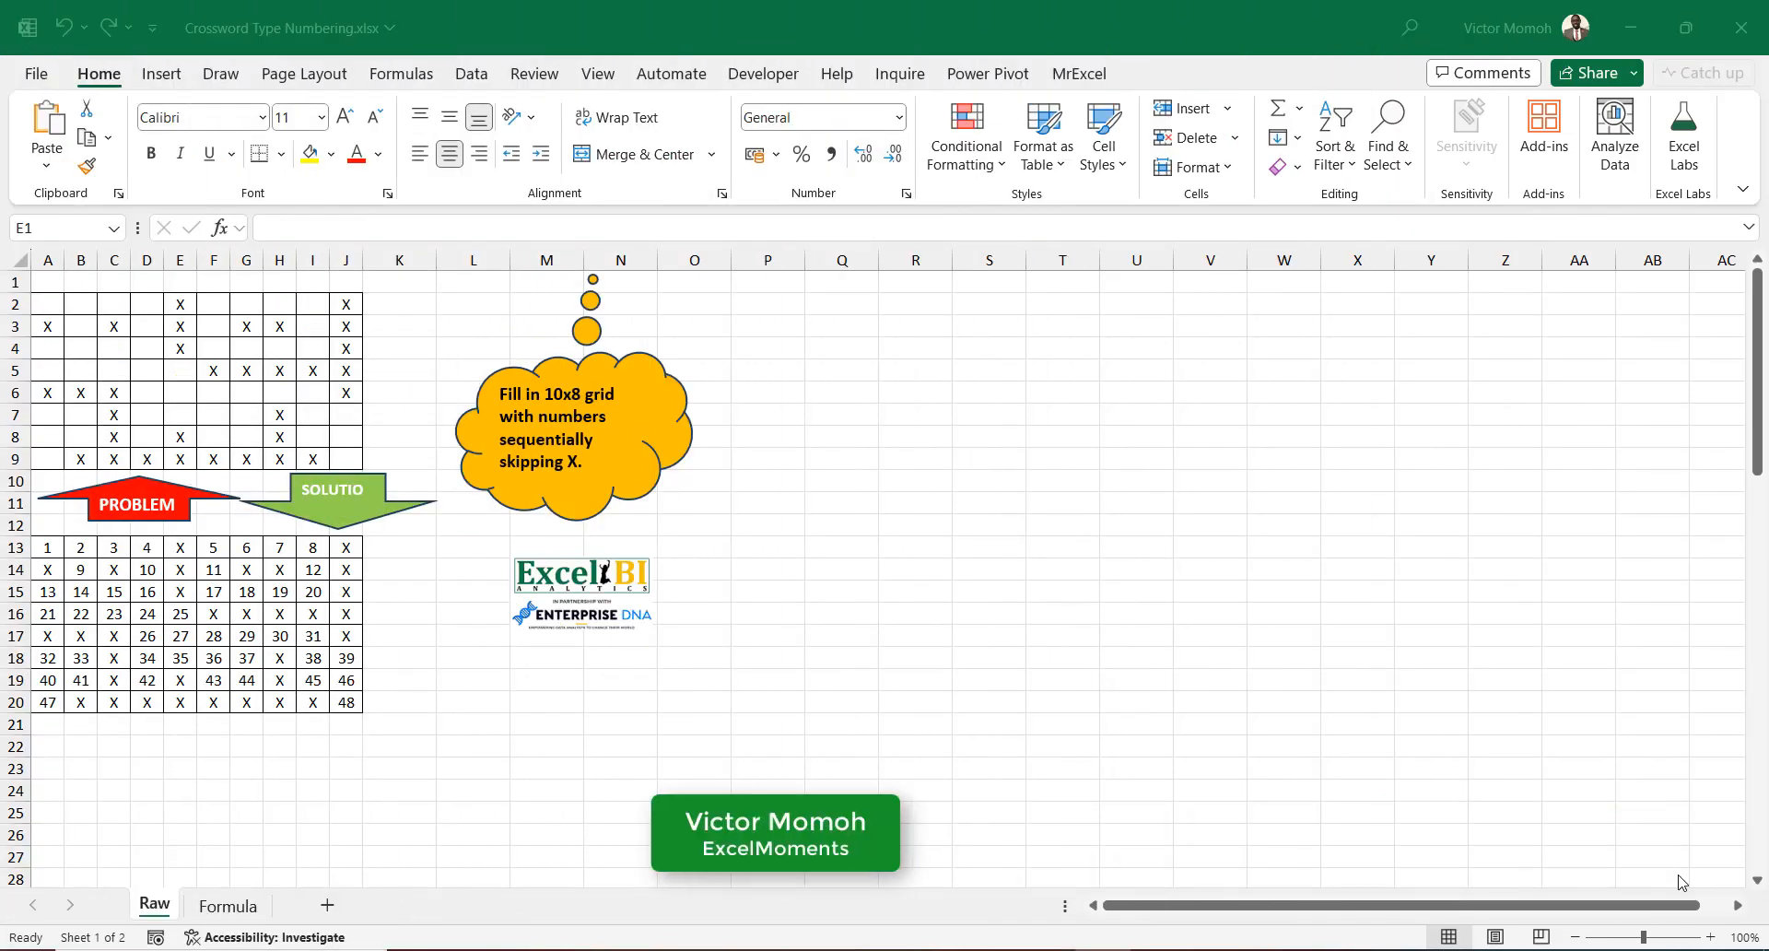
# Inspect blank cells in the puzzle grid and try a TOCOL formula beside it.
pyautogui.moveTo(775, 832); pyautogui.dragTo(166, 832)
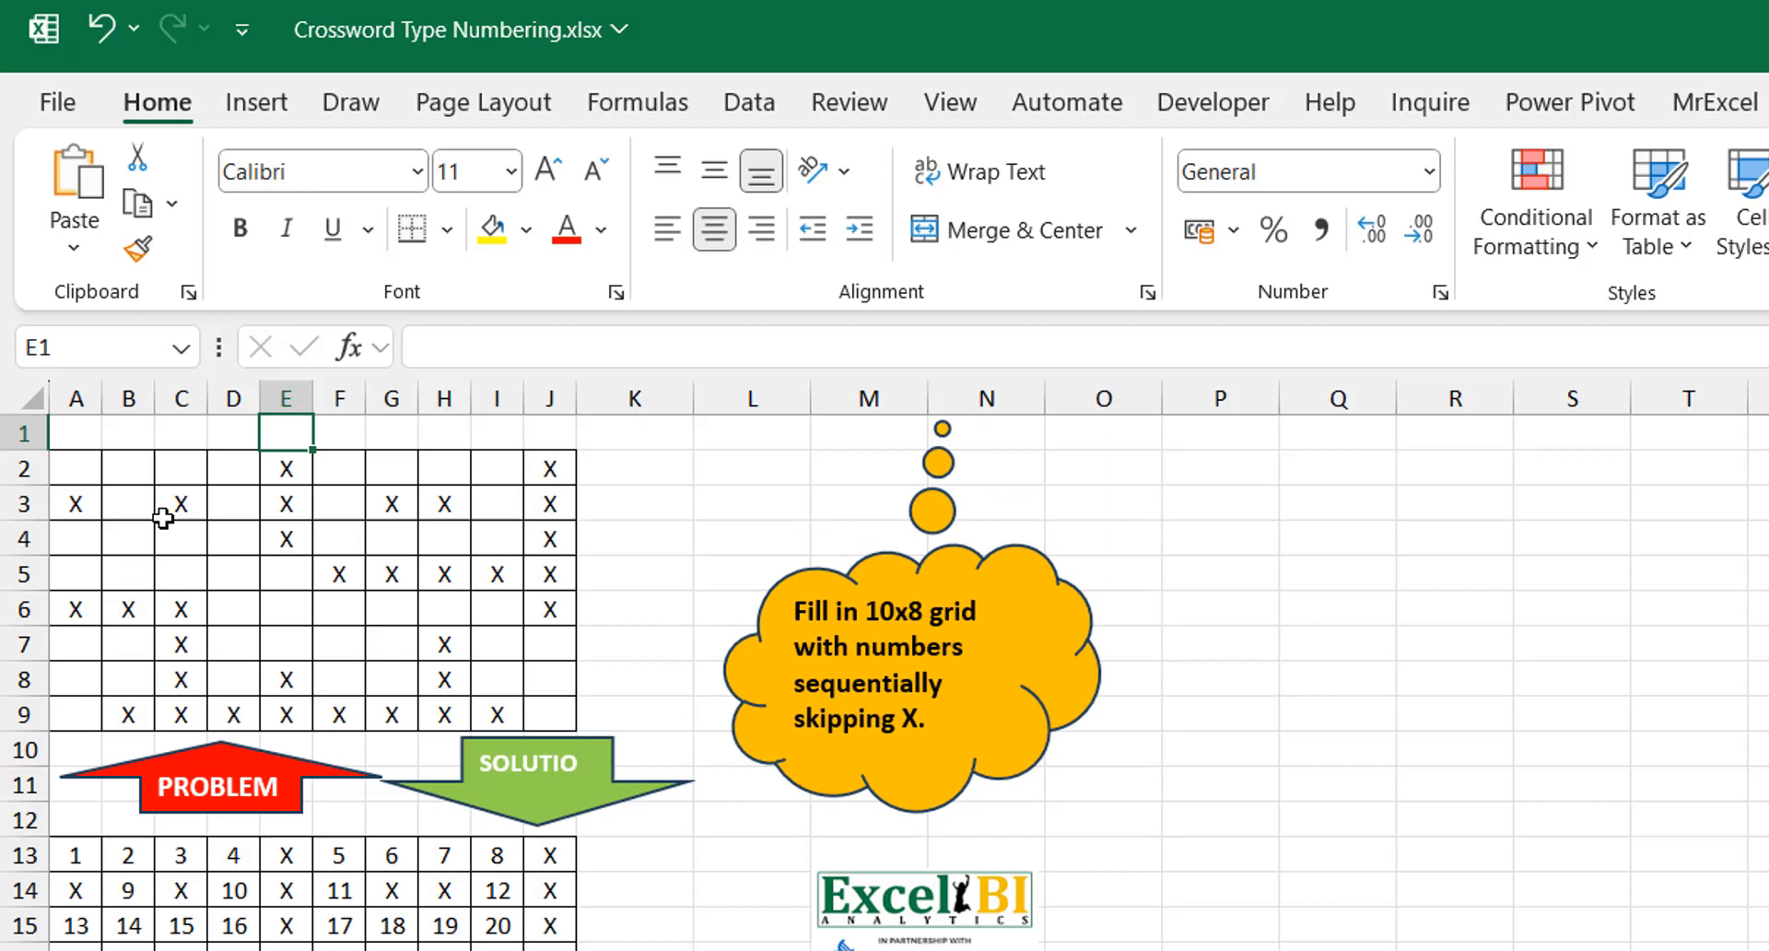
pyautogui.scroll(-3)
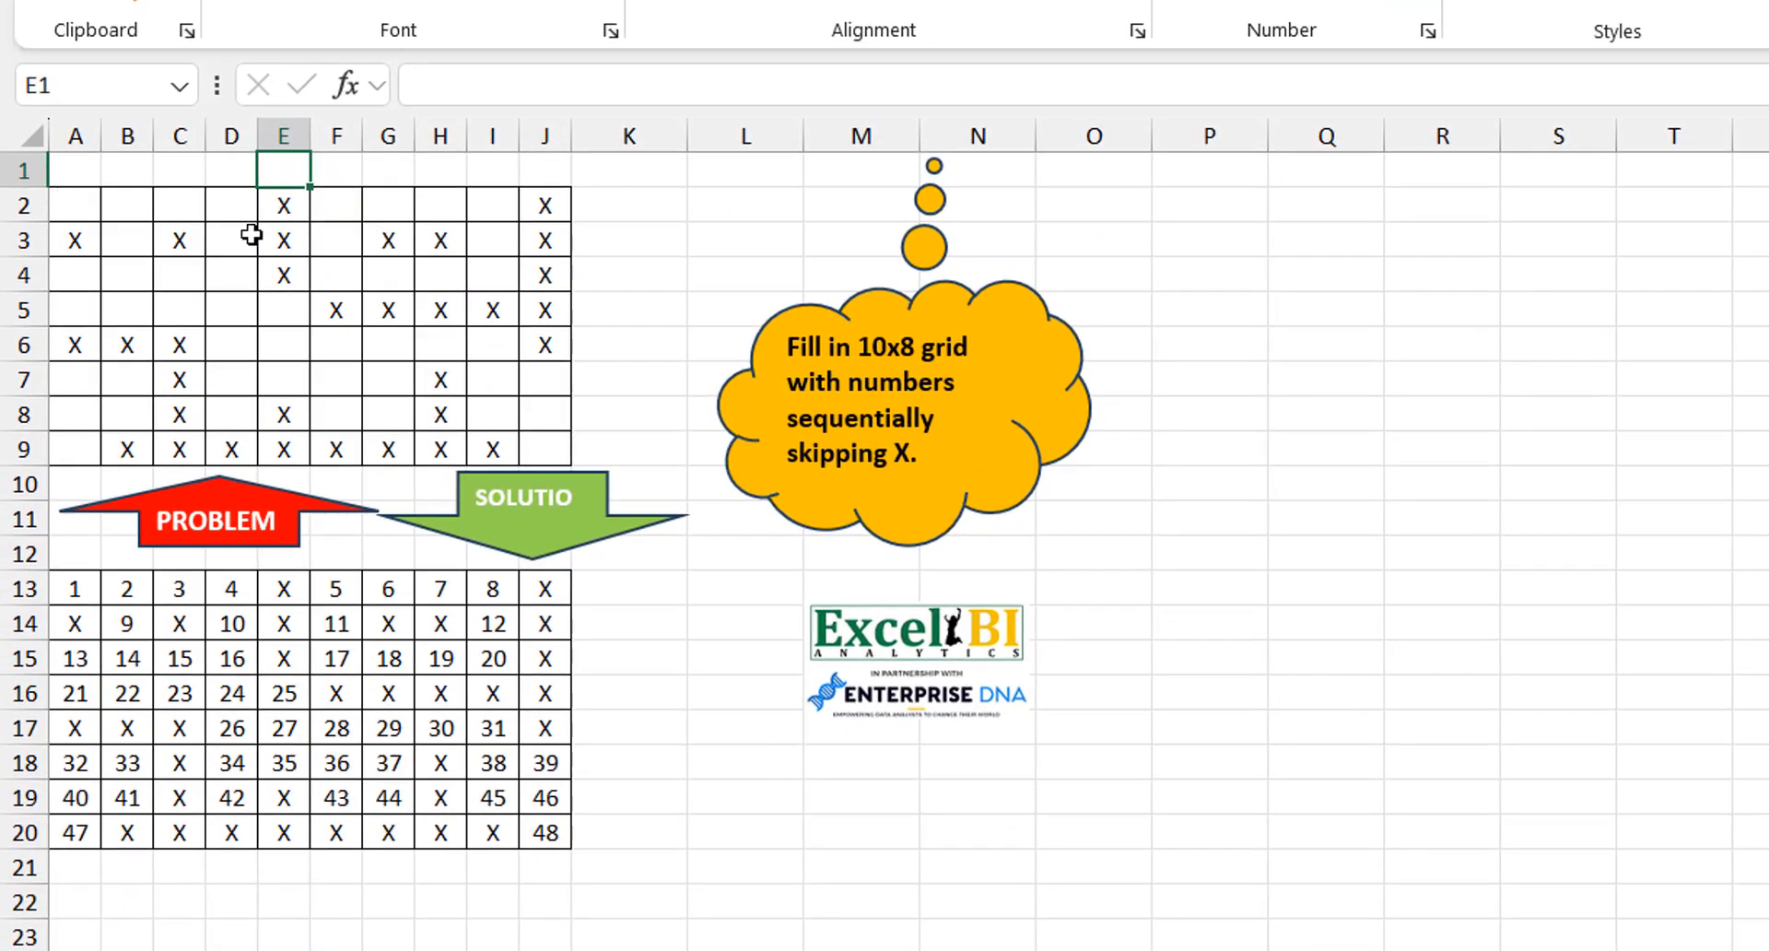
pyautogui.moveTo(87, 467)
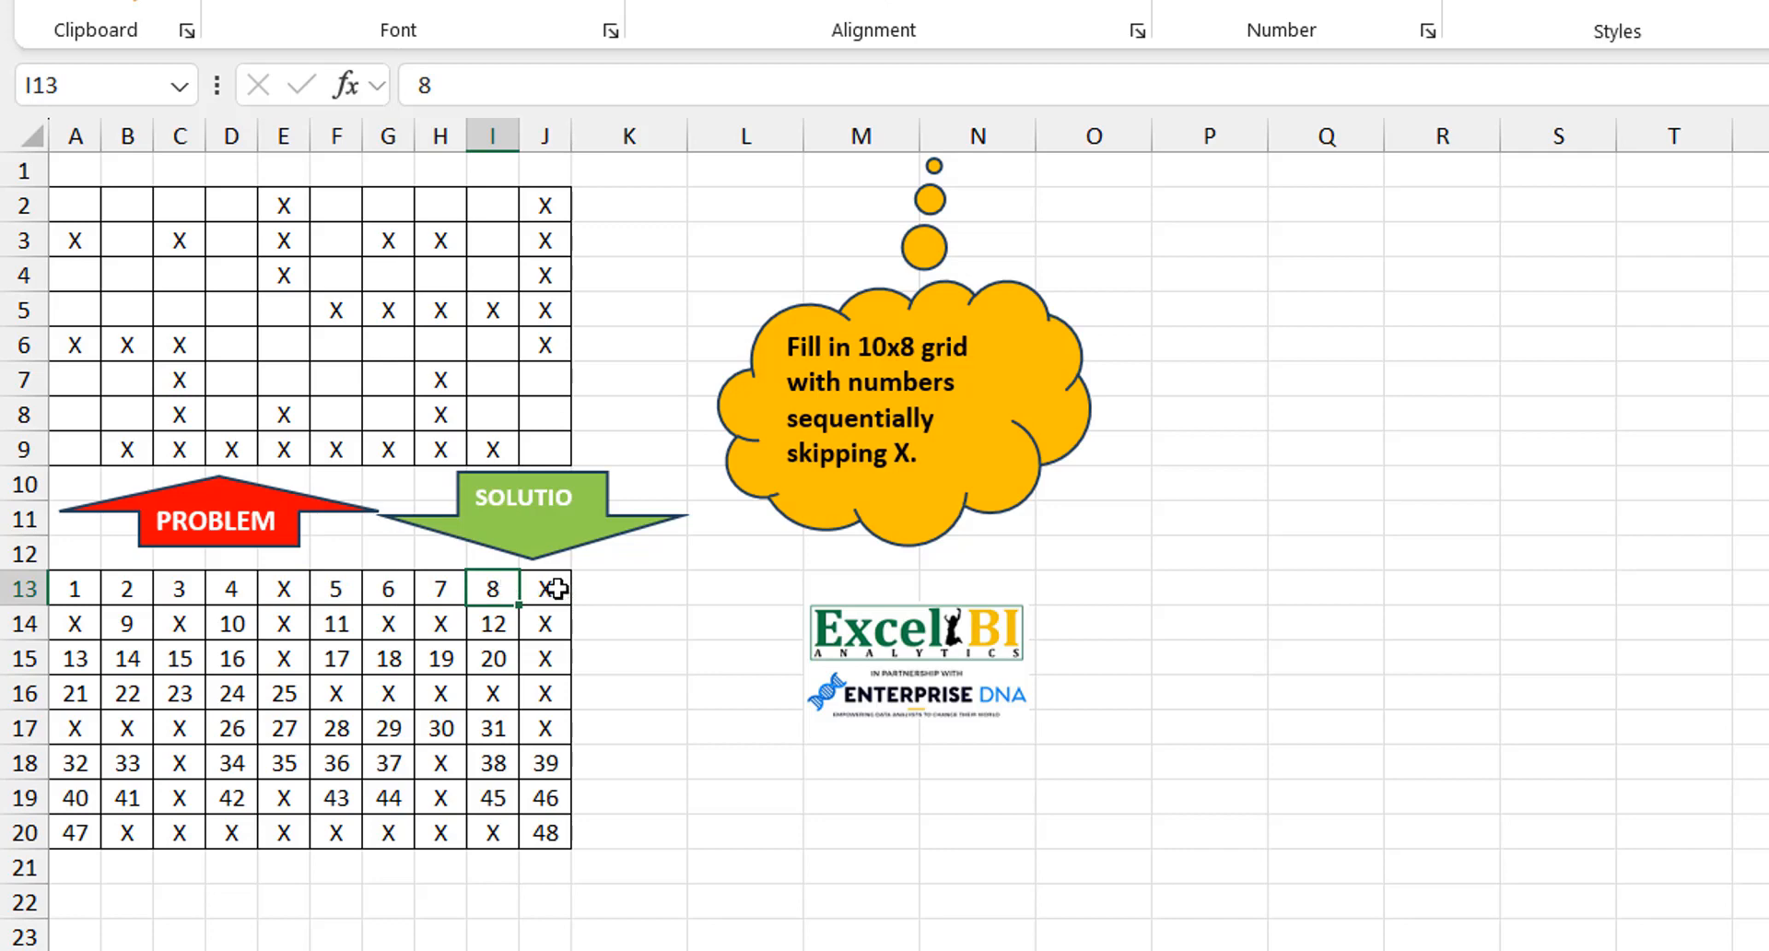
pyautogui.moveTo(135, 623)
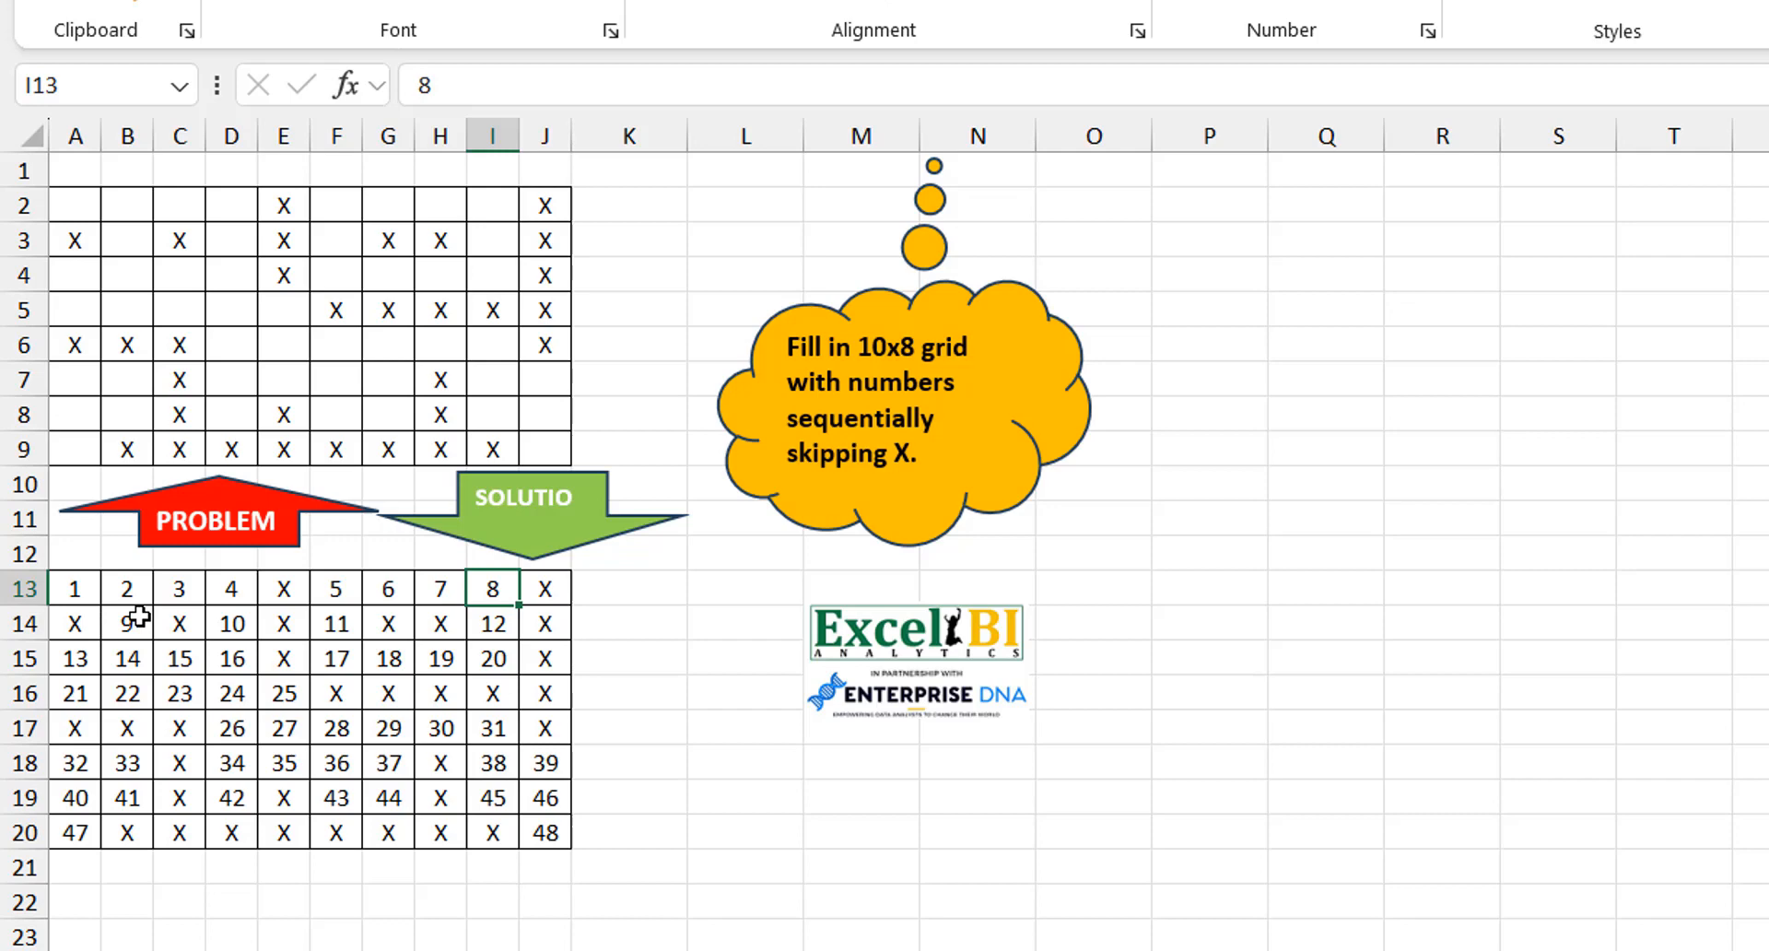
pyautogui.moveTo(205, 192)
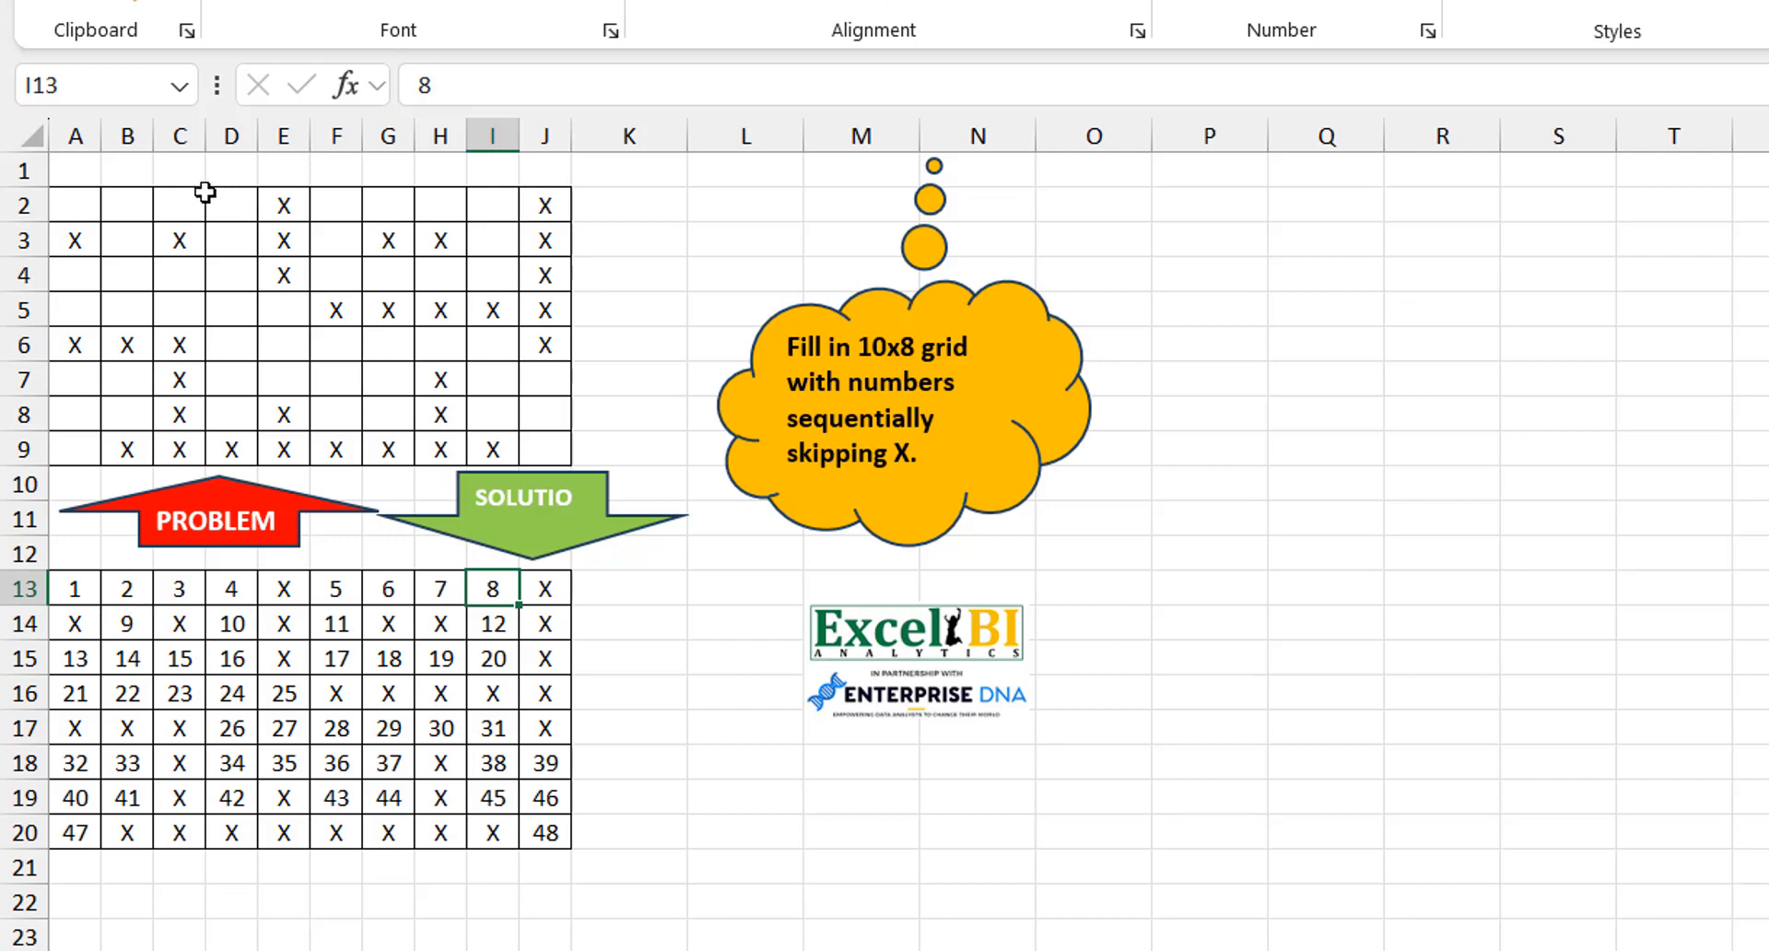
pyautogui.click(178, 205)
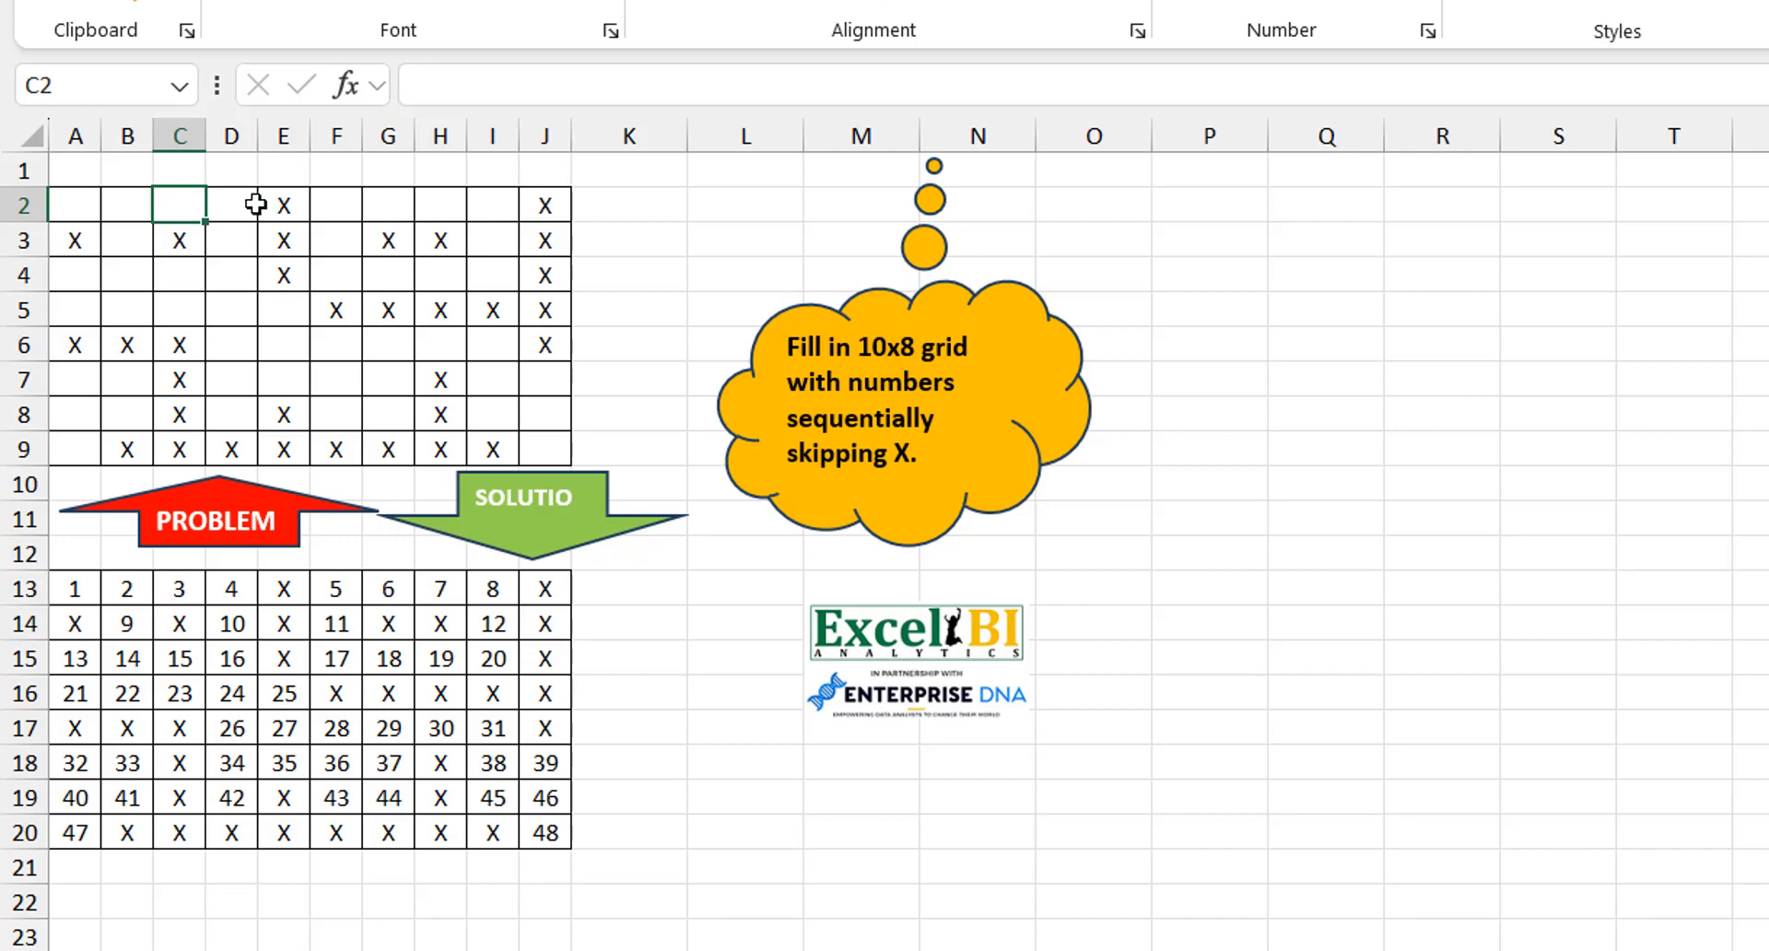
pyautogui.click(231, 205)
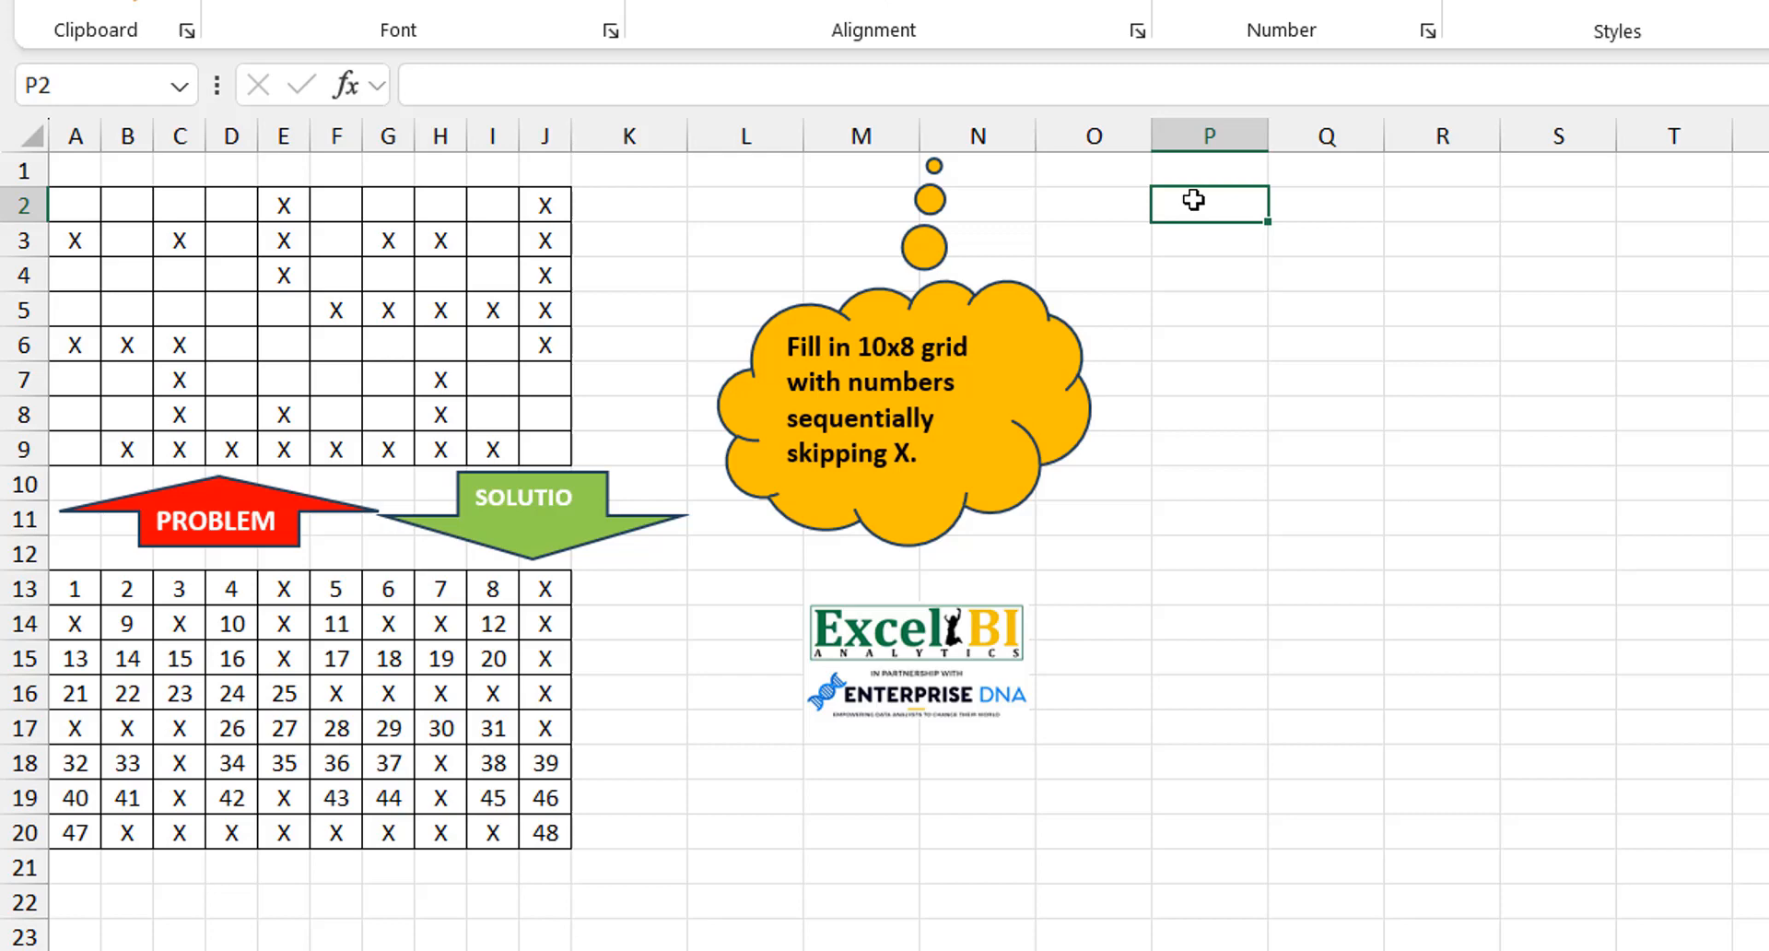
pyautogui.write('=TOCOL(')
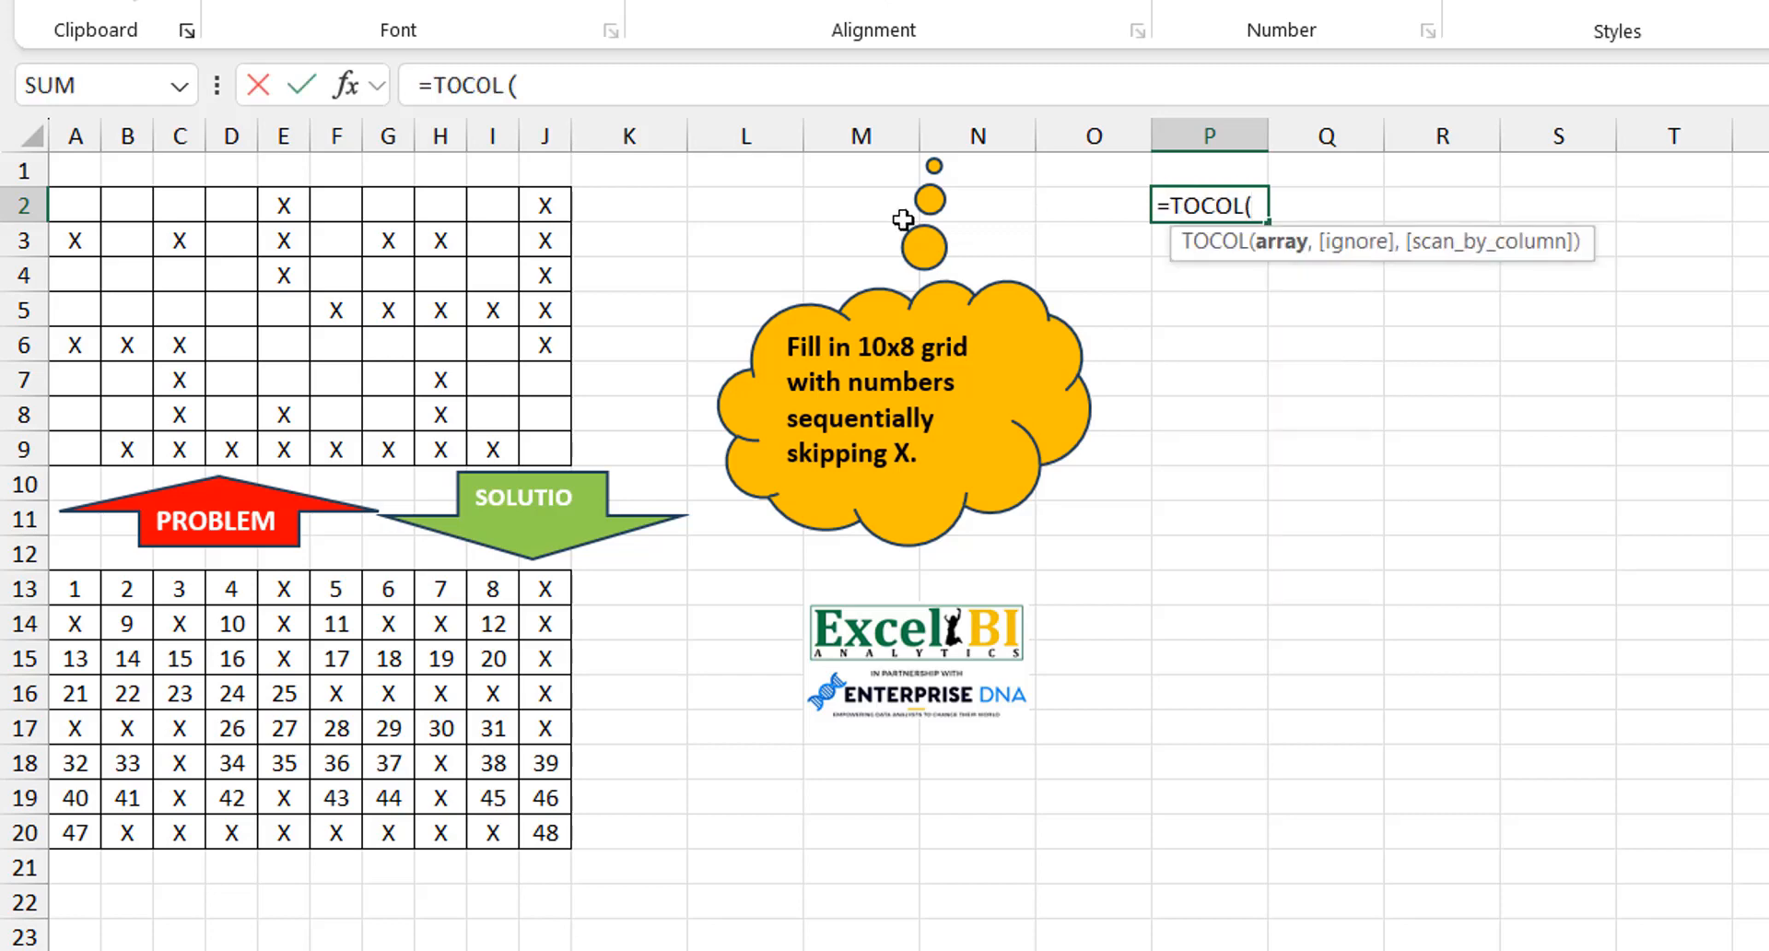
pyautogui.moveTo(76, 206); pyautogui.dragTo(126, 206)
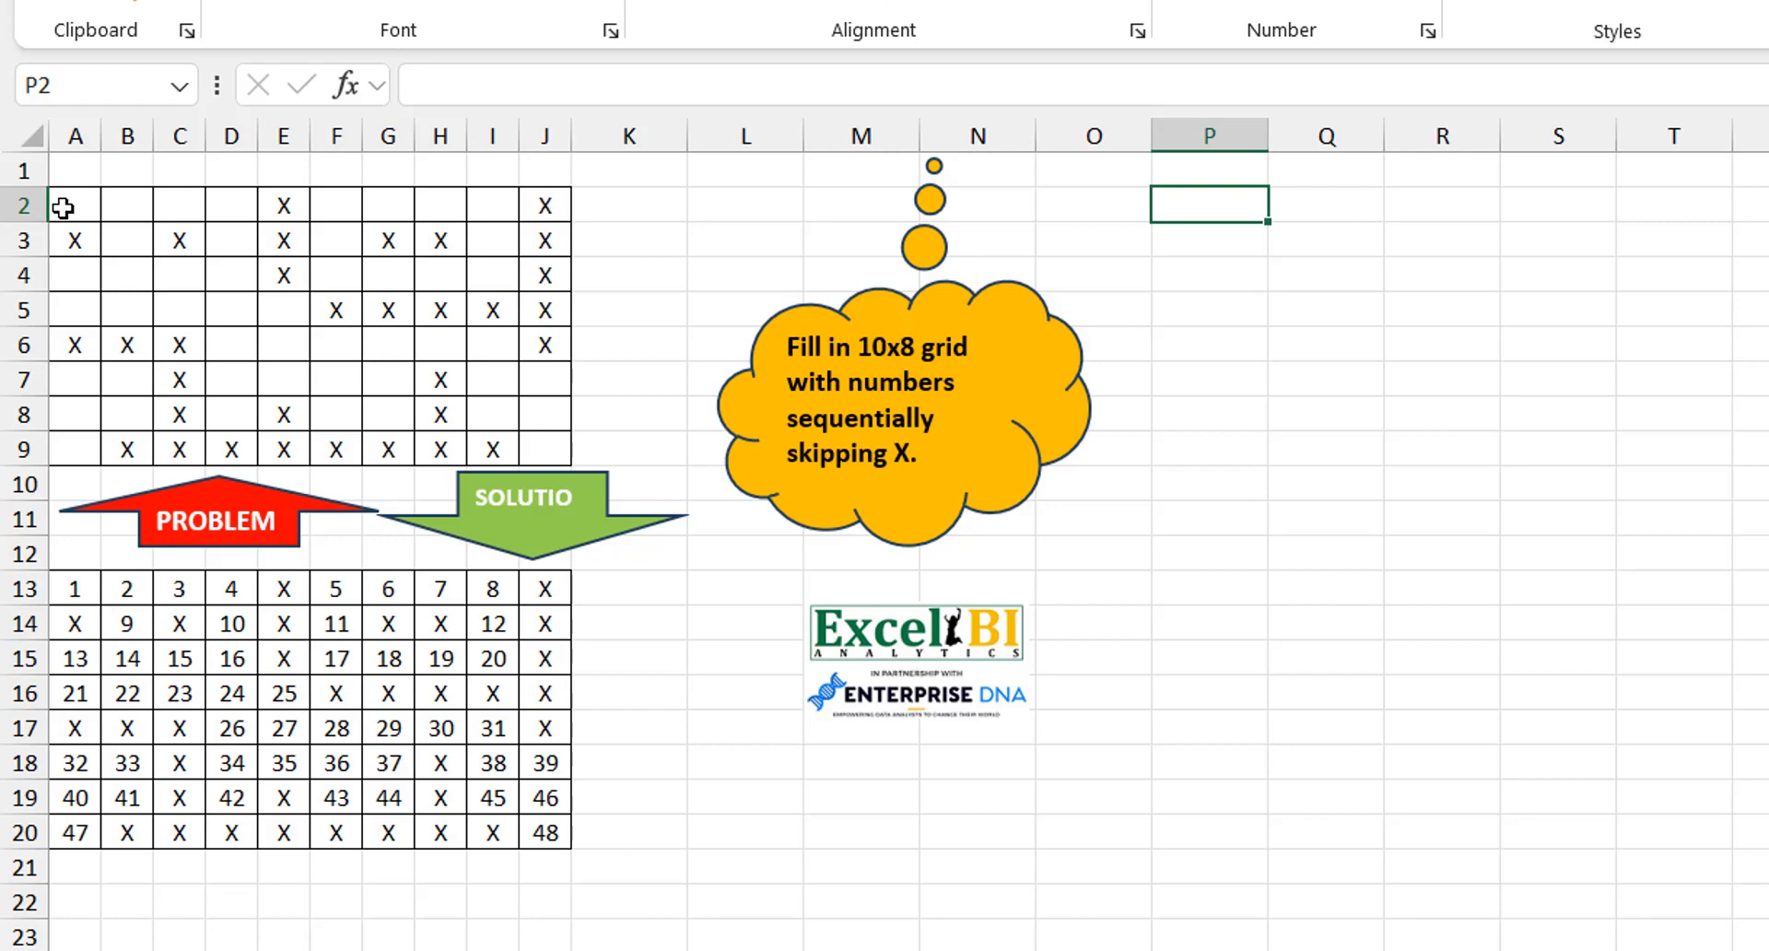
# Enter 2, 5, 9, 11, 13 in Q2:Q6 and running totals 2, 7, 16, 27, 40 in R2:R6.
pyautogui.click(1325, 205)
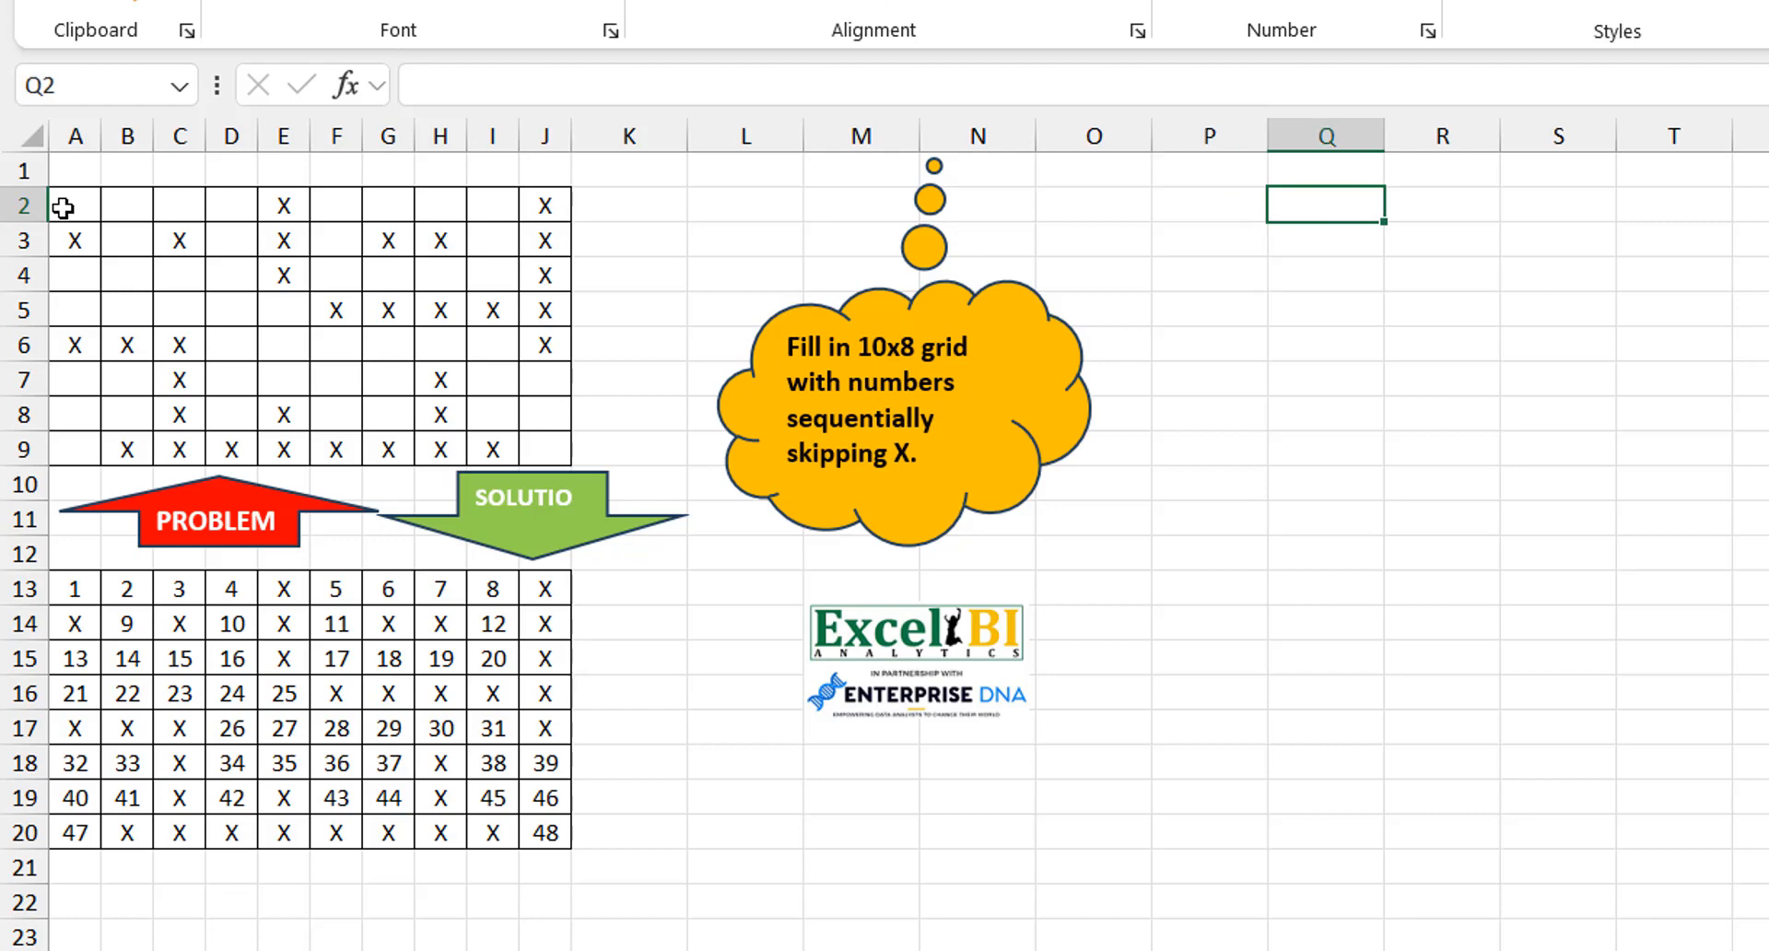
pyautogui.write('2')
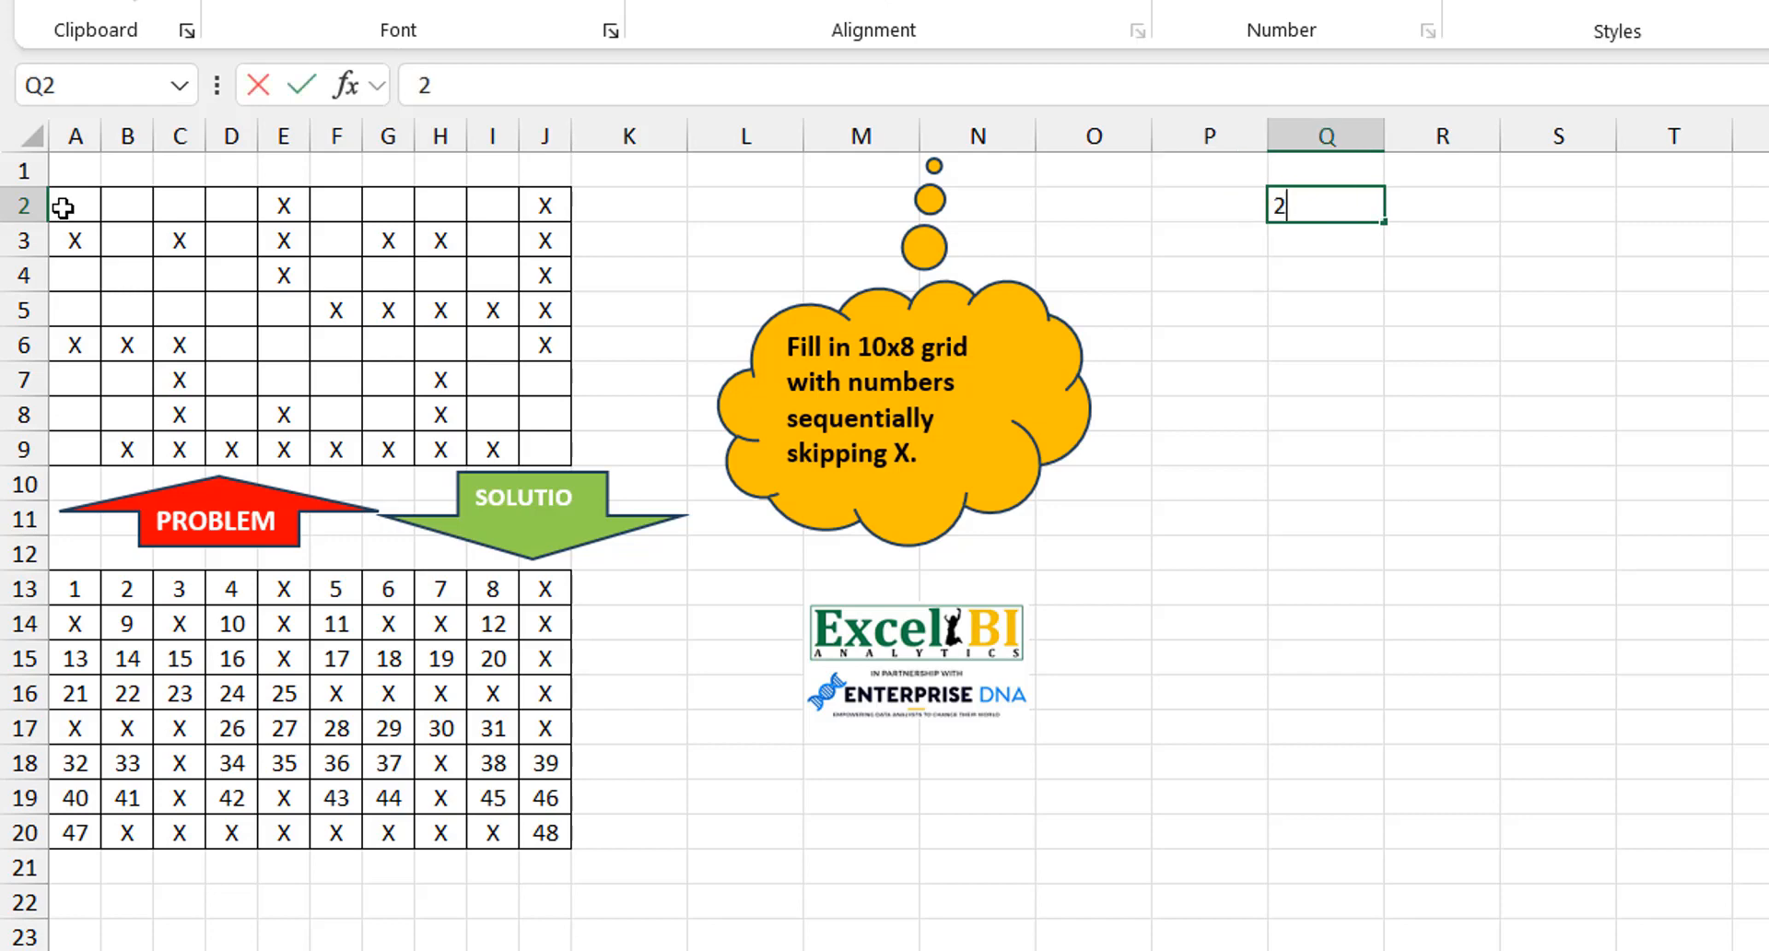
pyautogui.write('9')
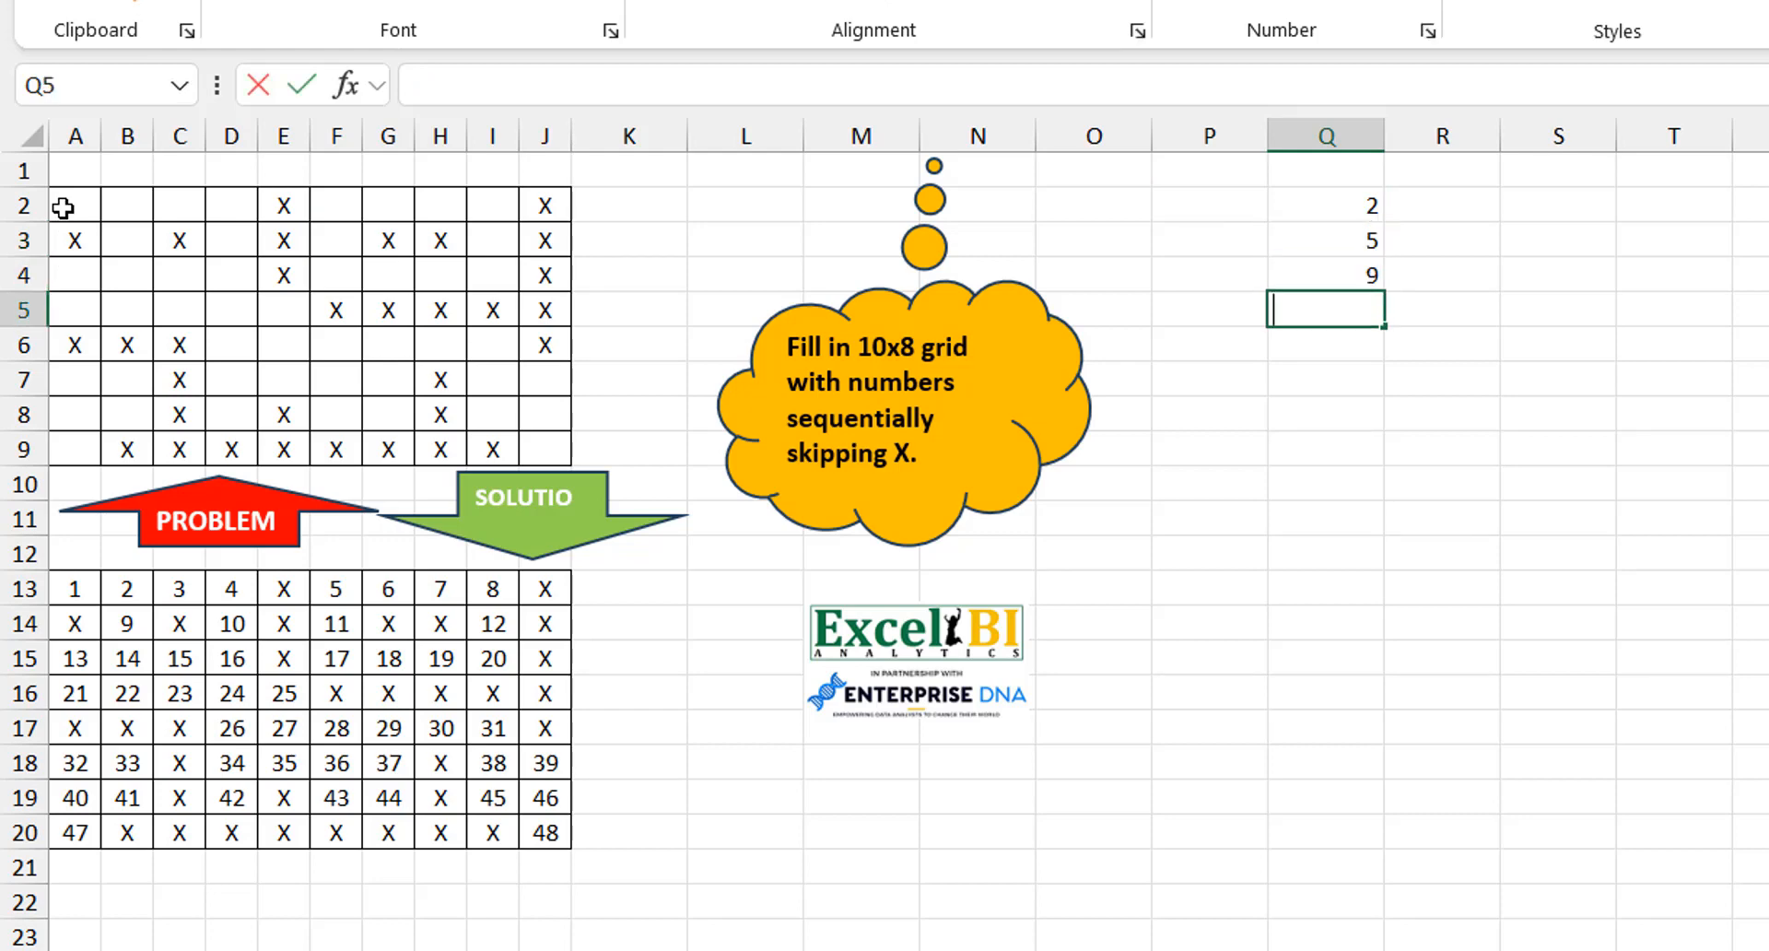
pyautogui.click(1326, 205)
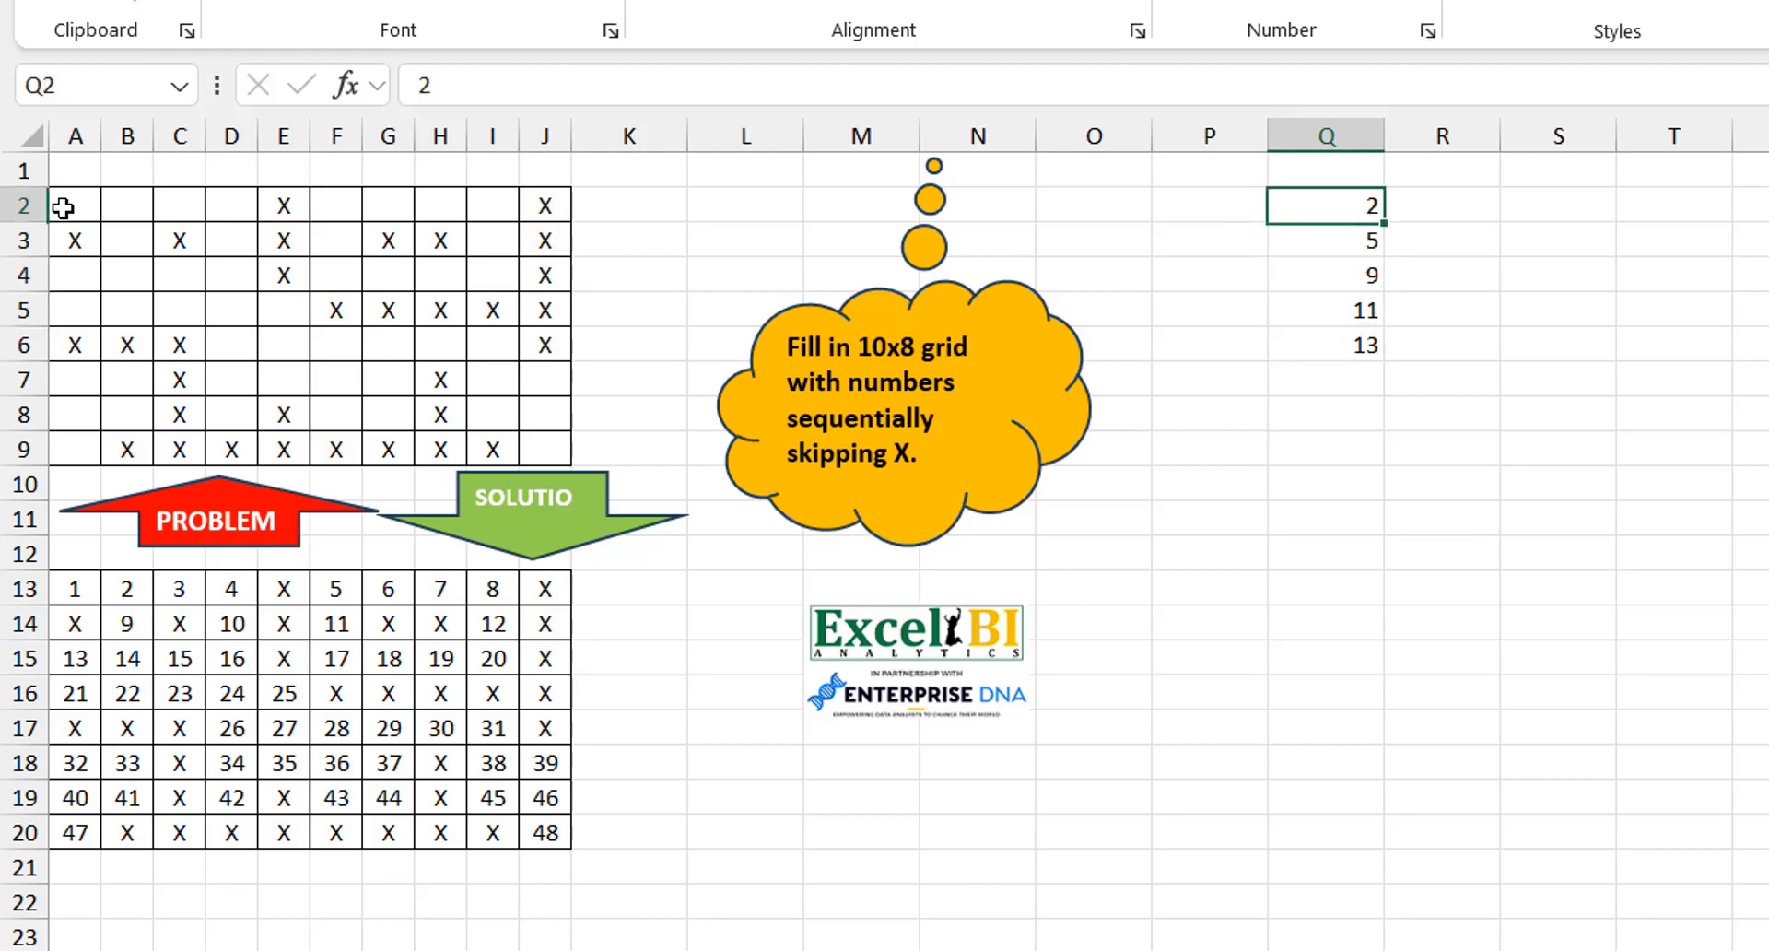
pyautogui.write('2')
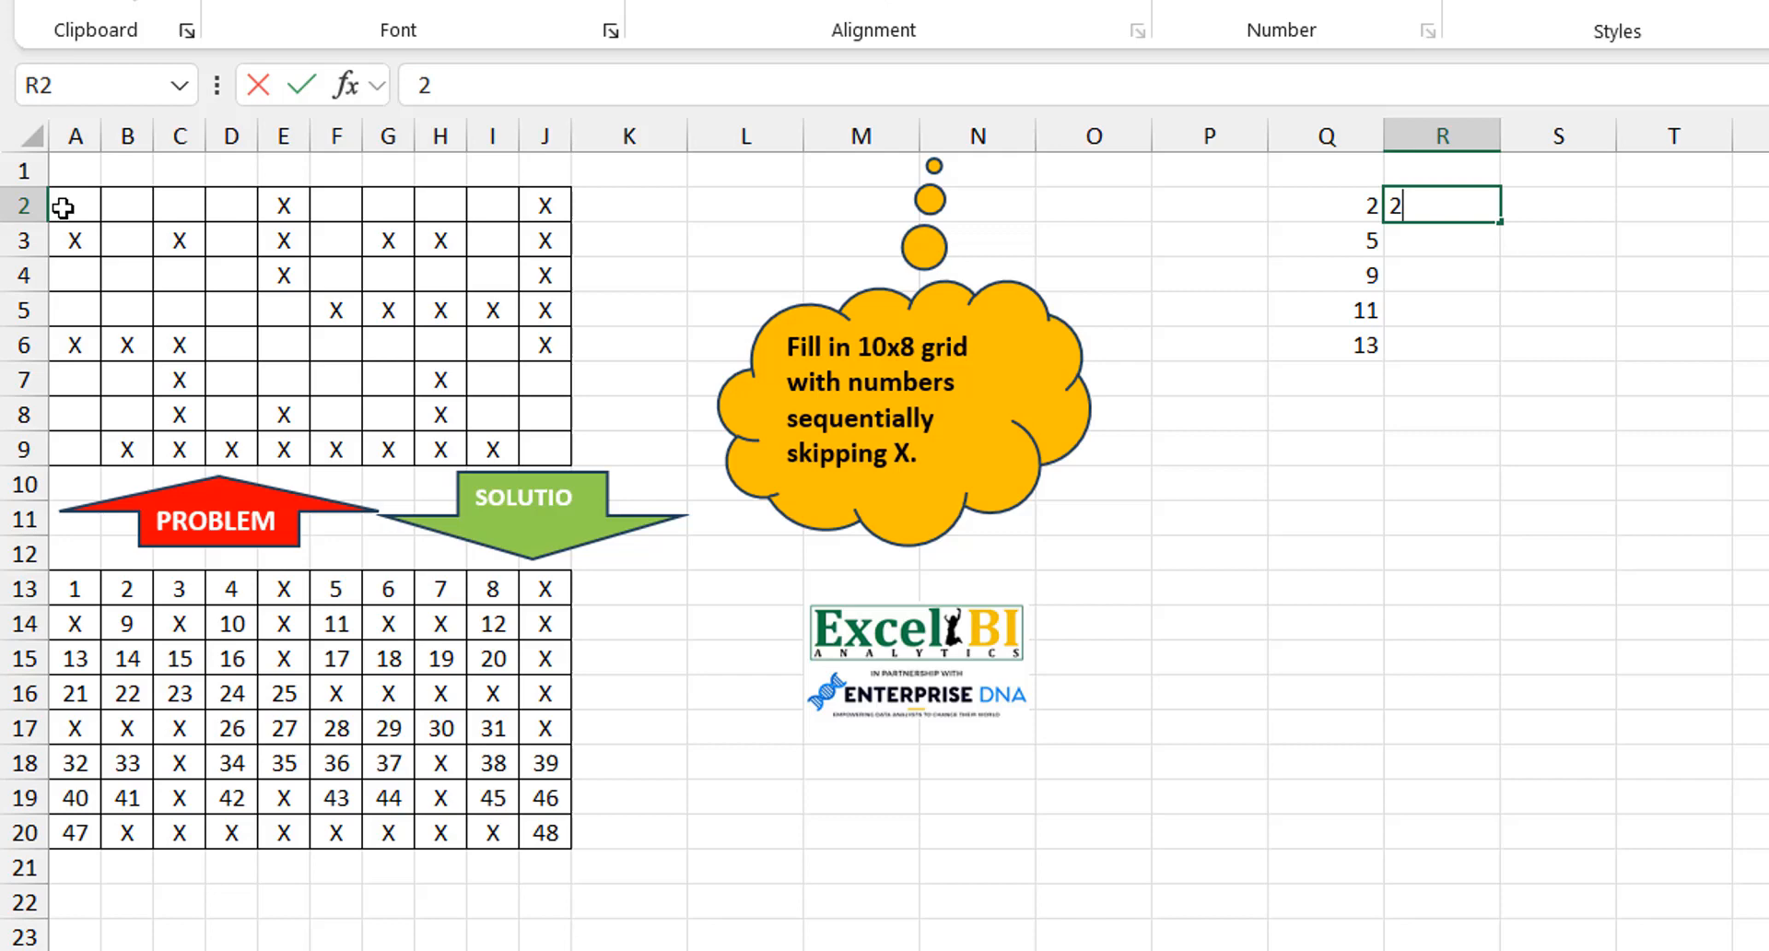
pyautogui.write('16')
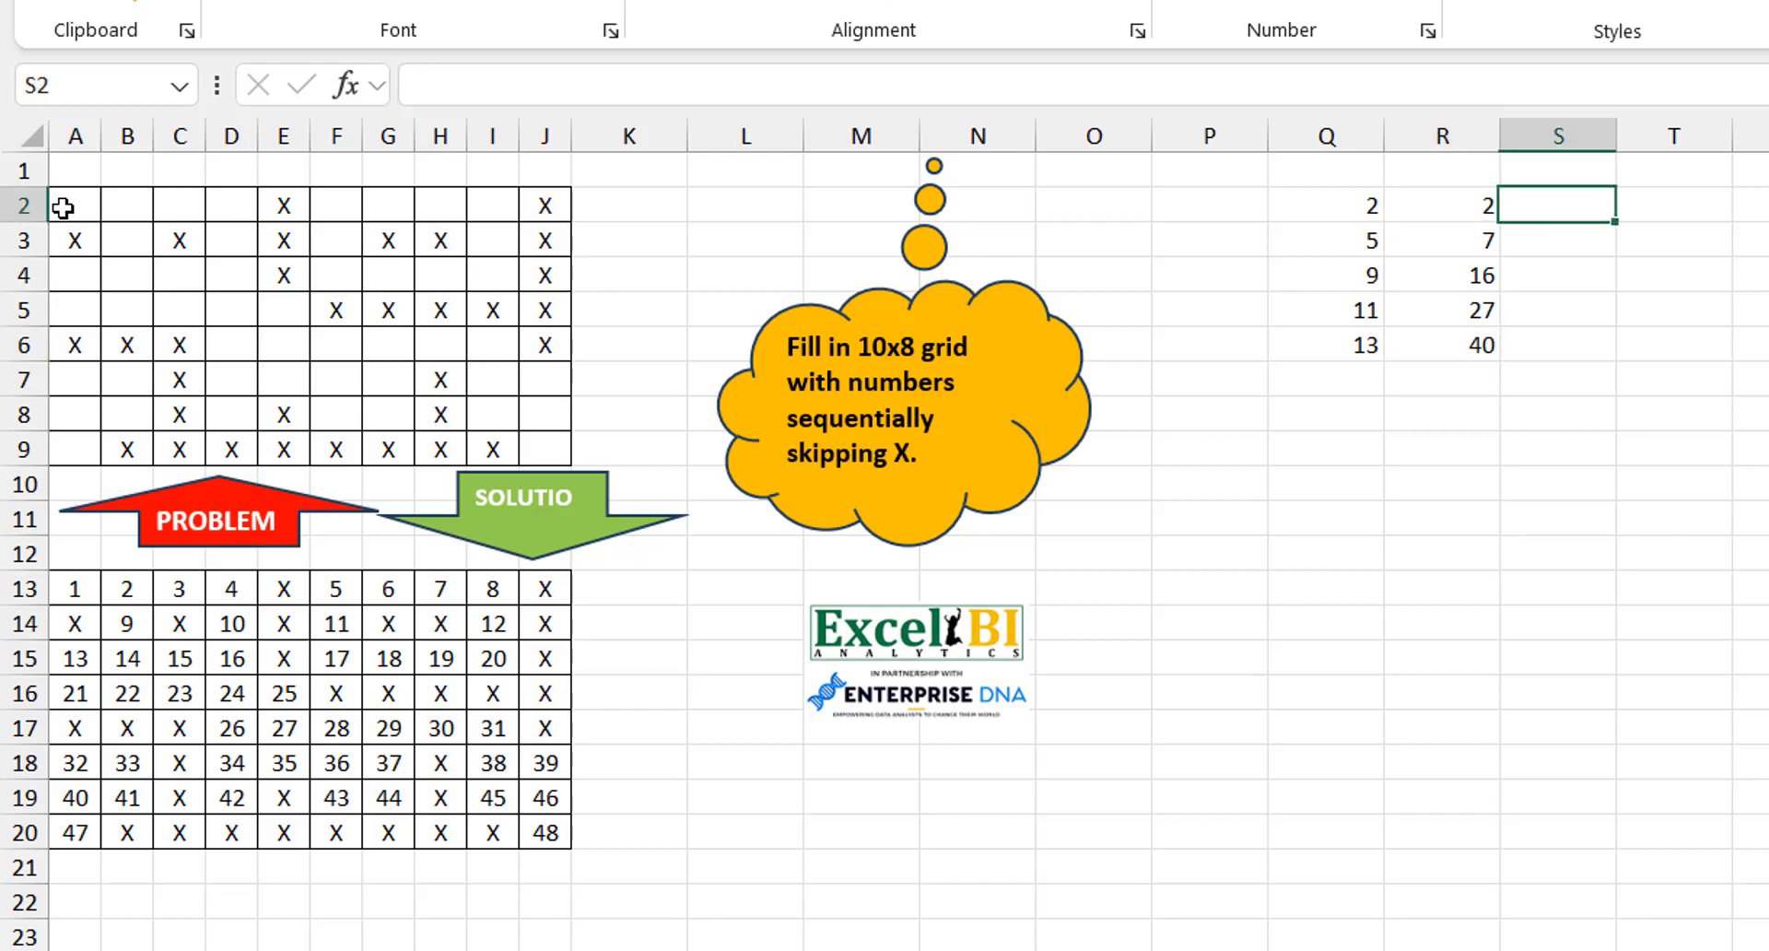
# Type =SCAN(0,Q2:Q6,LAMBDA(acc,iter, in S2, leaving the formula unfinished.
pyautogui.write('=s')
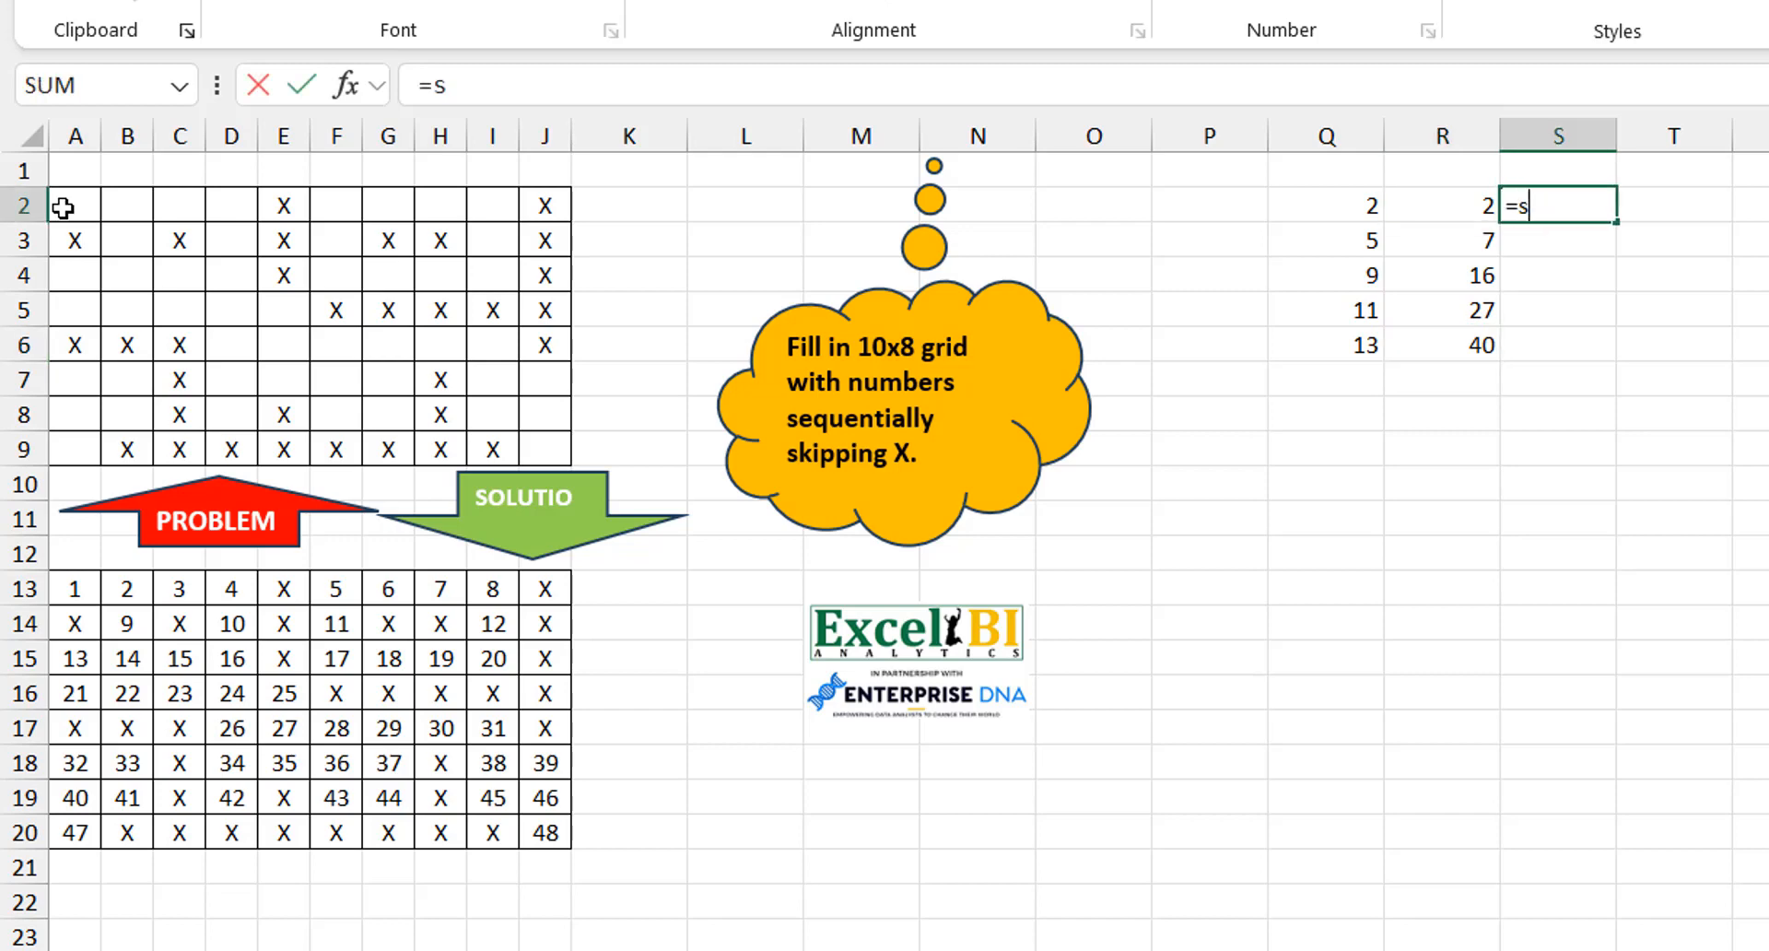
pyautogui.write('CAN(')
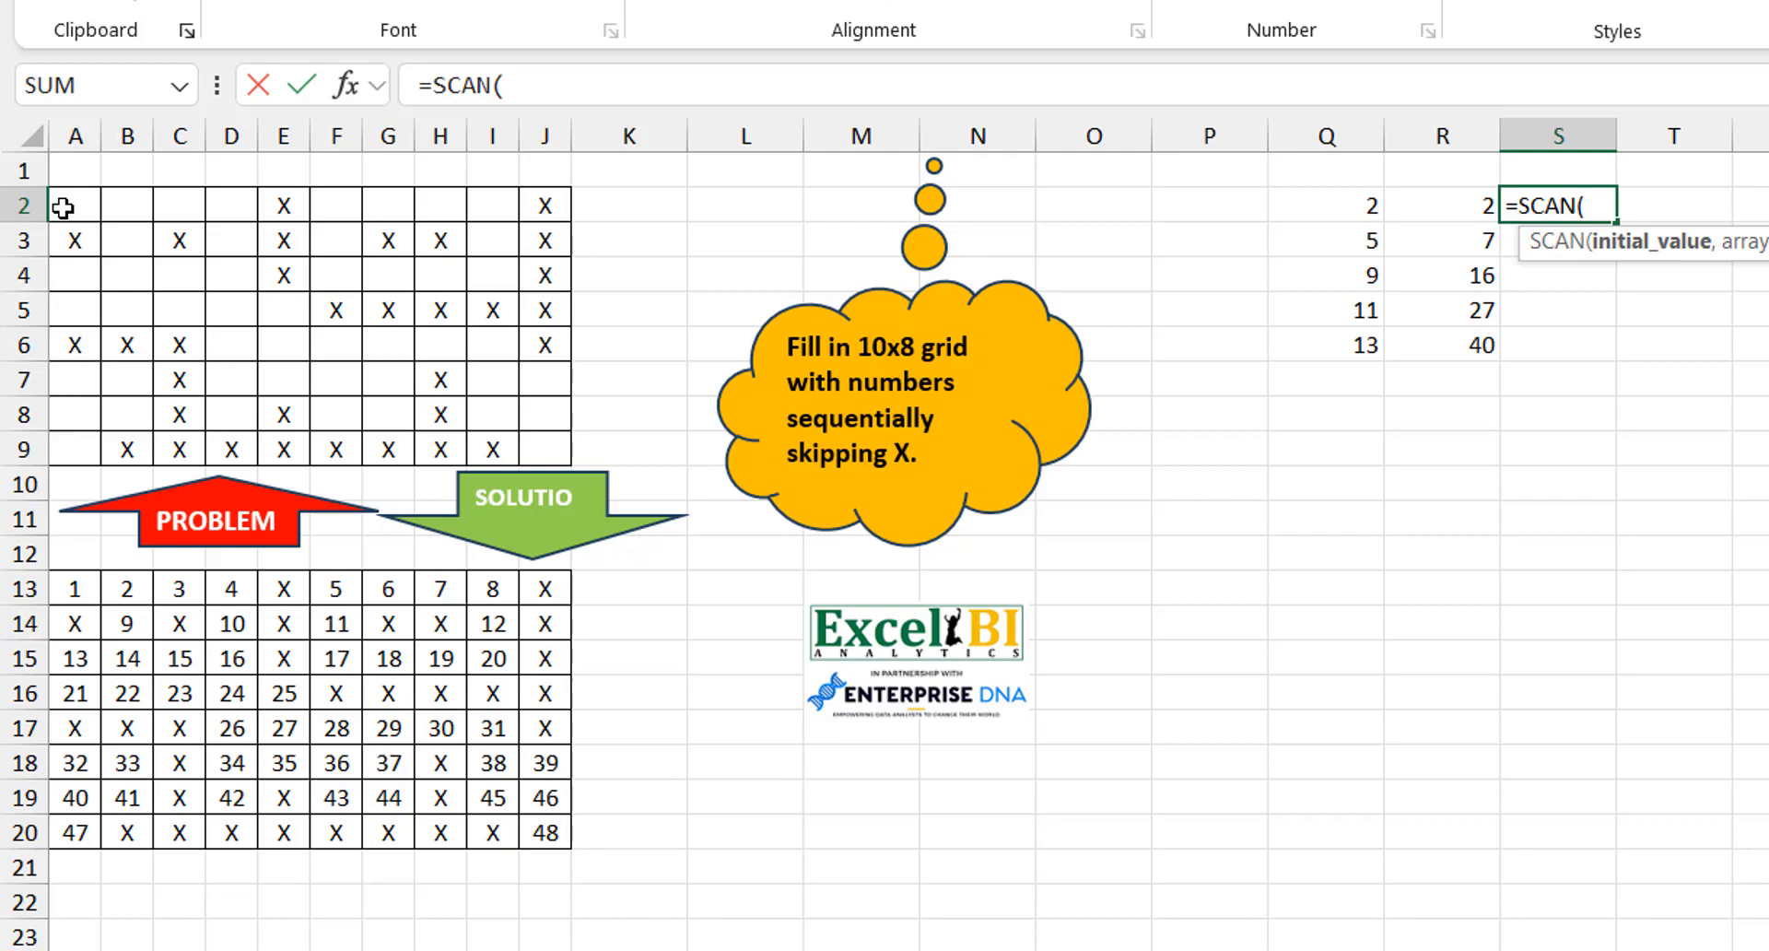
pyautogui.write('0,')
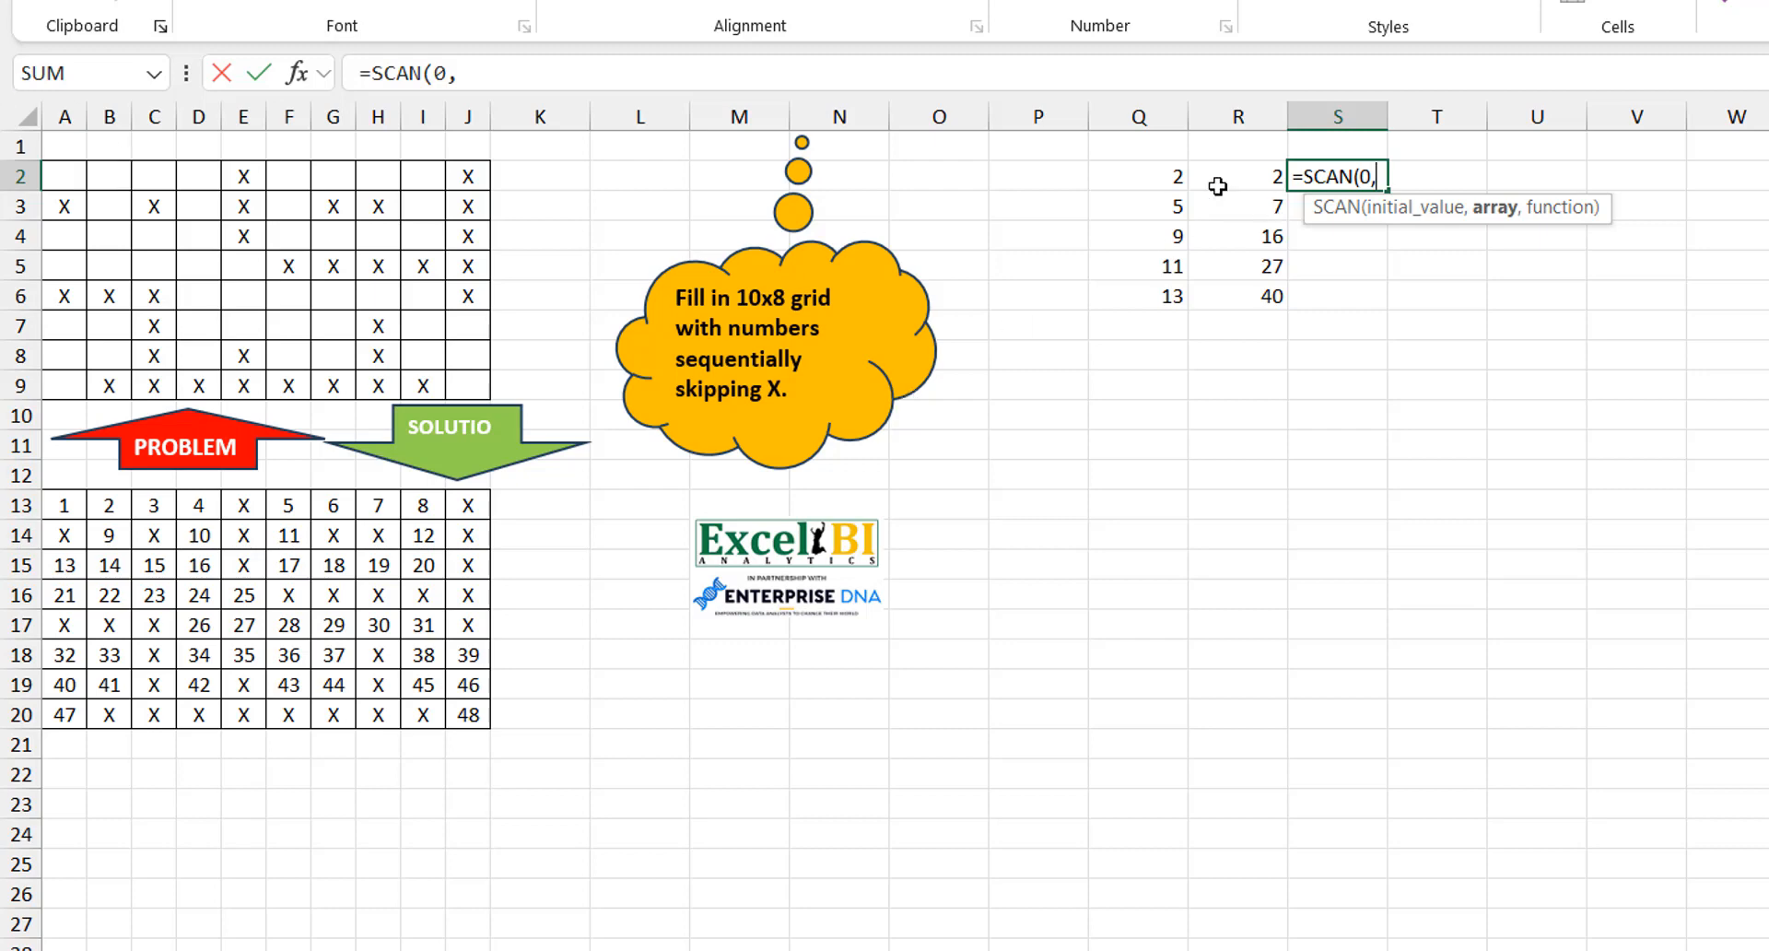
pyautogui.moveTo(1139, 176); pyautogui.dragTo(1139, 295)
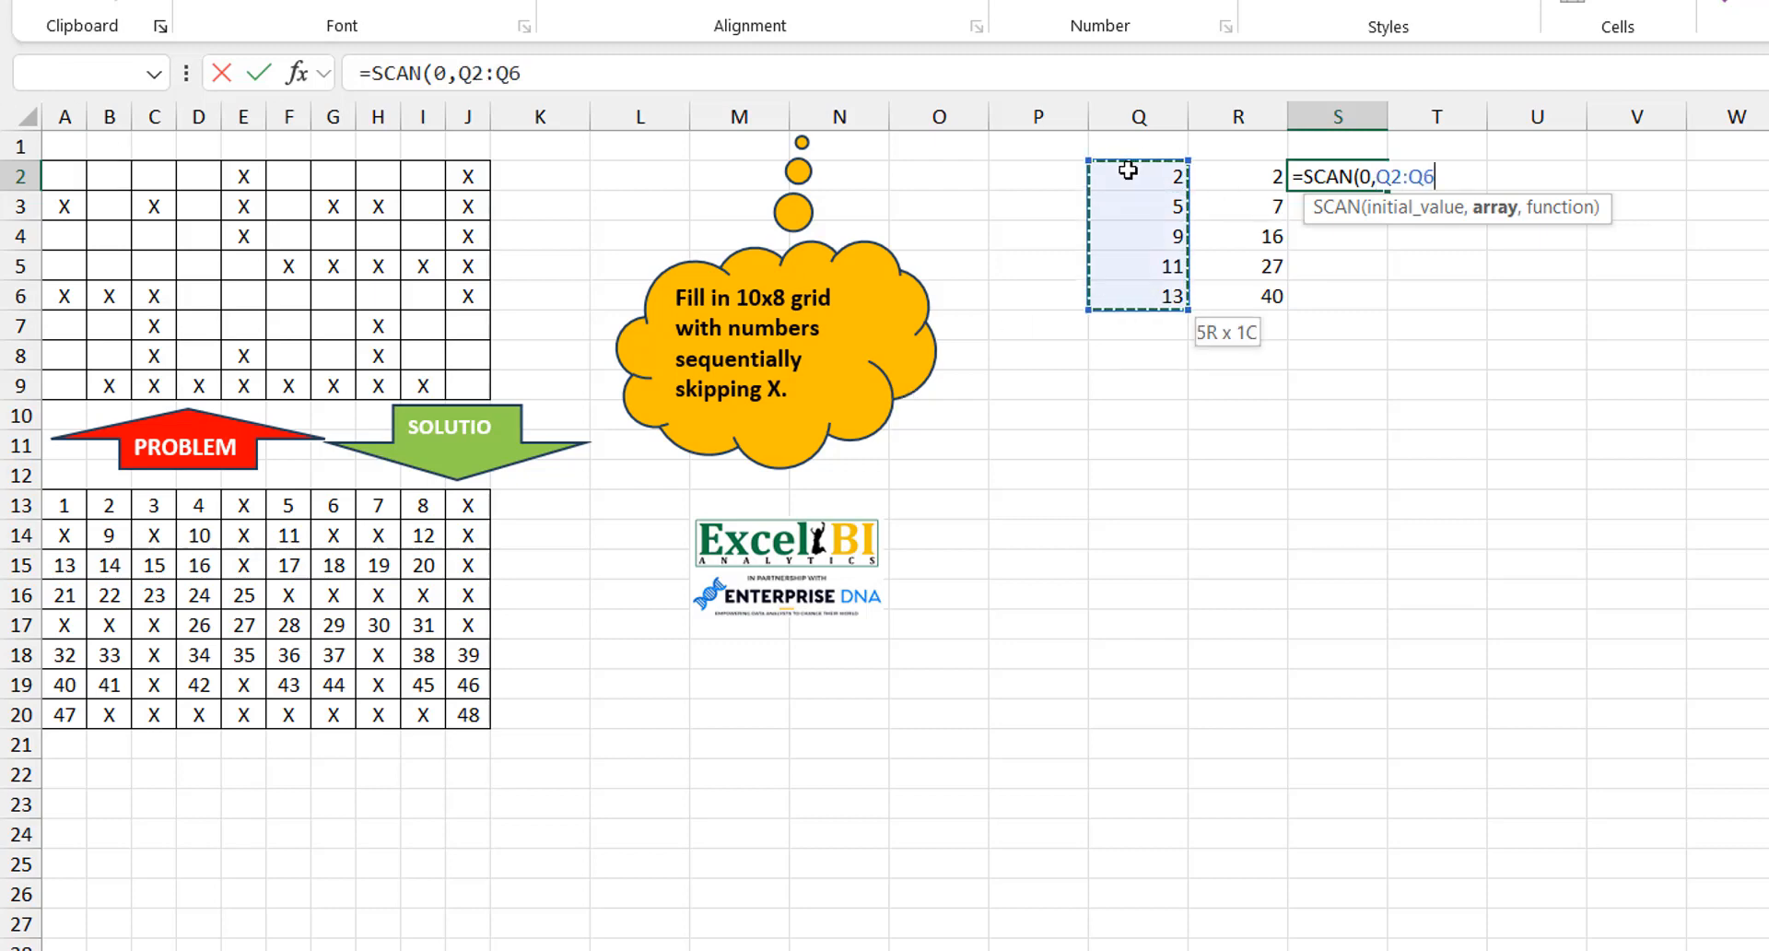
pyautogui.write(',')
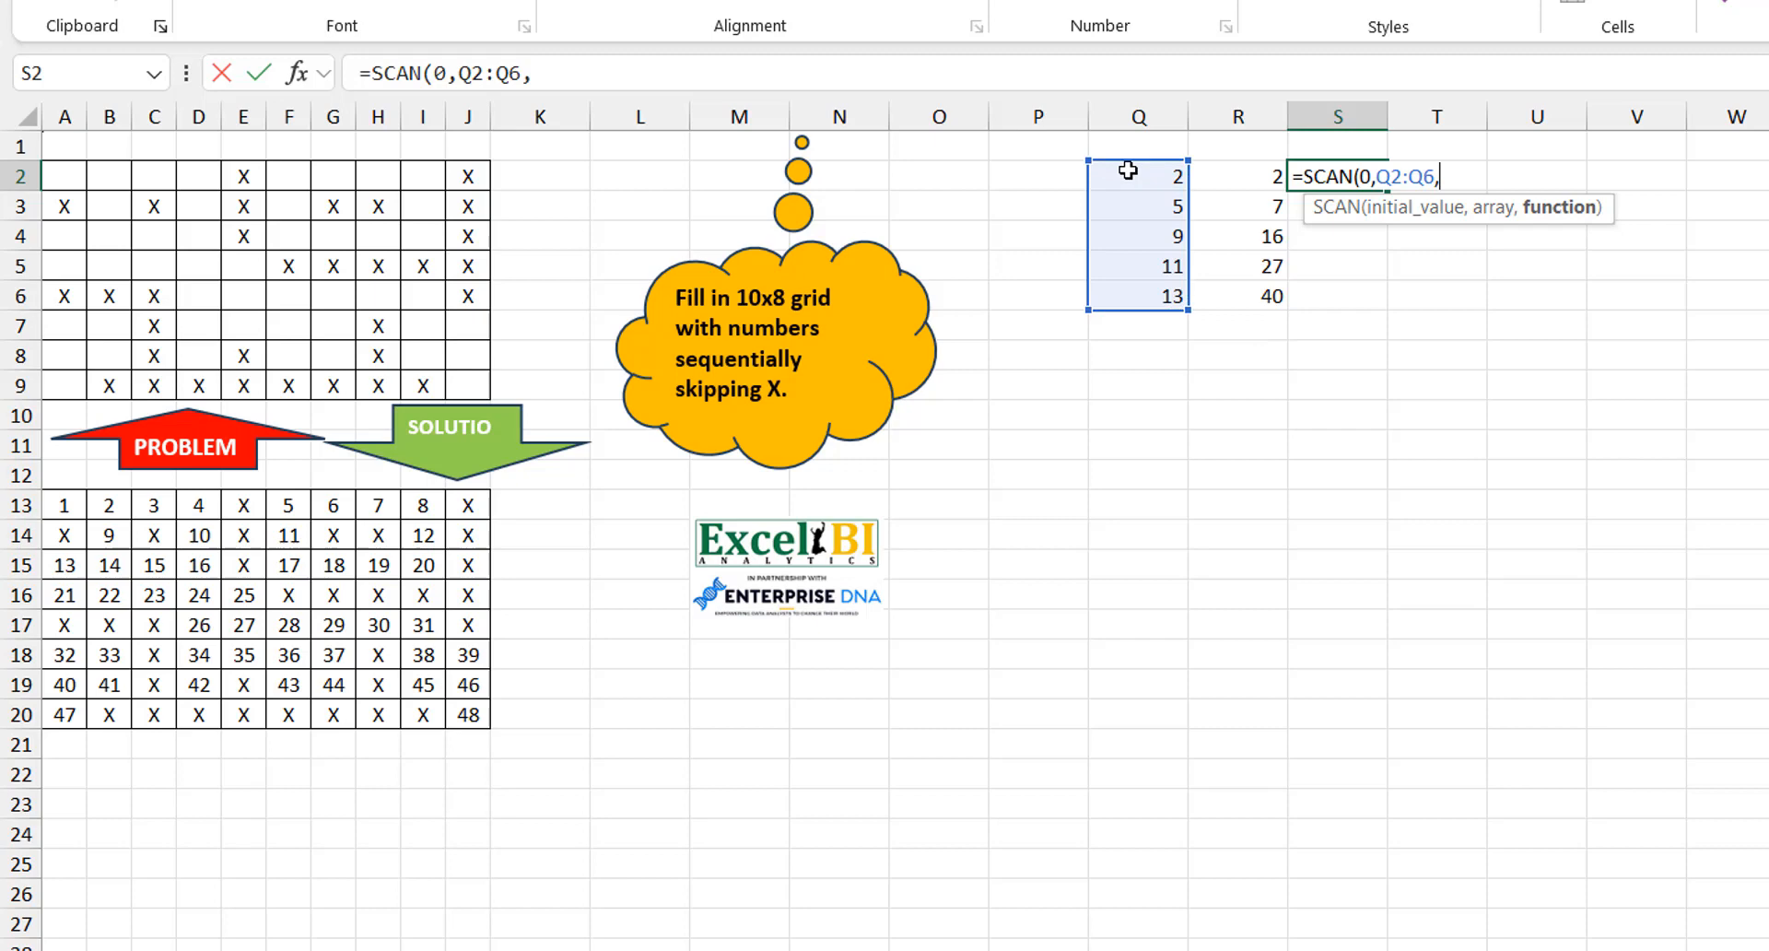
pyautogui.write('LAMBDA(')
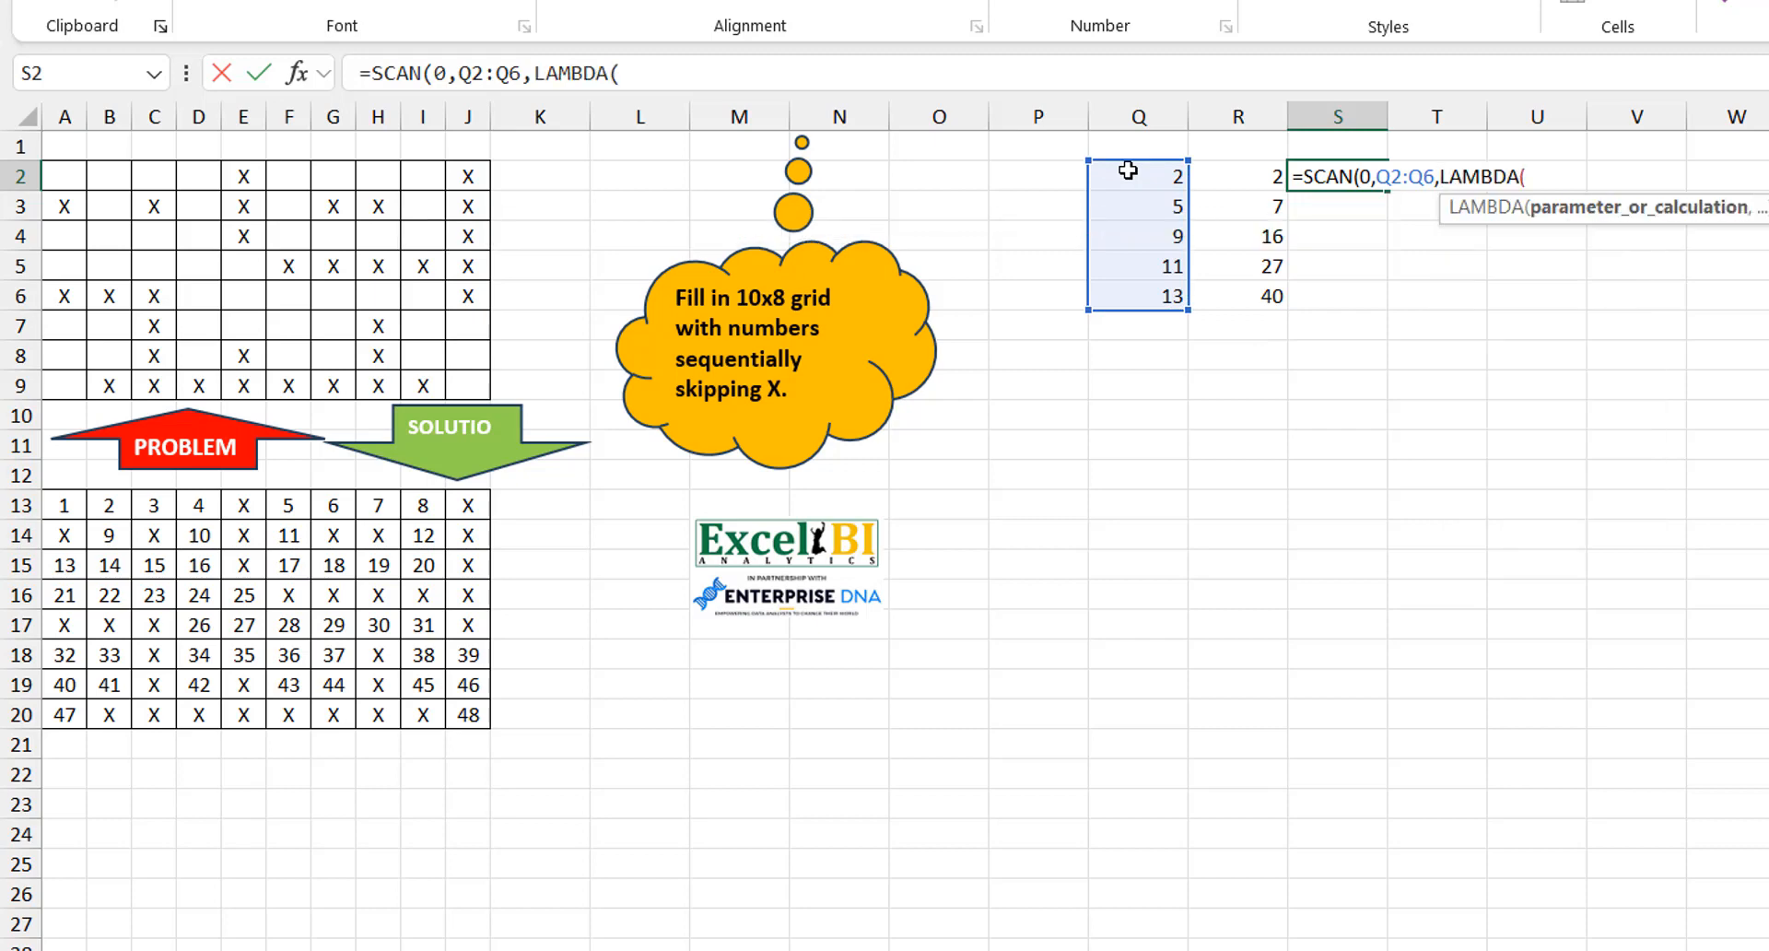
pyautogui.write('acc')
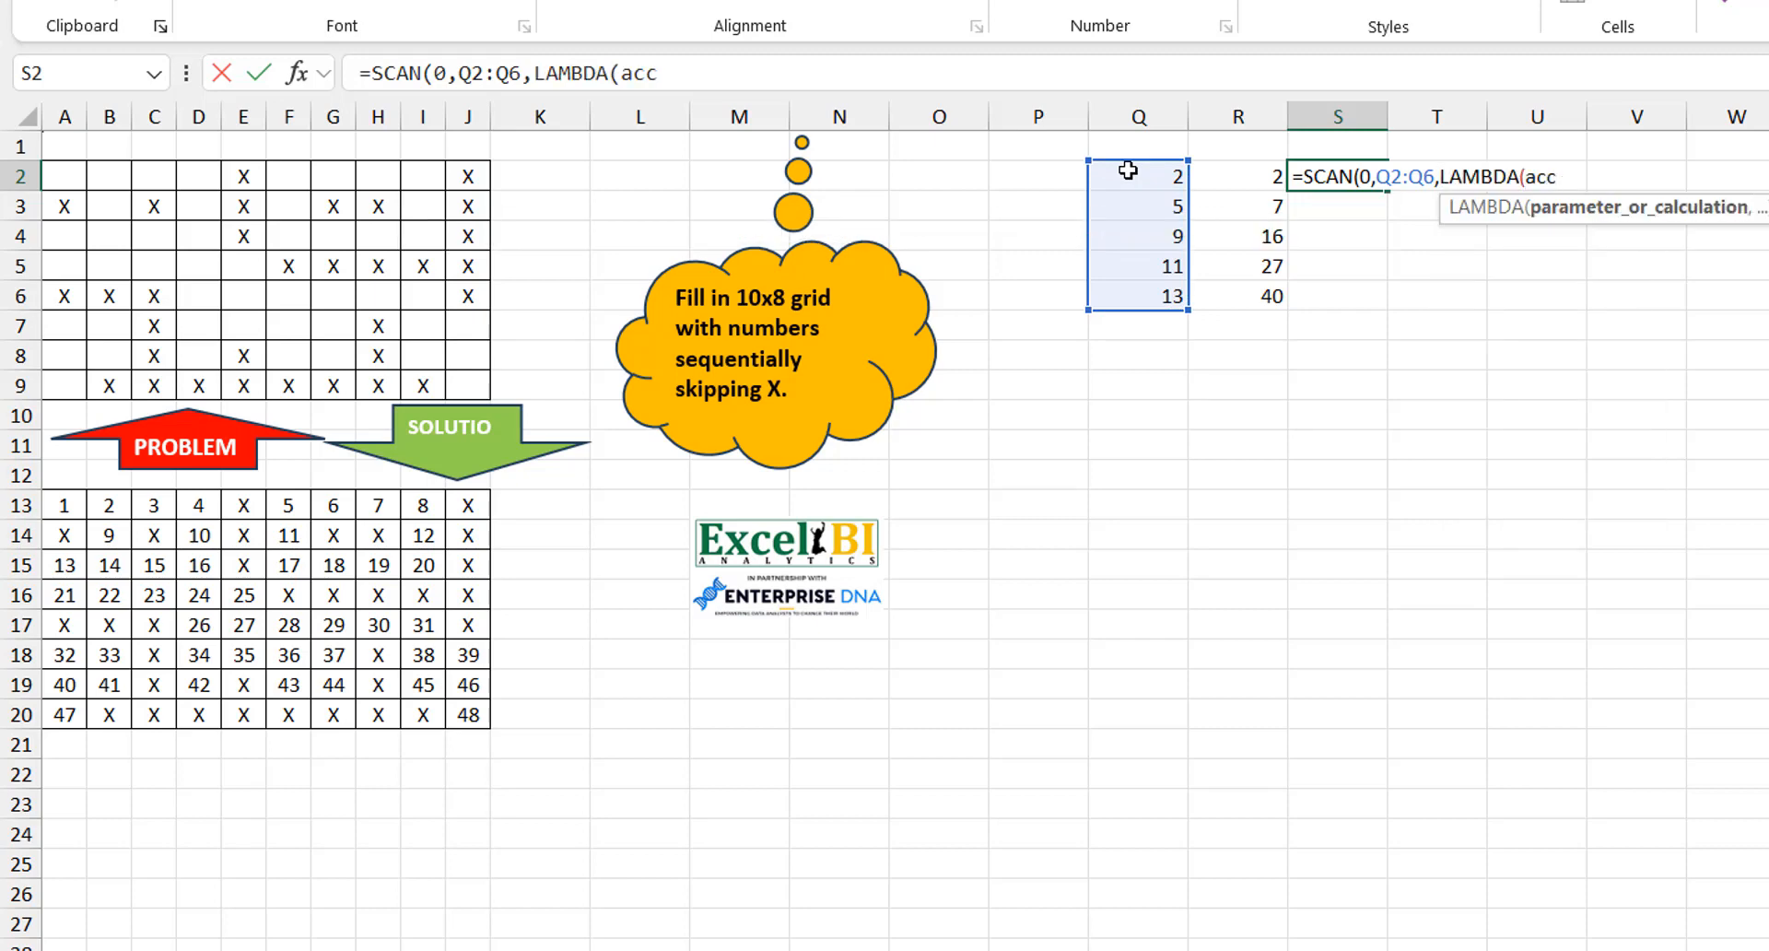
pyautogui.write('iter,')
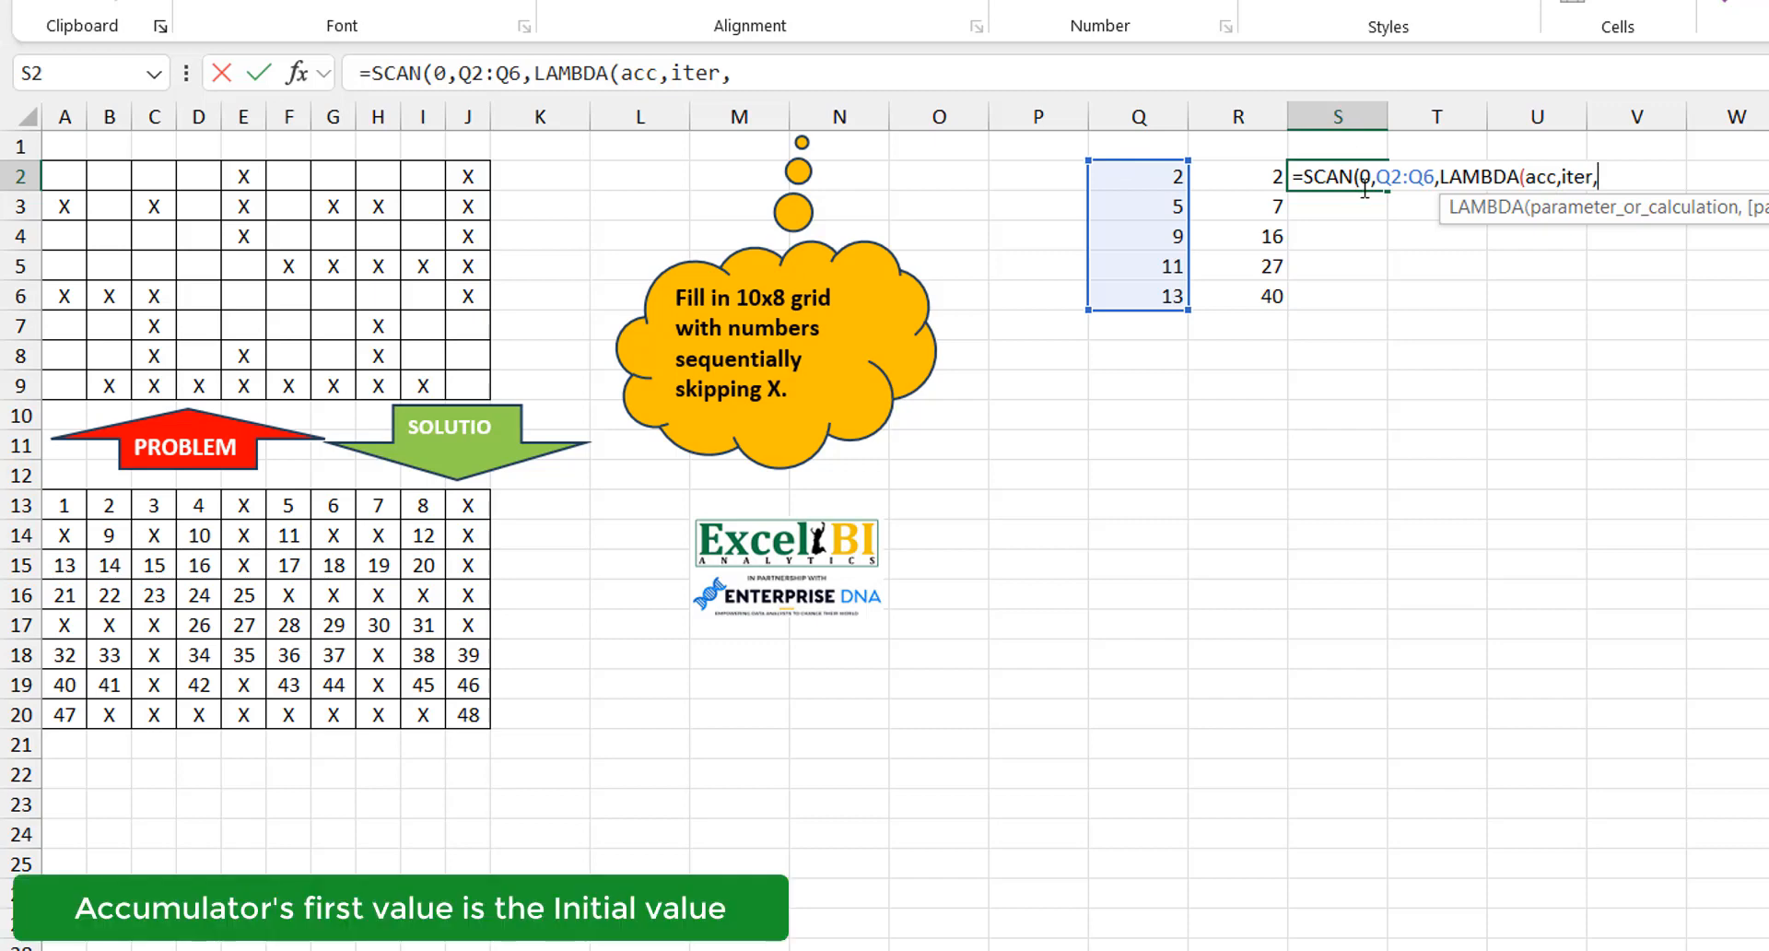
pyautogui.moveTo(1317, 328)
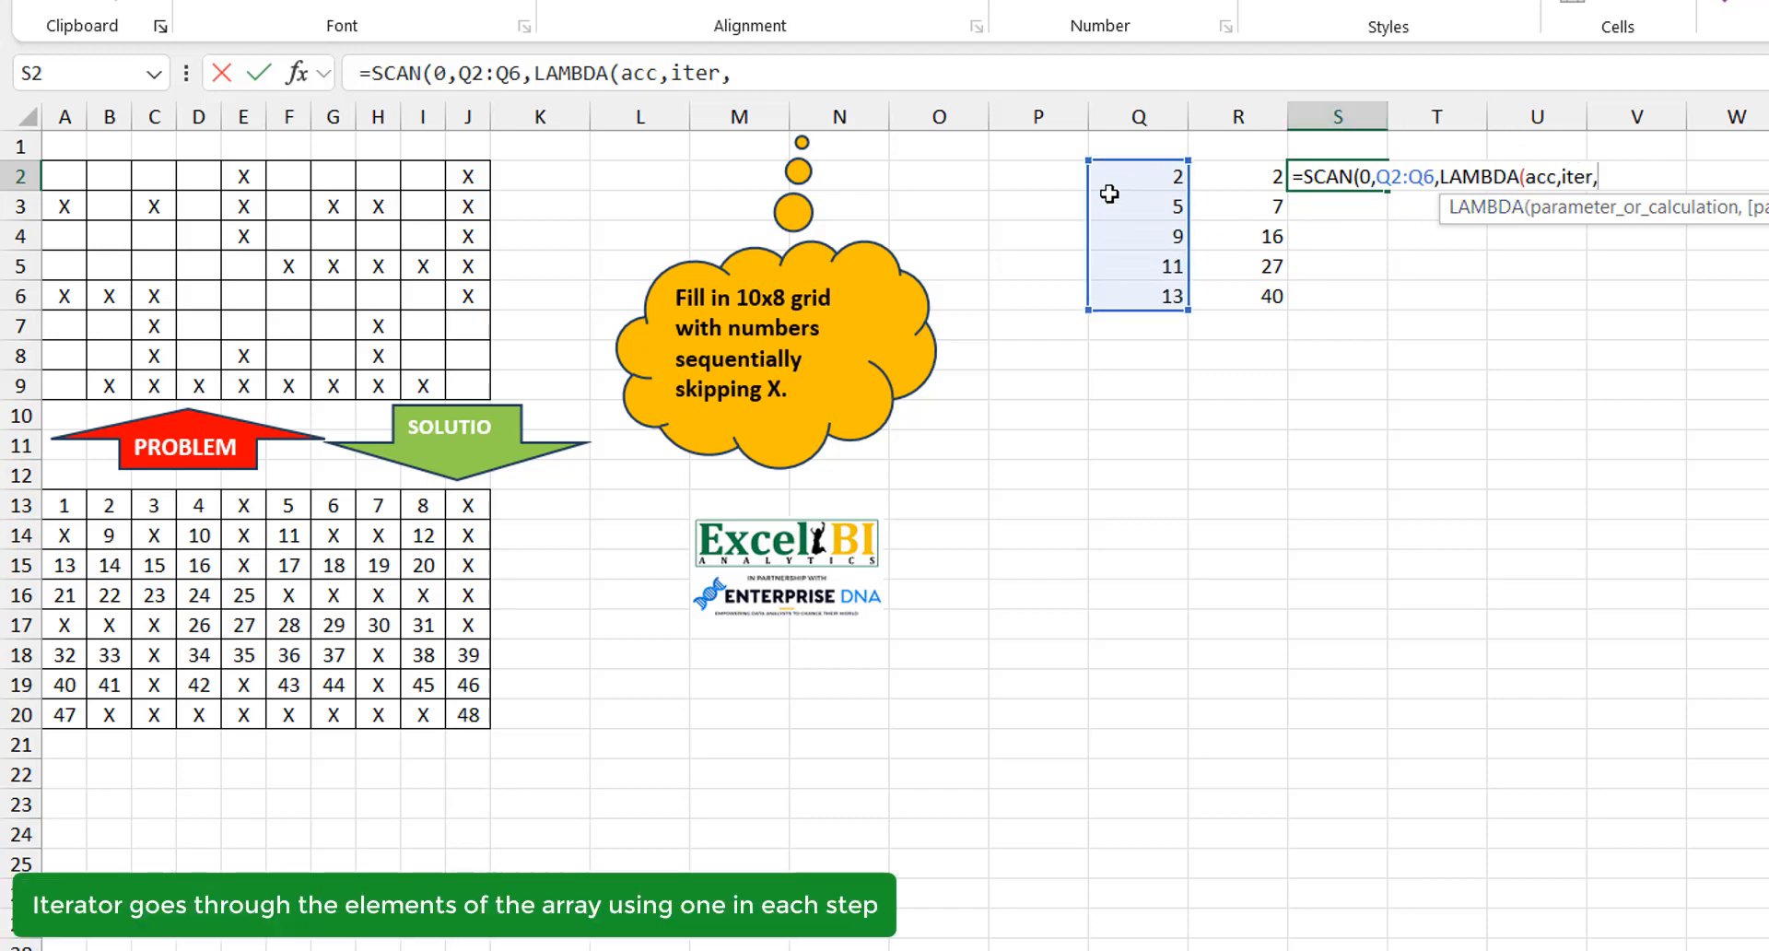
pyautogui.moveTo(1159, 179)
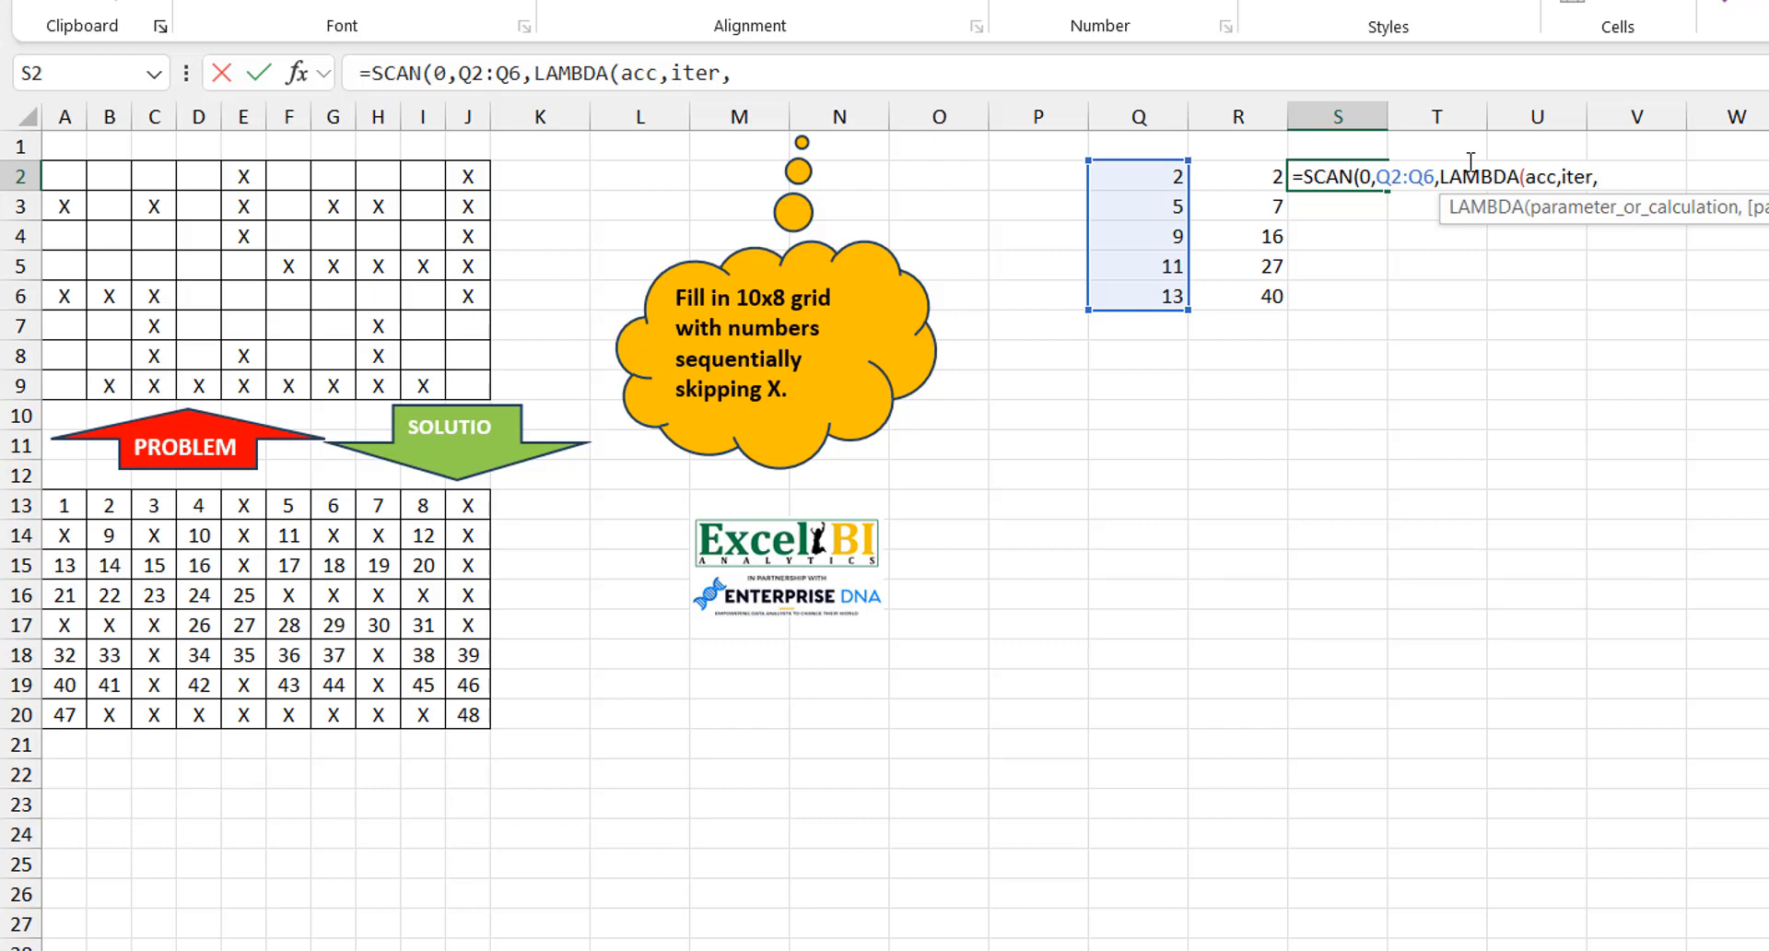
pyautogui.moveTo(1444, 153)
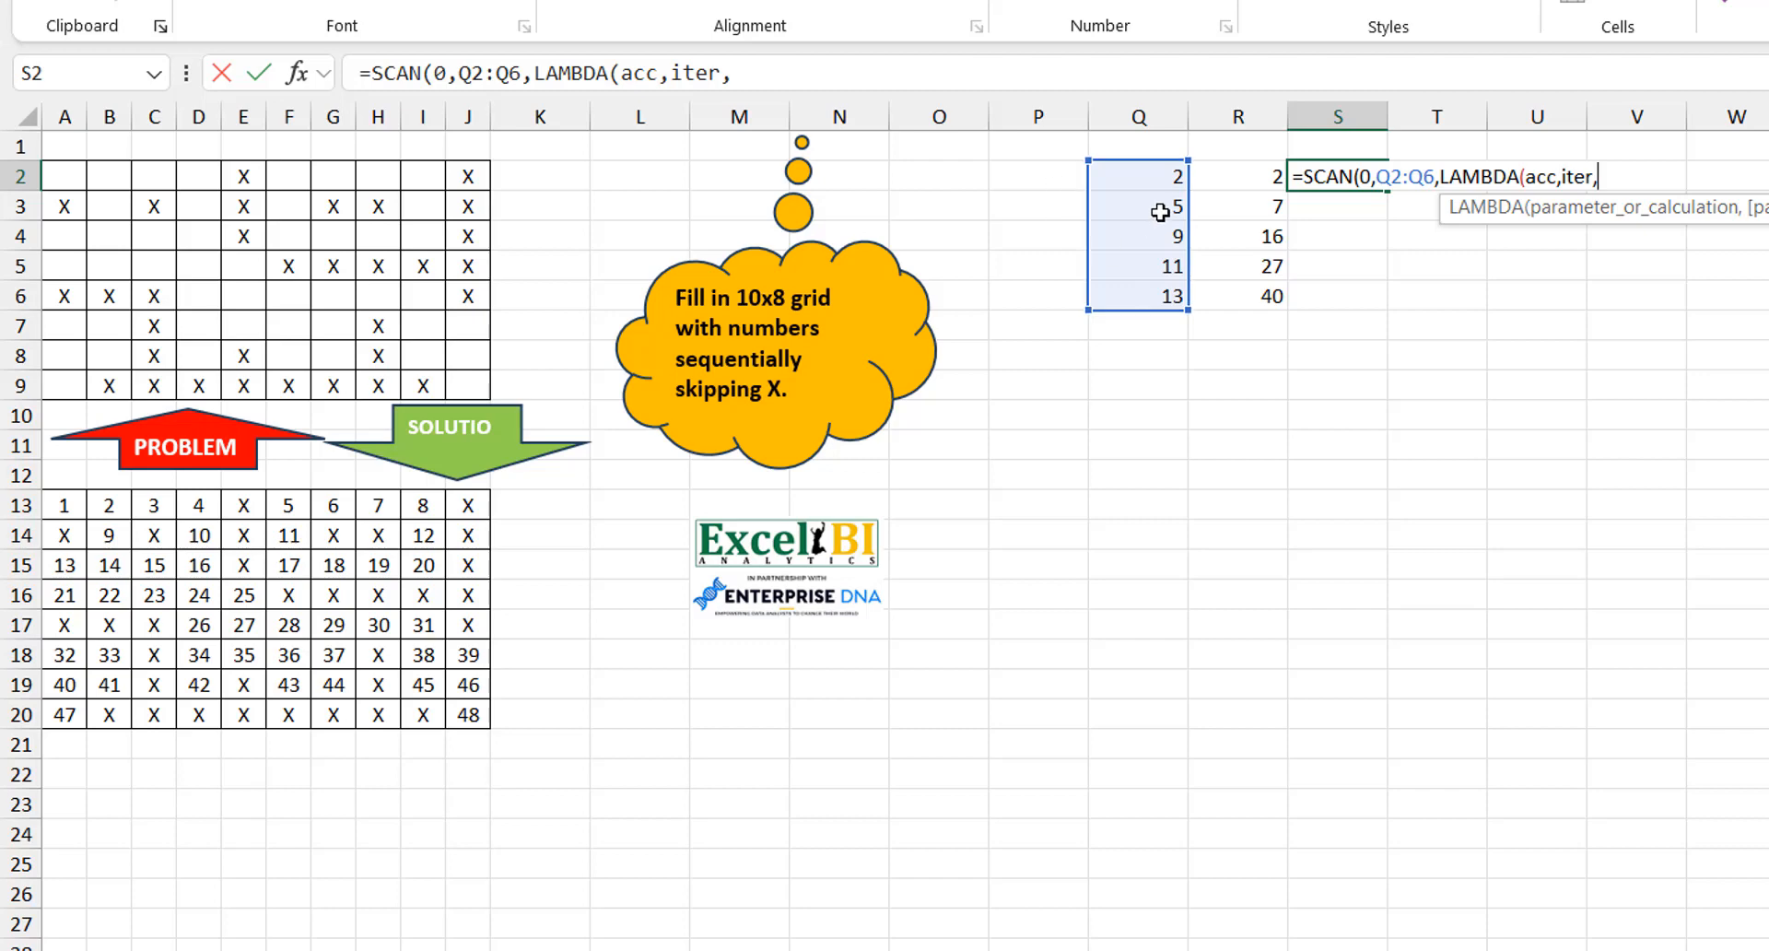
pyautogui.moveTo(1267, 209)
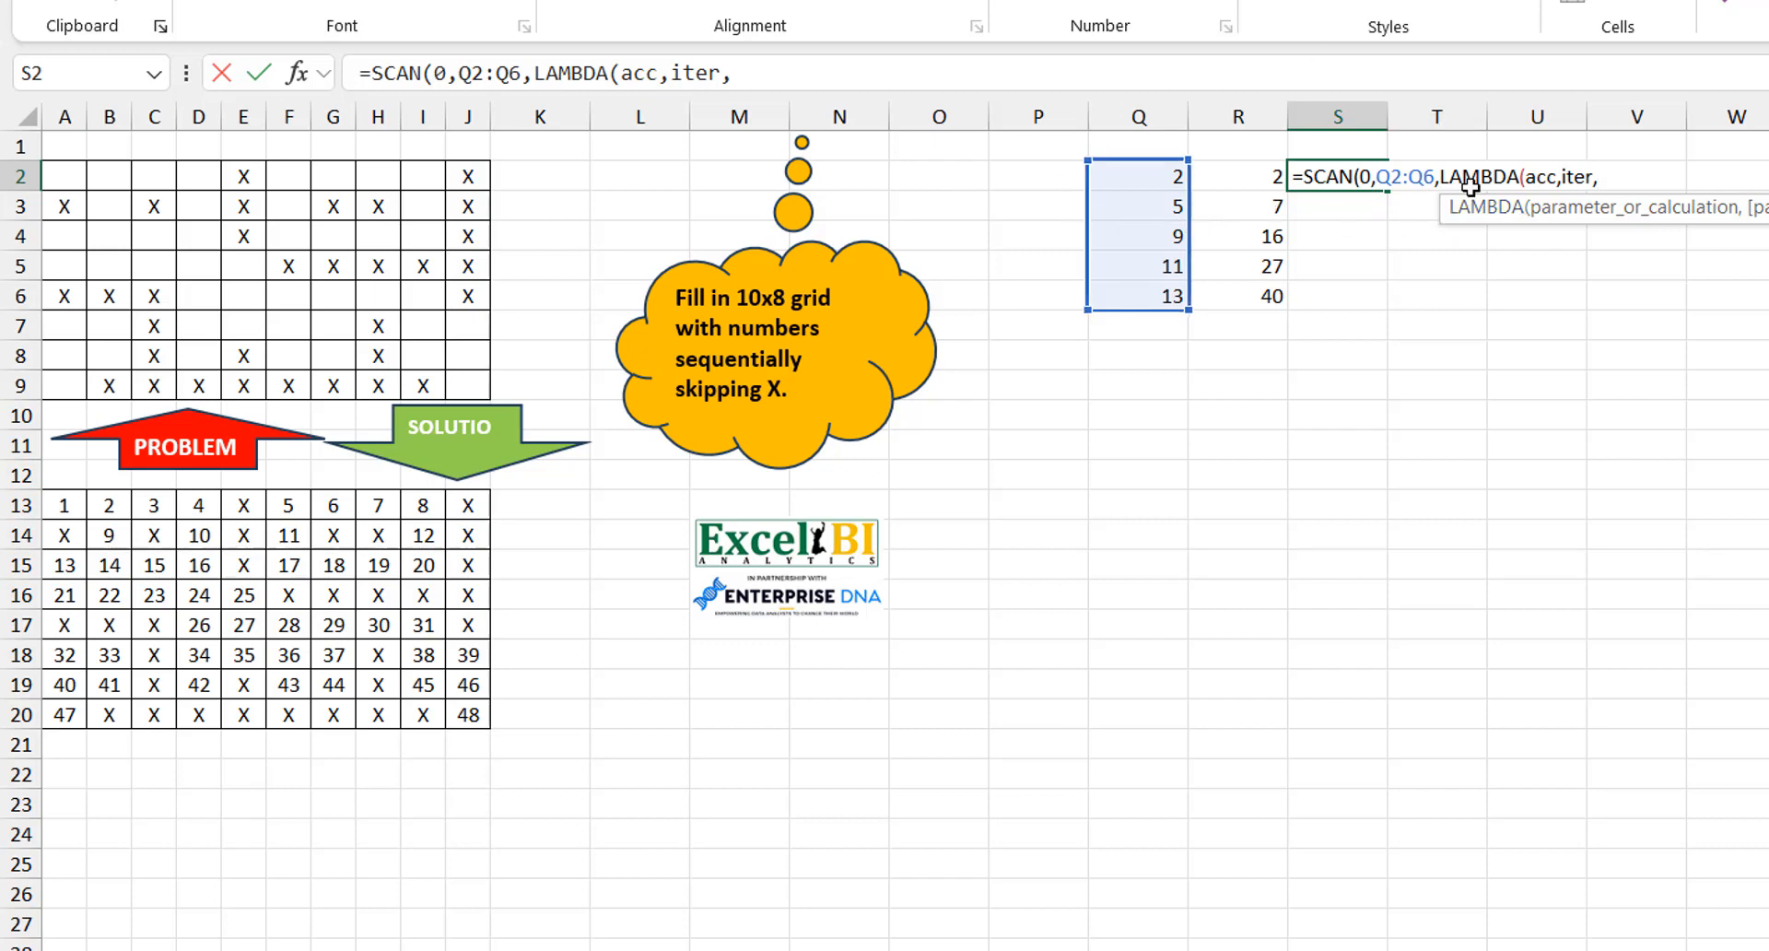
pyautogui.moveTo(1170, 248)
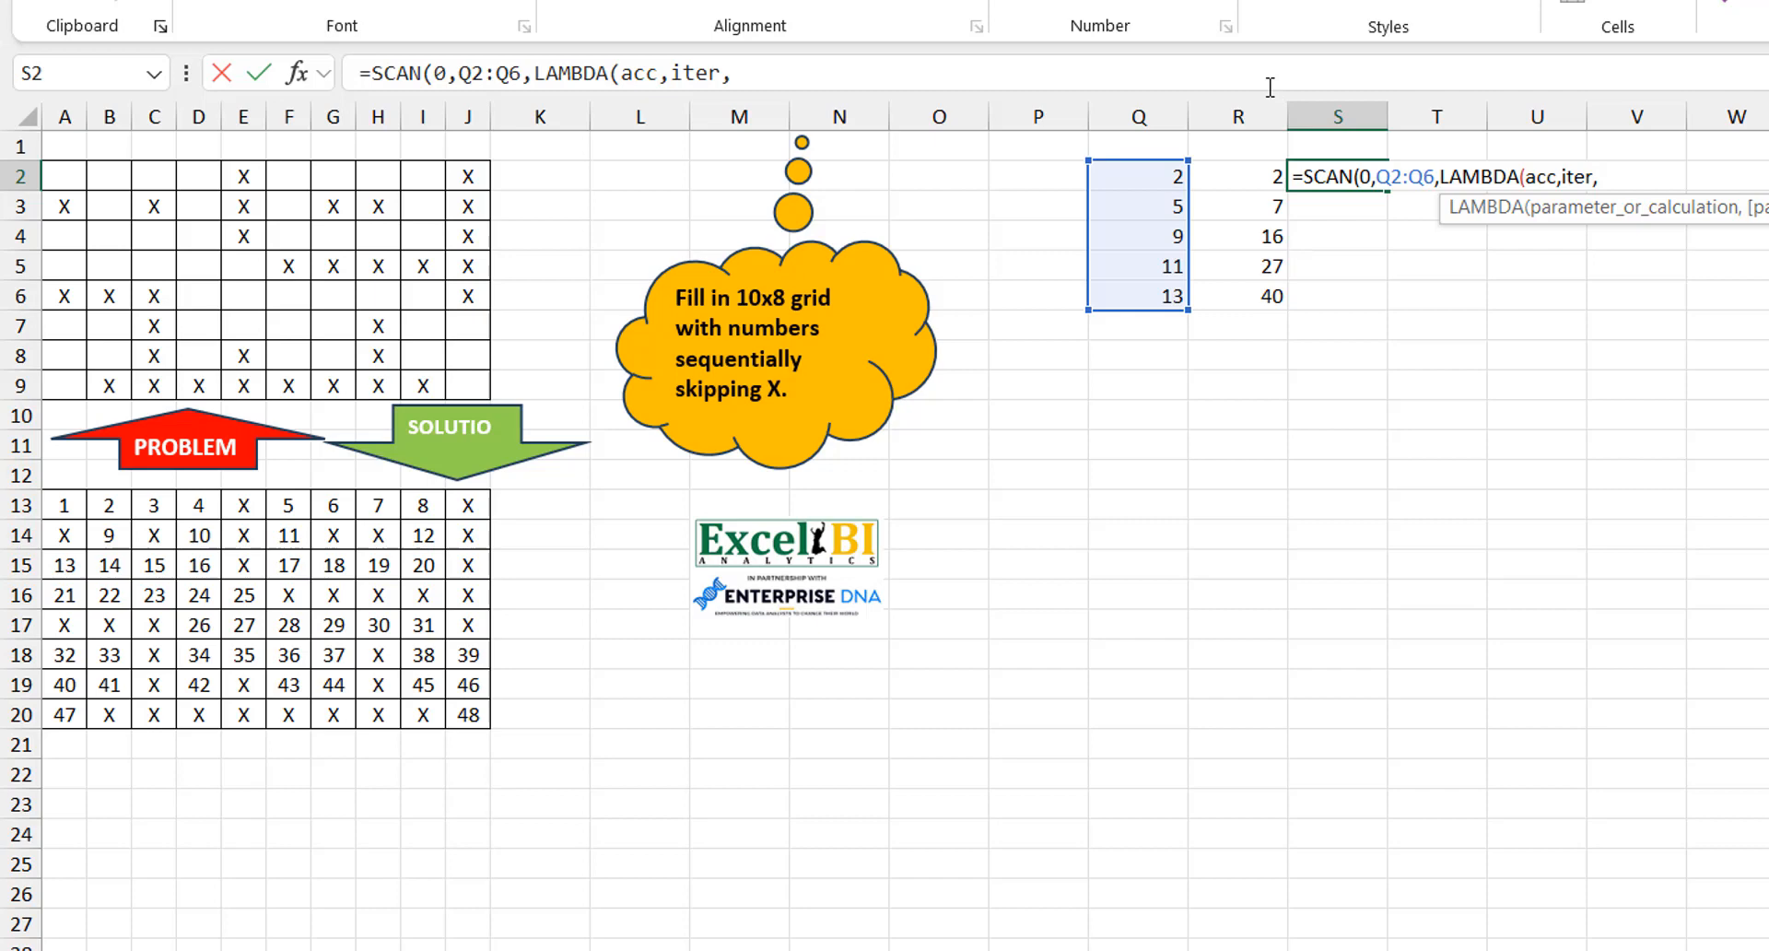
# Finish the S2 formula with acc+iter)) and enter it to spill 2, 7, 16, 27, 40.
pyautogui.write('a')
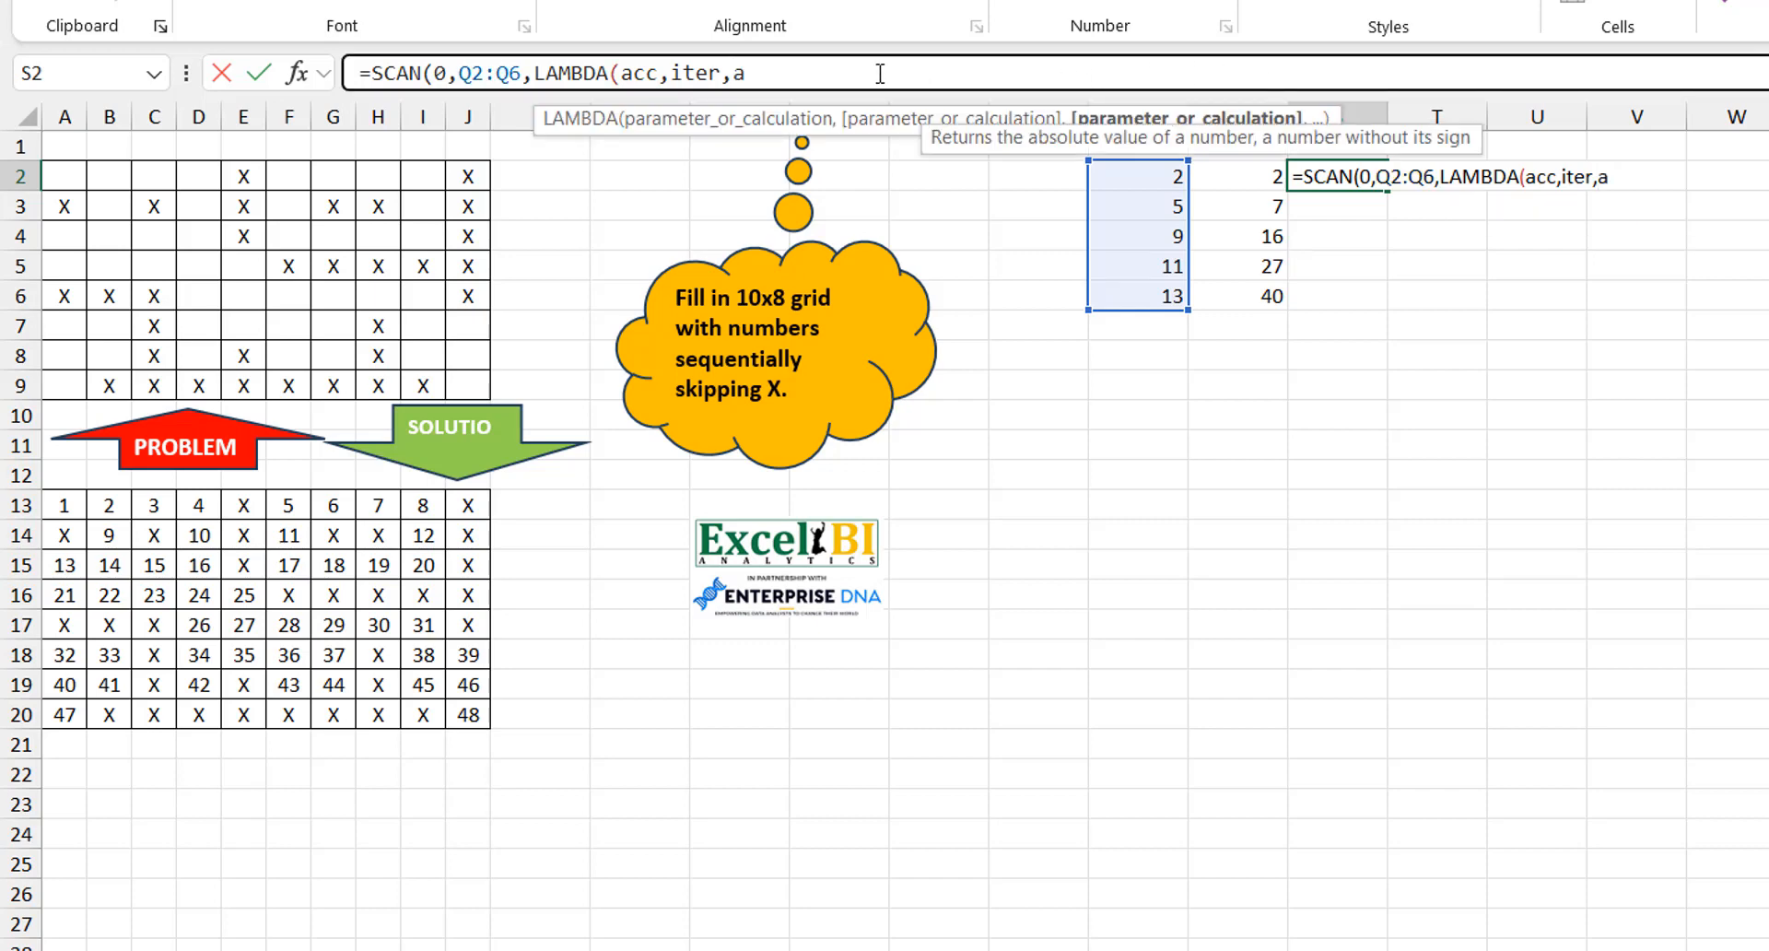
pyautogui.write('cc+i')
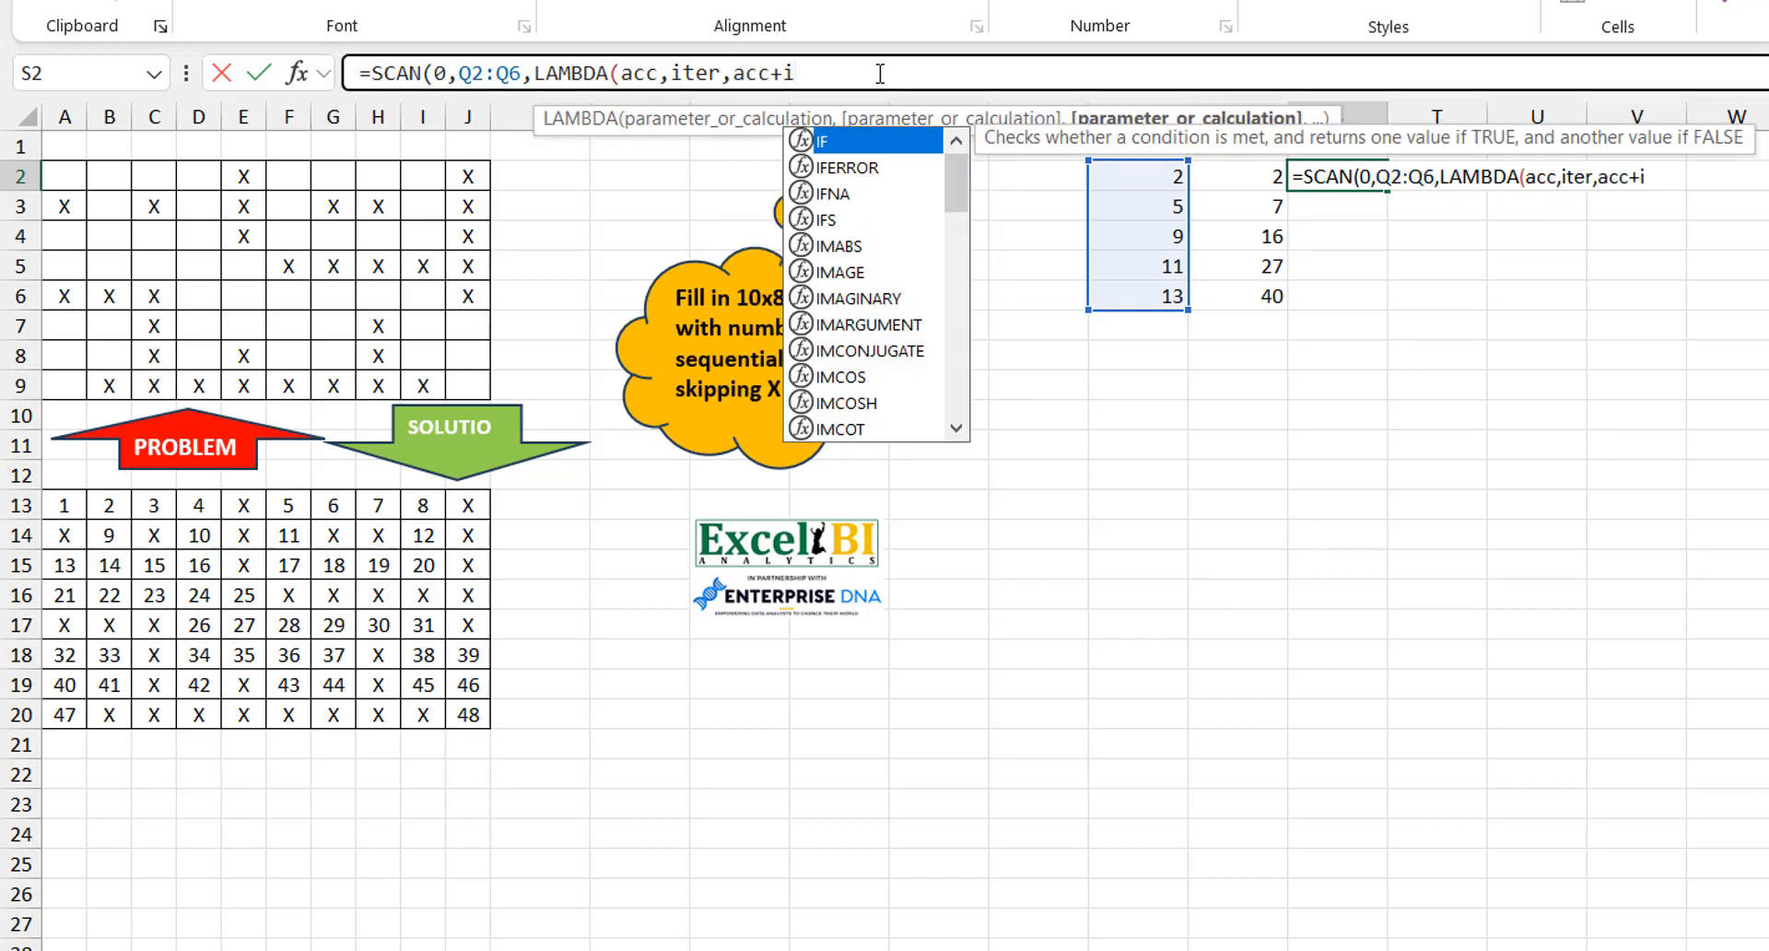
pyautogui.write('ter))')
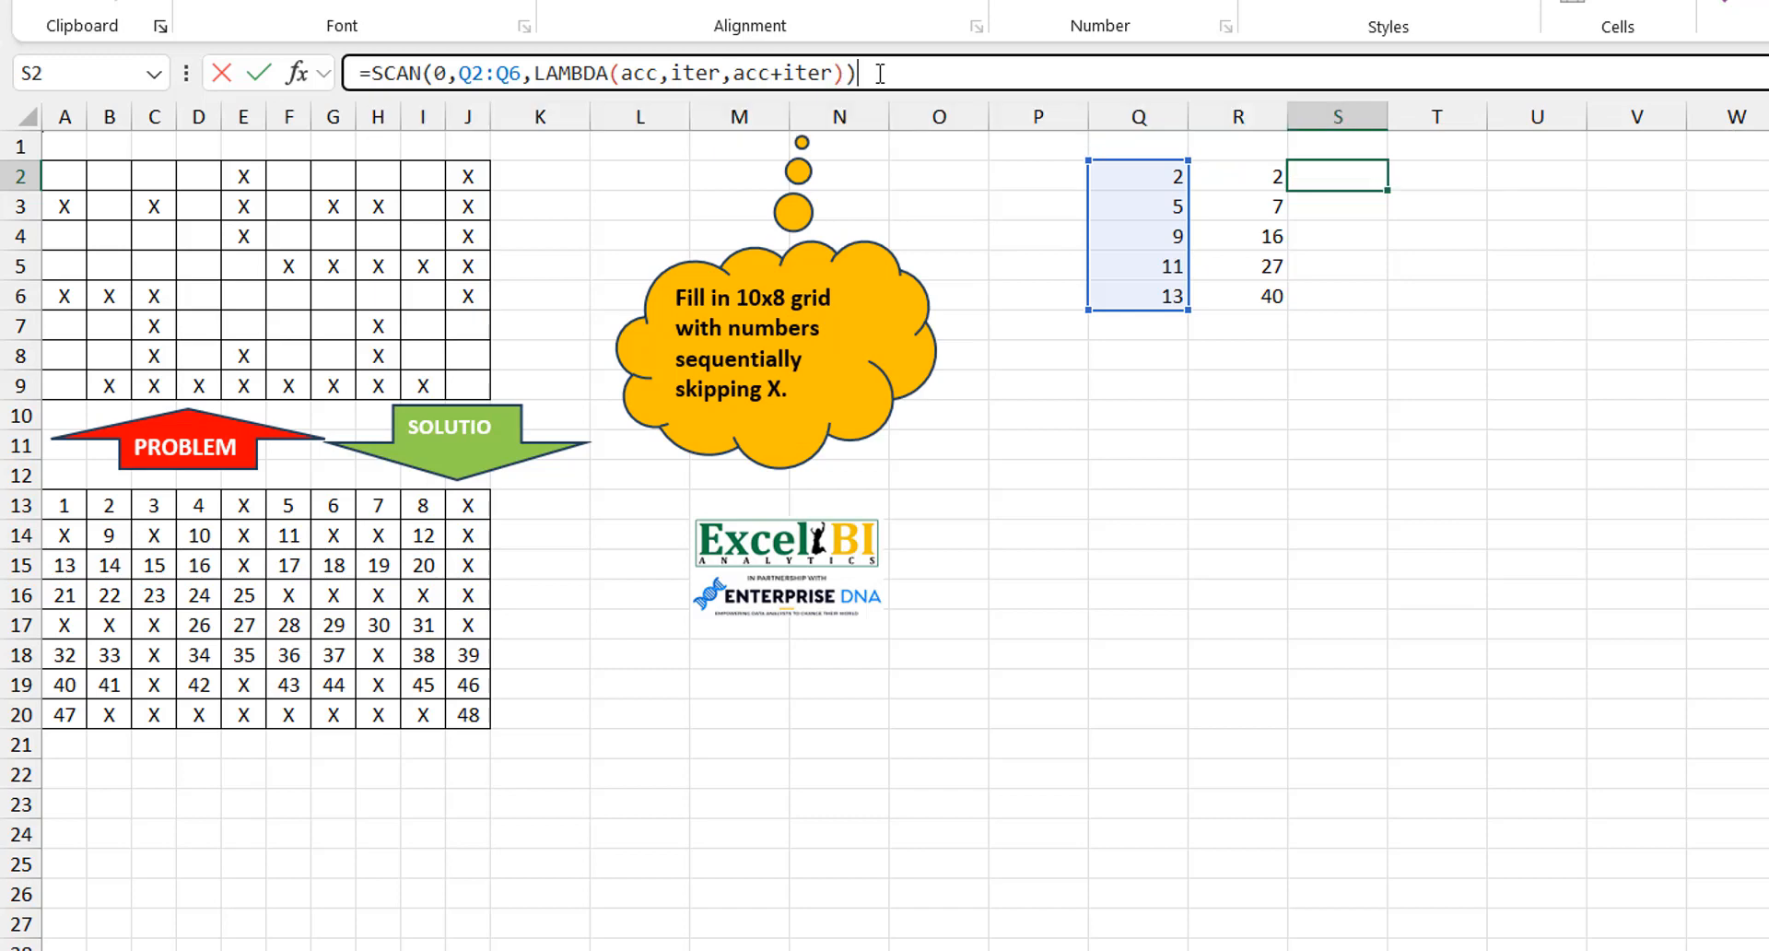
pyautogui.press('Enter')
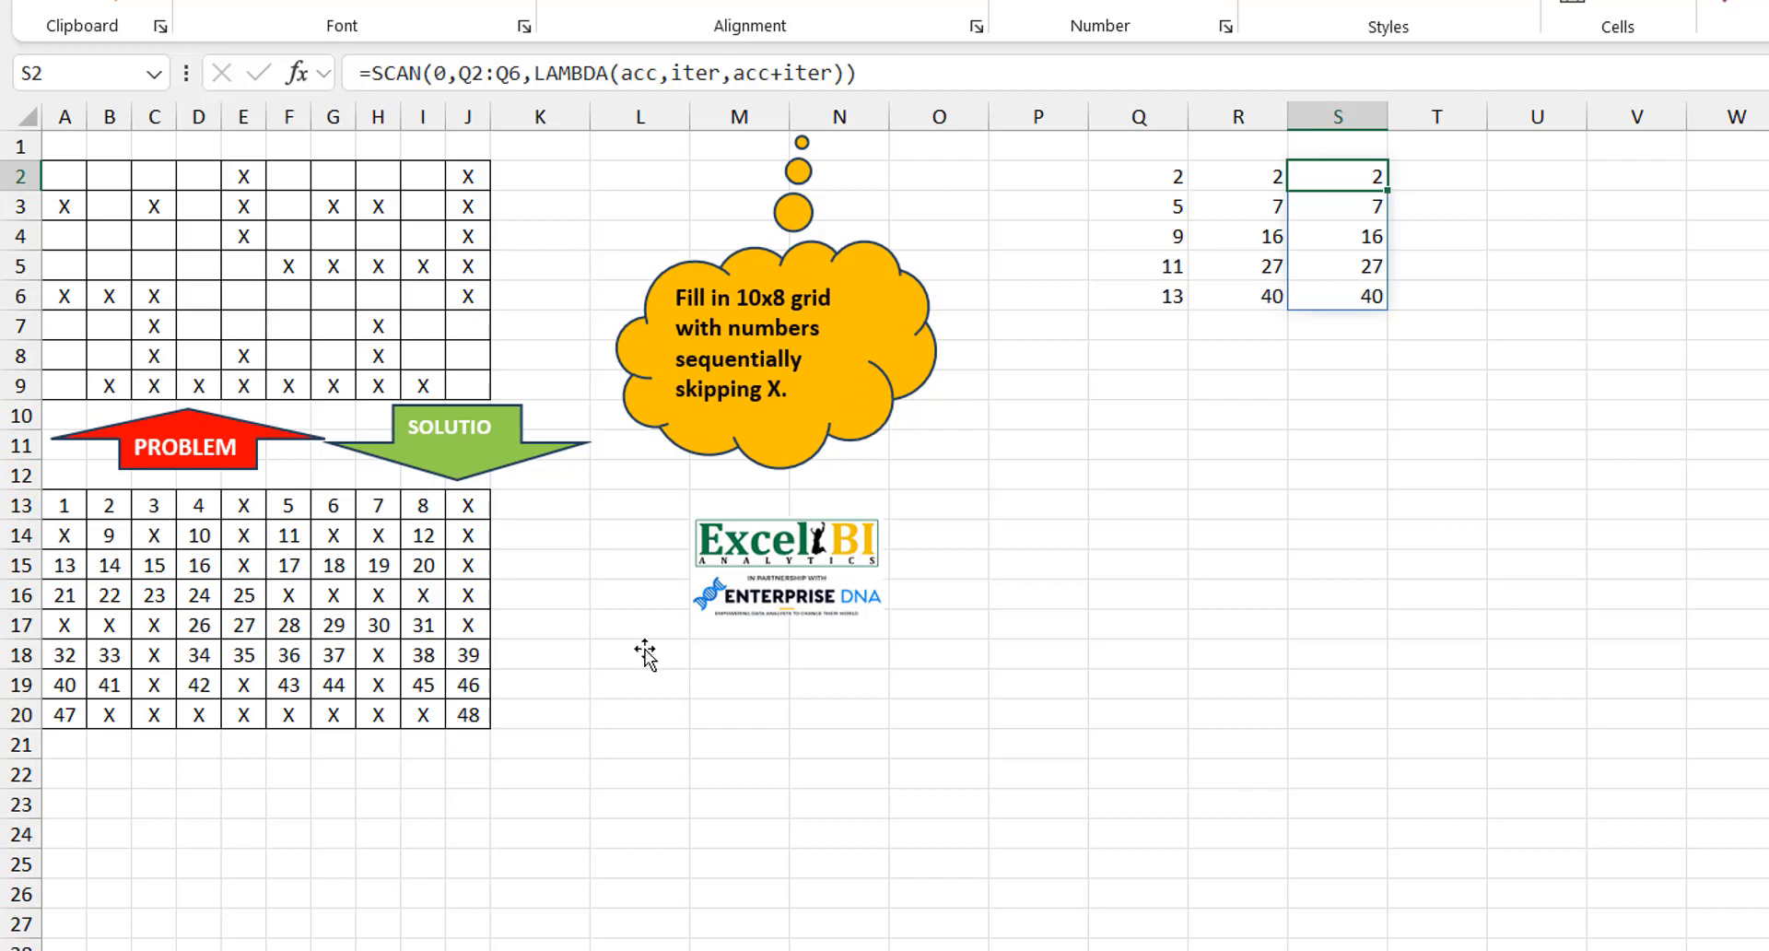
# Start a new =SCAN(0, formula in cell L2 beside the X grid.
pyautogui.click(640, 504)
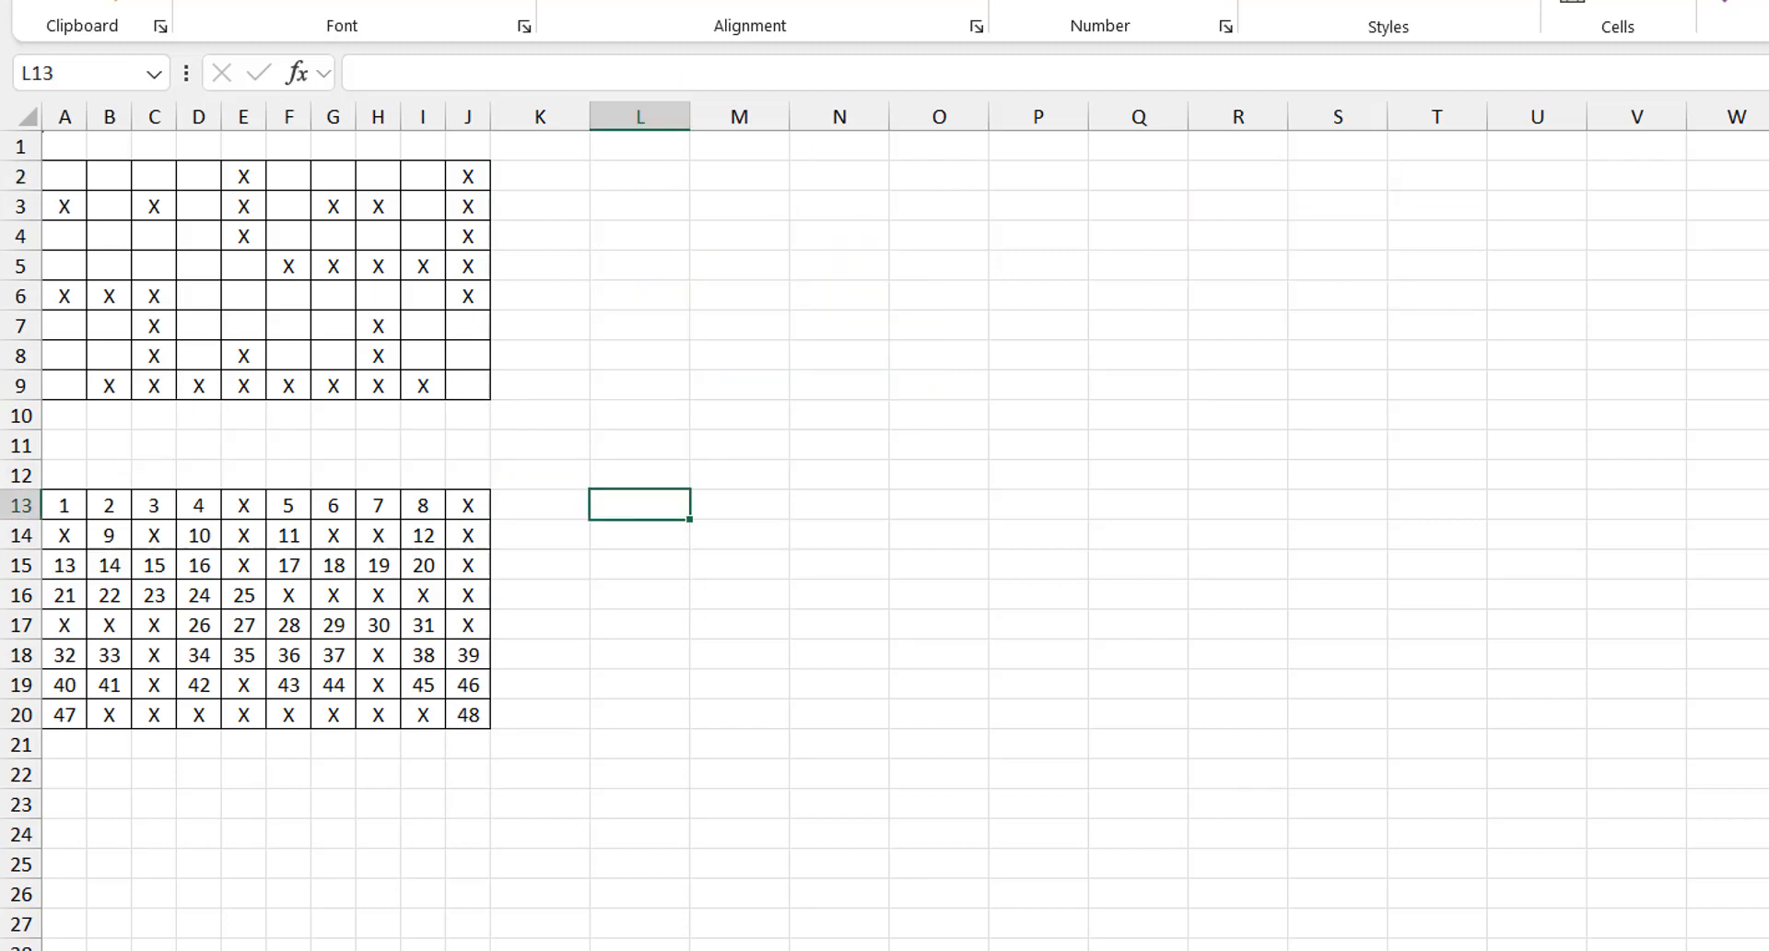
pyautogui.click(638, 175)
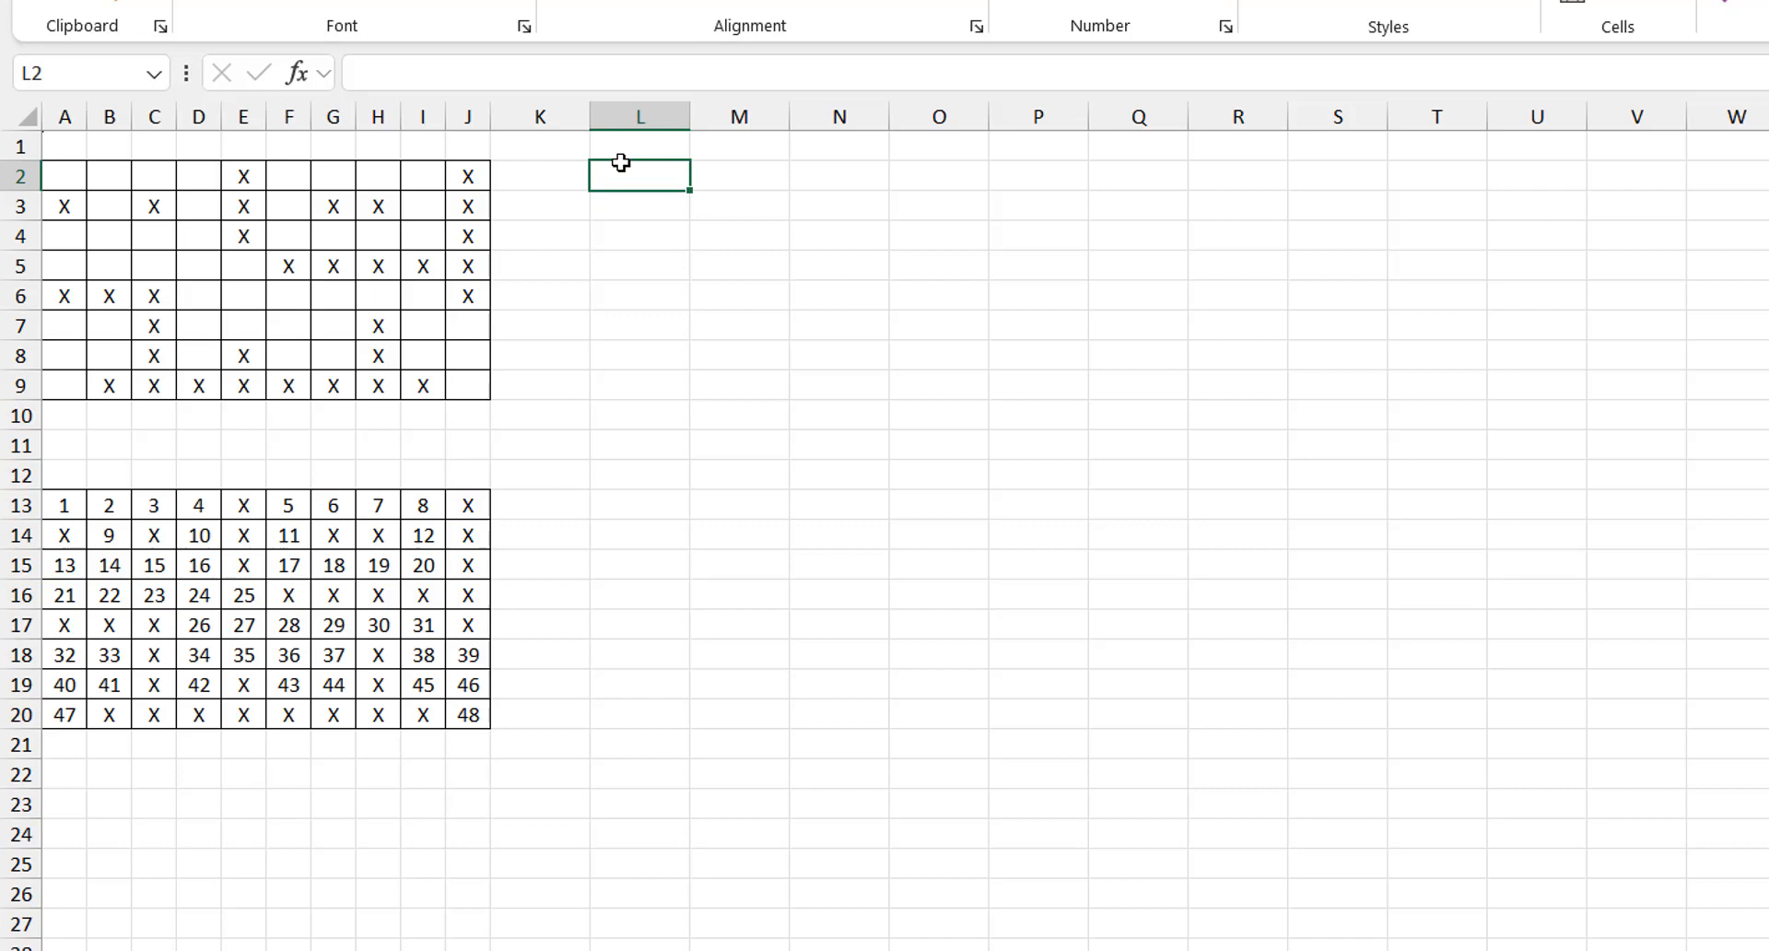
pyautogui.write('=')
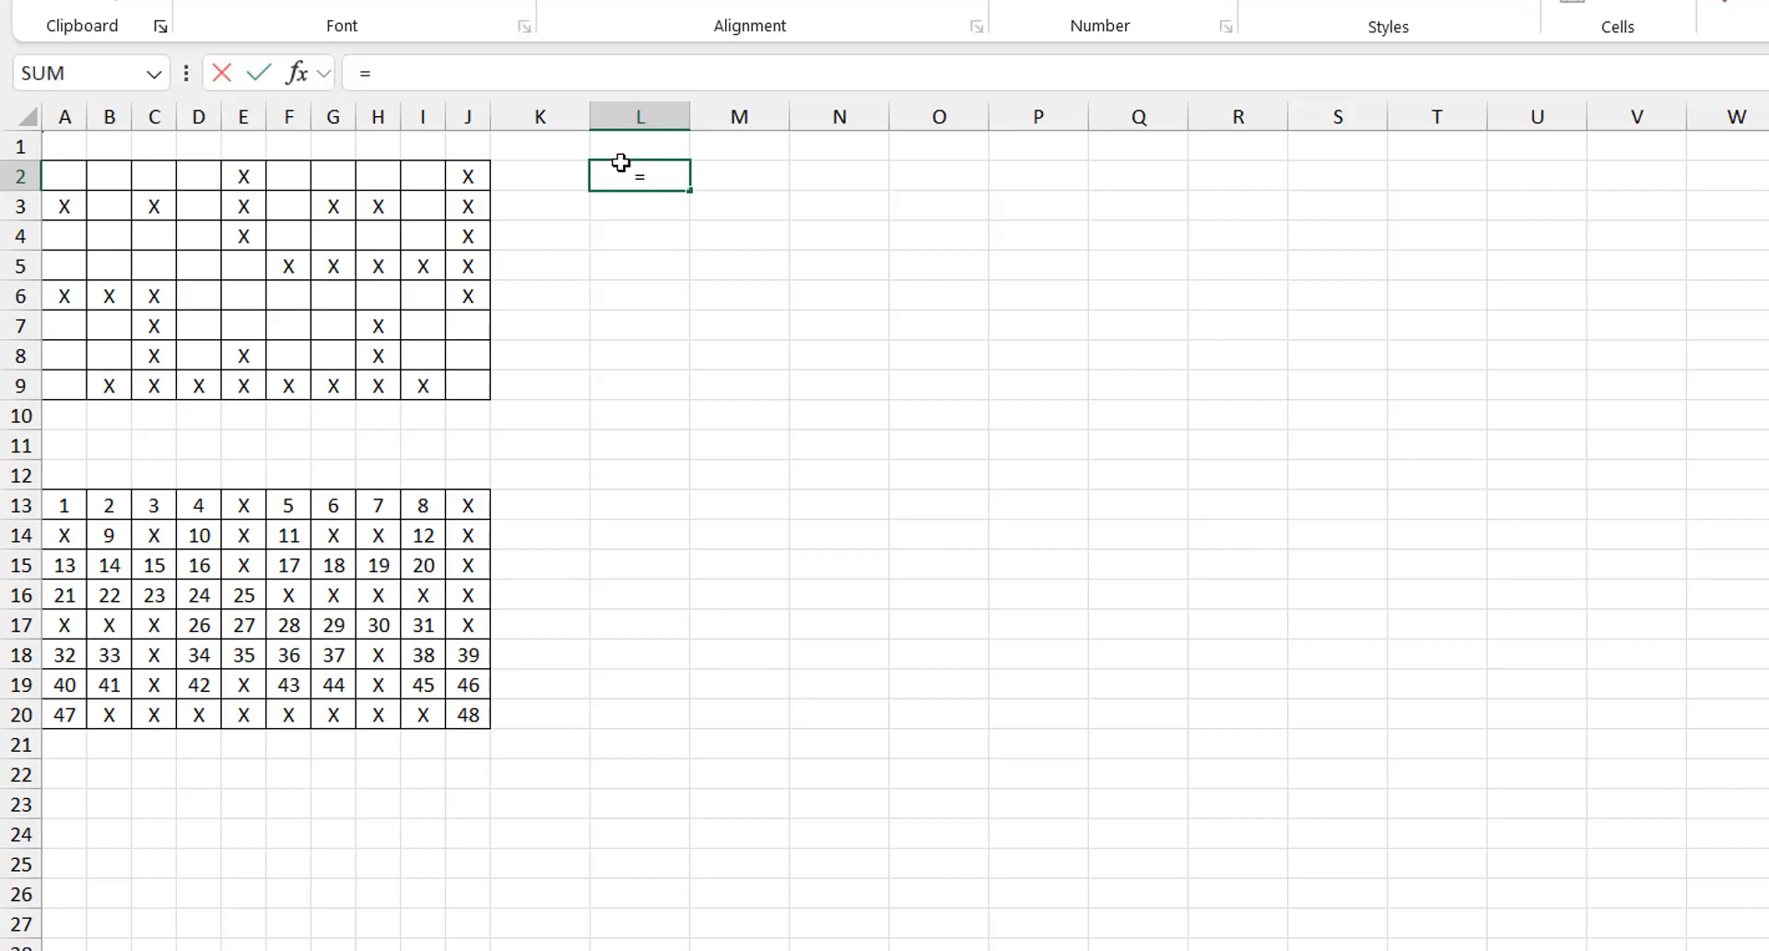
pyautogui.write('SCAN(')
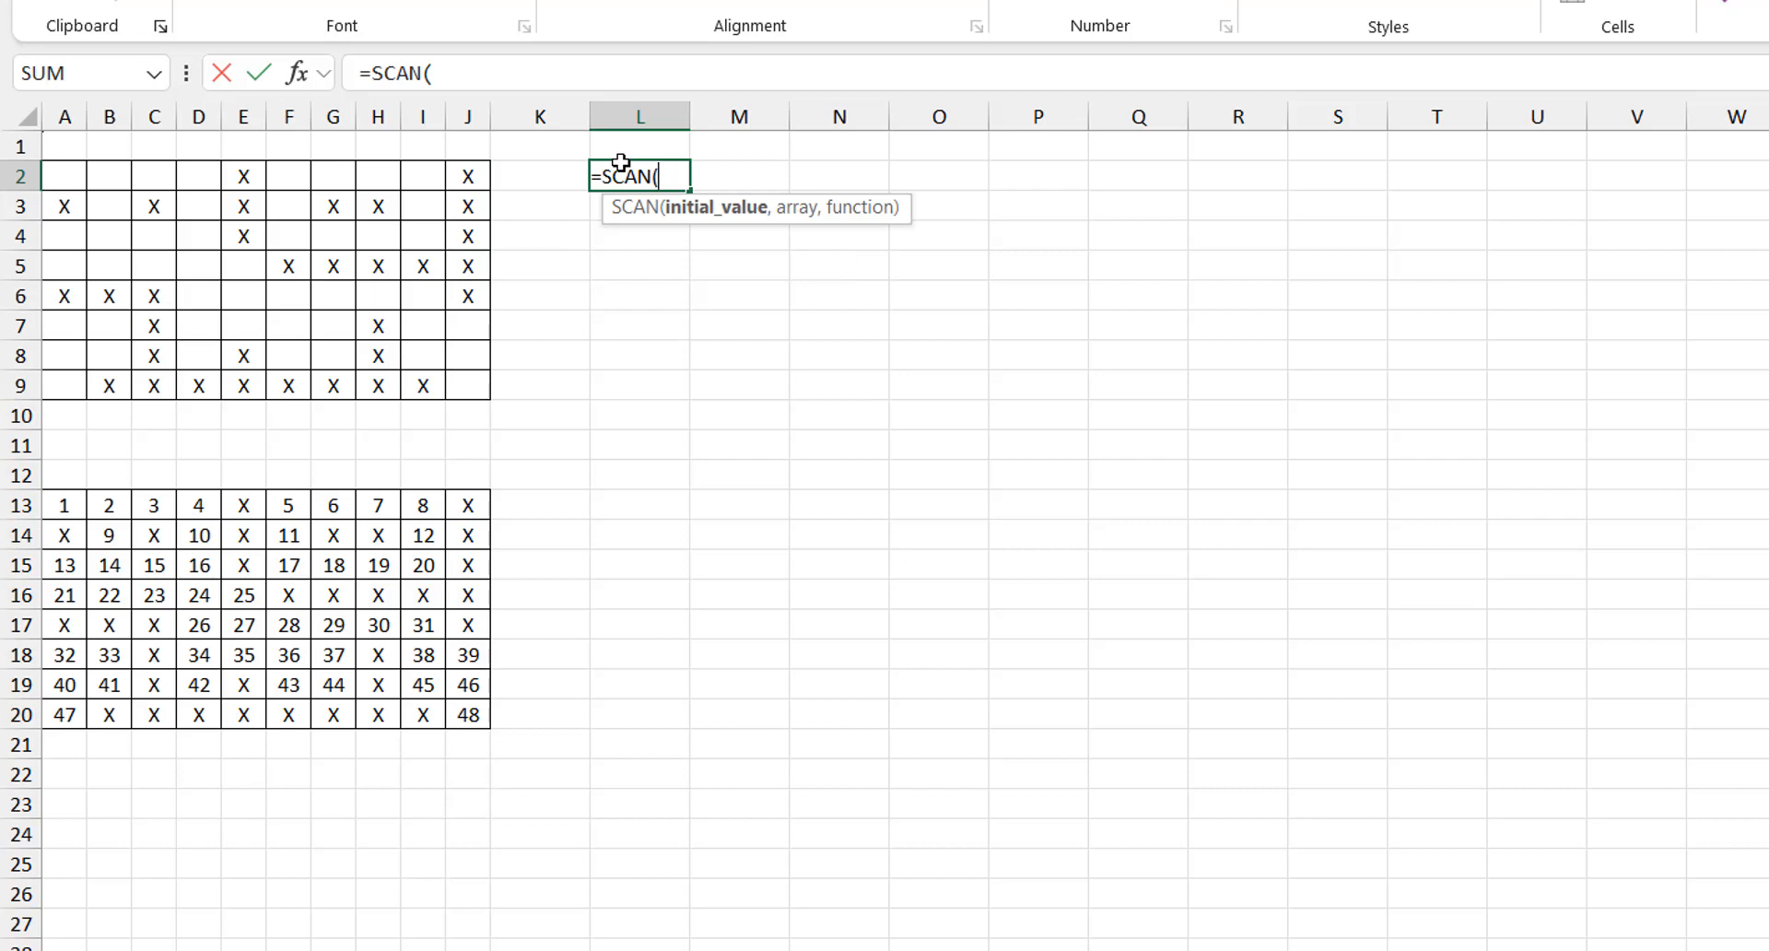
pyautogui.write('0,A2:J9,LAMBDA(')
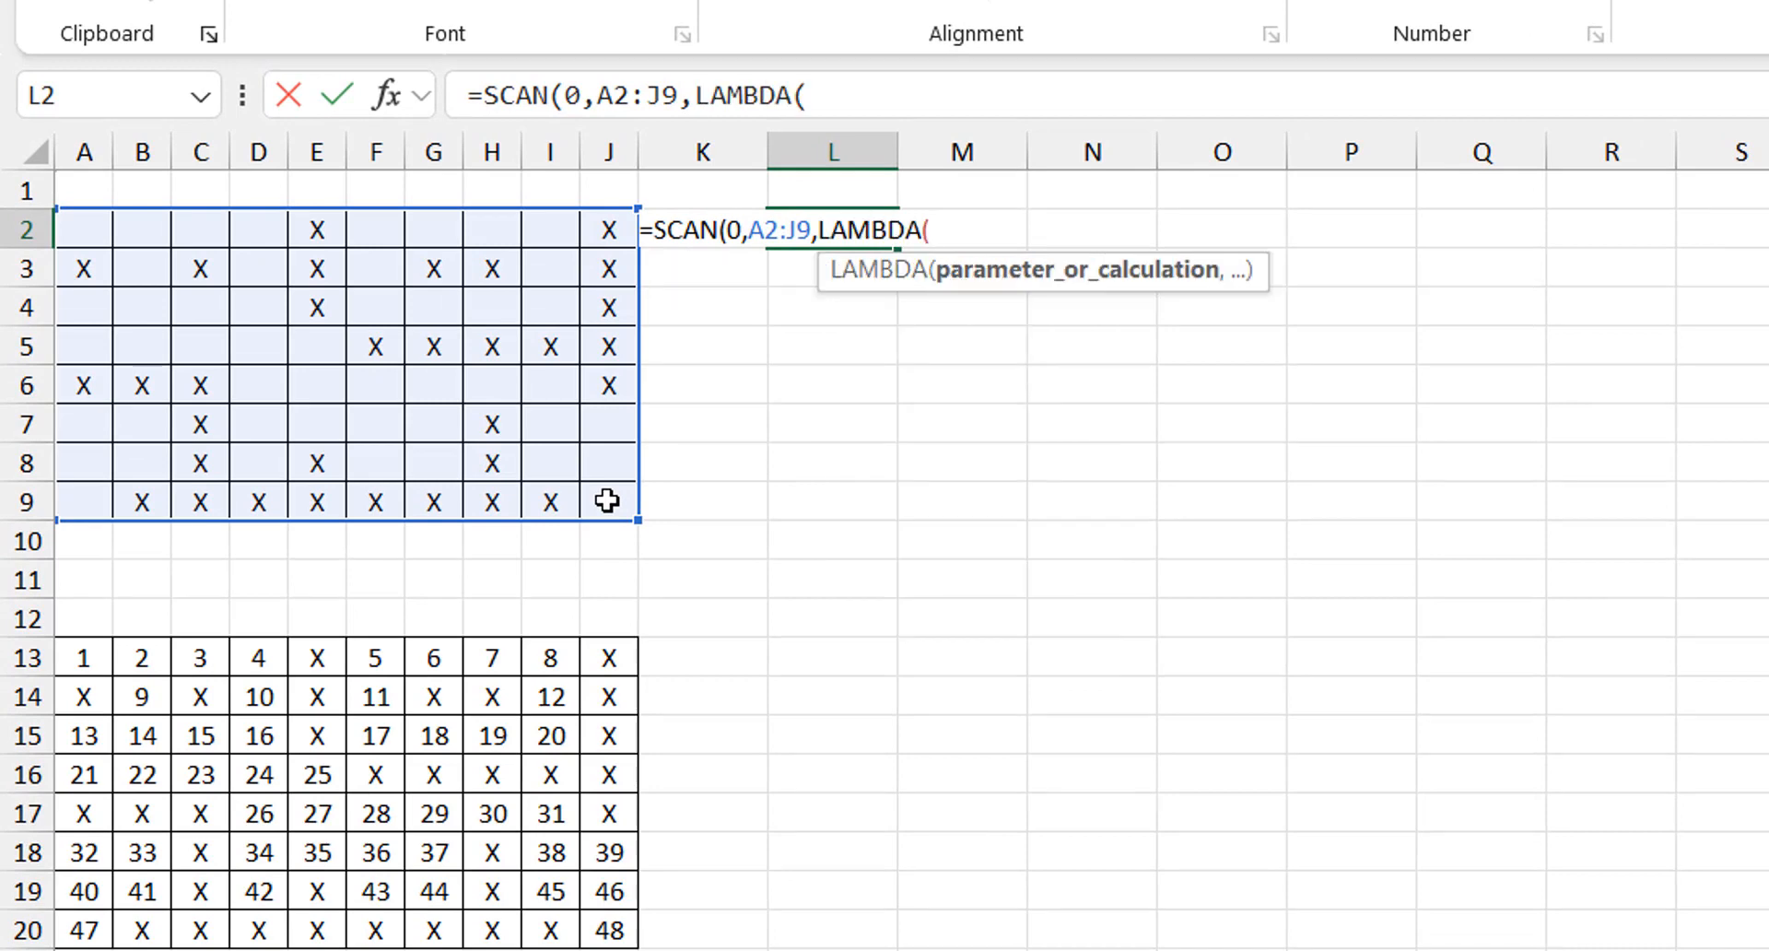
# Complete the L2 lambda as LAMBDA(a,b,a+1) with its parentheses closed.
pyautogui.write(',b')
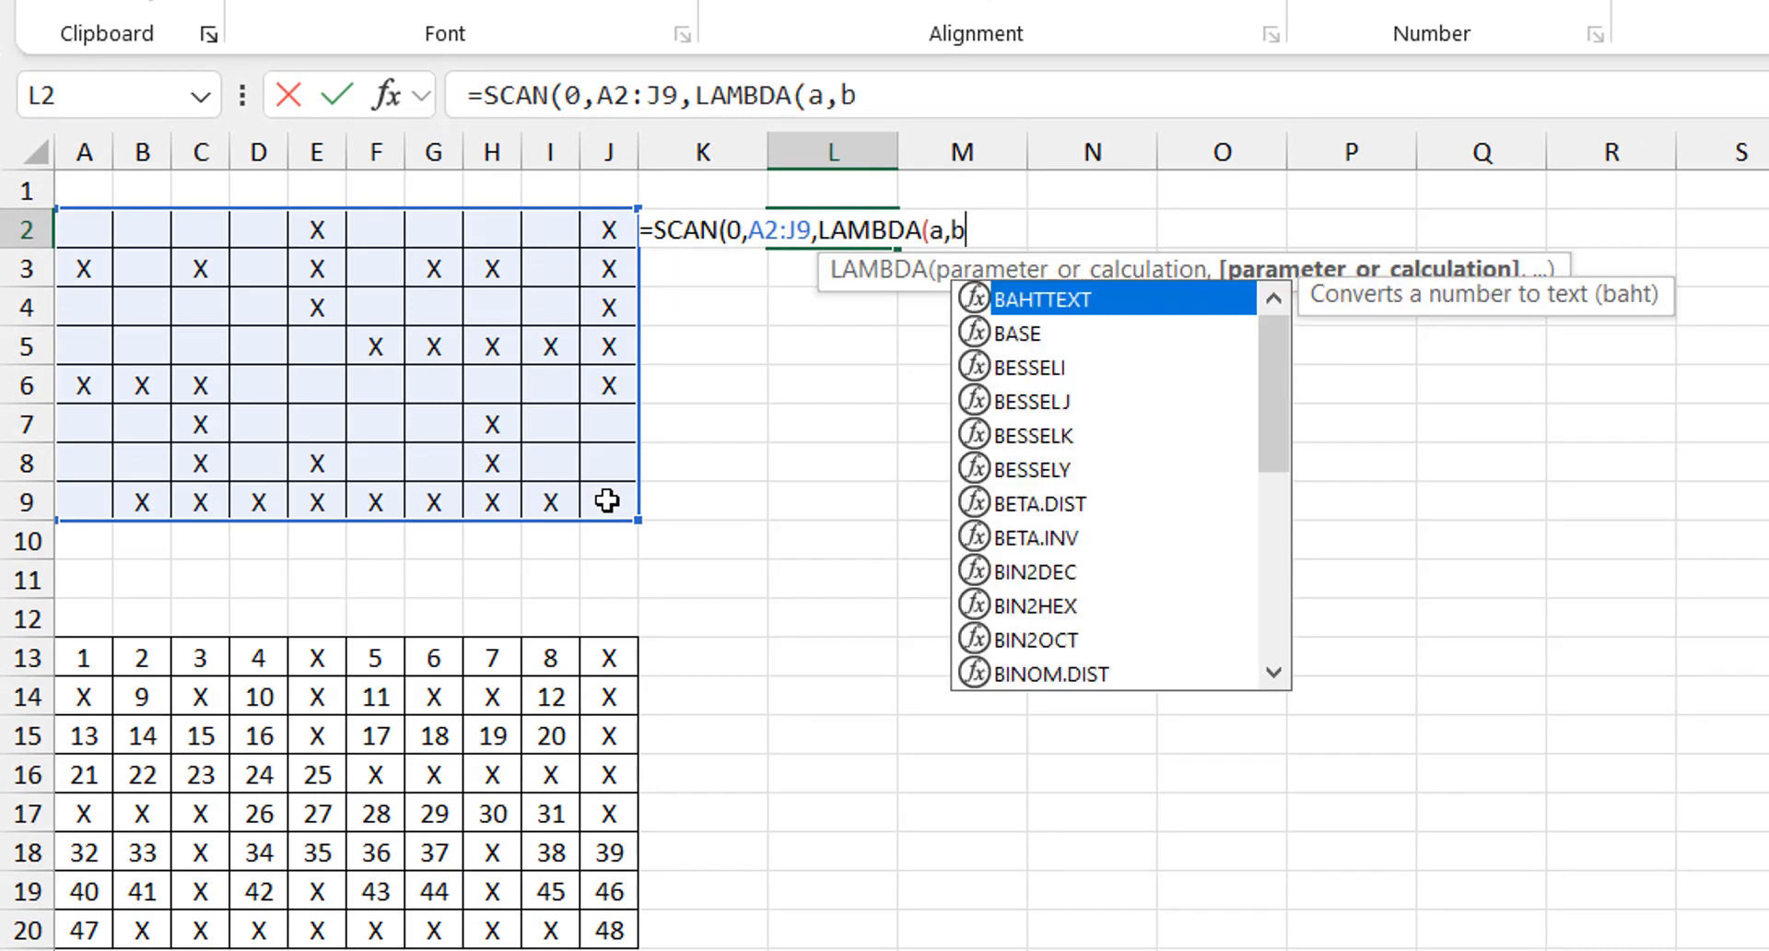
pyautogui.write(',')
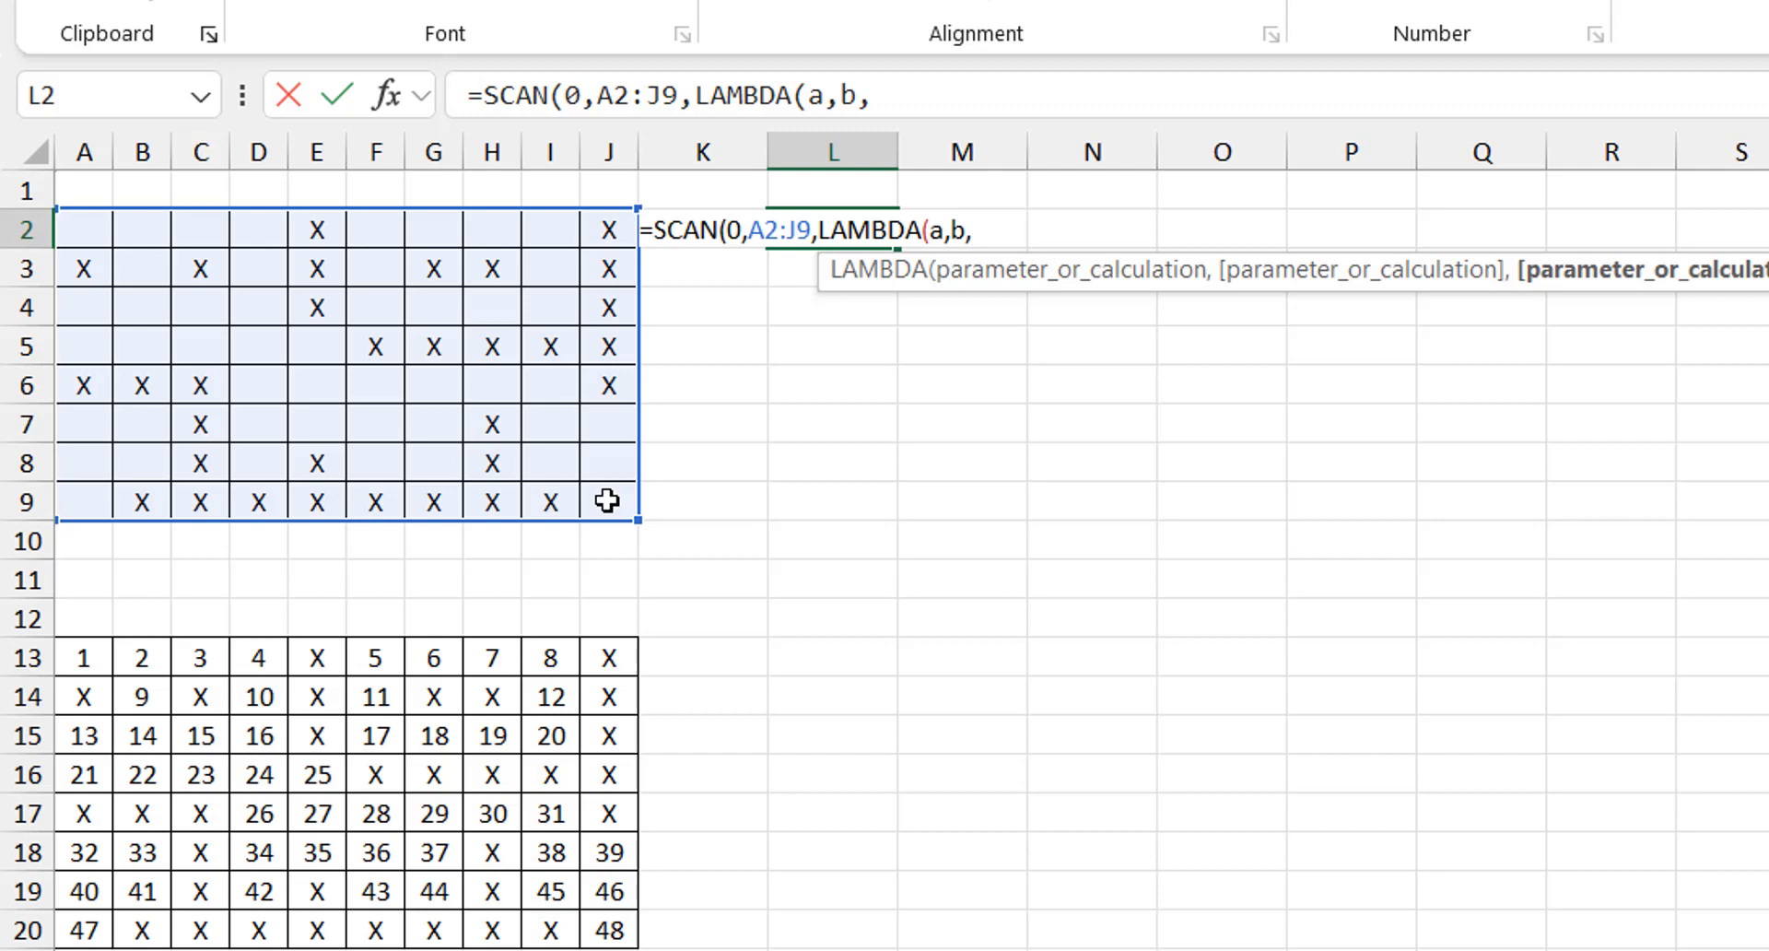
pyautogui.write('a+1')
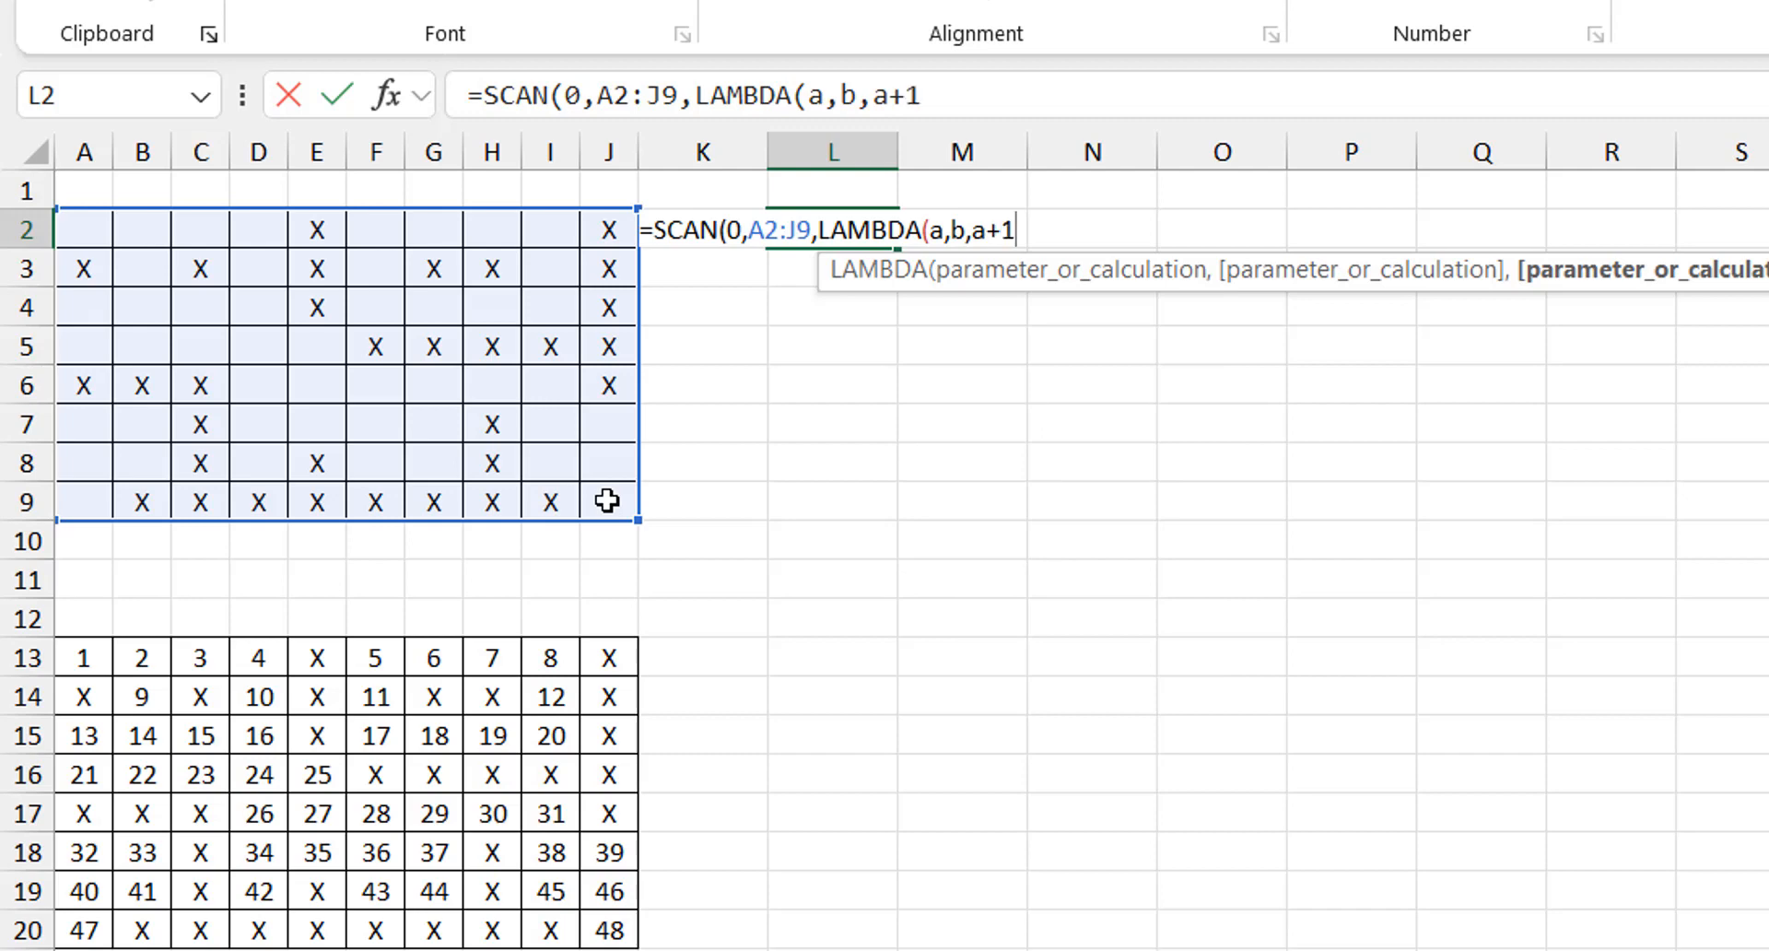
pyautogui.write(')')
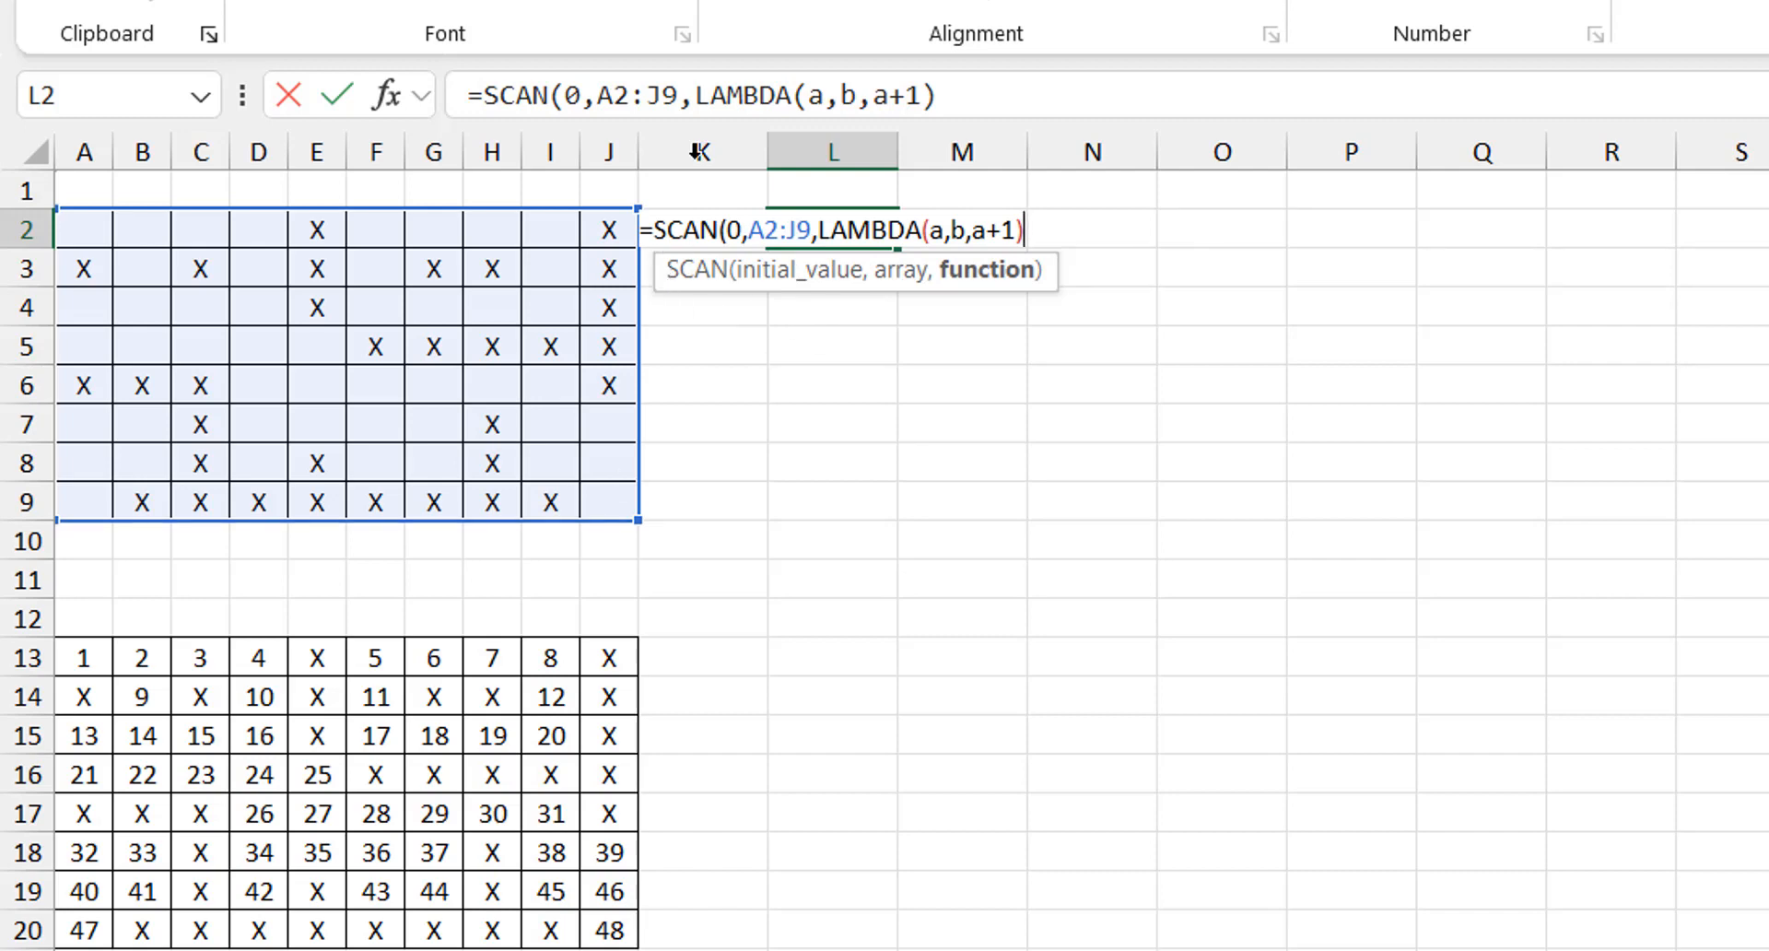
pyautogui.moveTo(705, 111)
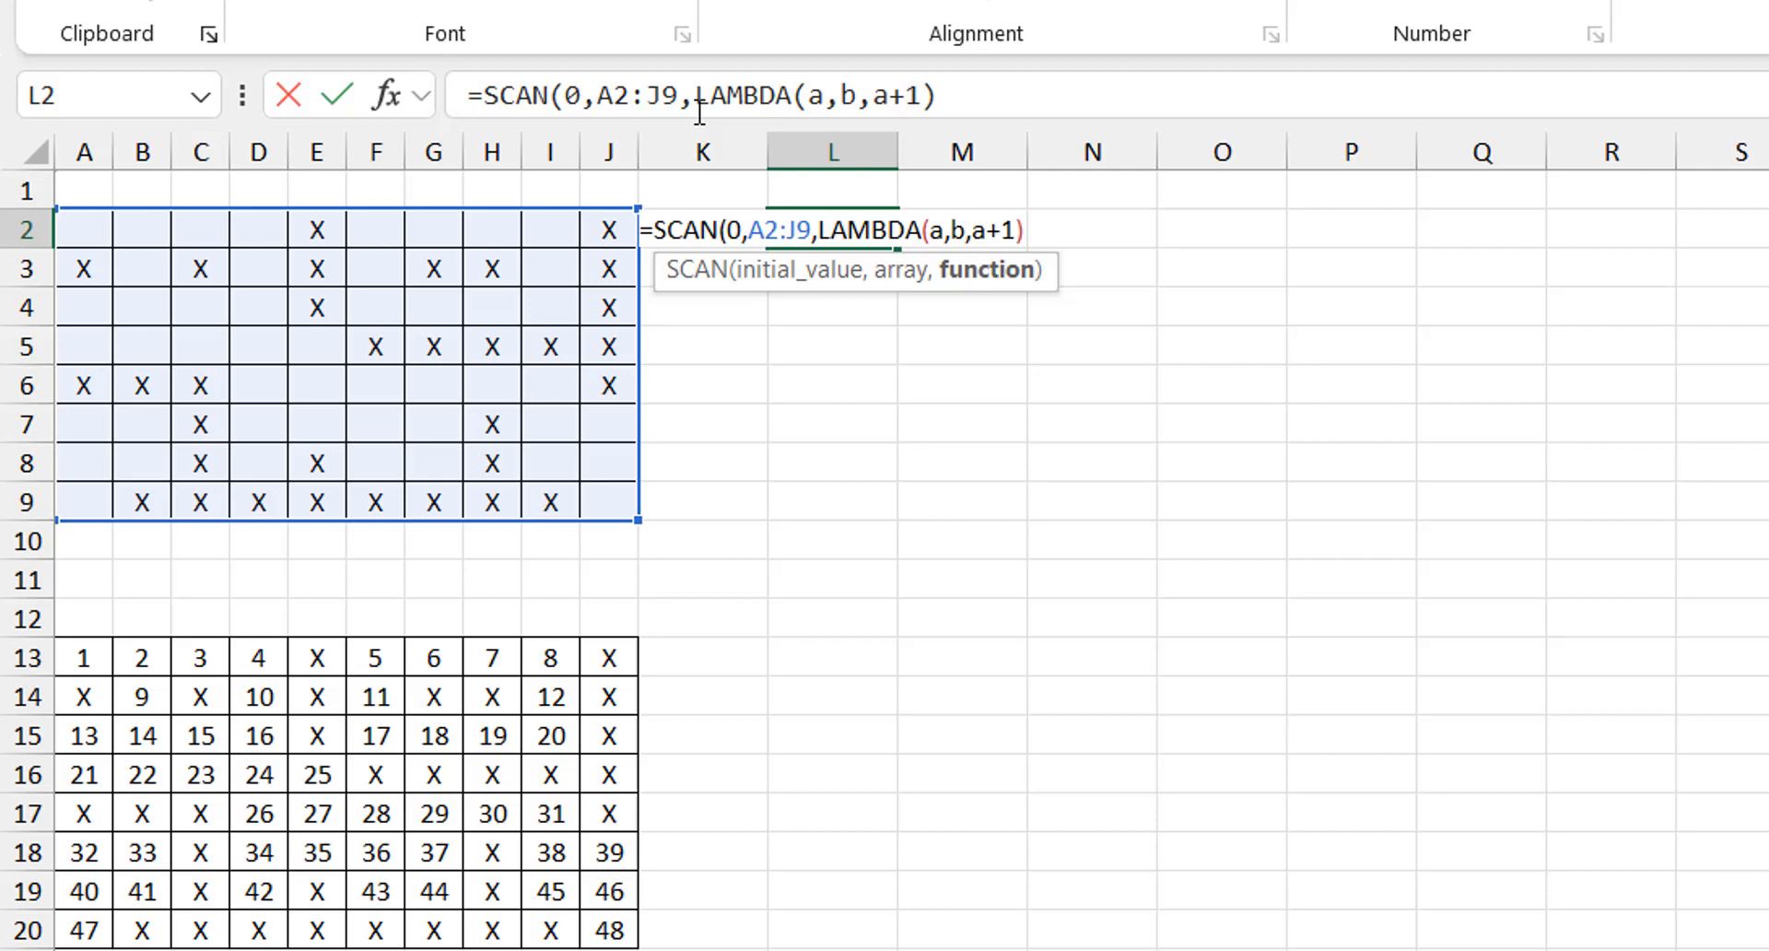
# Enter the SCAN to spill 1–80, then change its step to IF(b="",a+1,a) and re-enter.
pyautogui.click(1010, 96)
pyautogui.write(')')
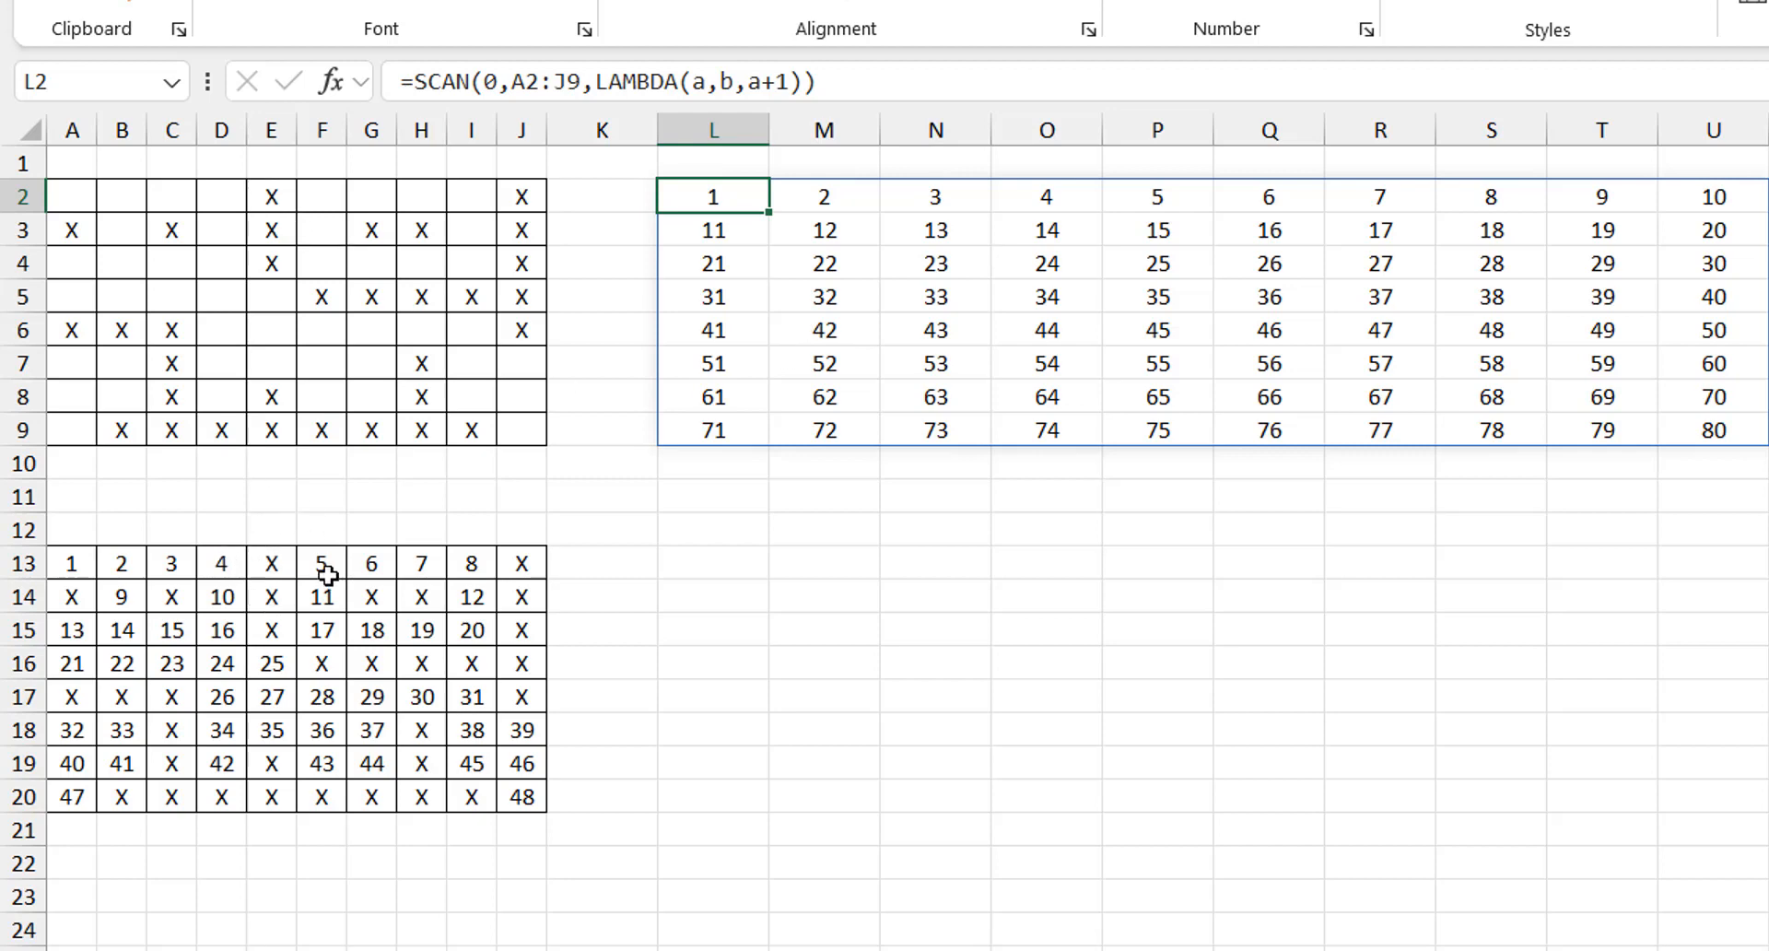
pyautogui.moveTo(784, 215)
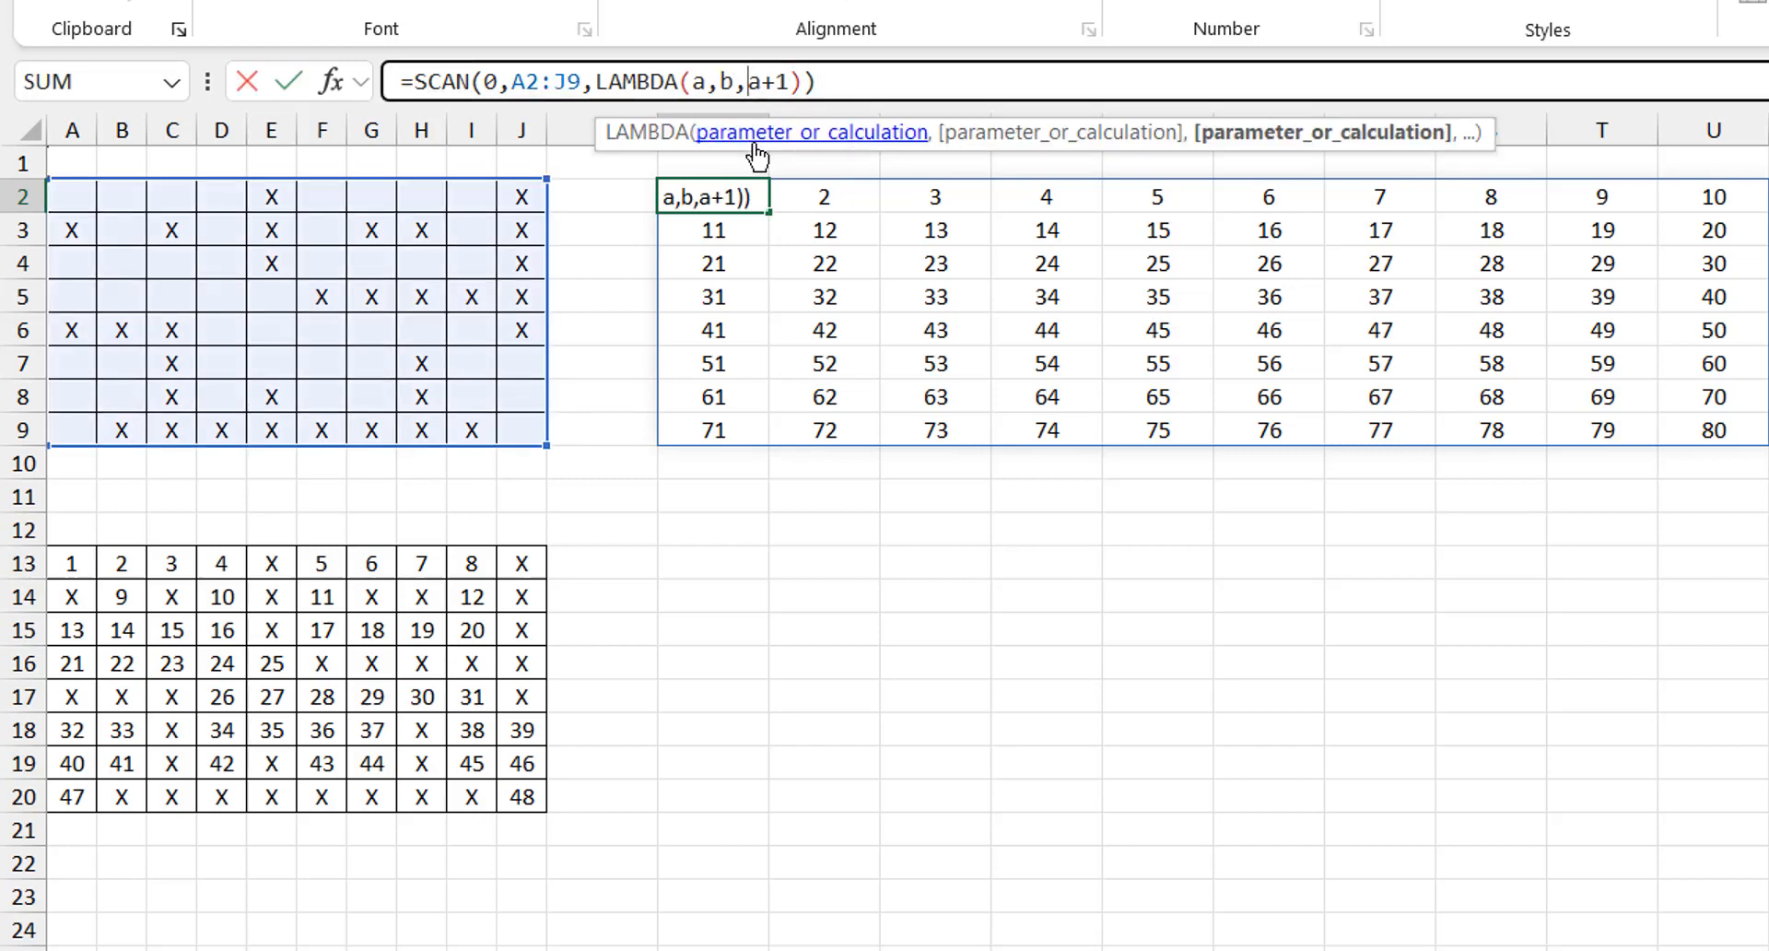
pyautogui.write('if(')
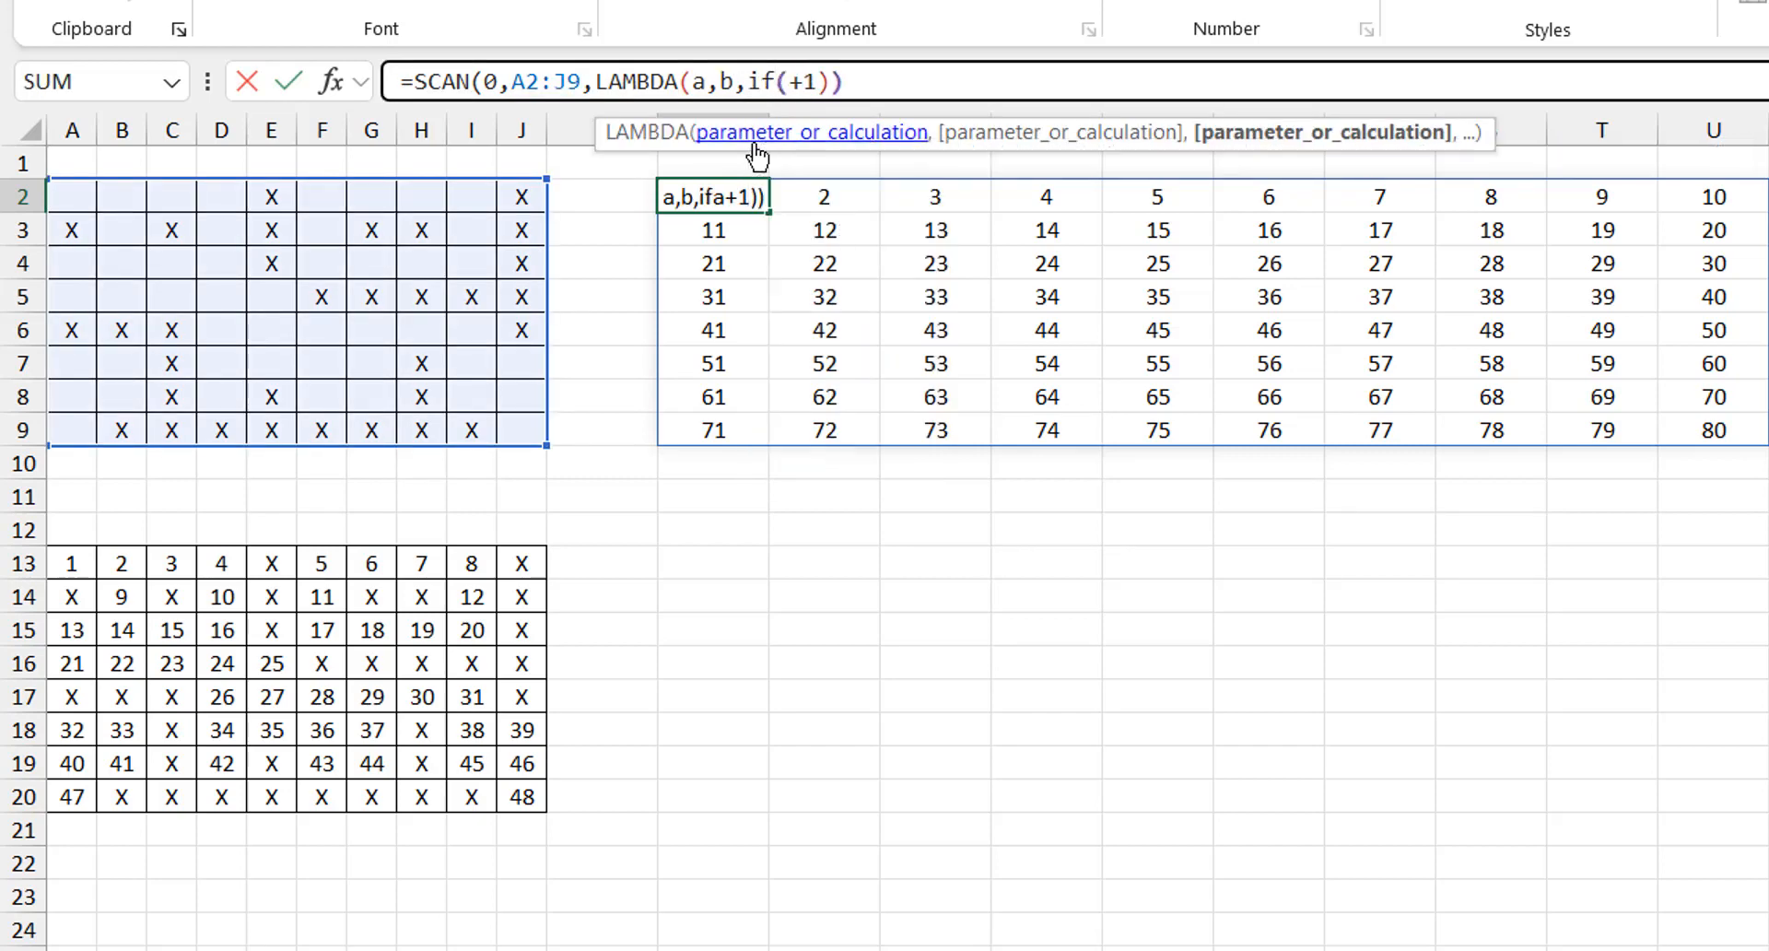
pyautogui.write('a')
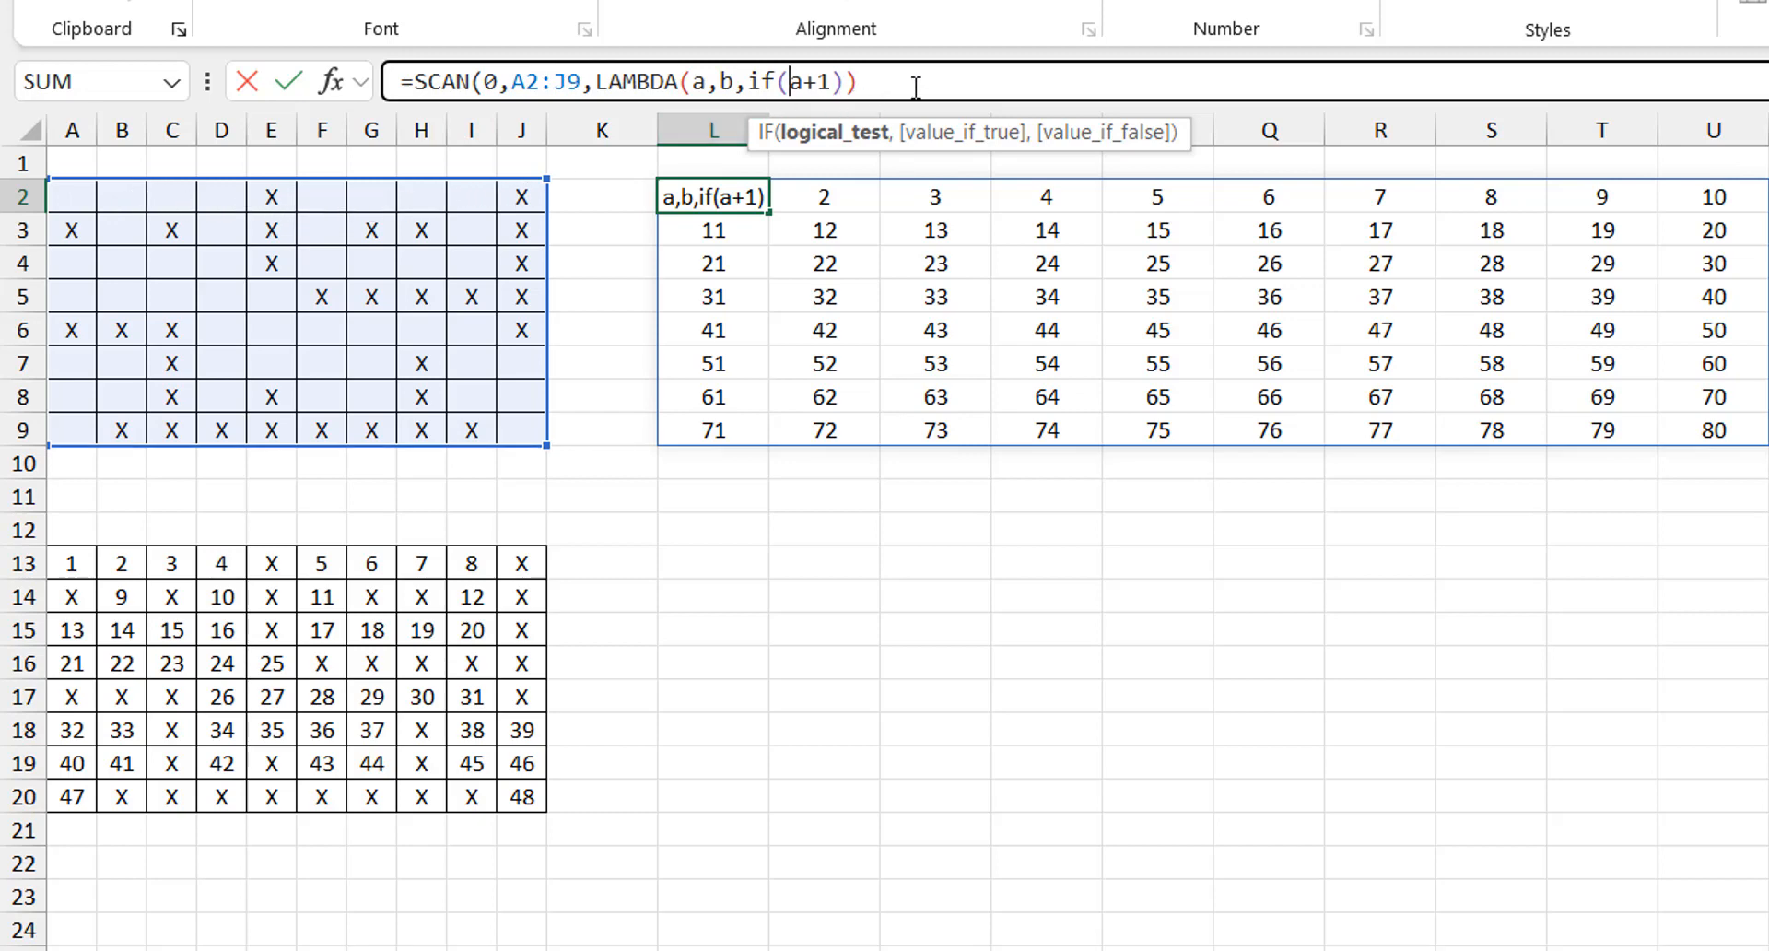
pyautogui.write('b="",')
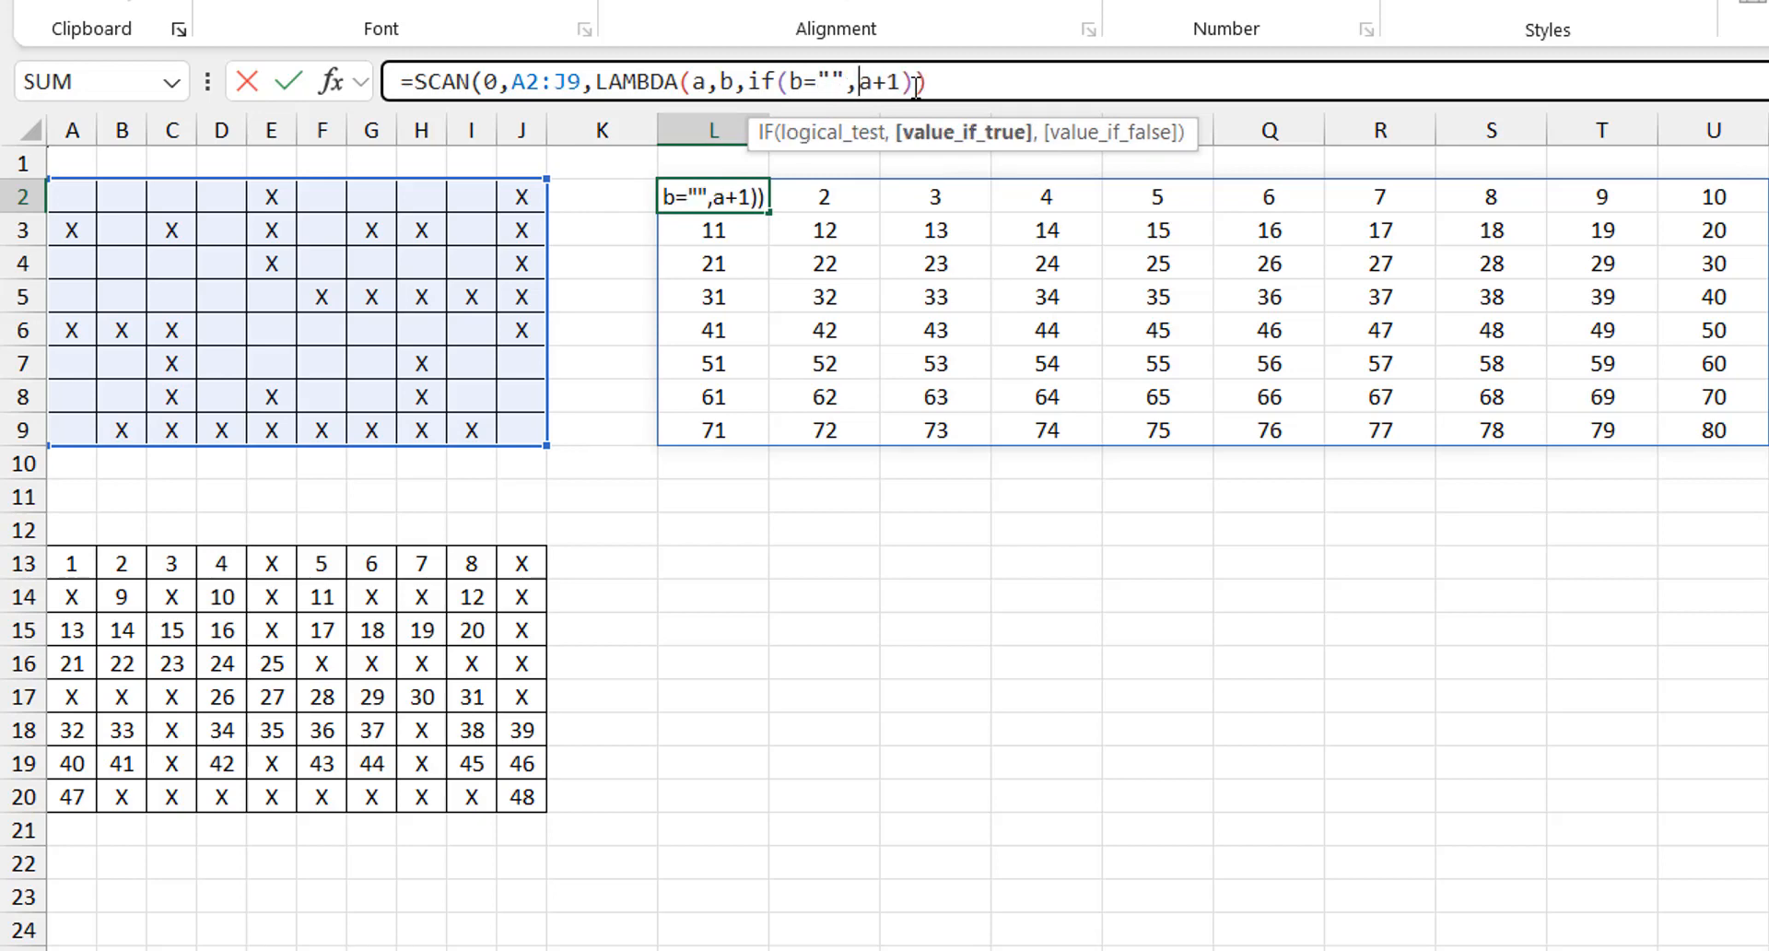
pyautogui.moveTo(901, 136)
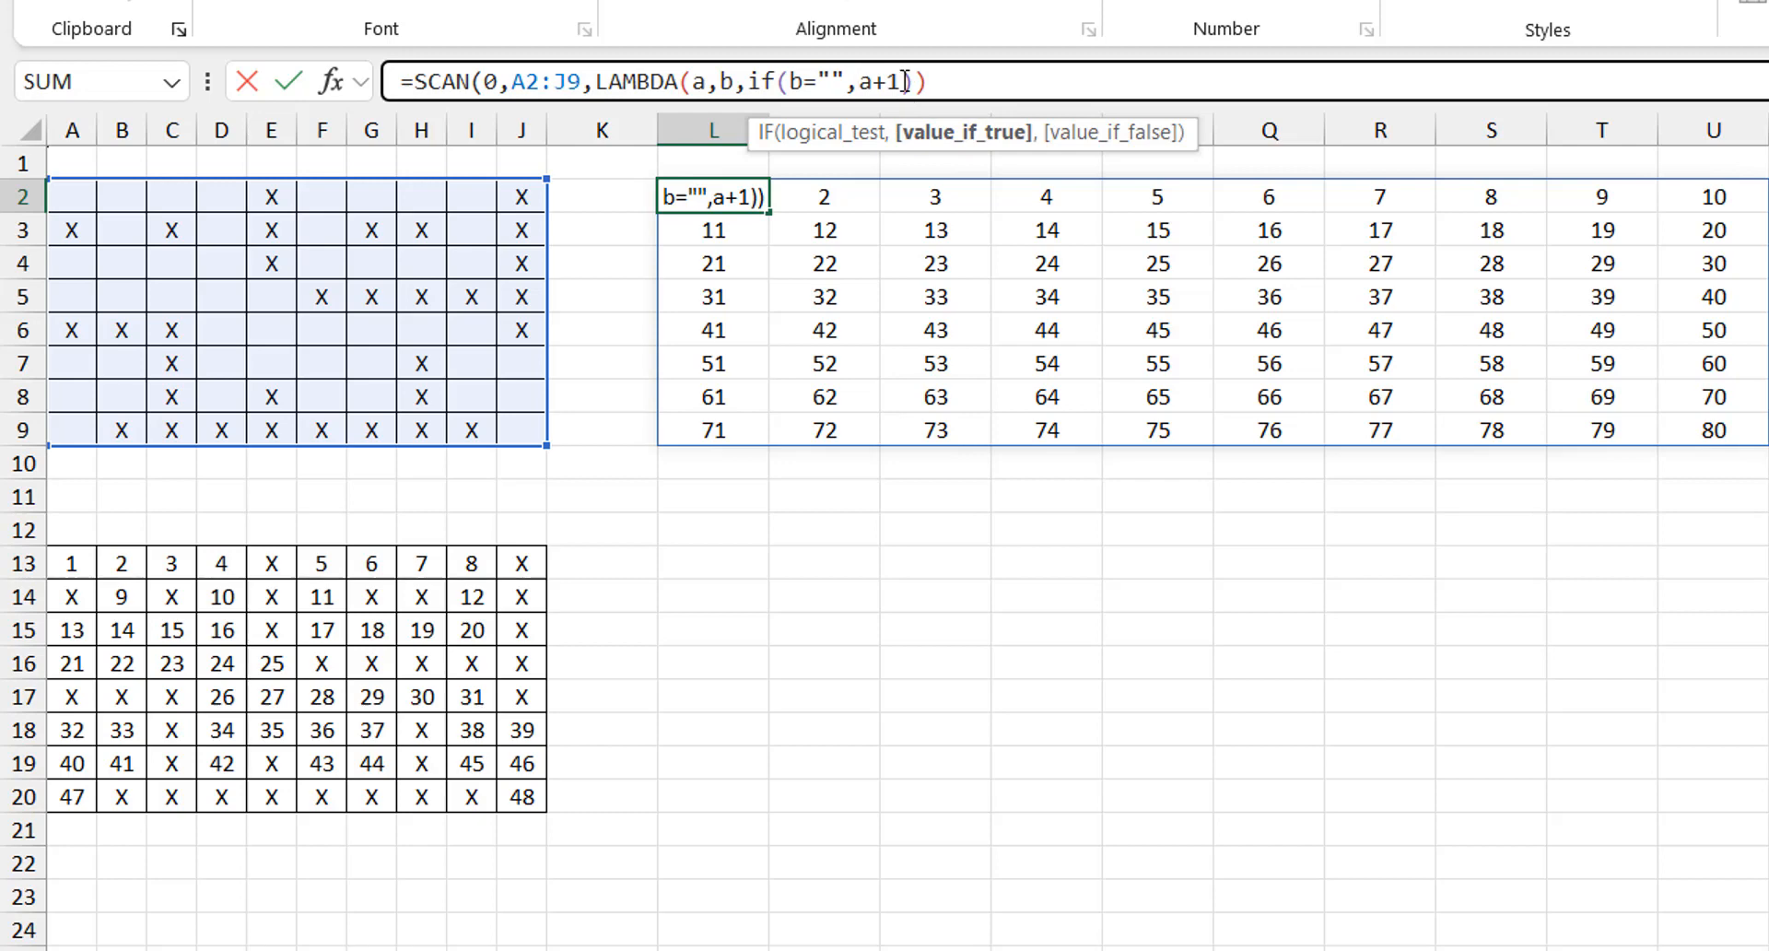
pyautogui.write(',a')
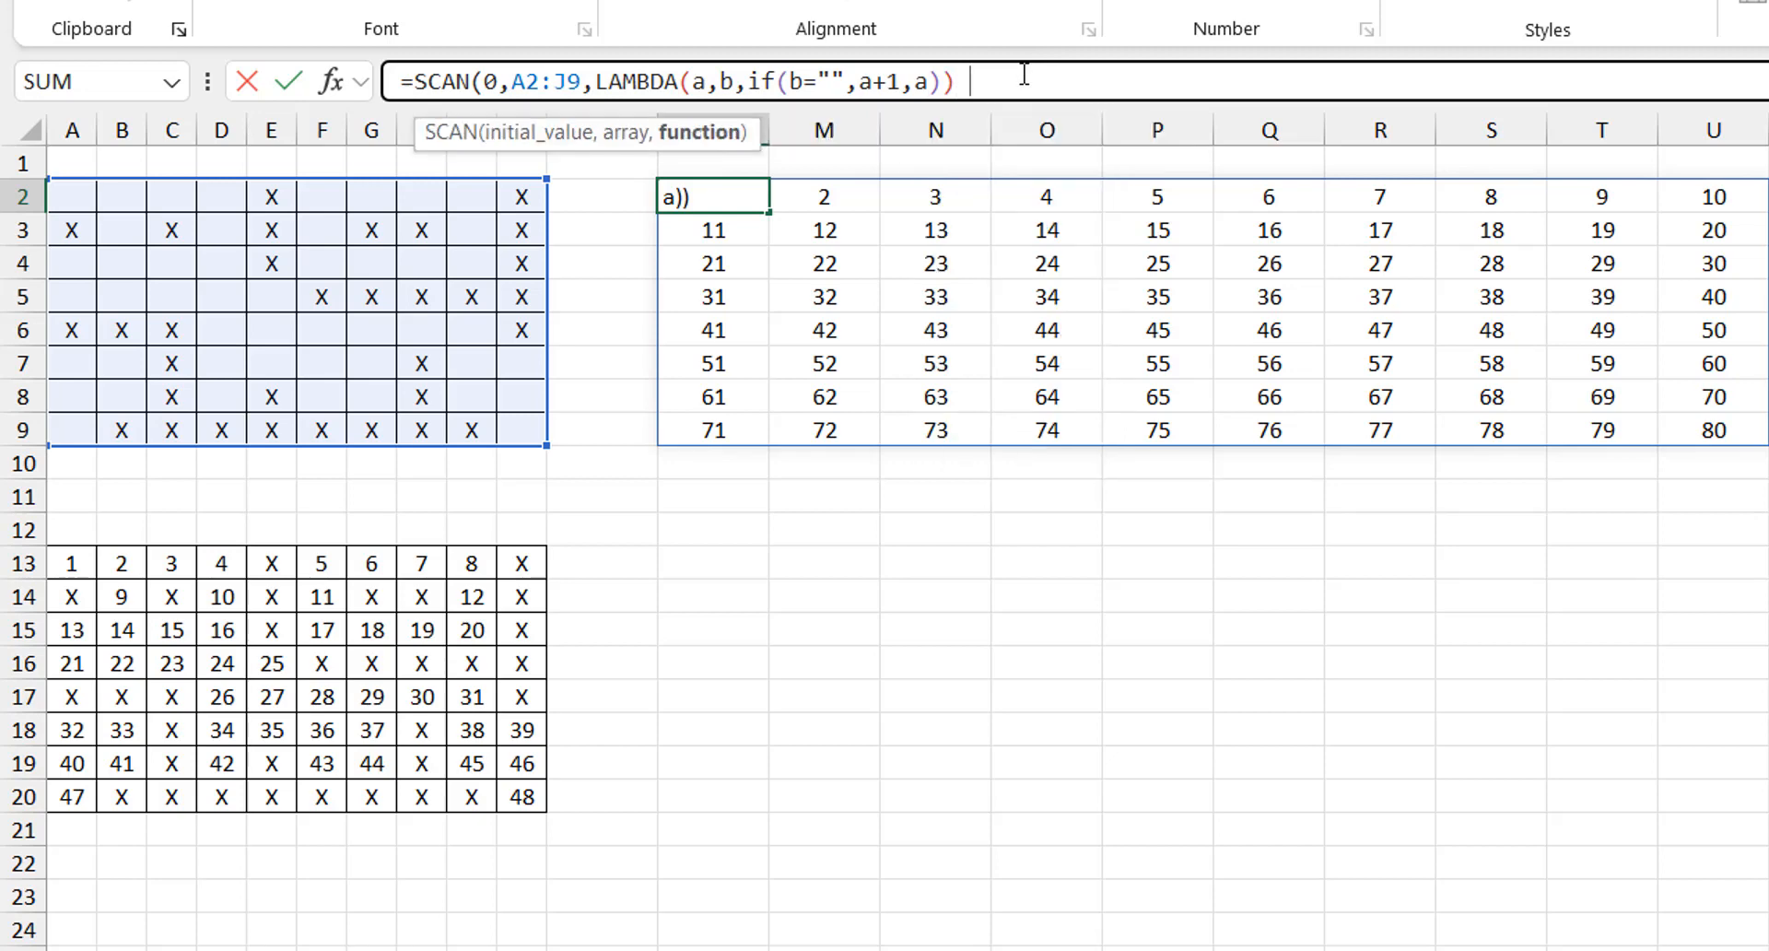
pyautogui.press('Enter')
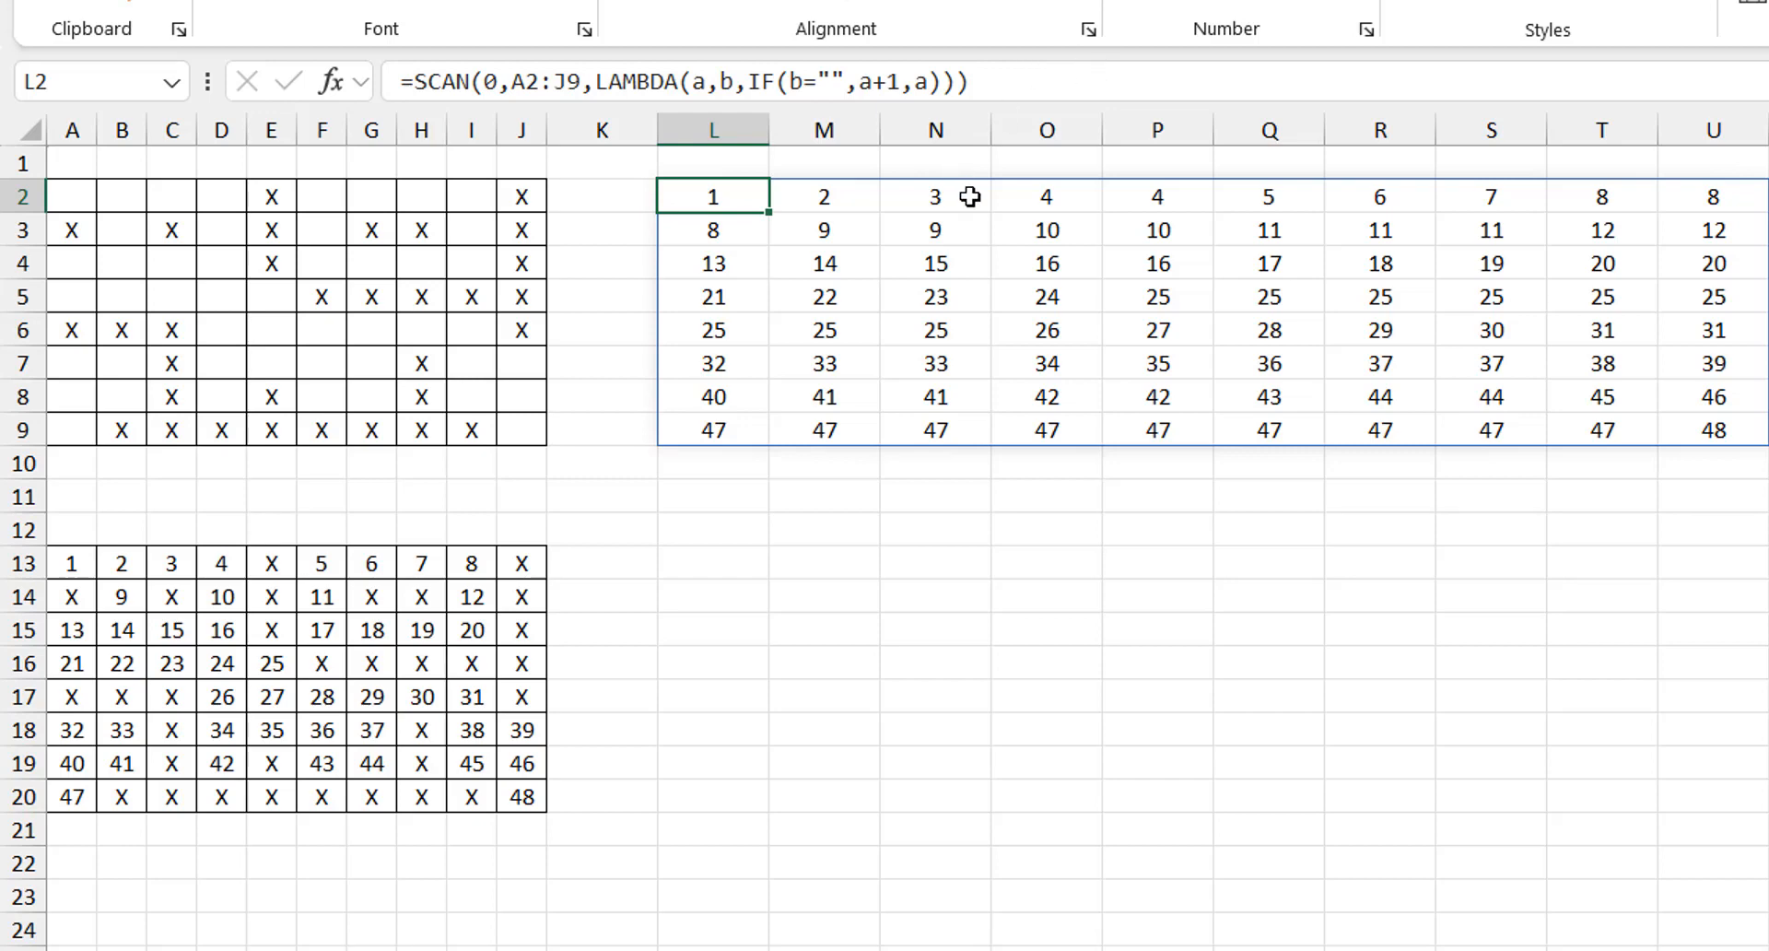
# Inspect the counts in O2, Q2 and U2, then select L13 for a check formula.
pyautogui.click(1045, 195)
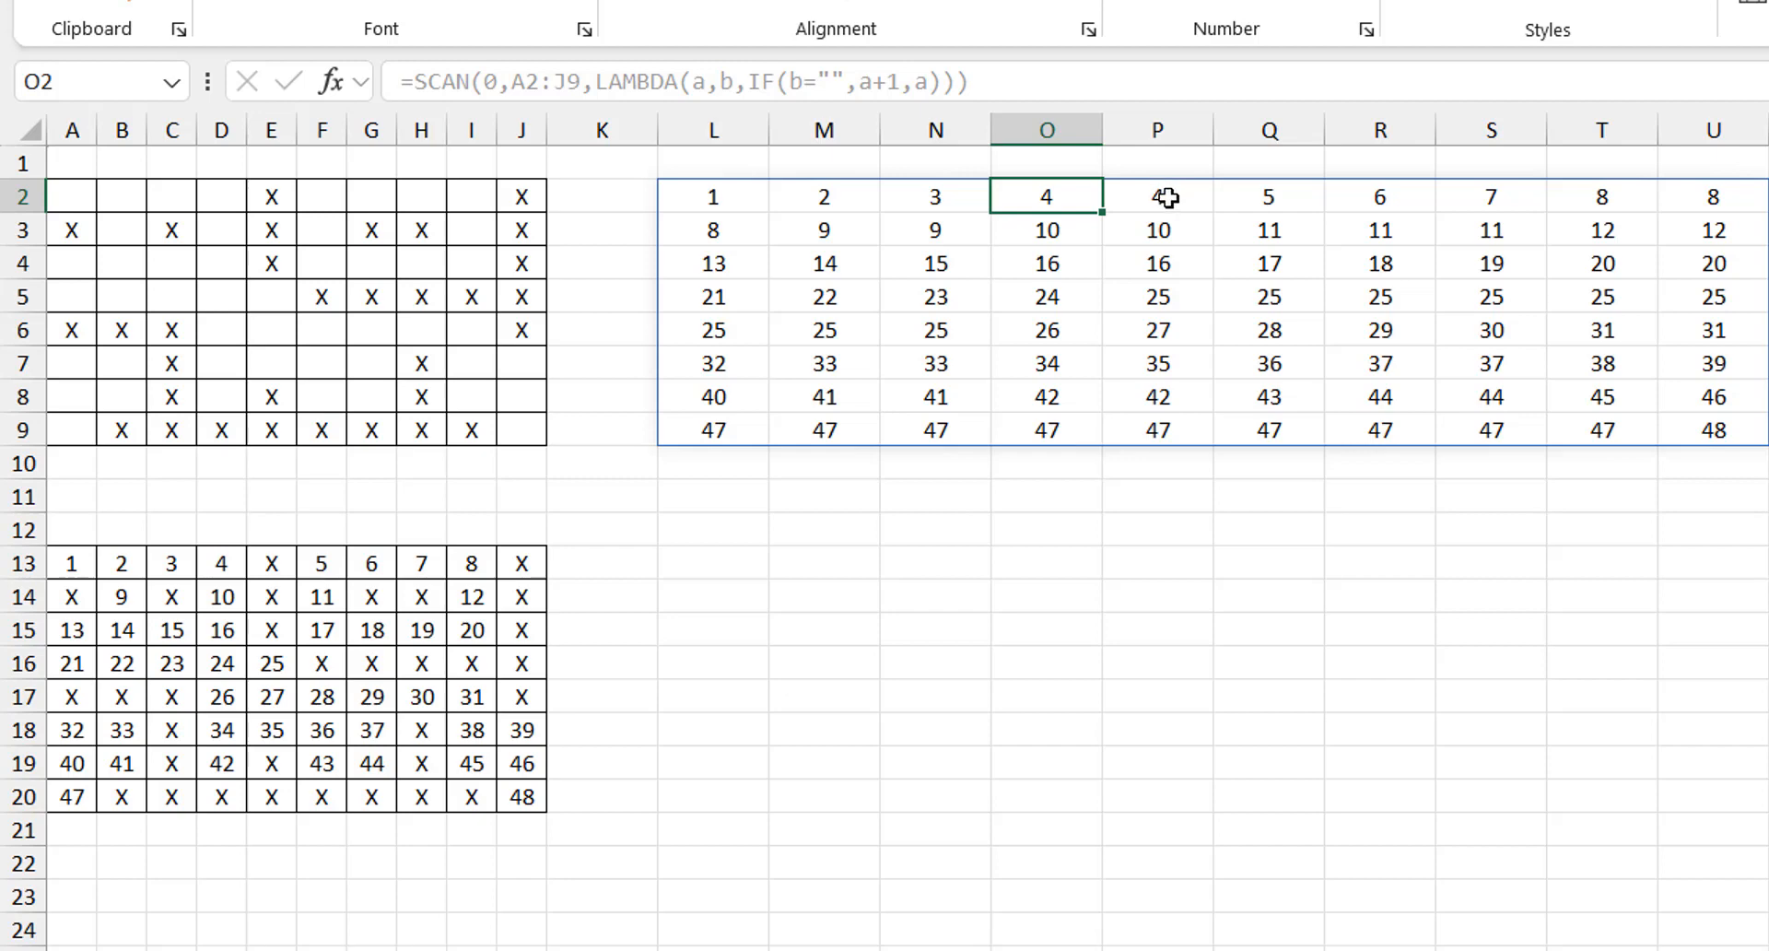
pyautogui.click(1268, 196)
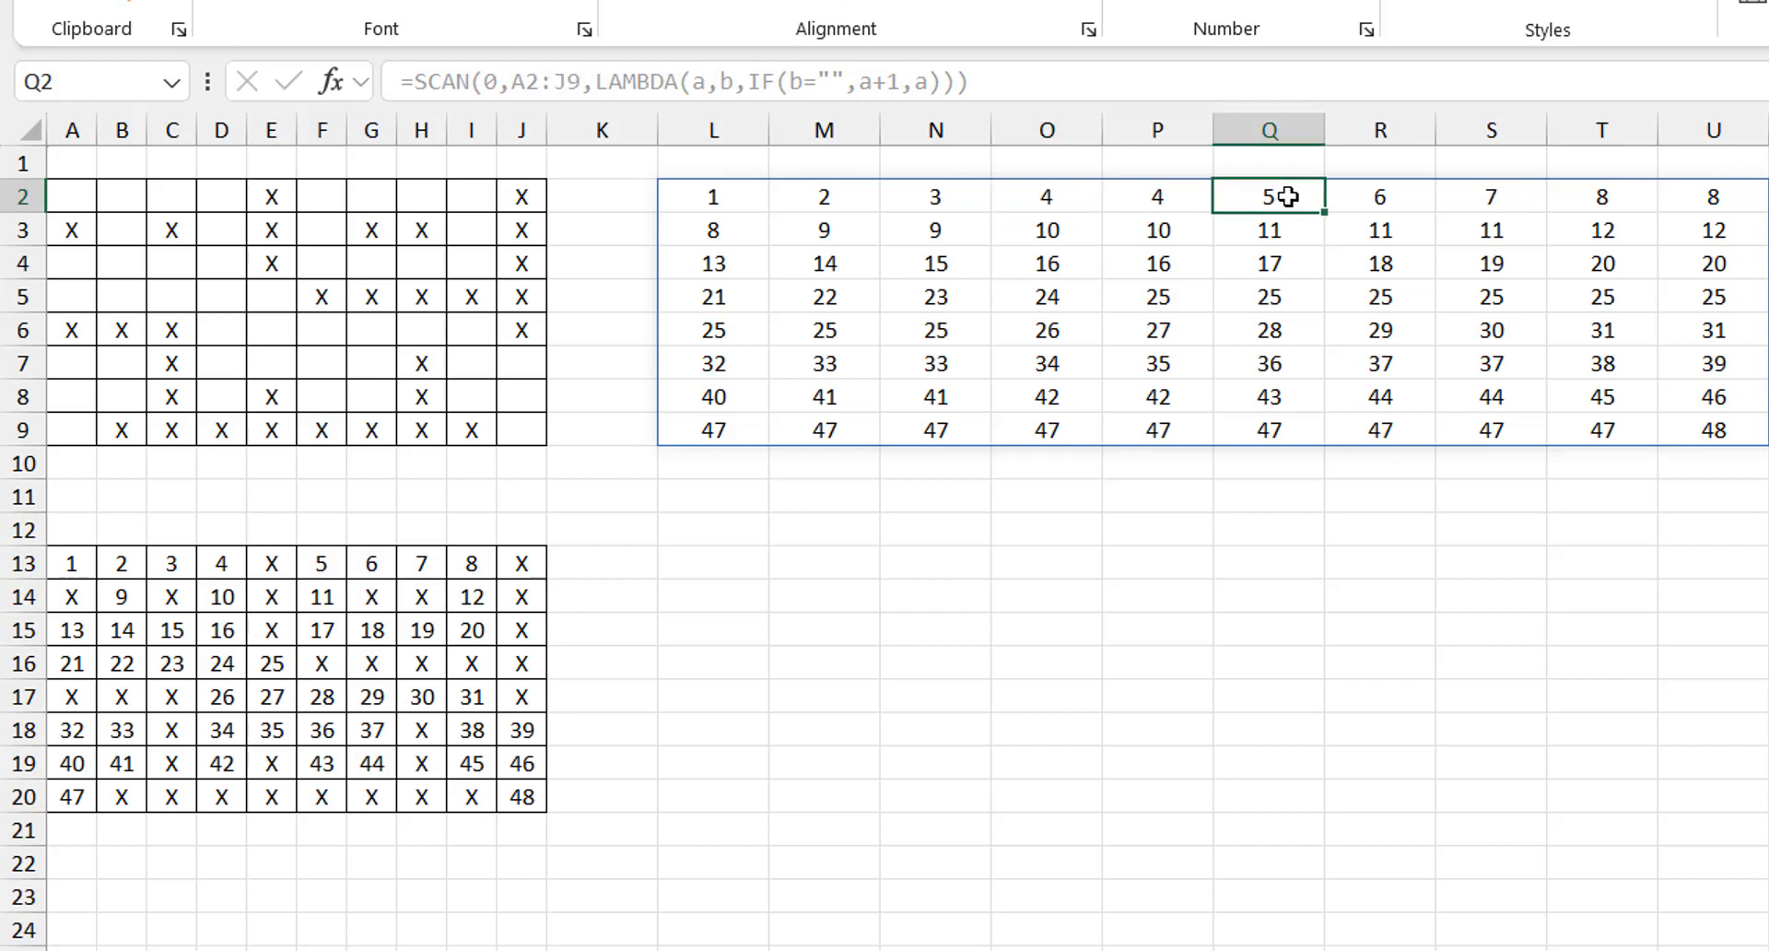
pyautogui.moveTo(547, 208)
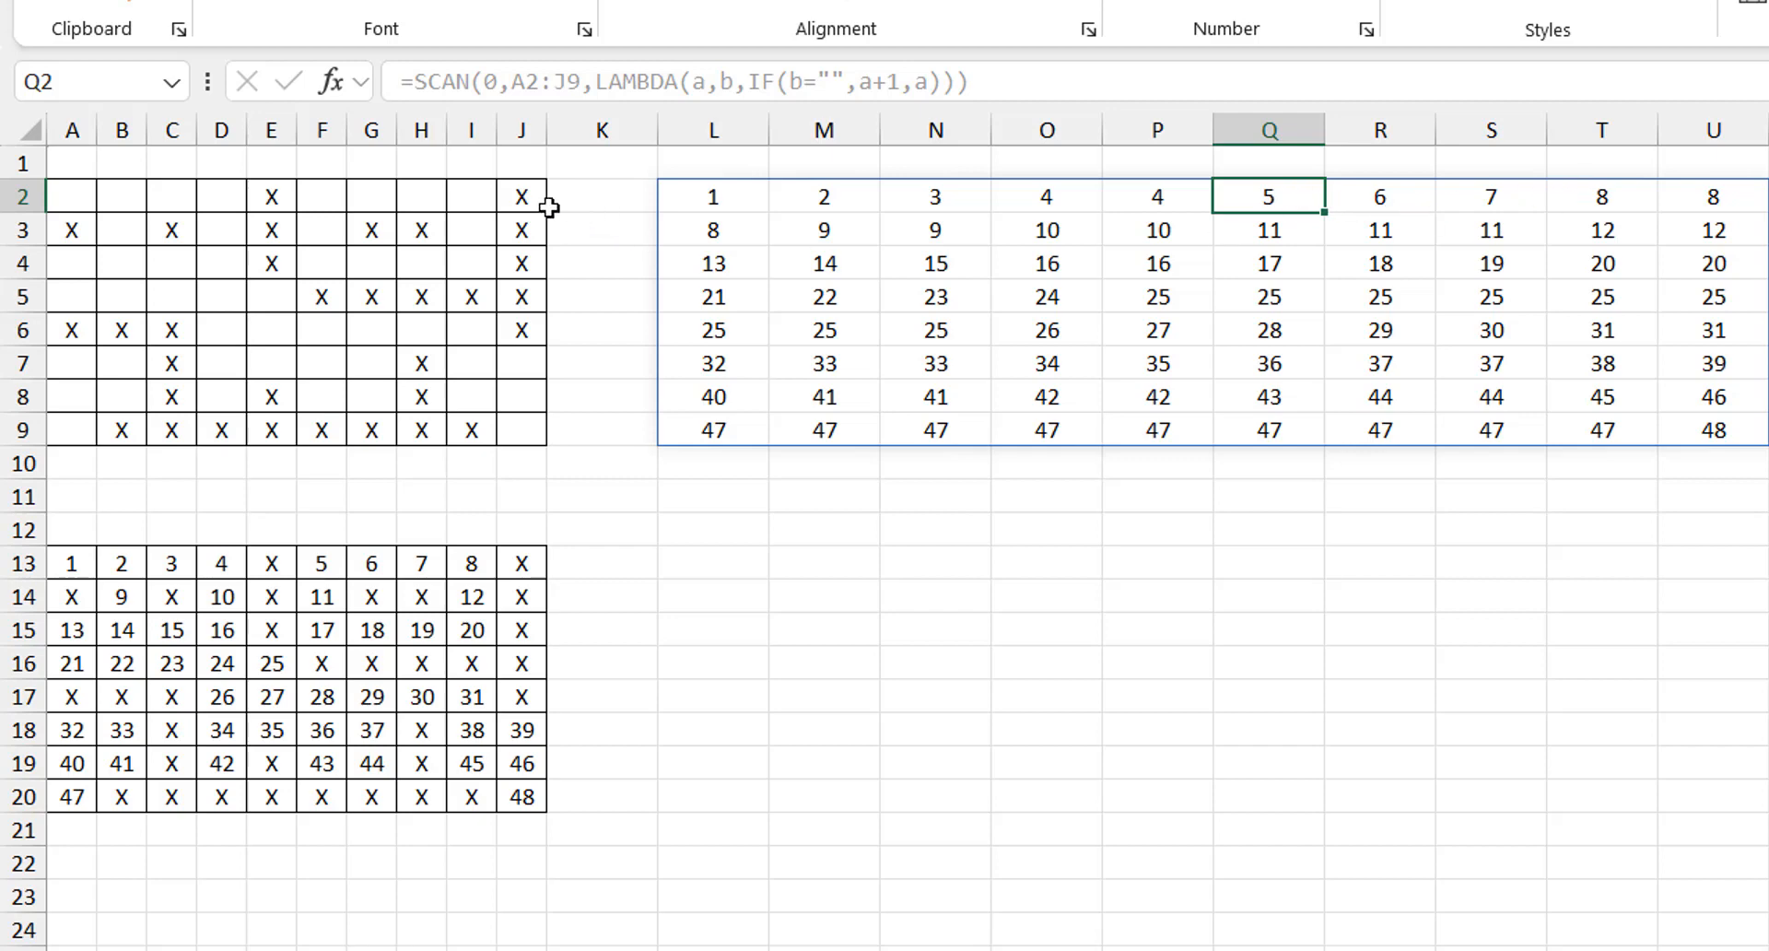
pyautogui.moveTo(546, 206)
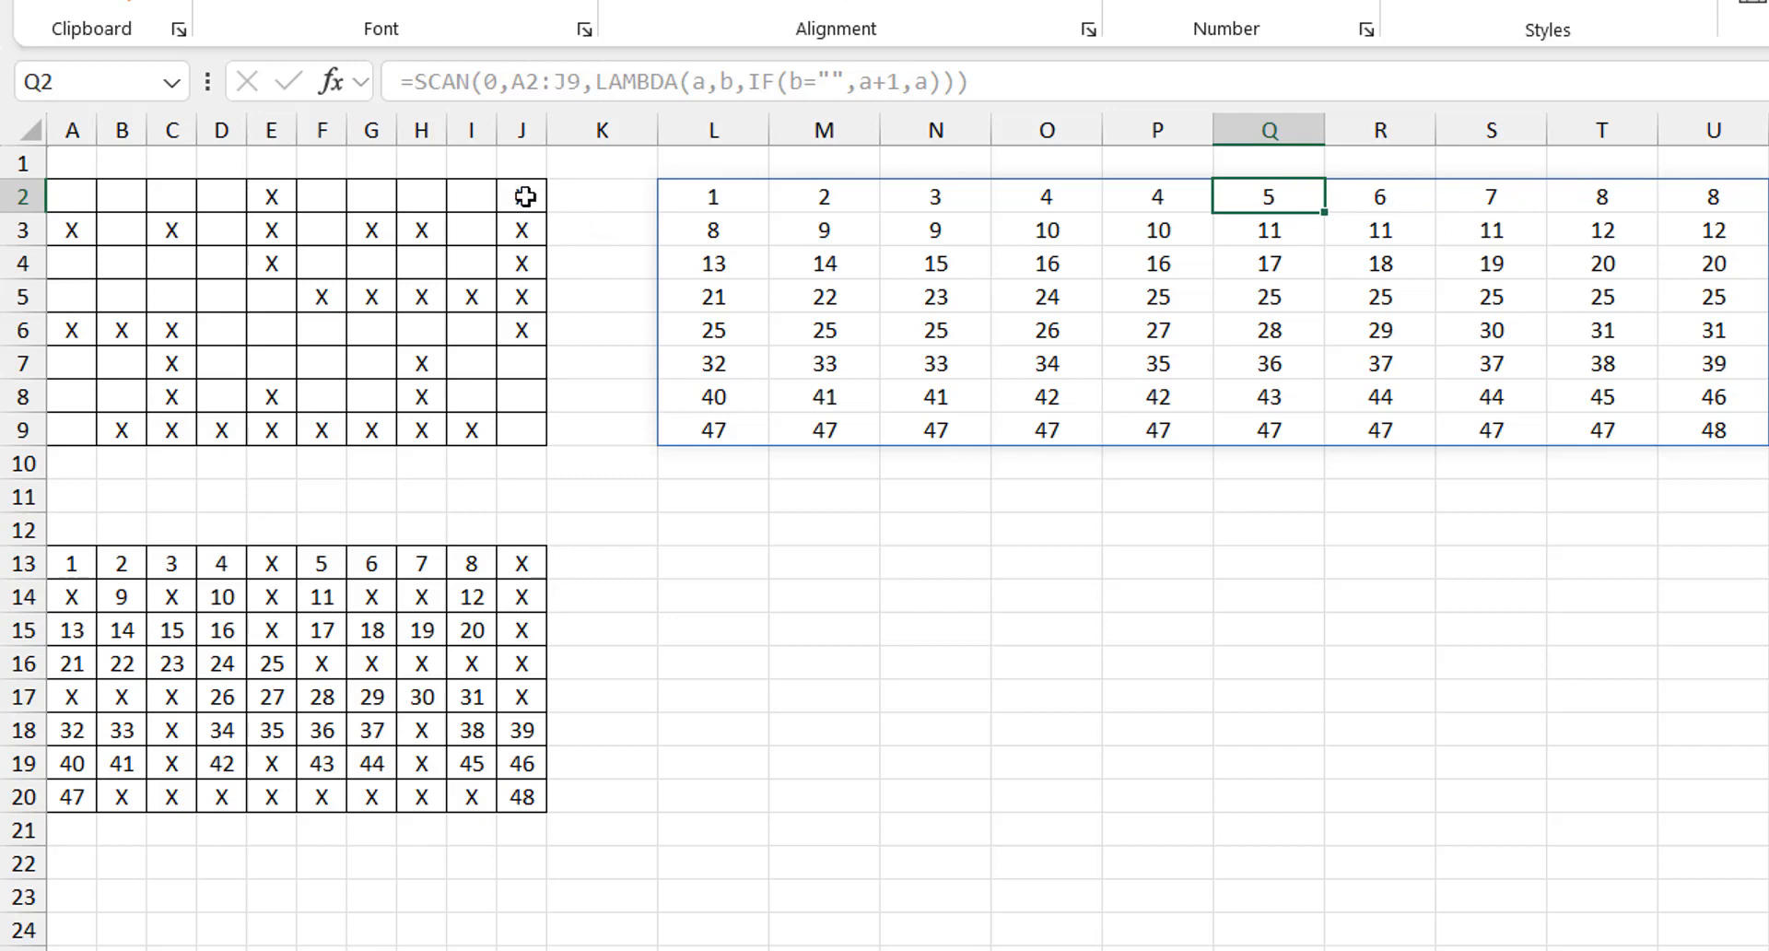
pyautogui.click(1710, 196)
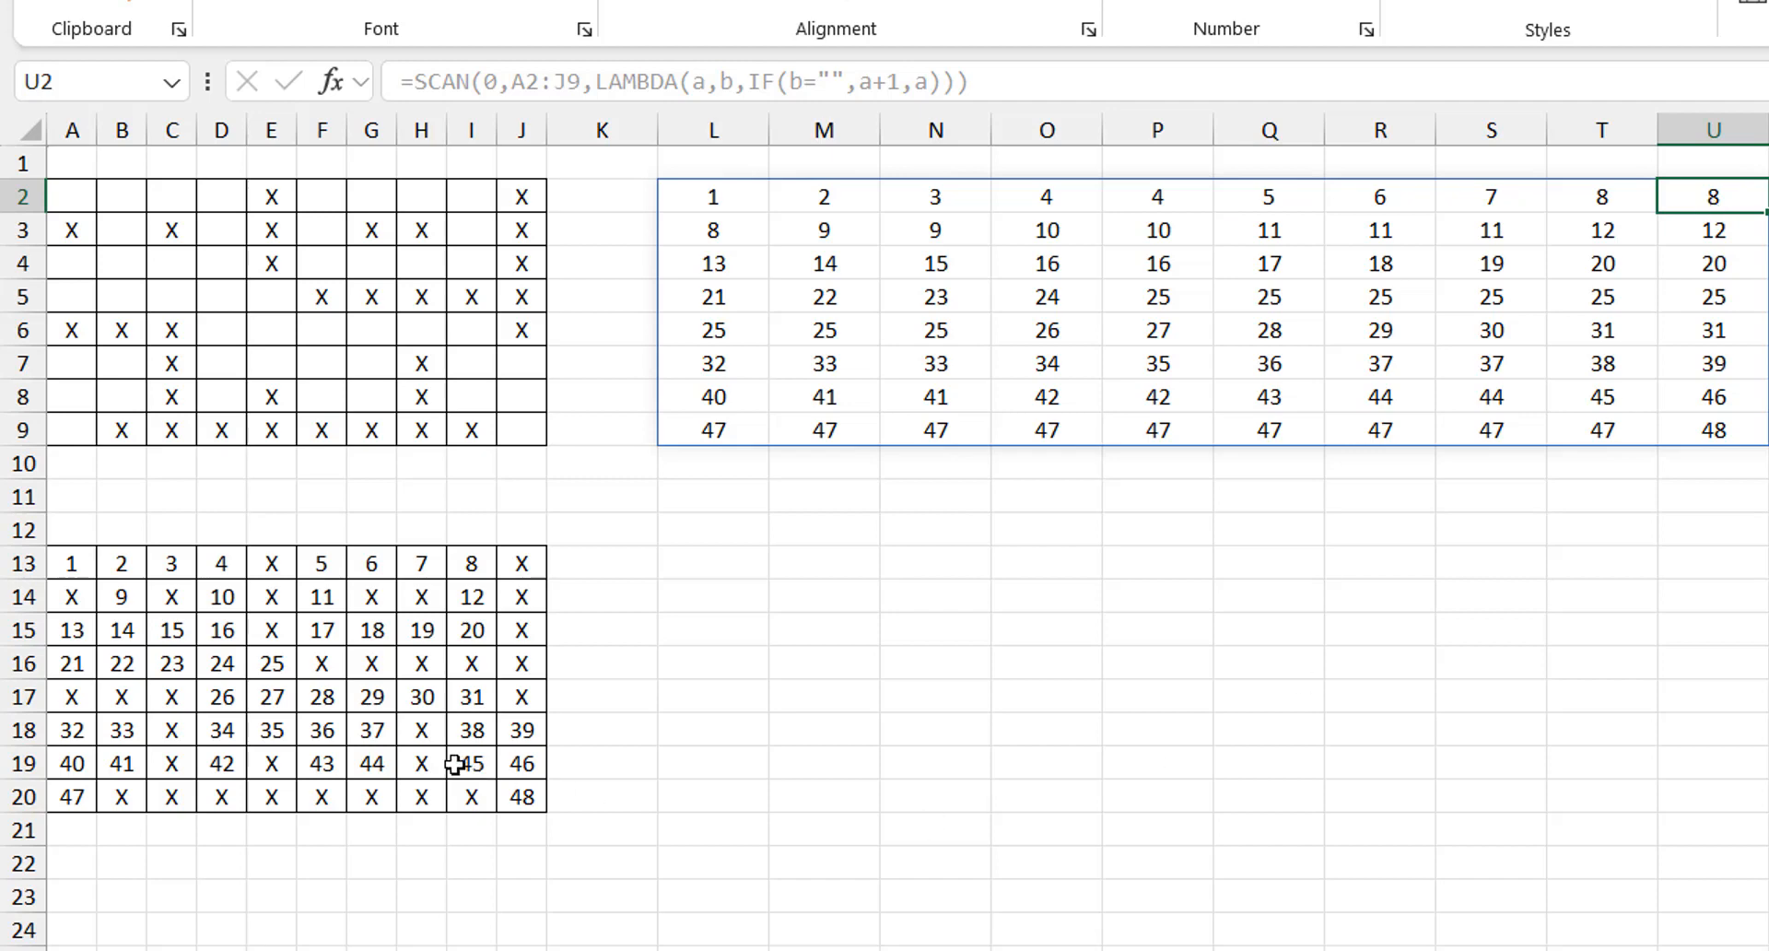
pyautogui.moveTo(1194, 438)
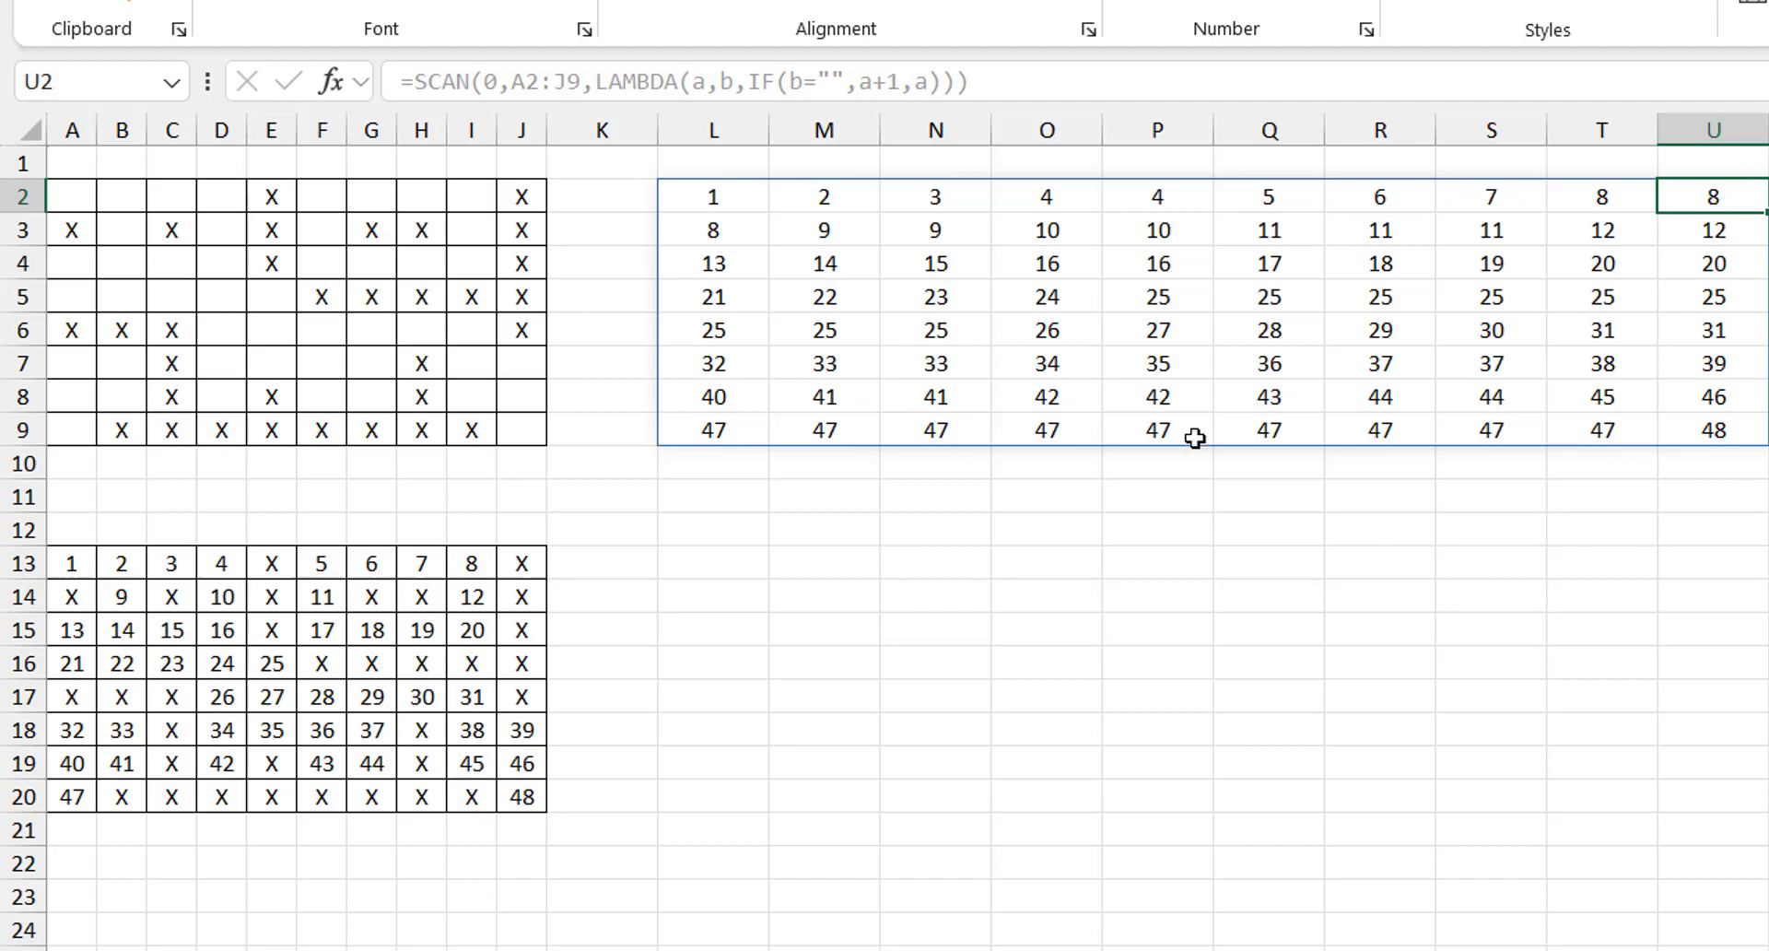
pyautogui.click(714, 562)
pyautogui.write('=L2#=')
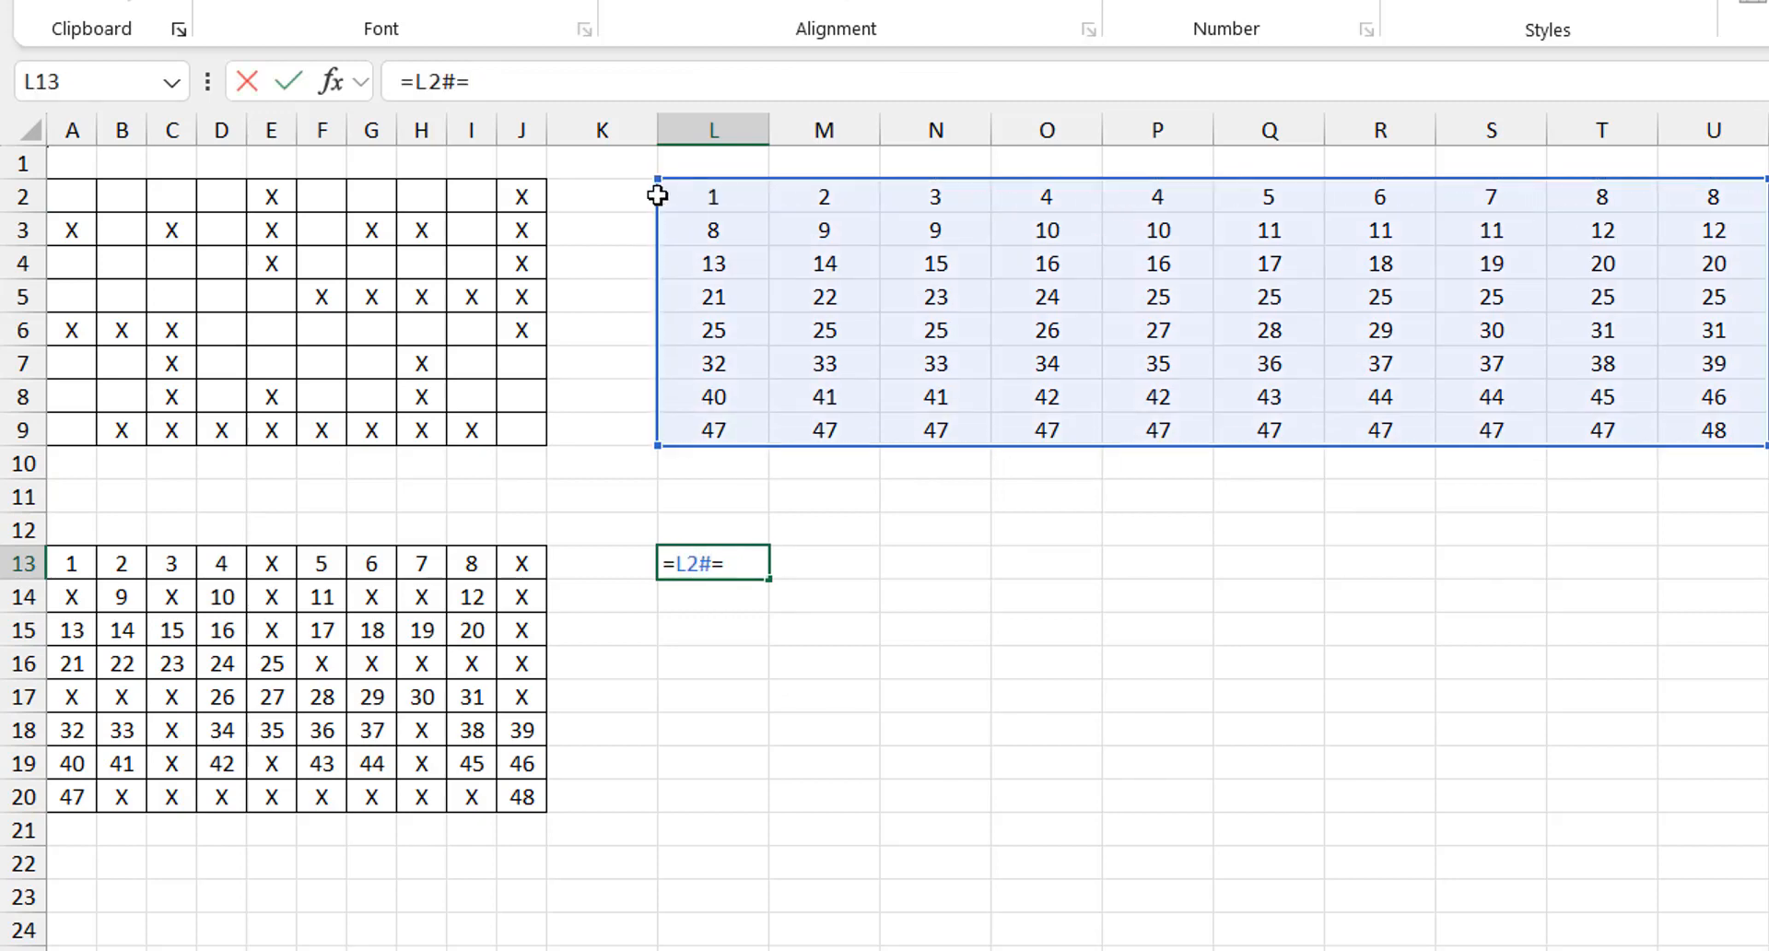
pyautogui.click(71, 562)
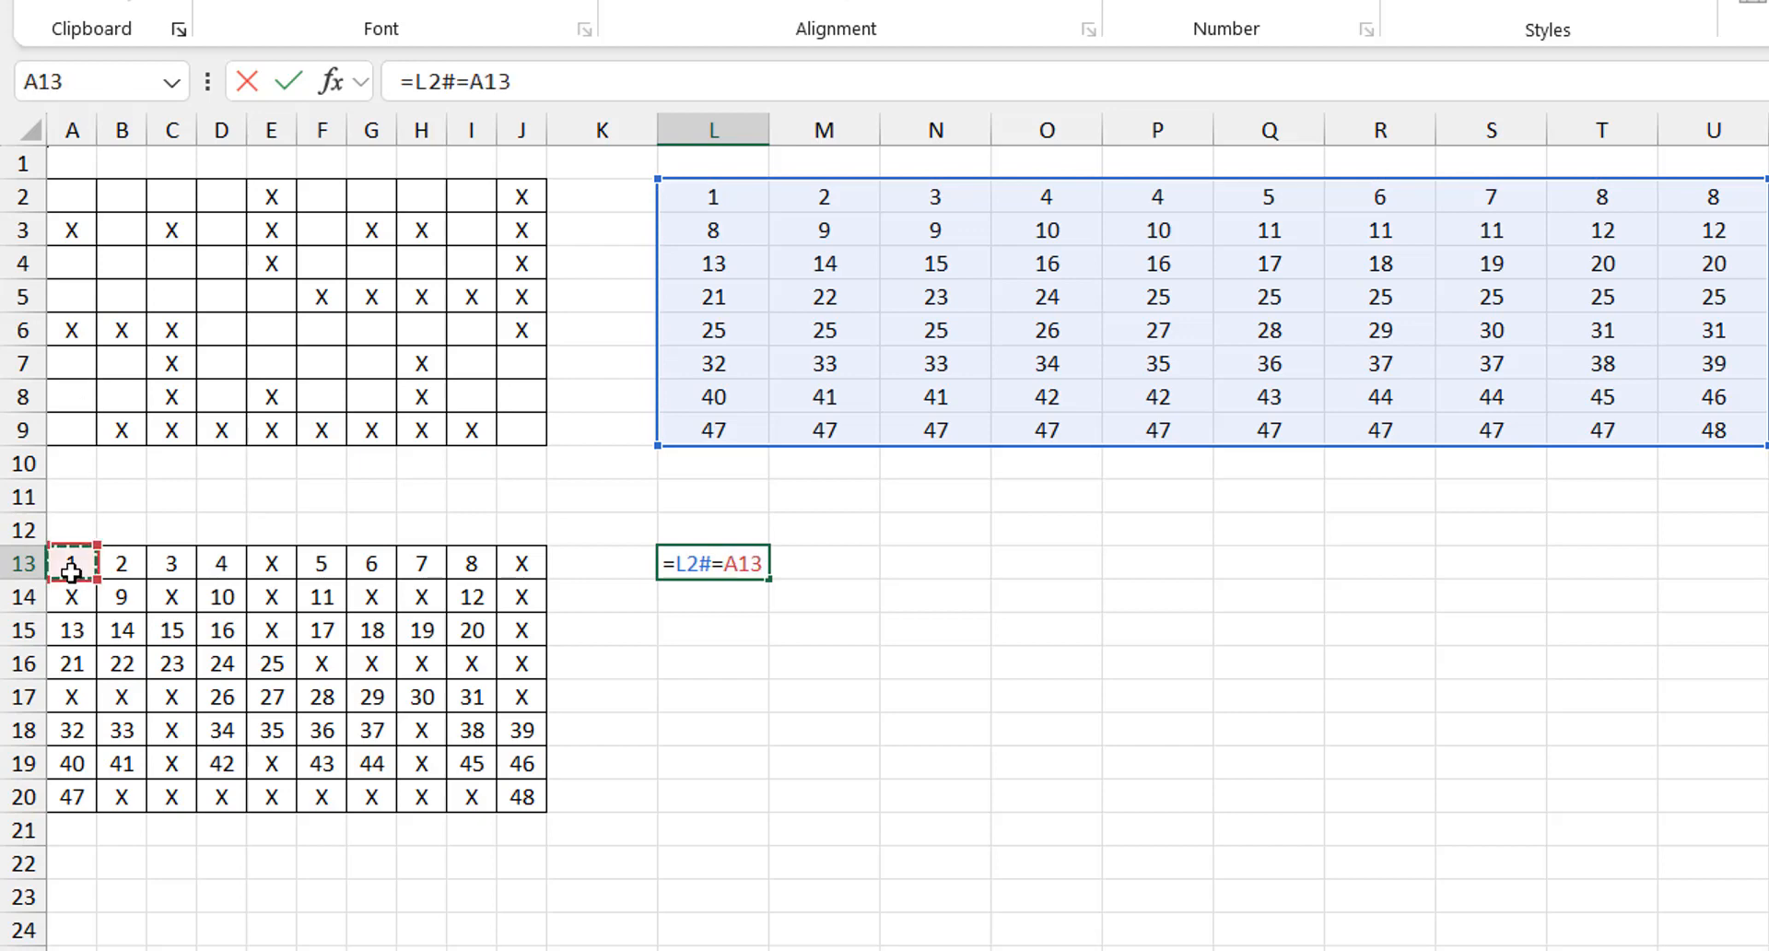
pyautogui.press('Enter')
pyautogui.write('=')
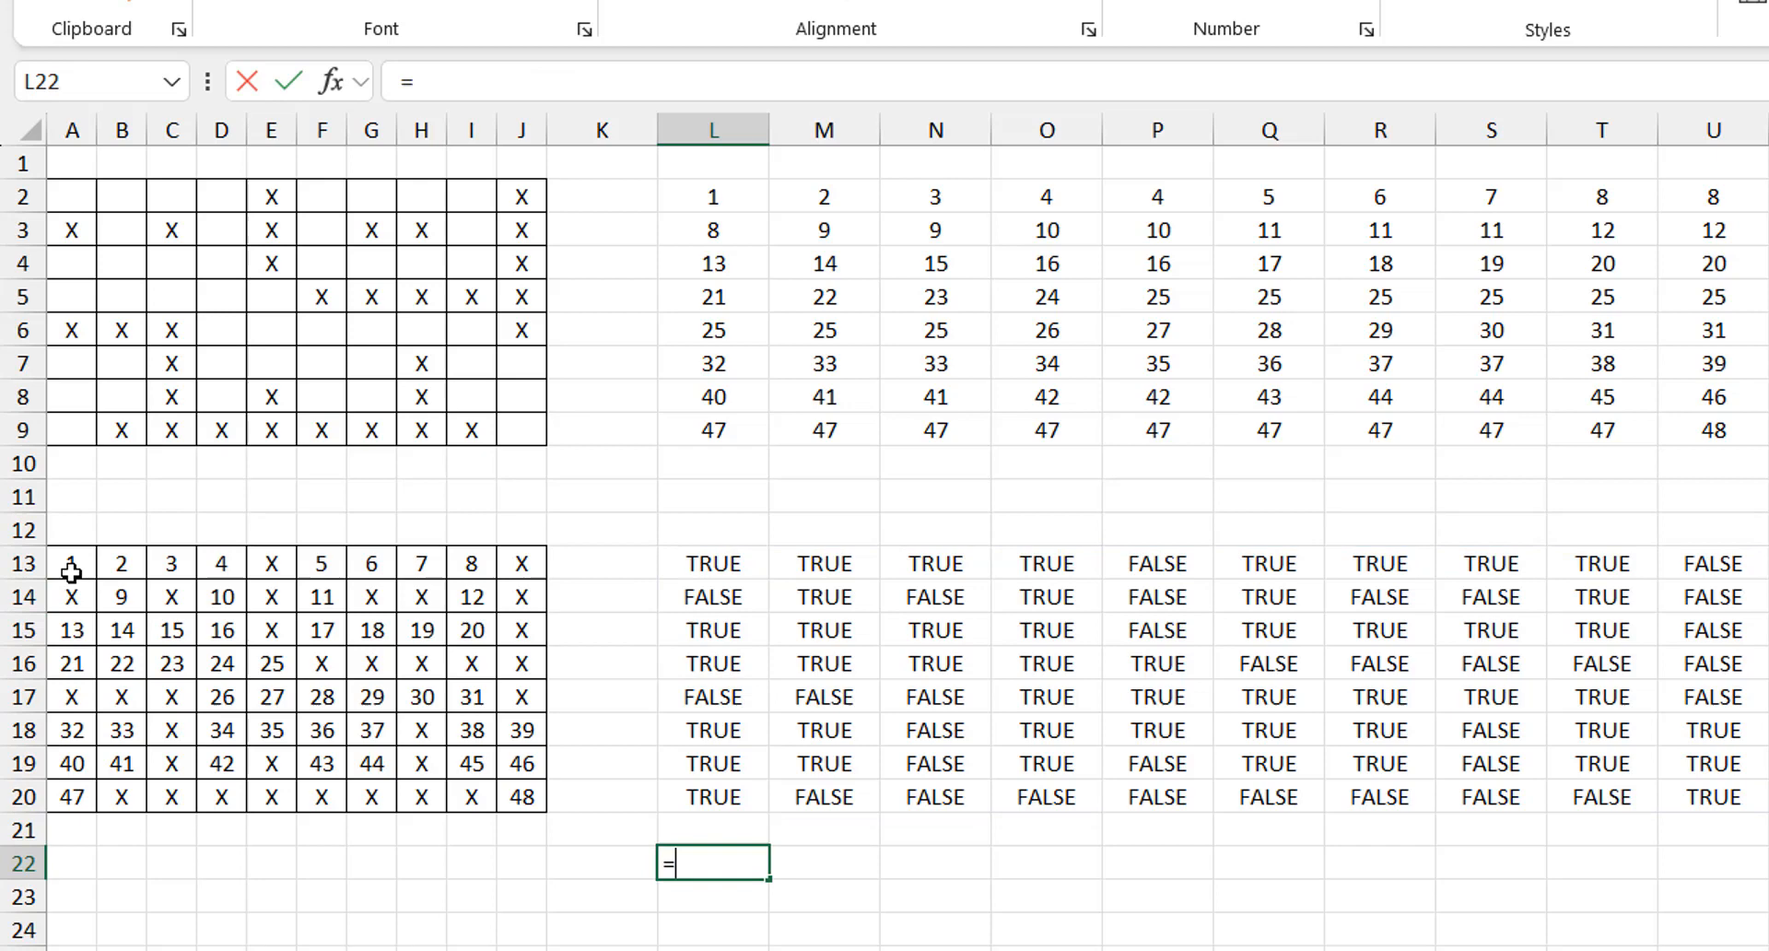
pyautogui.write('SUM(')
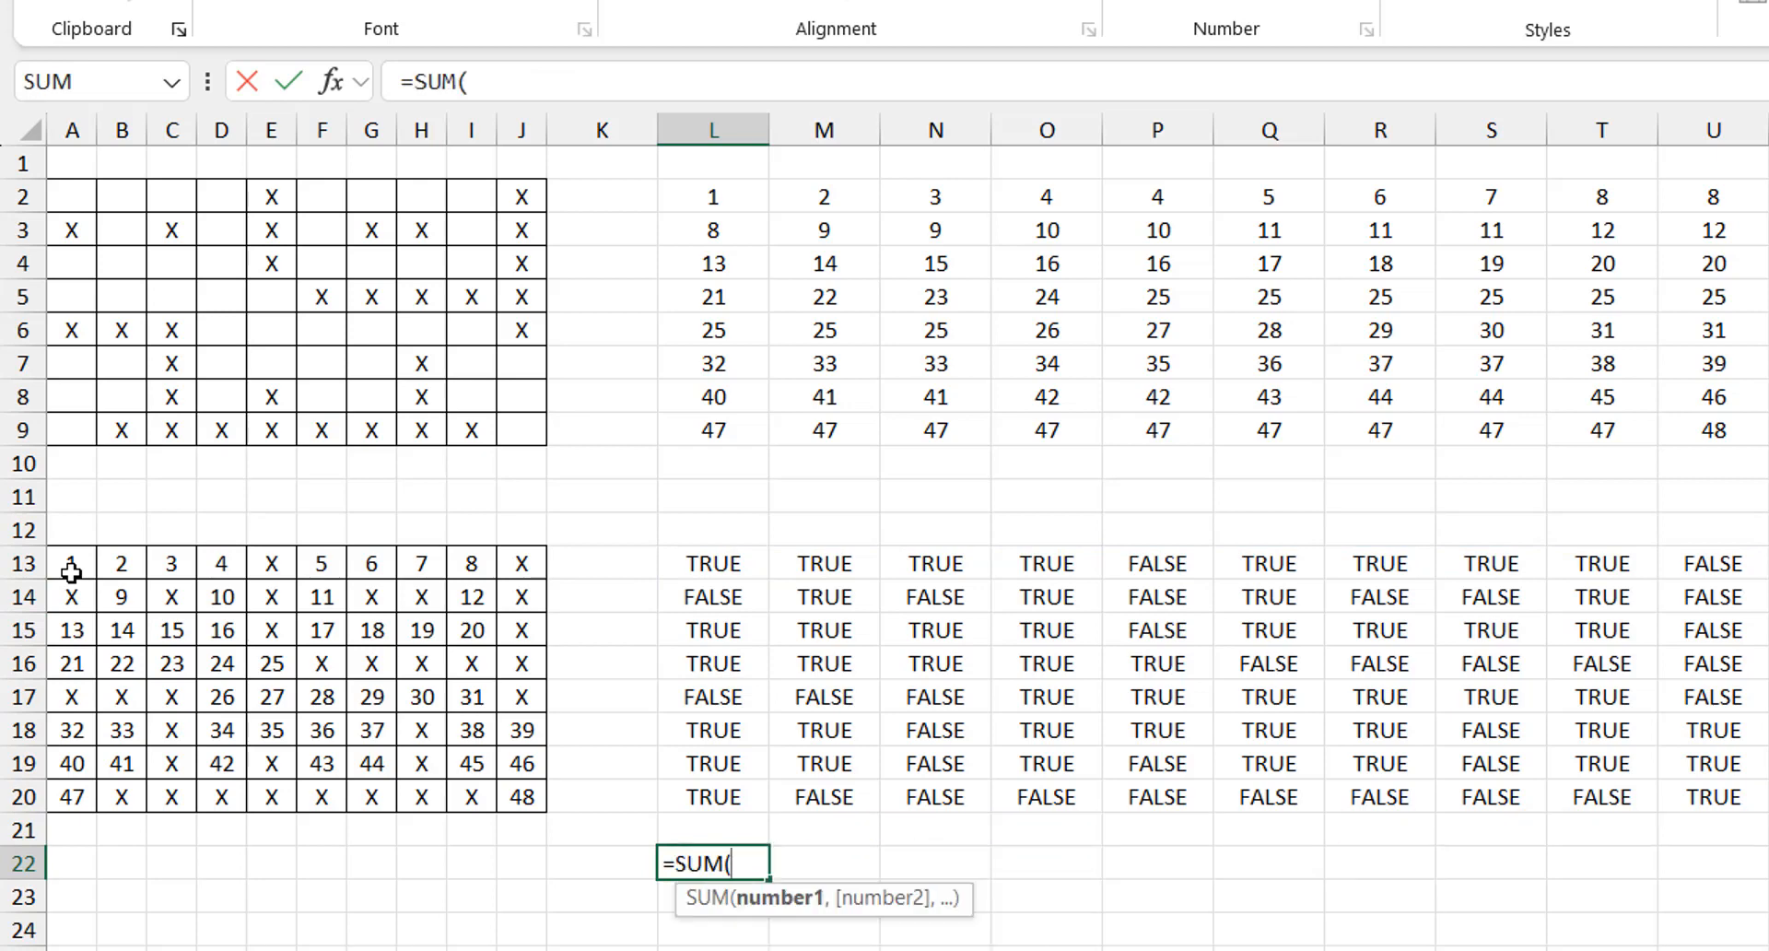
pyautogui.click(713, 729)
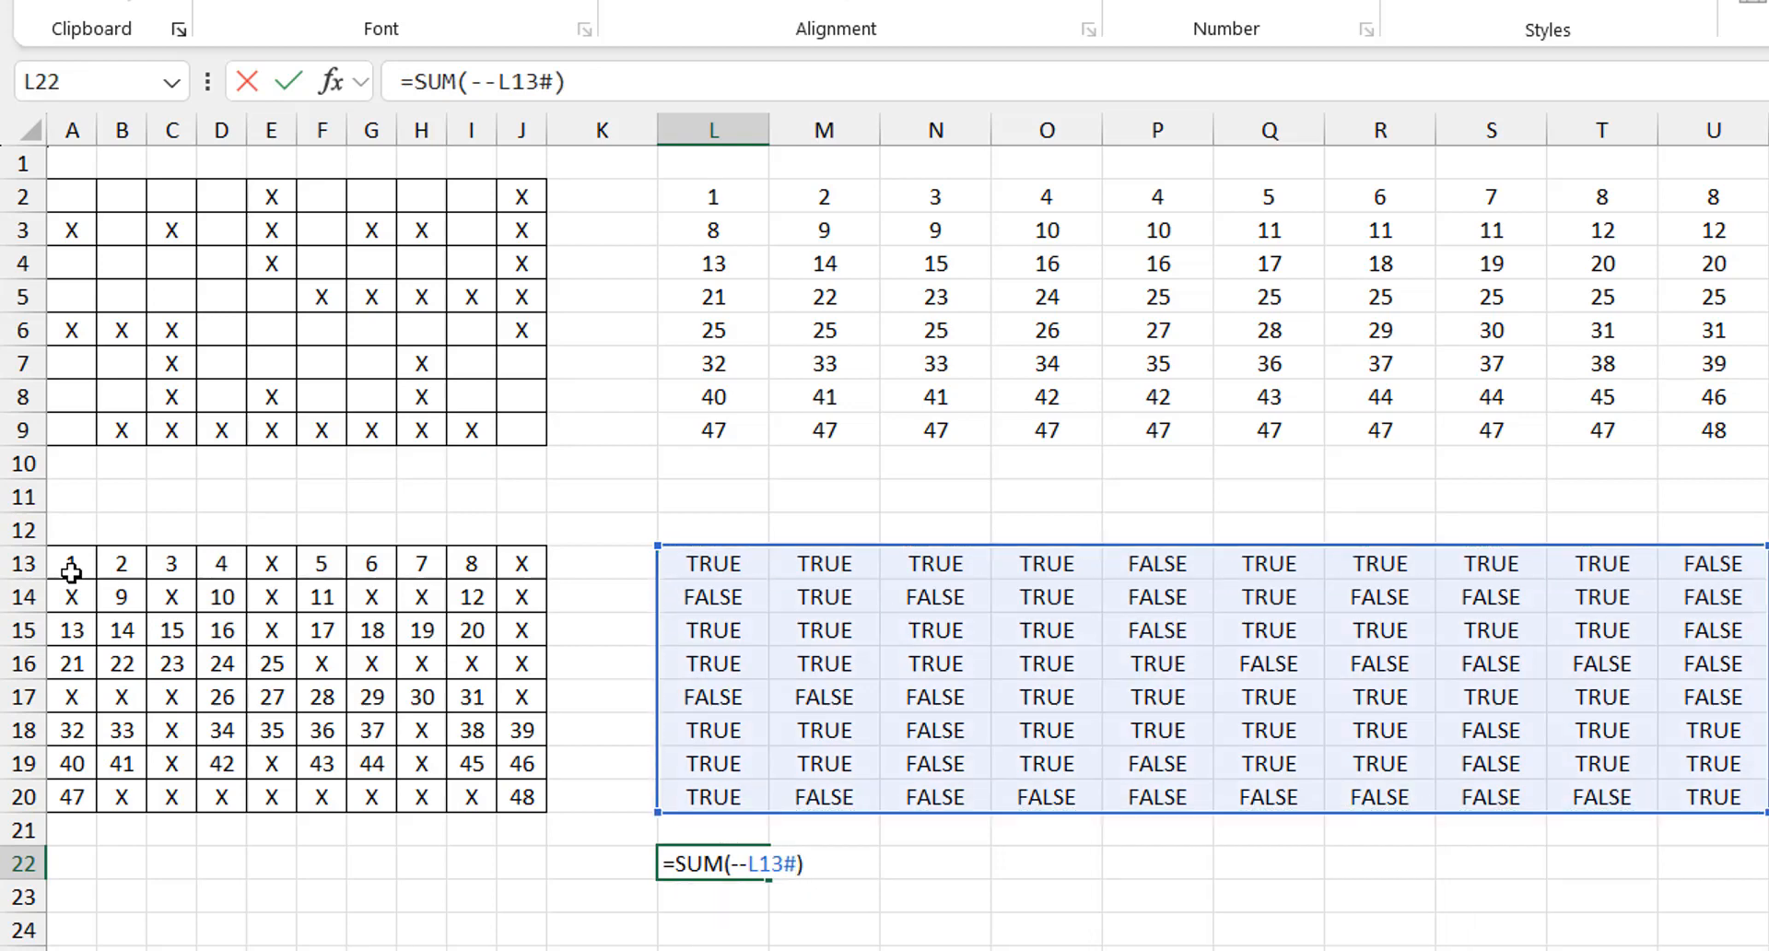
pyautogui.press('enter')
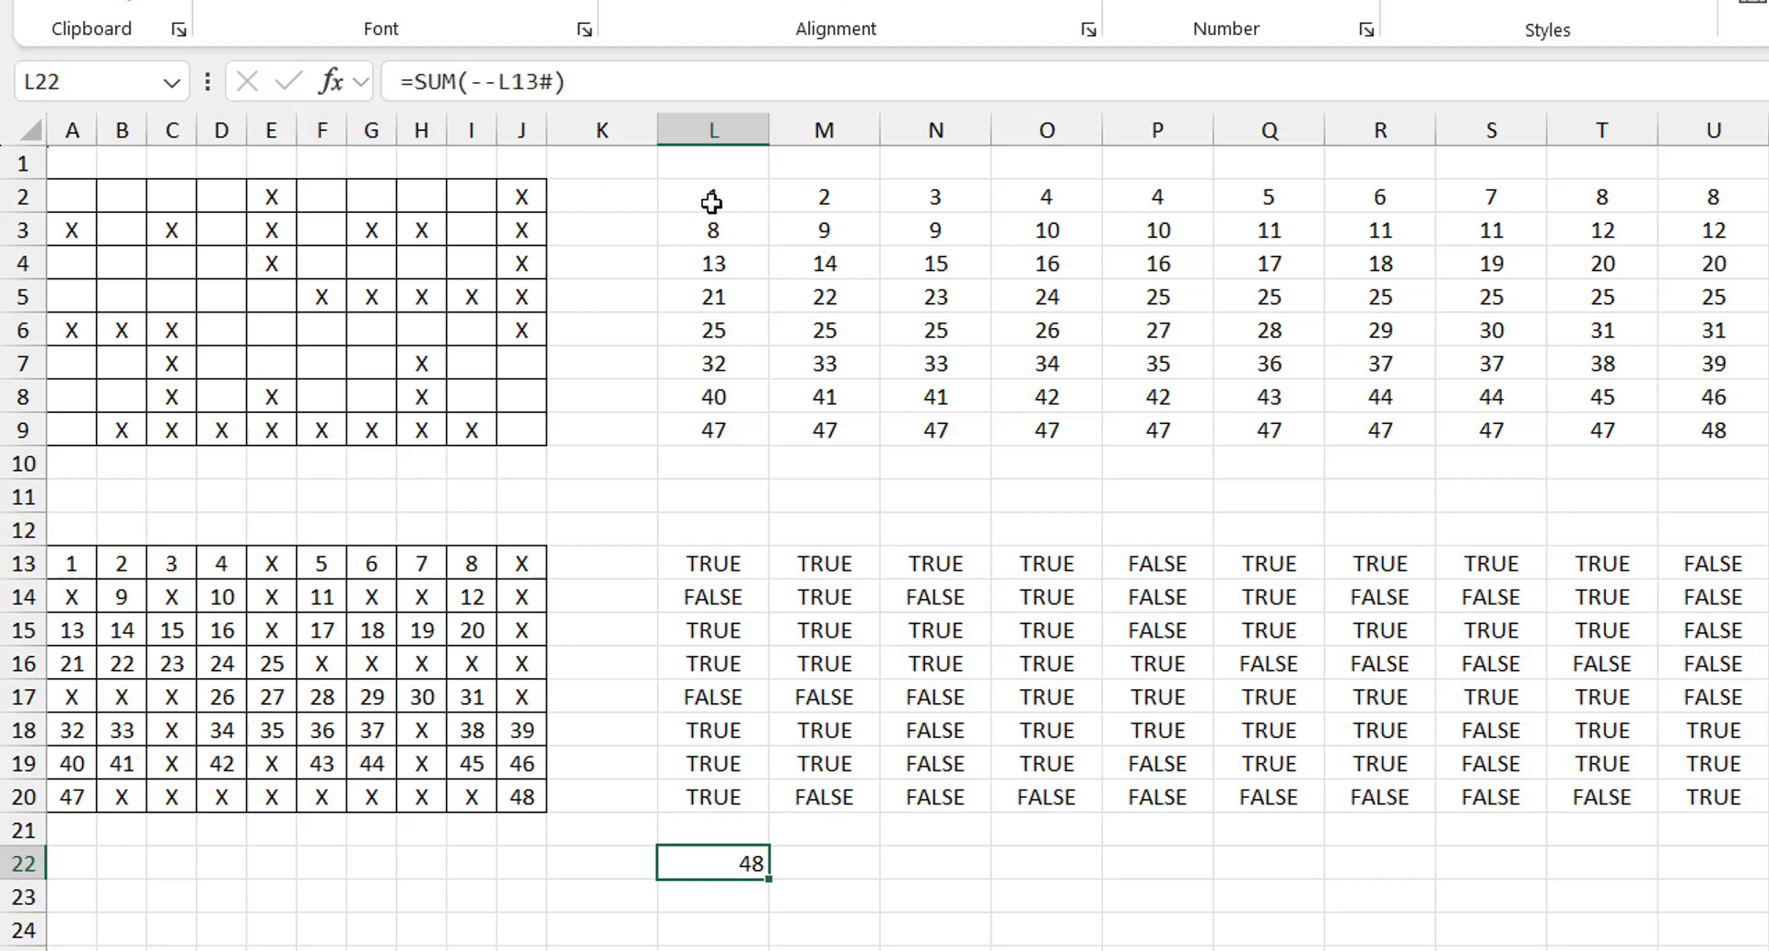
pyautogui.click(712, 195)
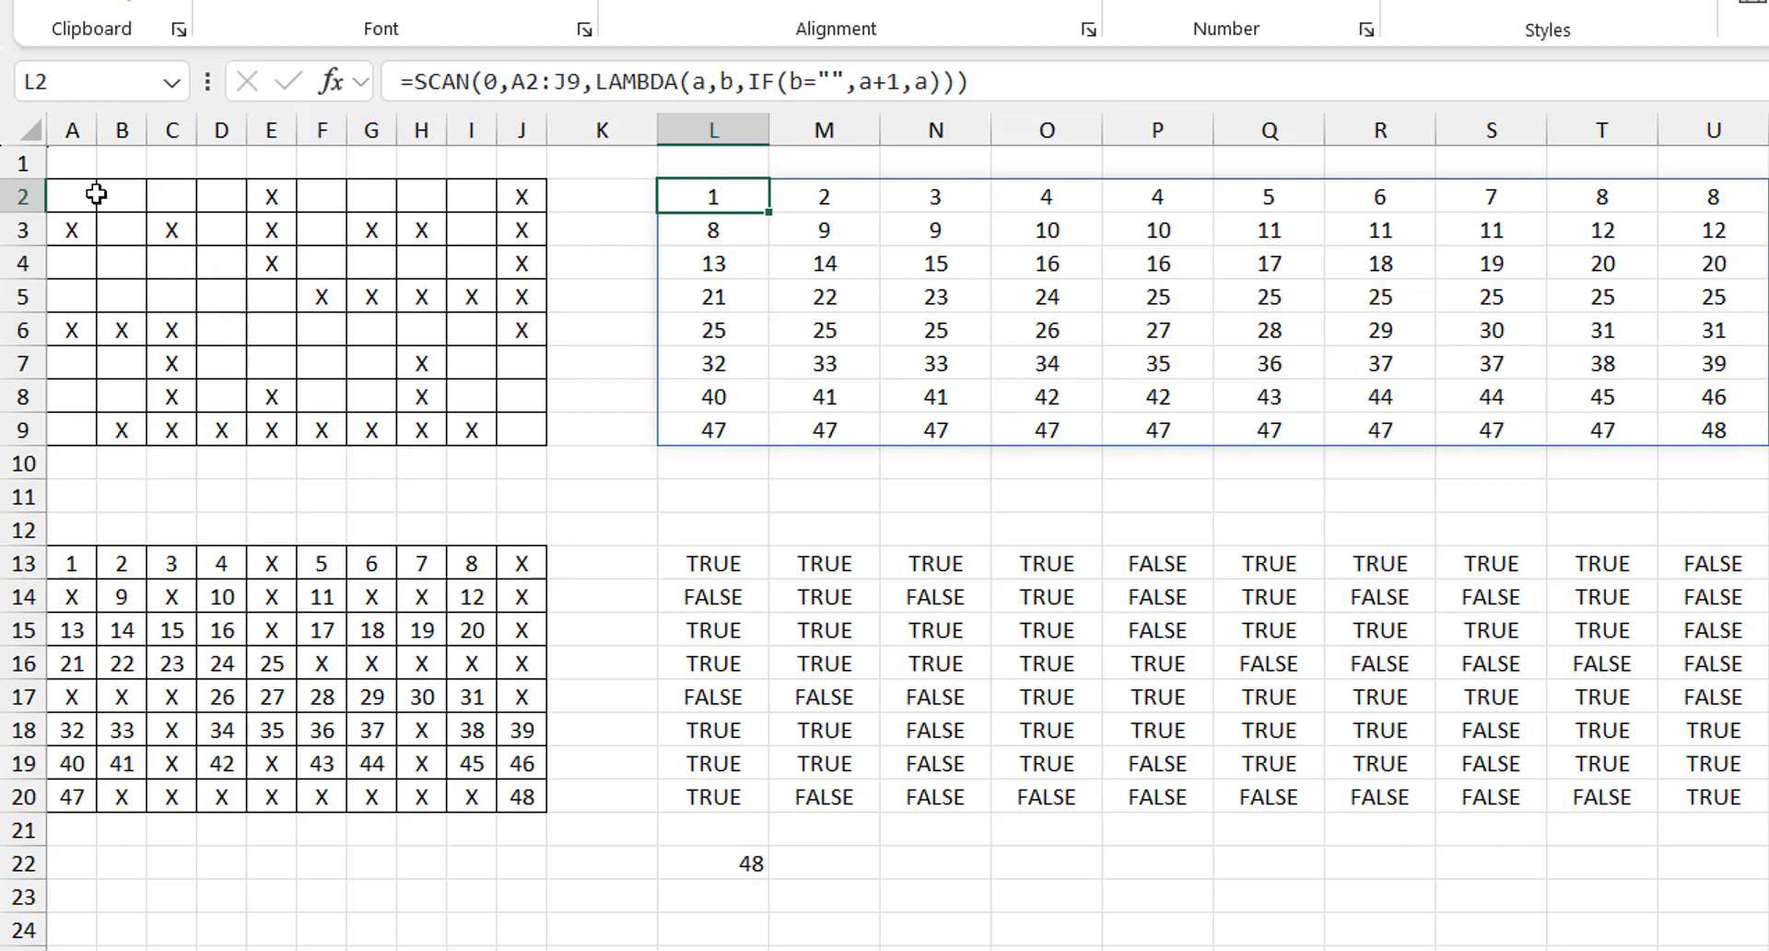
pyautogui.moveTo(709, 195)
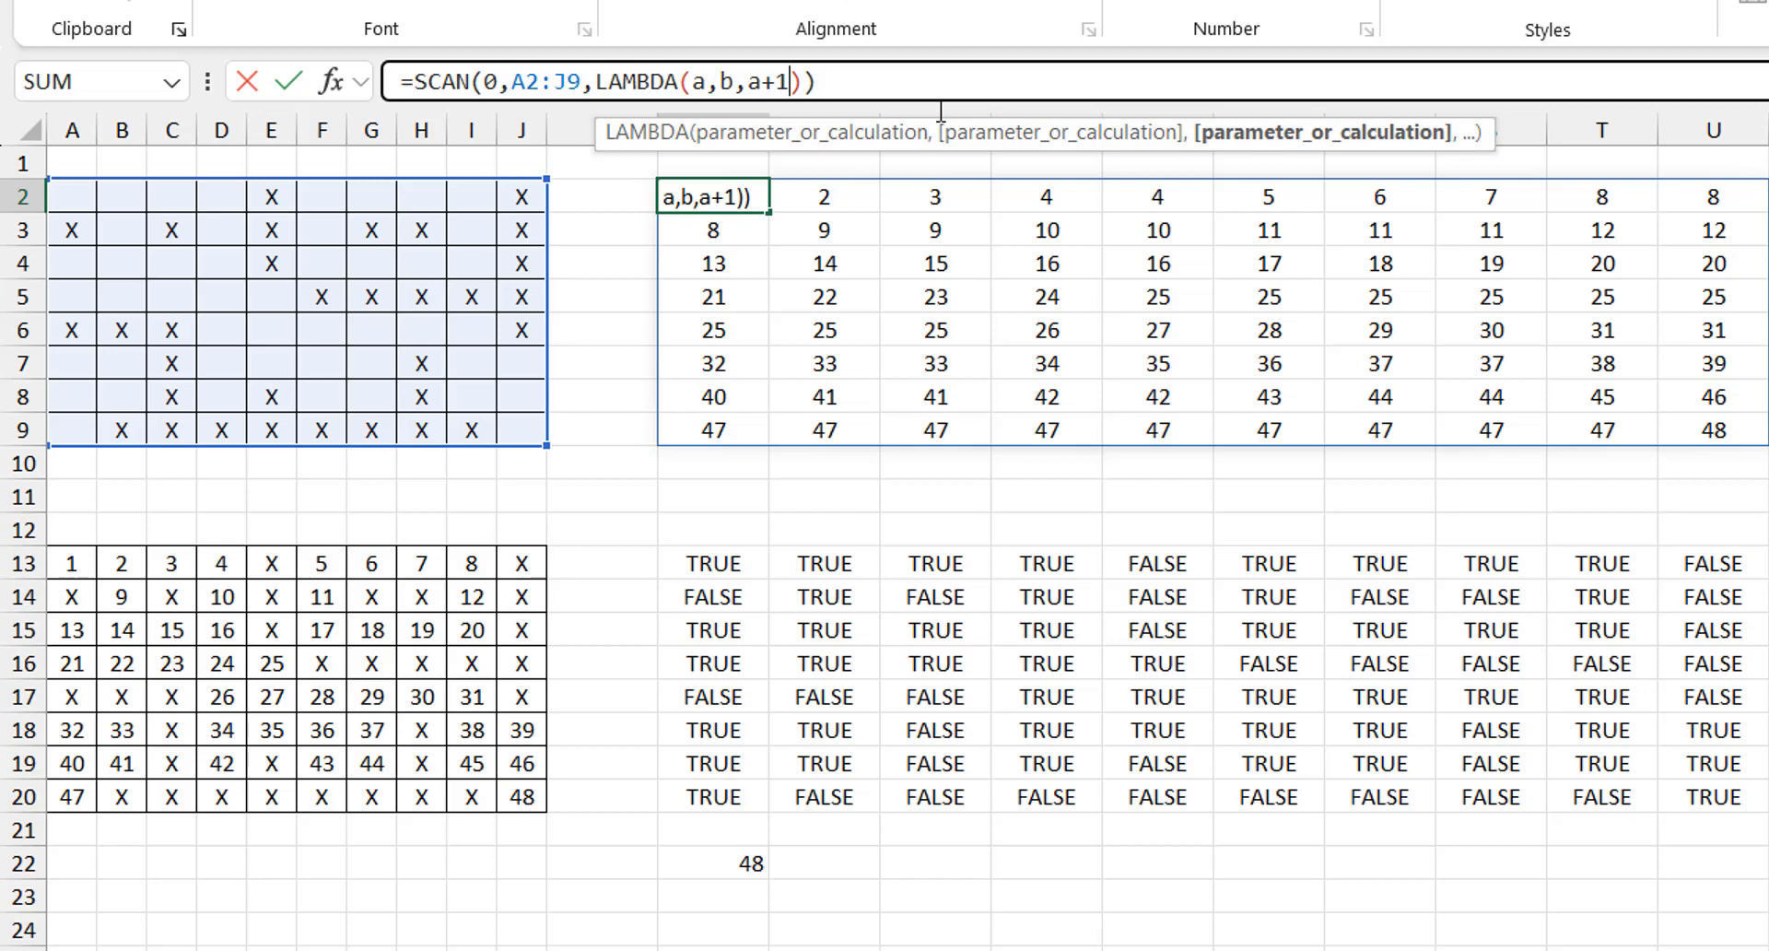
# Replace the IF in L2's LAMBDA with a+(b="").
pyautogui.write('(b="")')
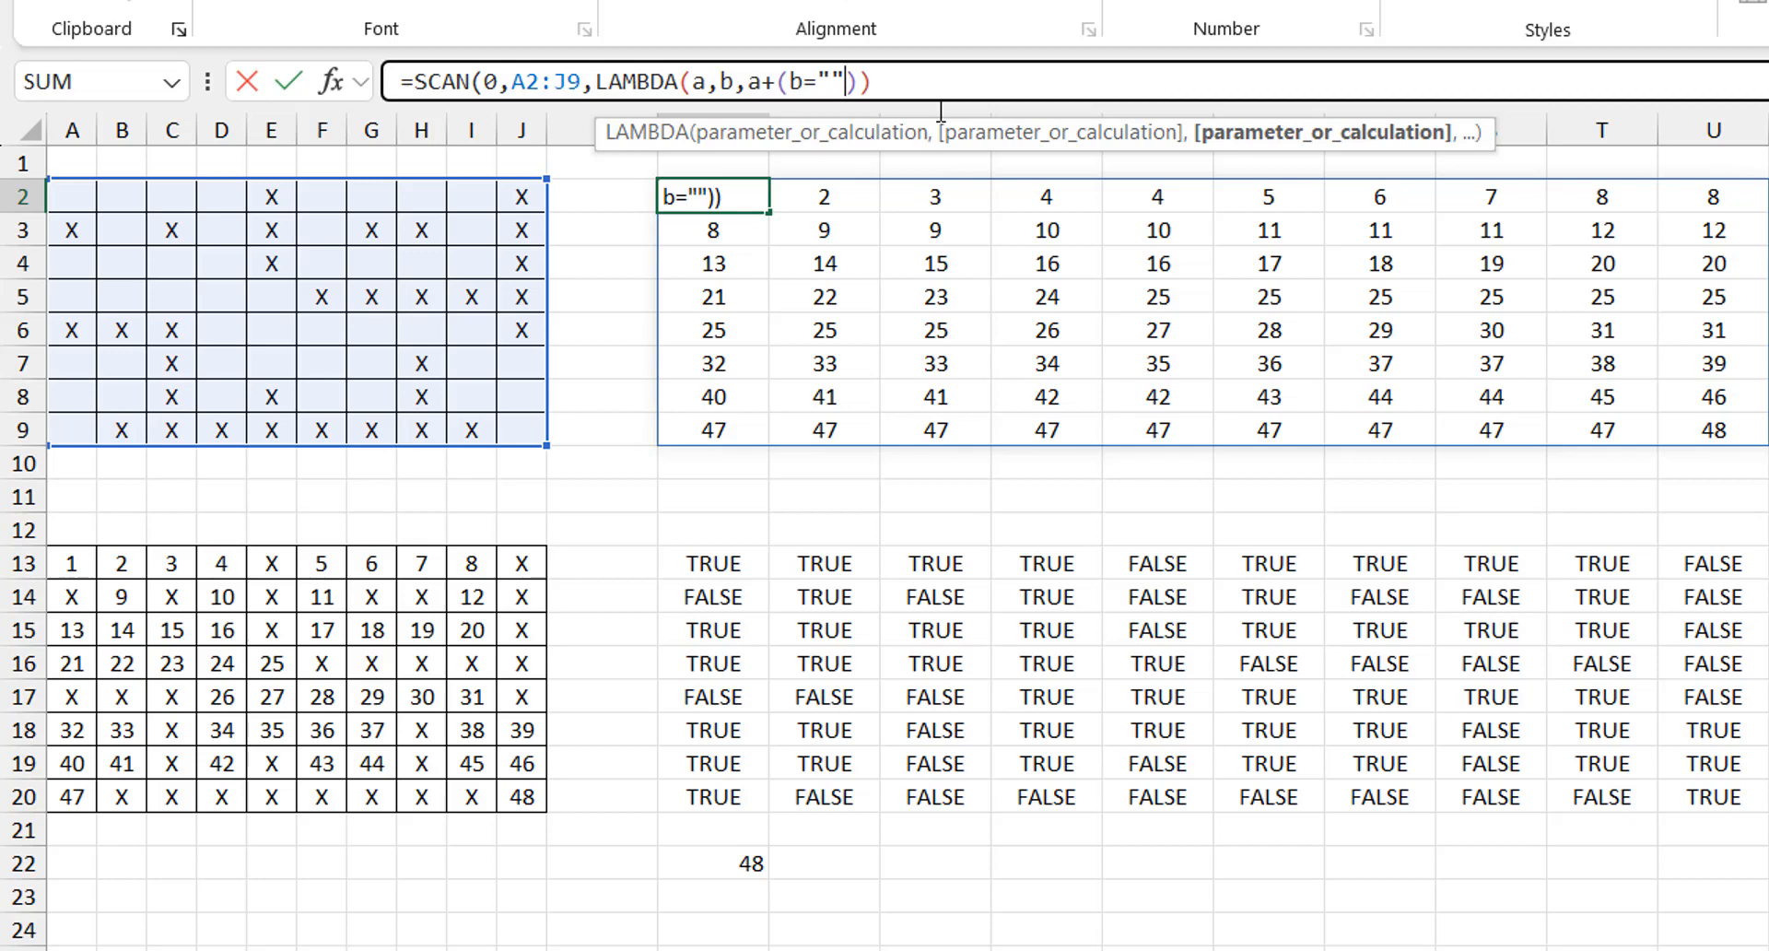
pyautogui.moveTo(981, 102)
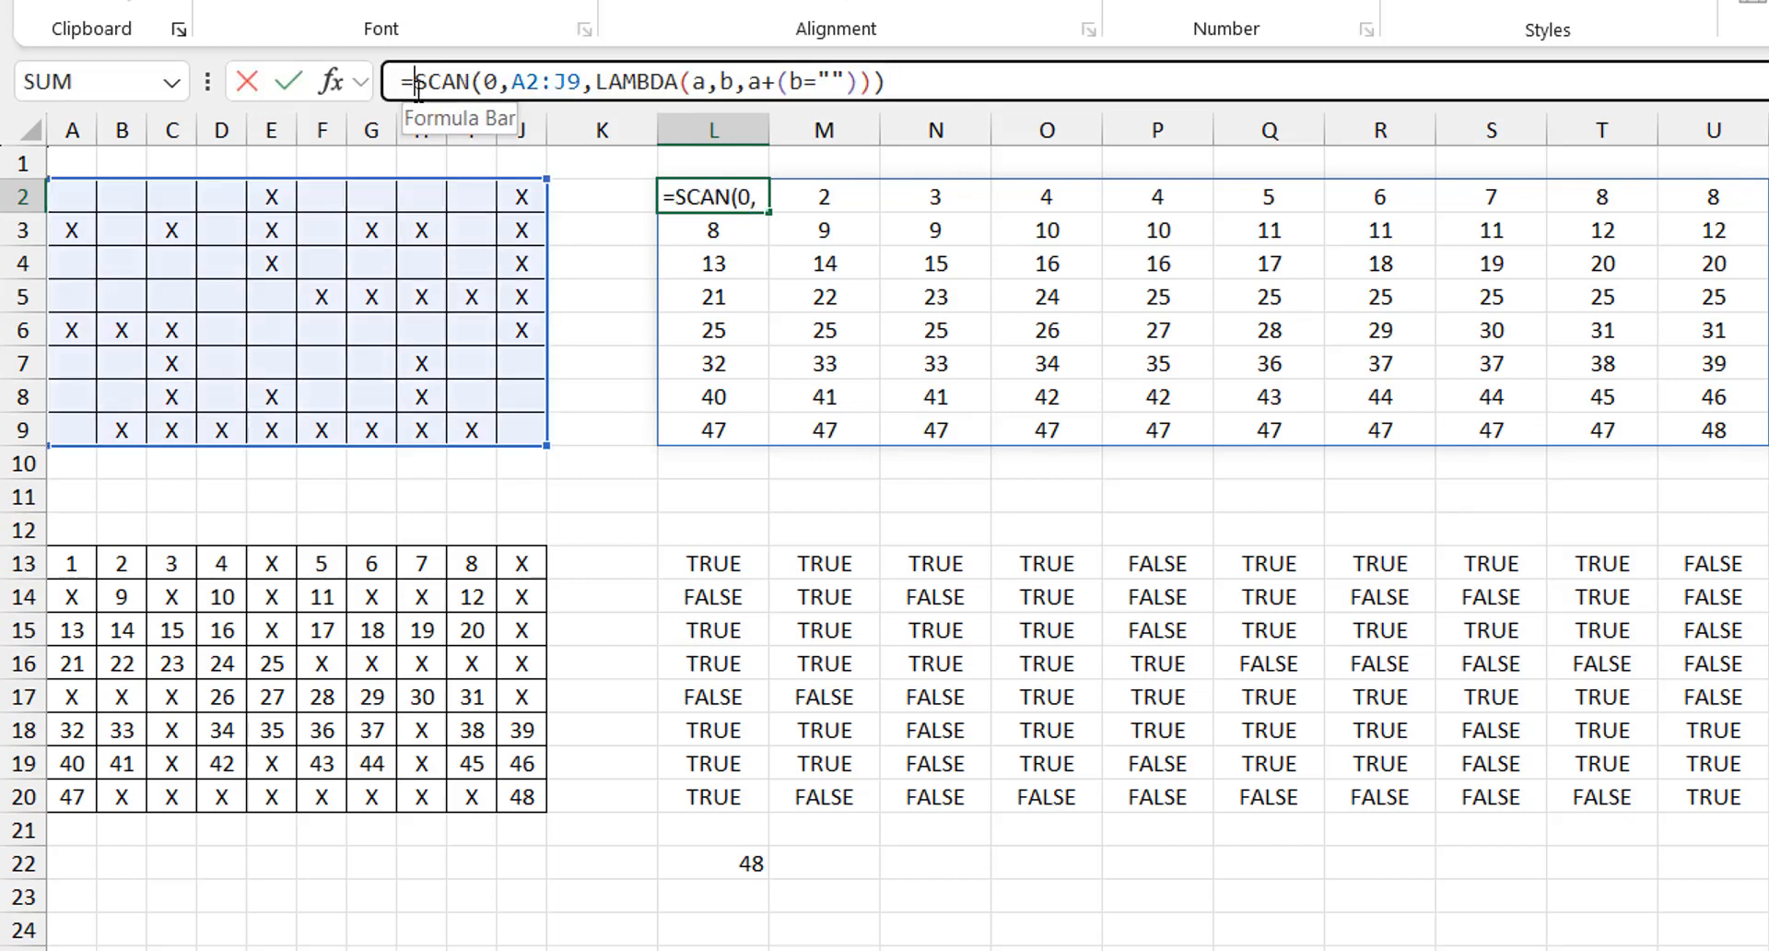
# Wrap L2's SCAN in IF(A2:J9="", …, "X"), enter it, and check L22 totals 80.
pyautogui.write('i')
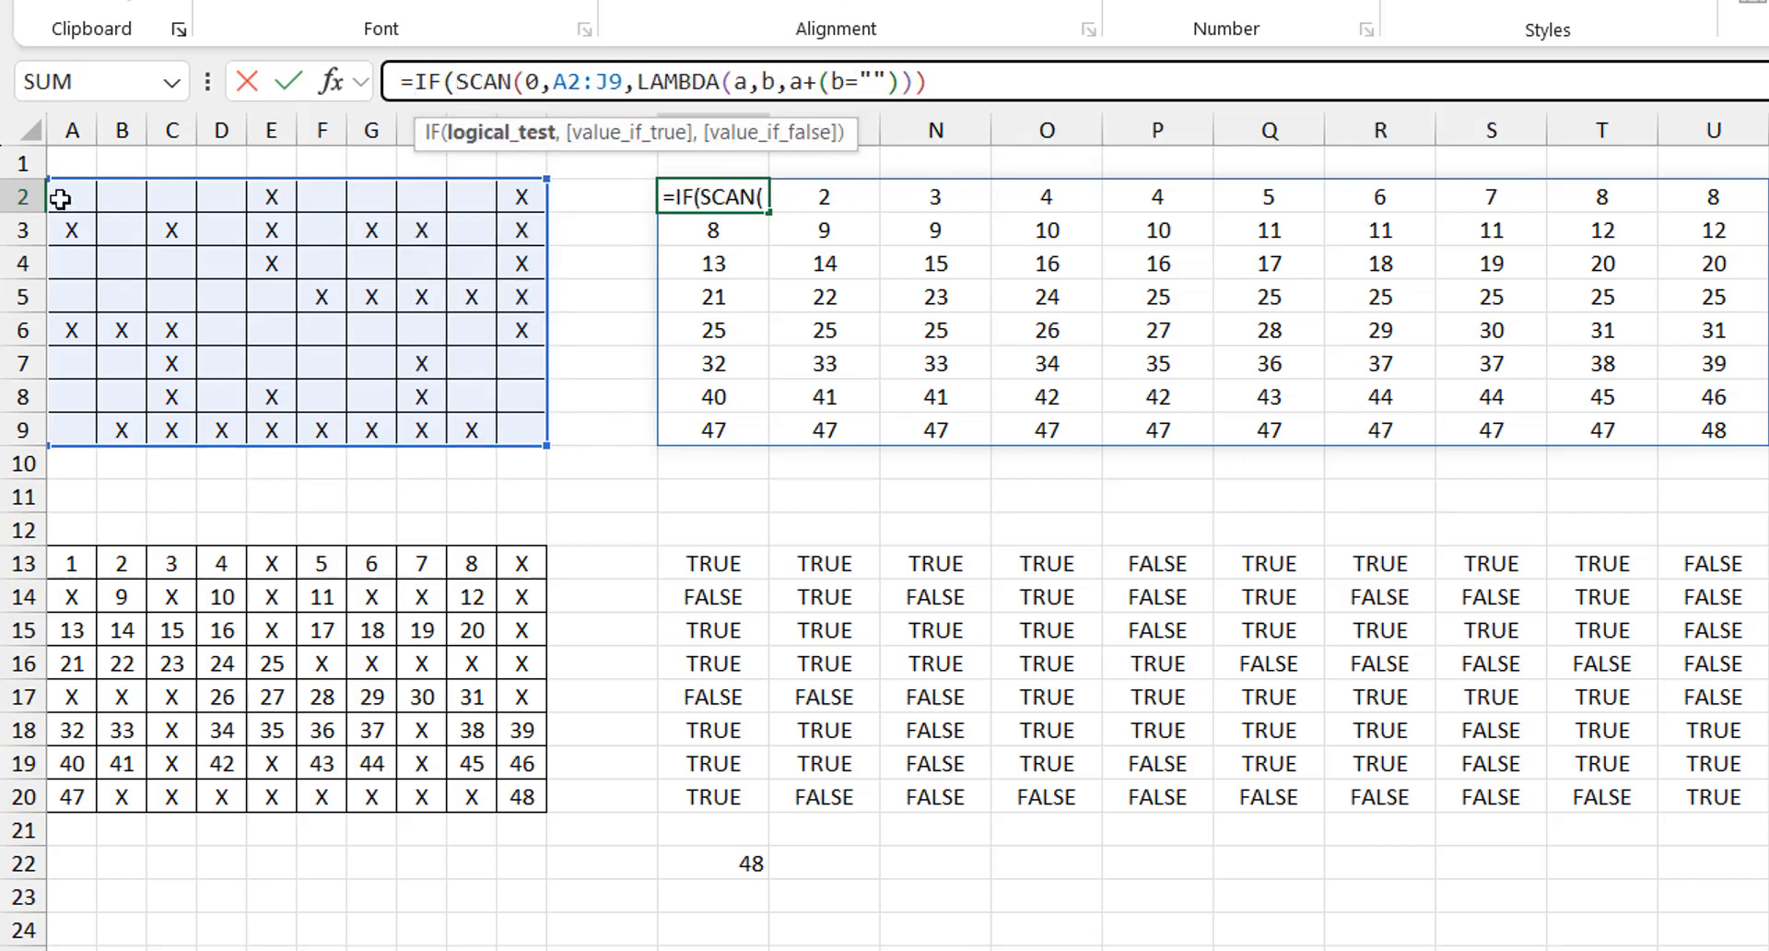
pyautogui.moveTo(59, 196); pyautogui.dragTo(519, 428)
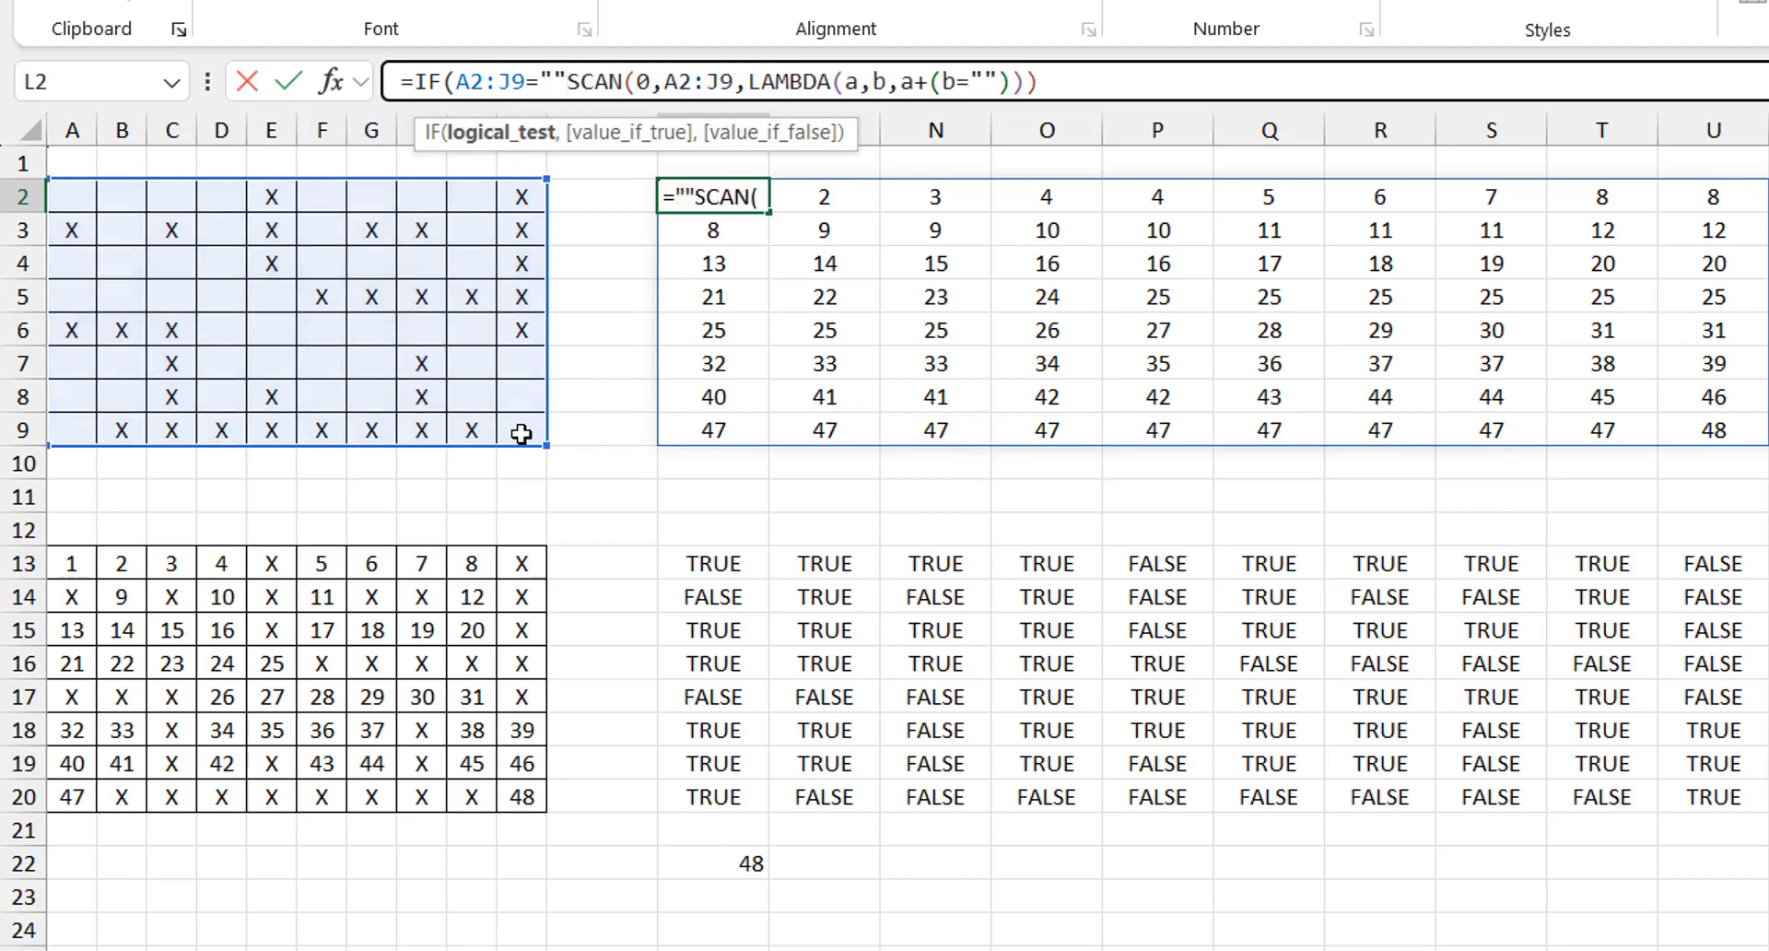
pyautogui.write(',')
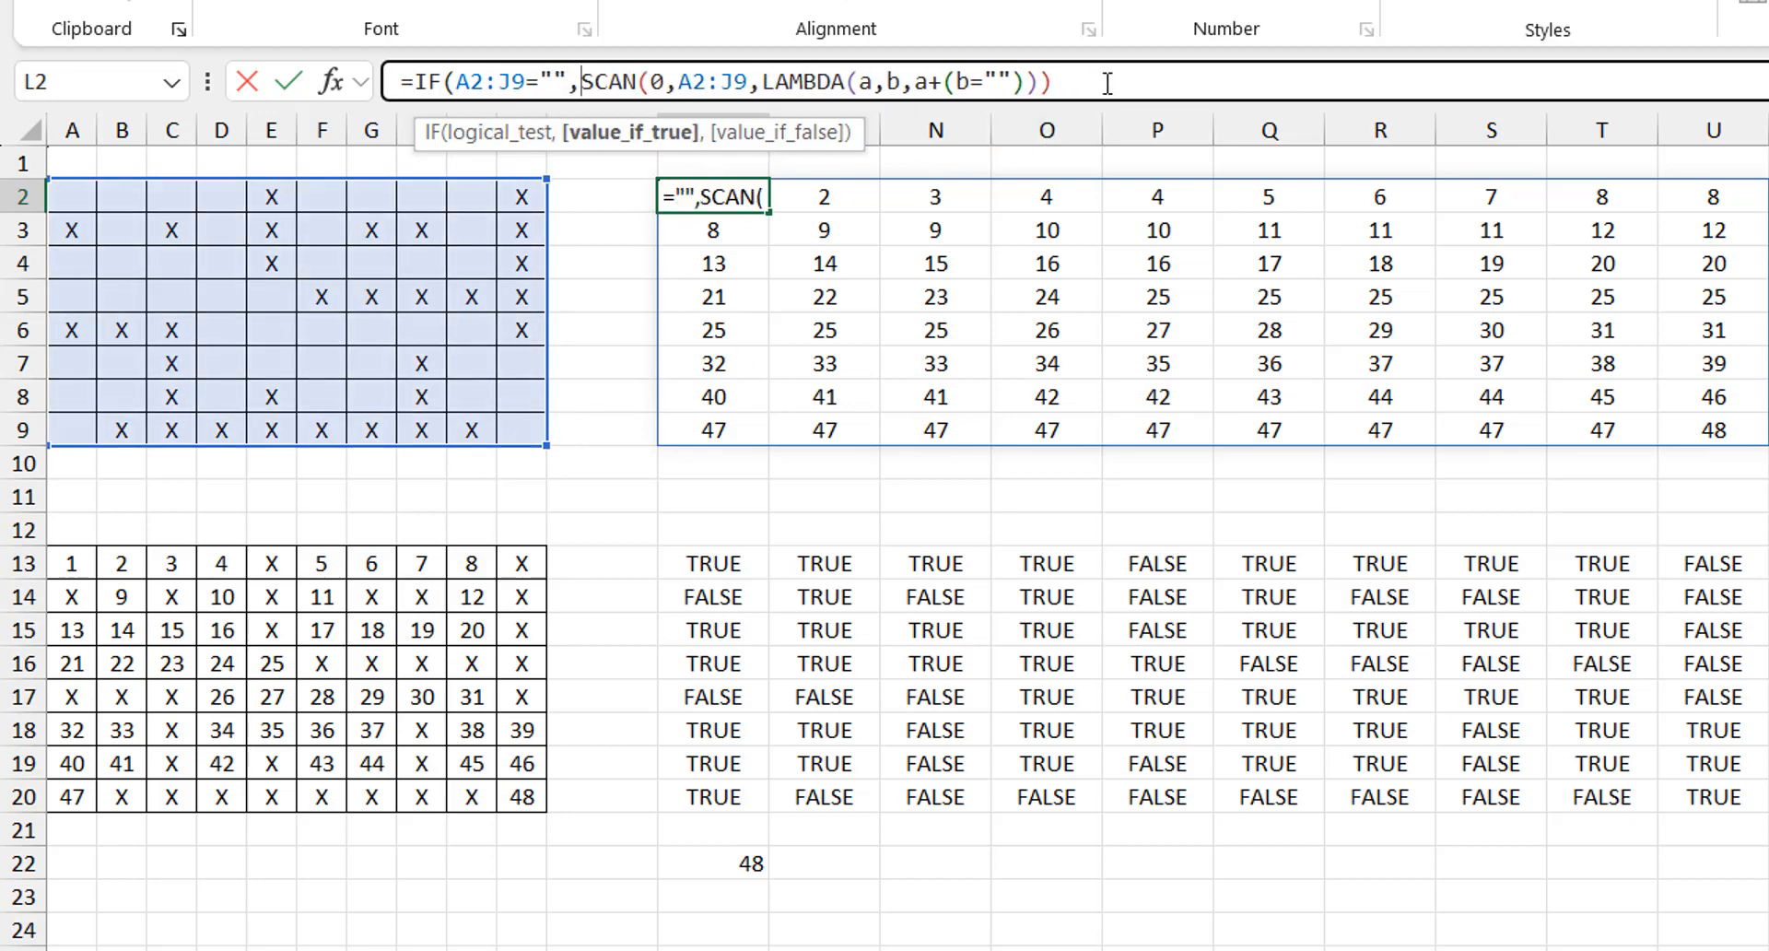
pyautogui.write(',')
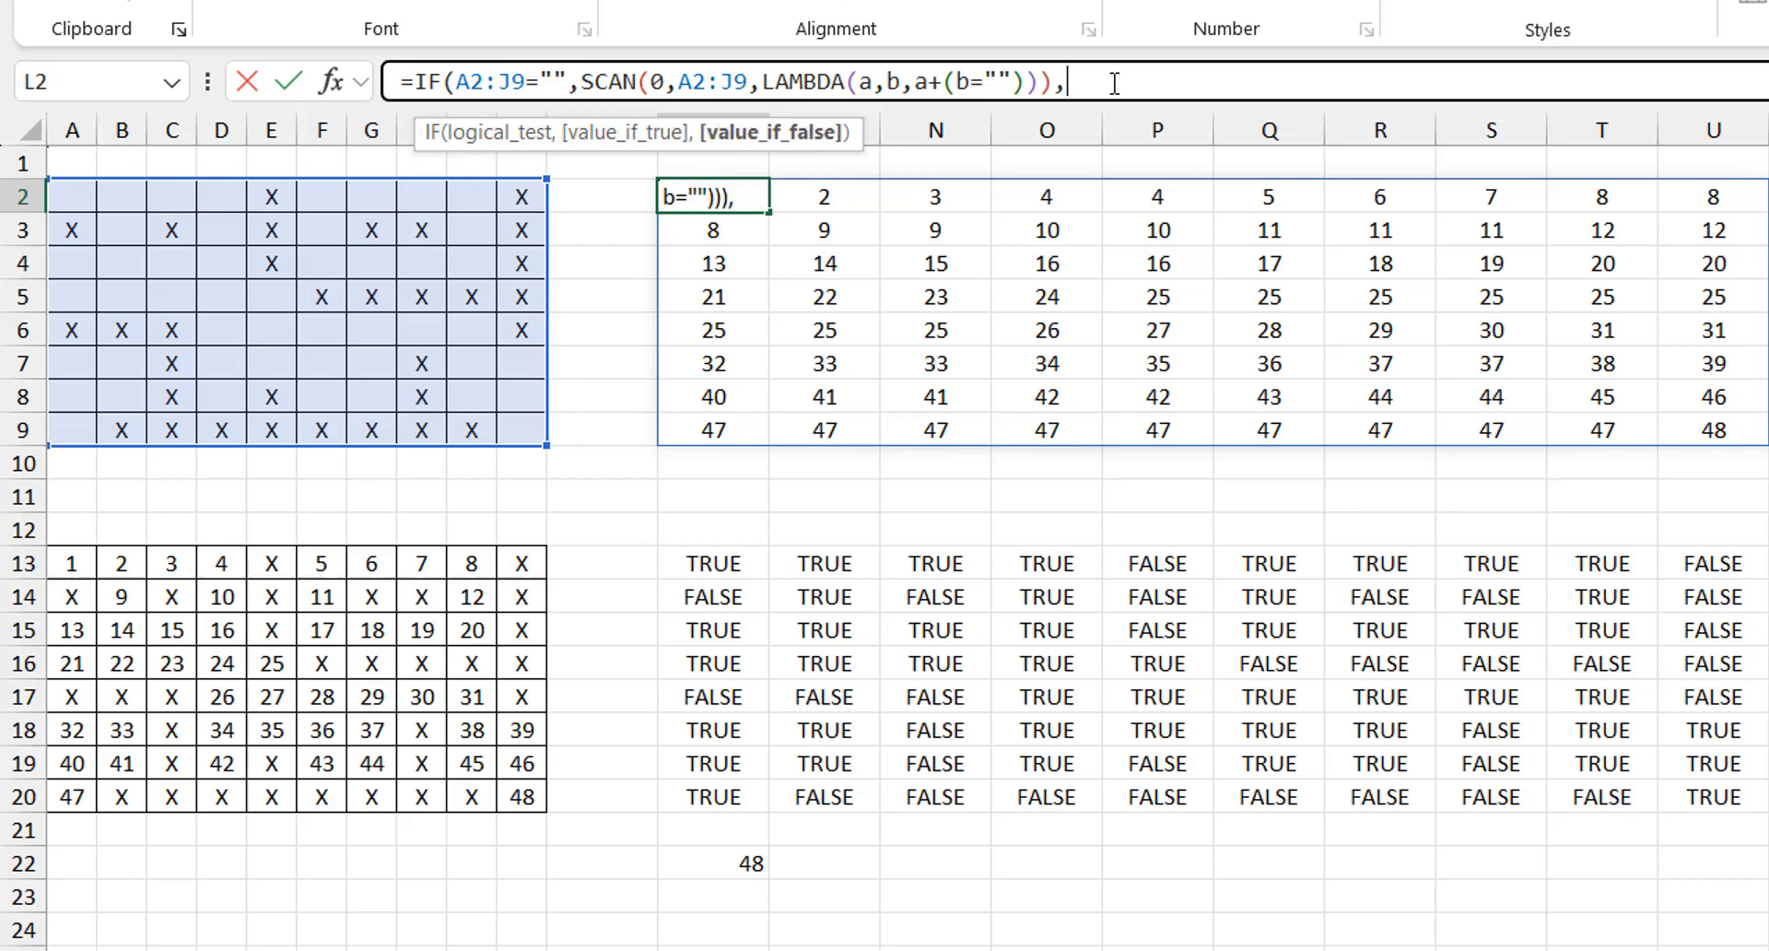
pyautogui.write('"X"')
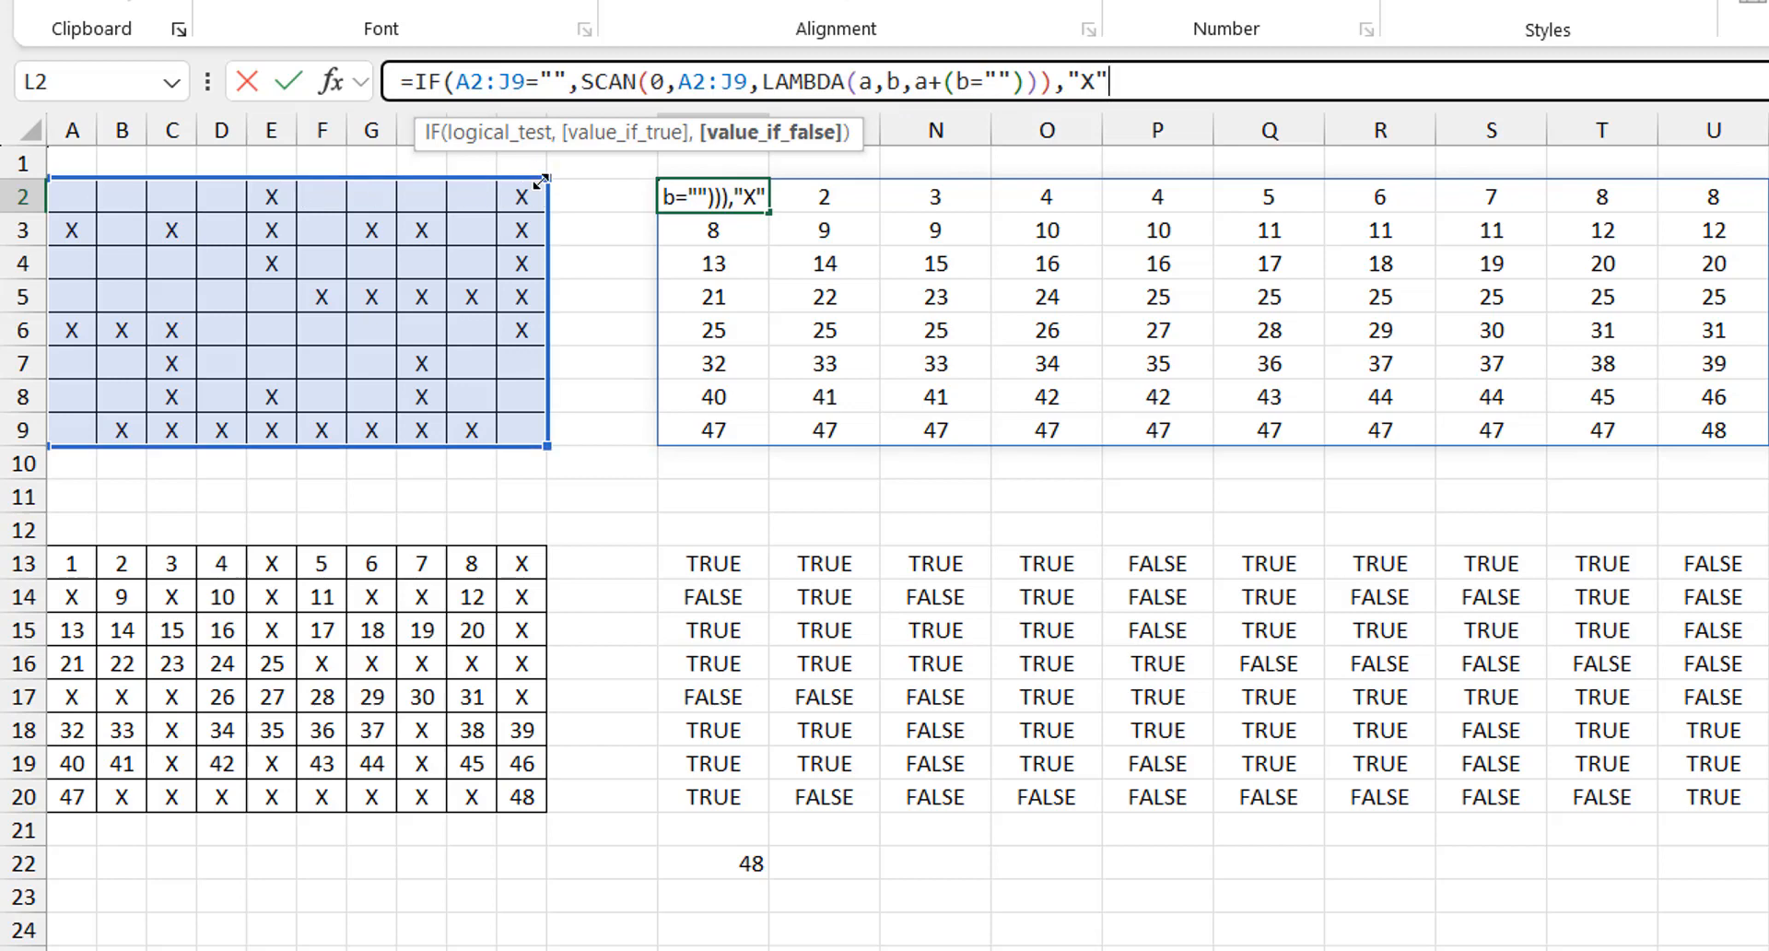
pyautogui.moveTo(1268, 129)
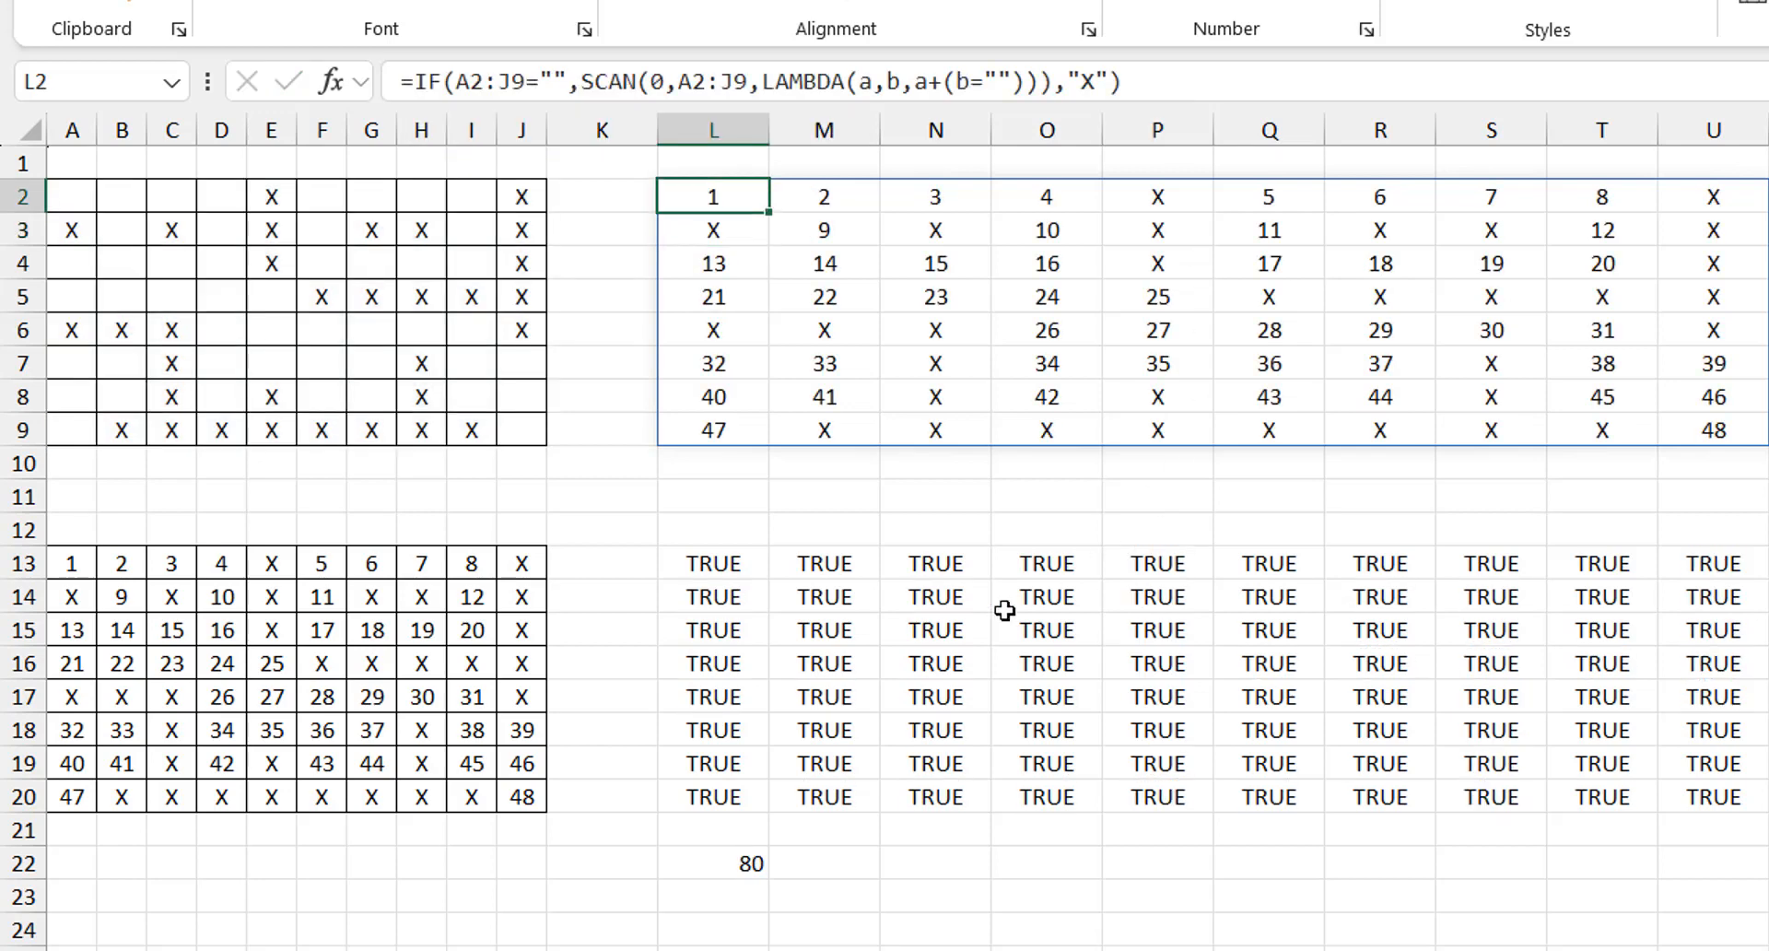
pyautogui.click(712, 864)
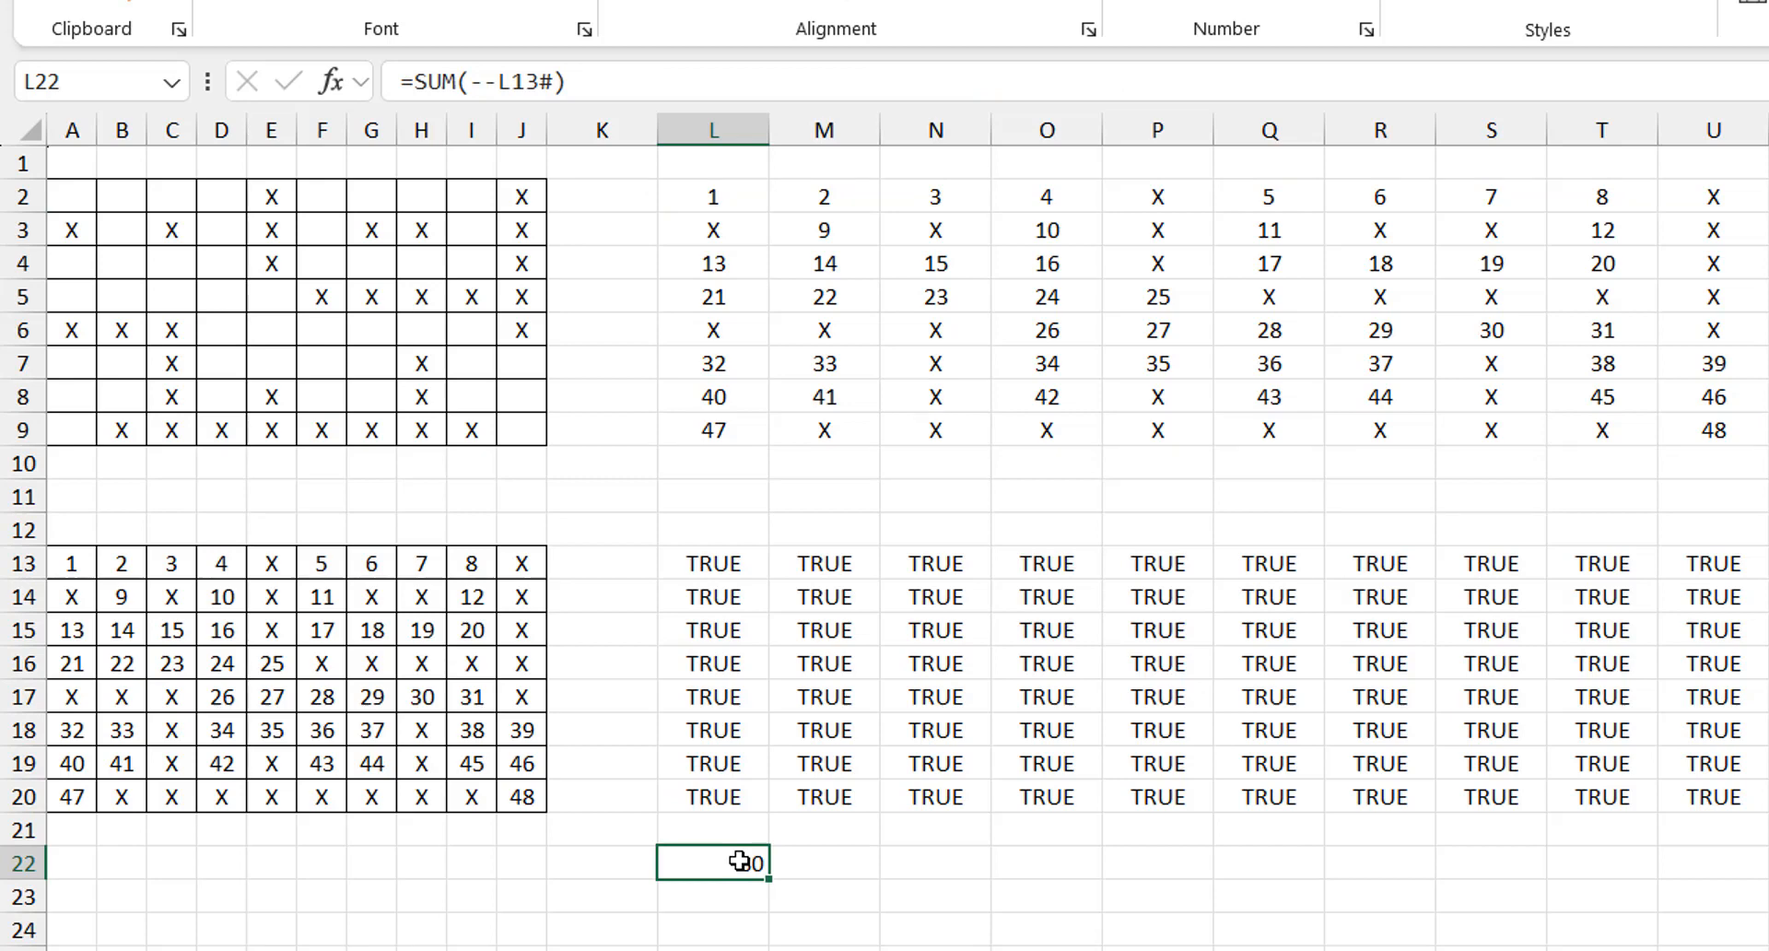
pyautogui.click(713, 195)
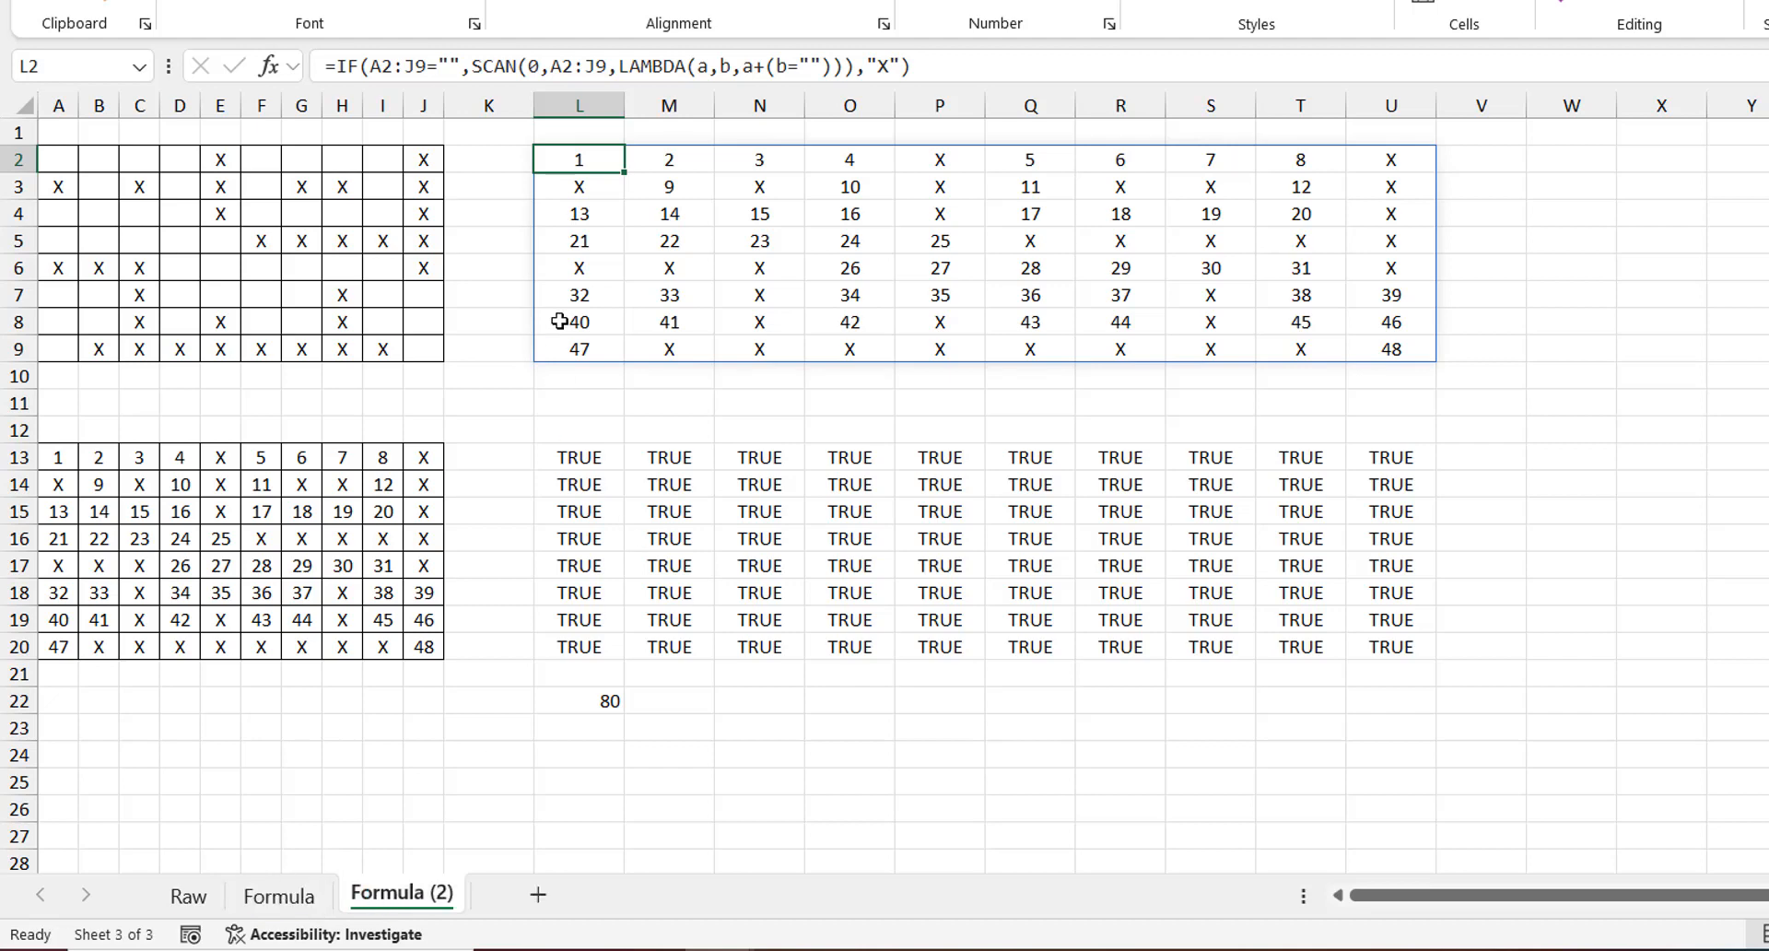
# Clear L2 and start typing =SCAN(0,A2:J9="", as its new formula.
pyautogui.press('Delete')
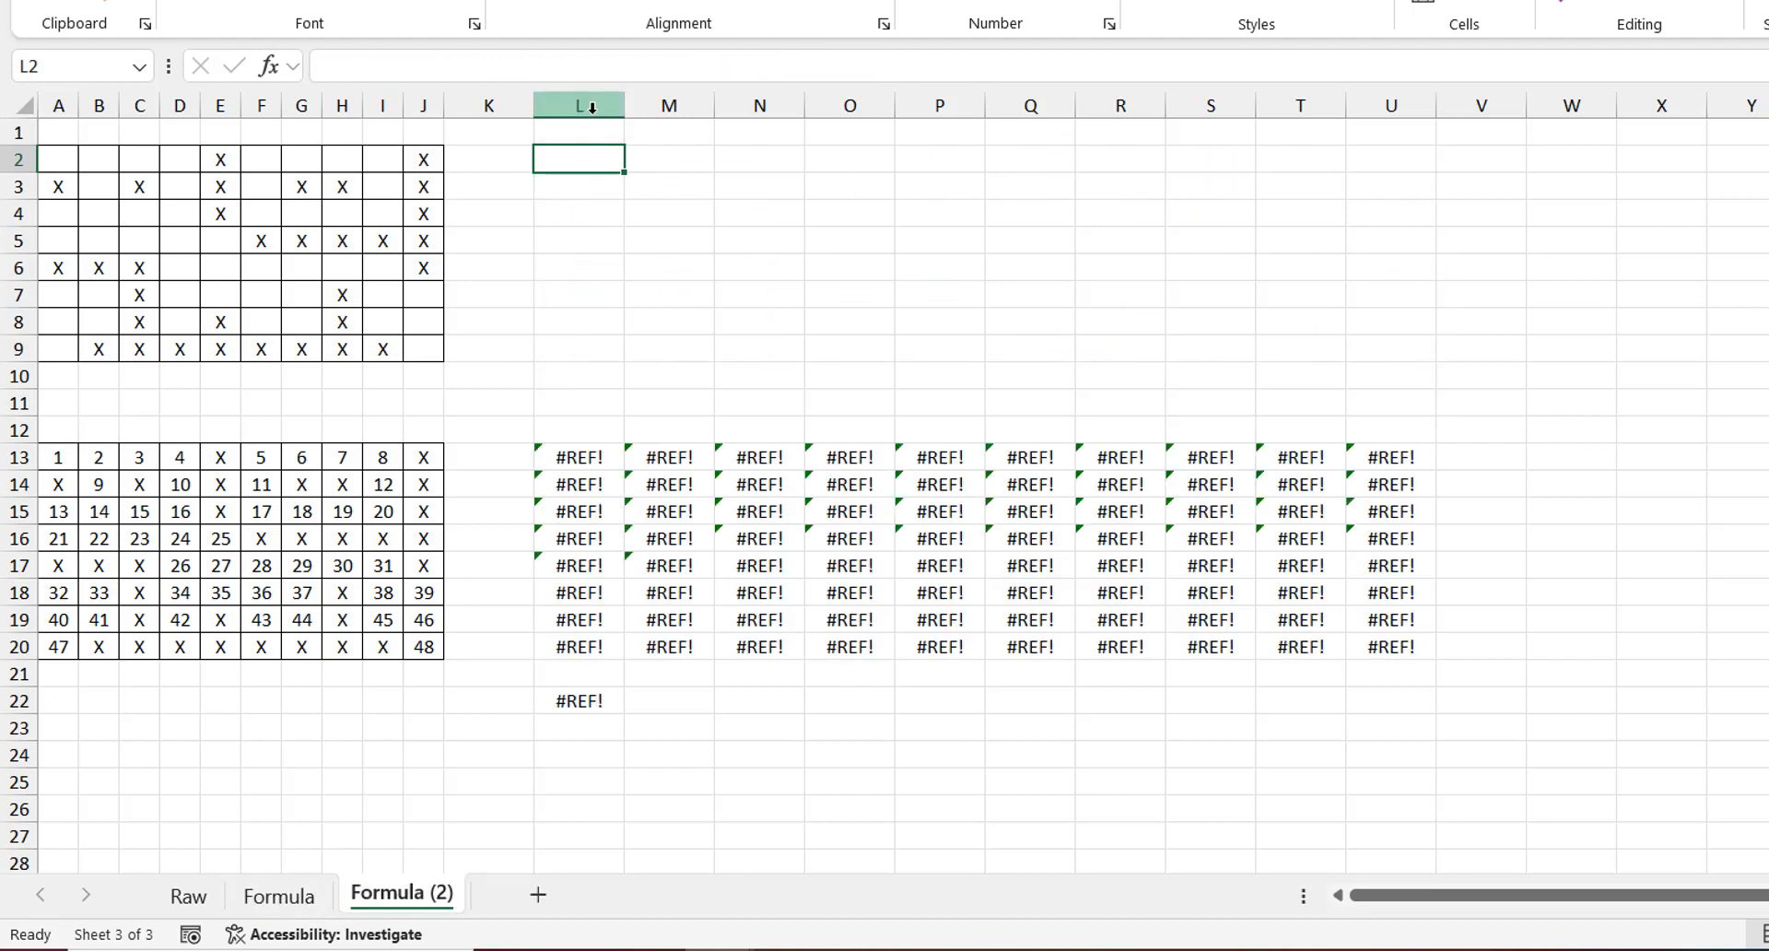
pyautogui.write('=sc')
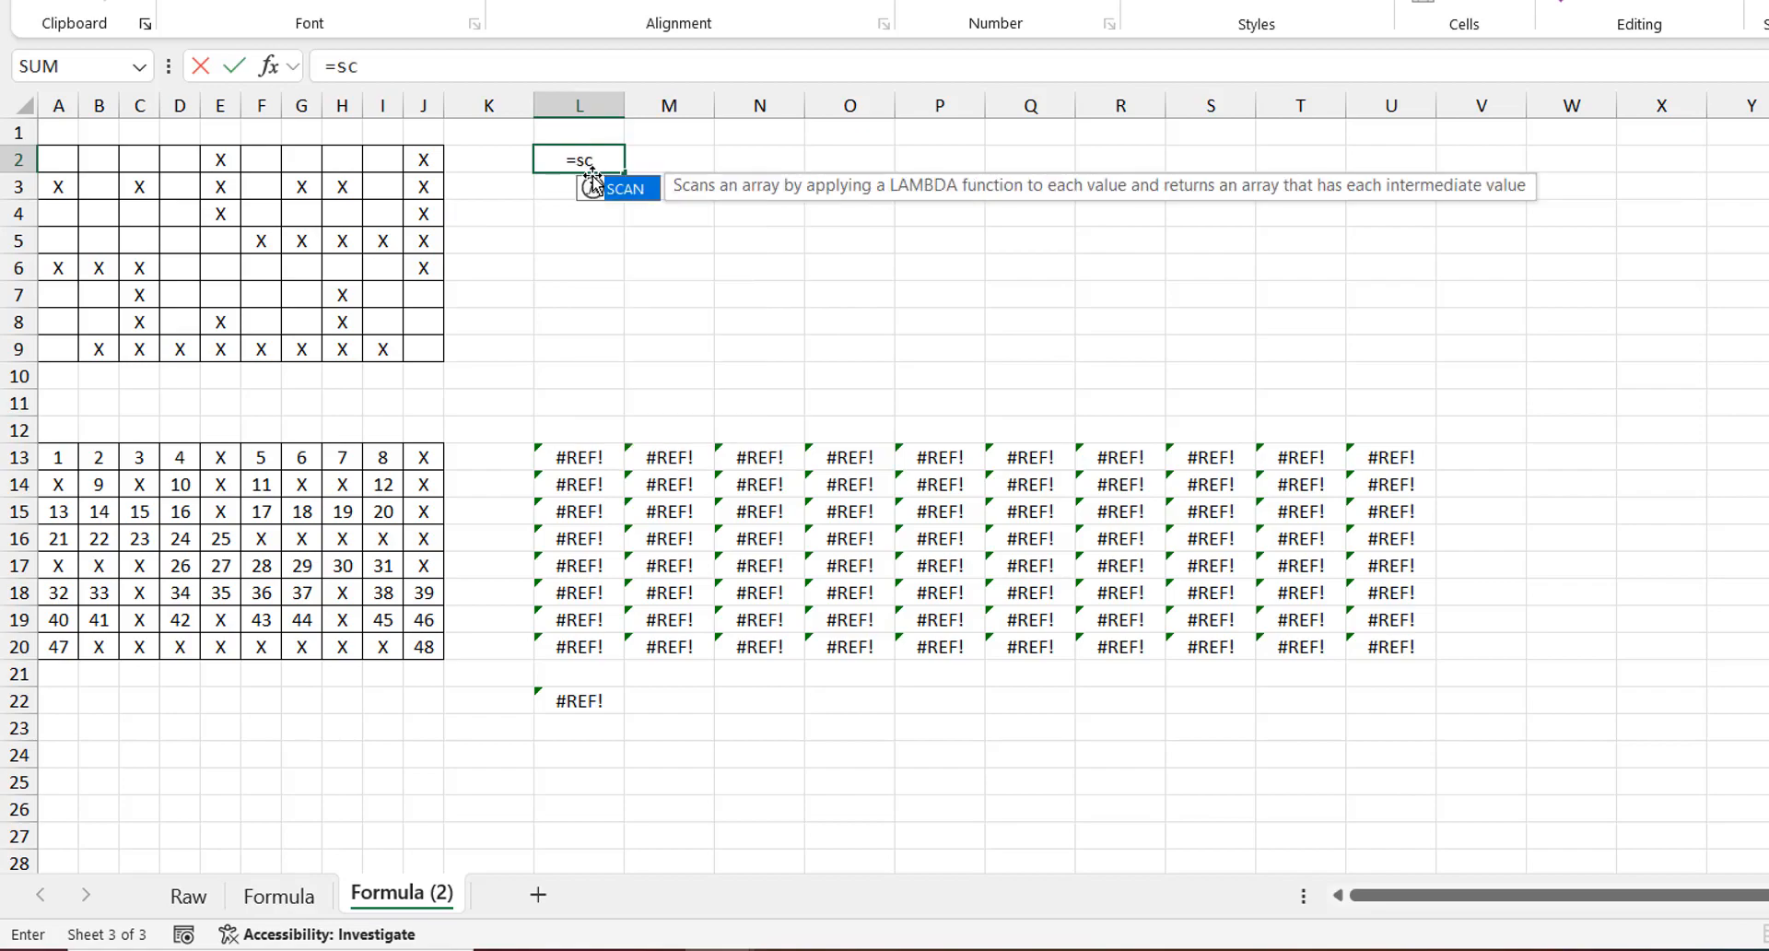
pyautogui.write('SCAN(0,')
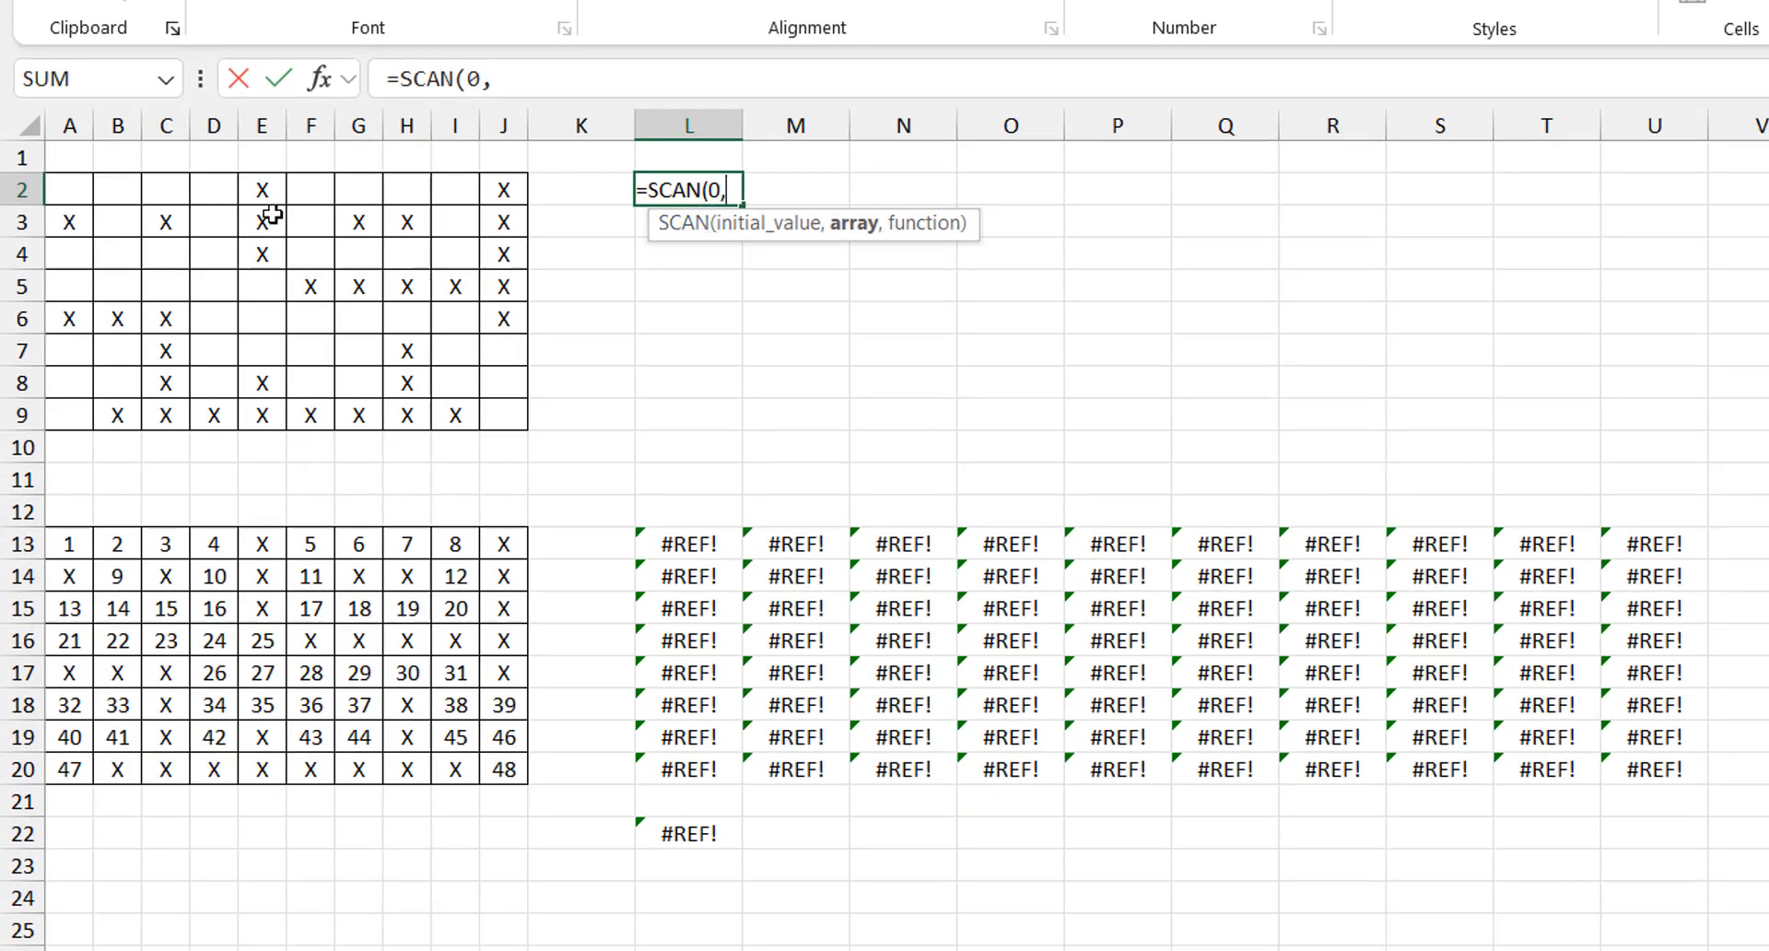
pyautogui.moveTo(68, 188); pyautogui.dragTo(503, 285)
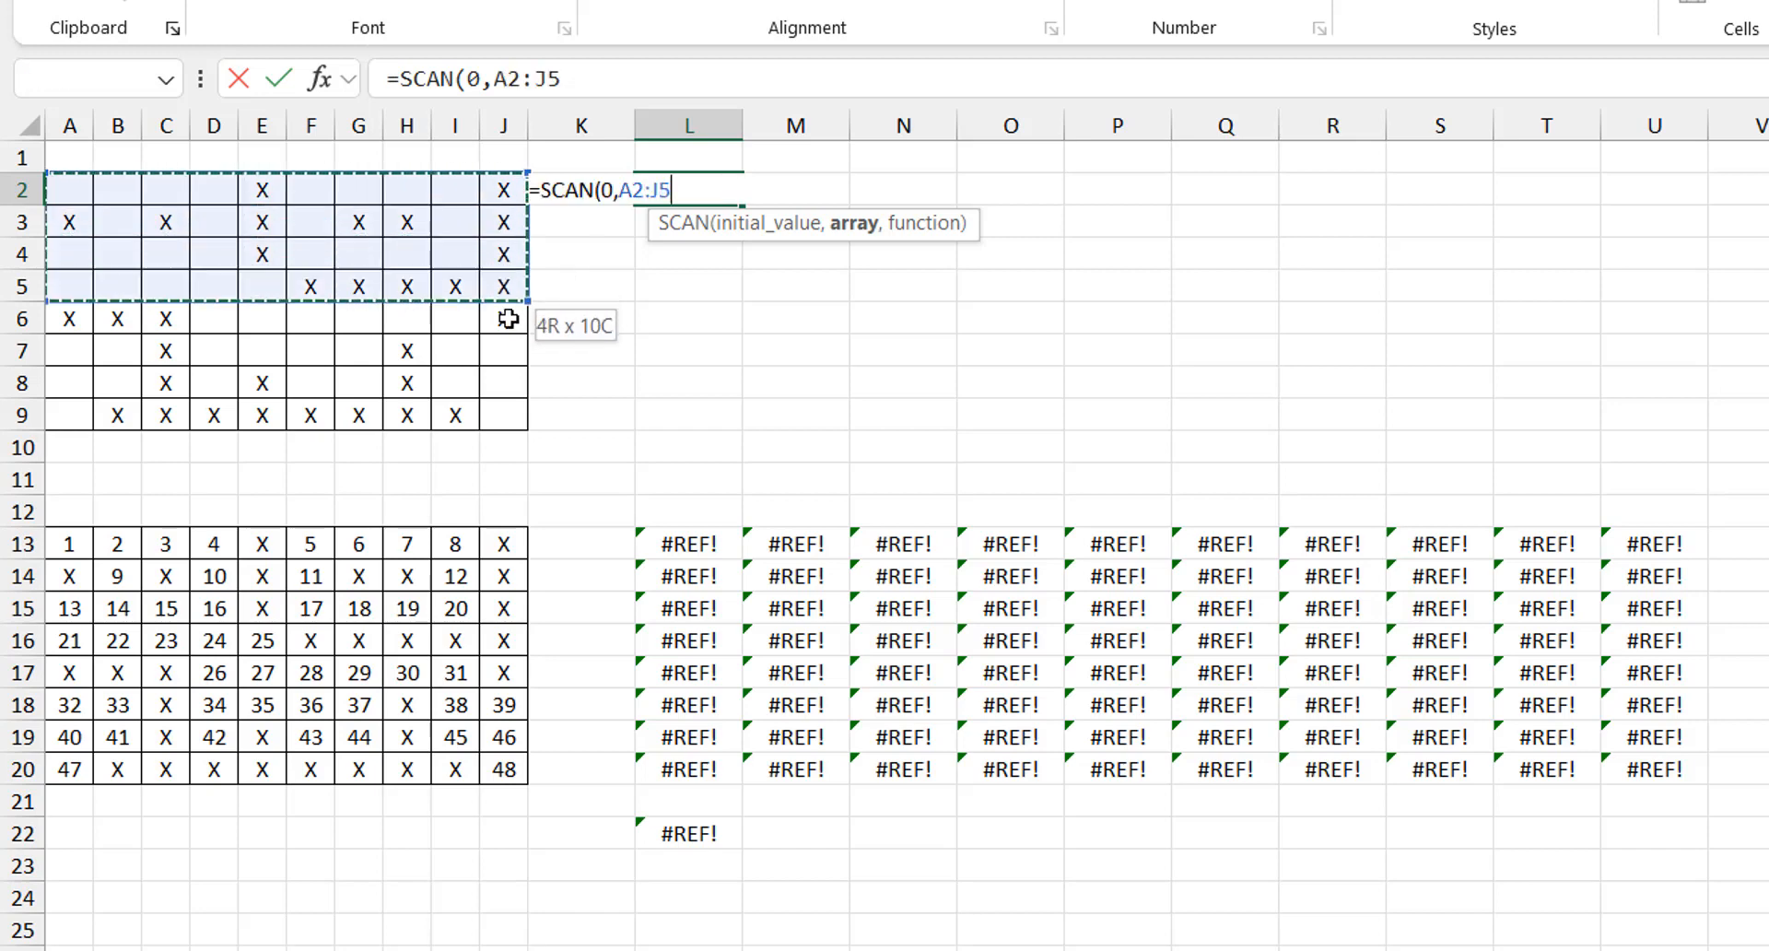
pyautogui.moveTo(506, 318); pyautogui.dragTo(506, 408)
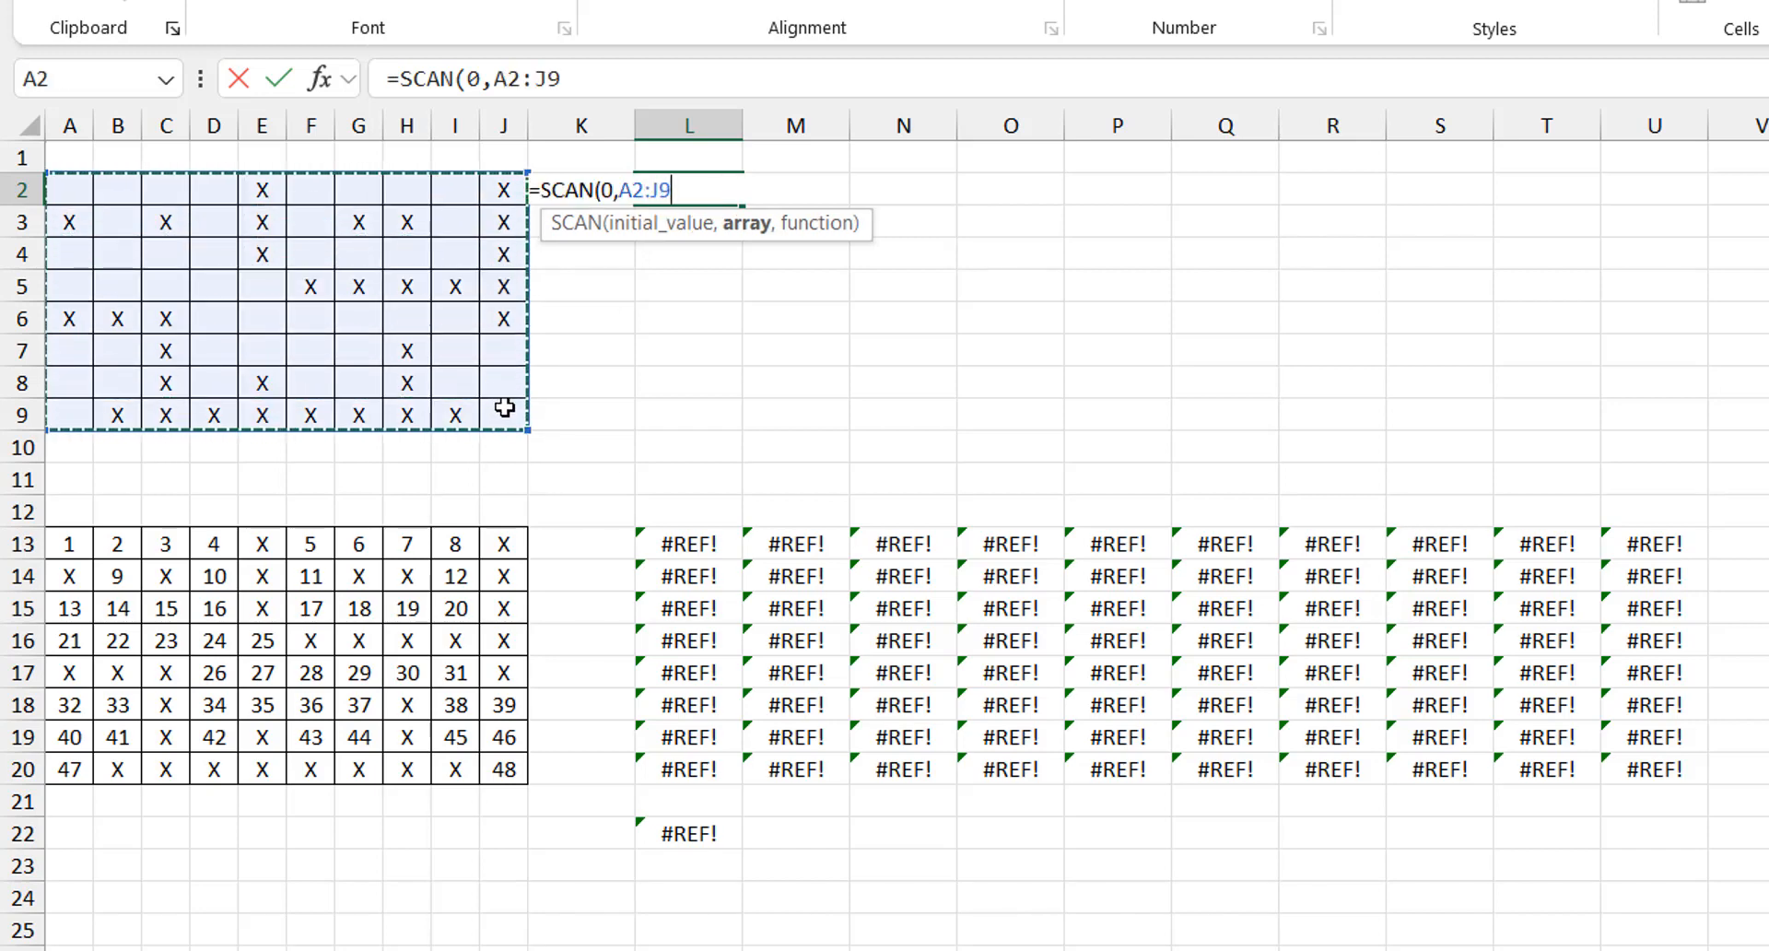
pyautogui.write('=""')
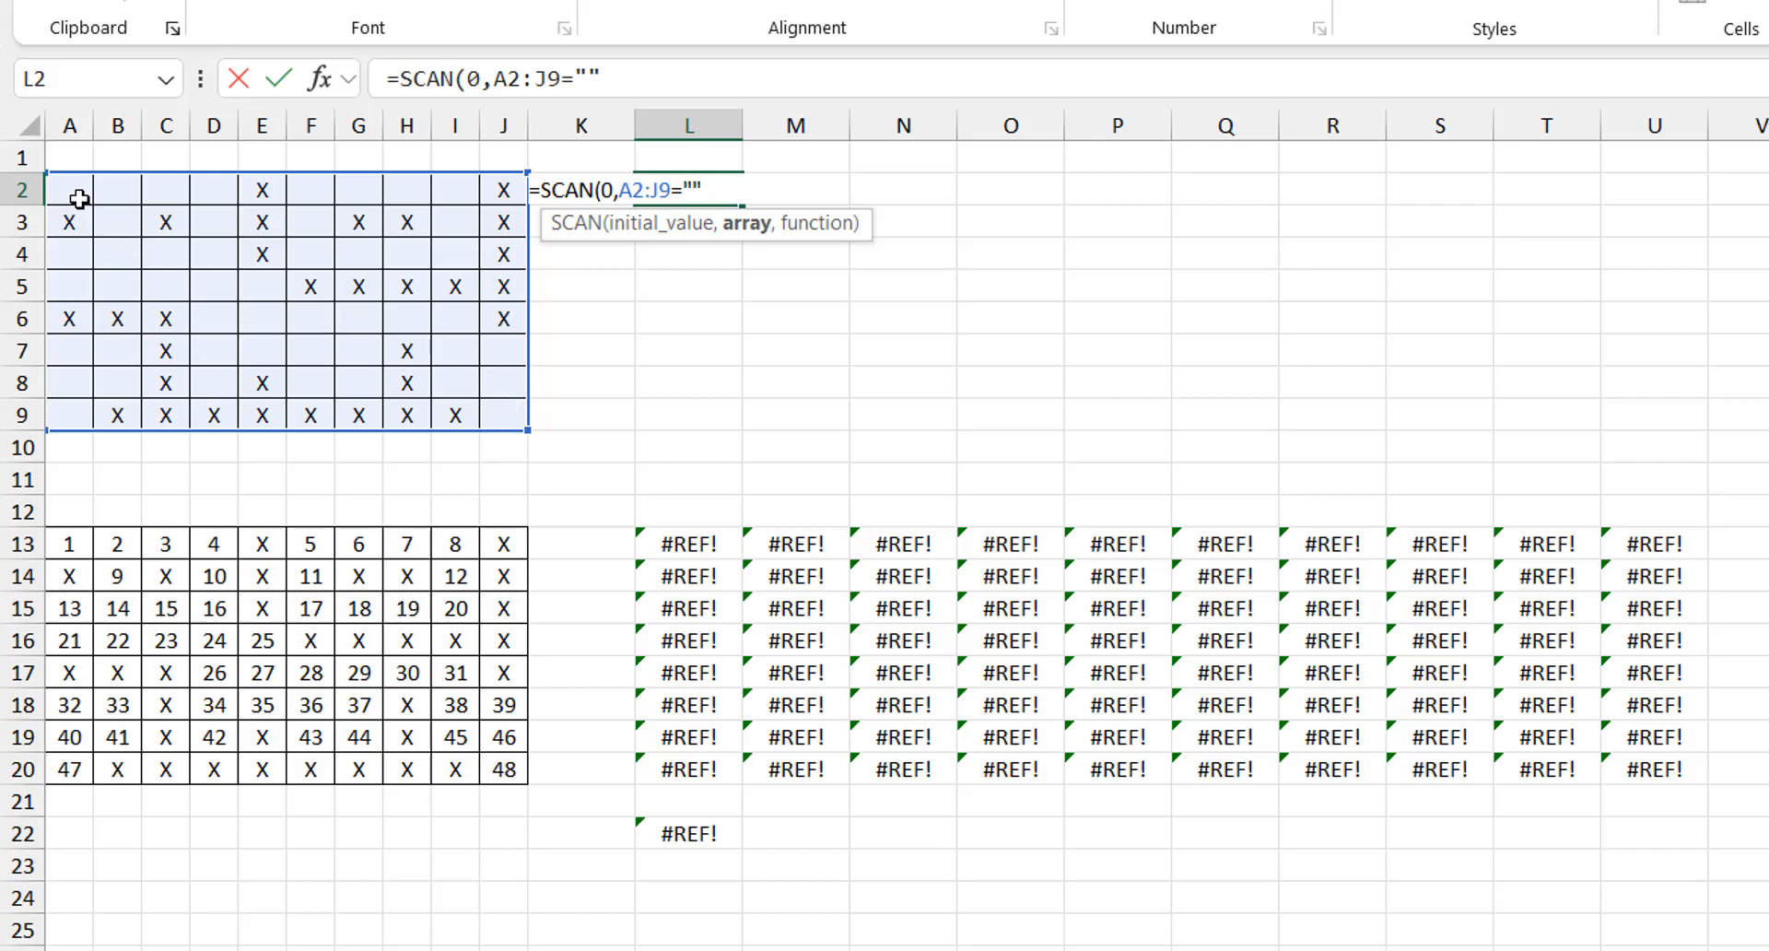
pyautogui.moveTo(262, 212)
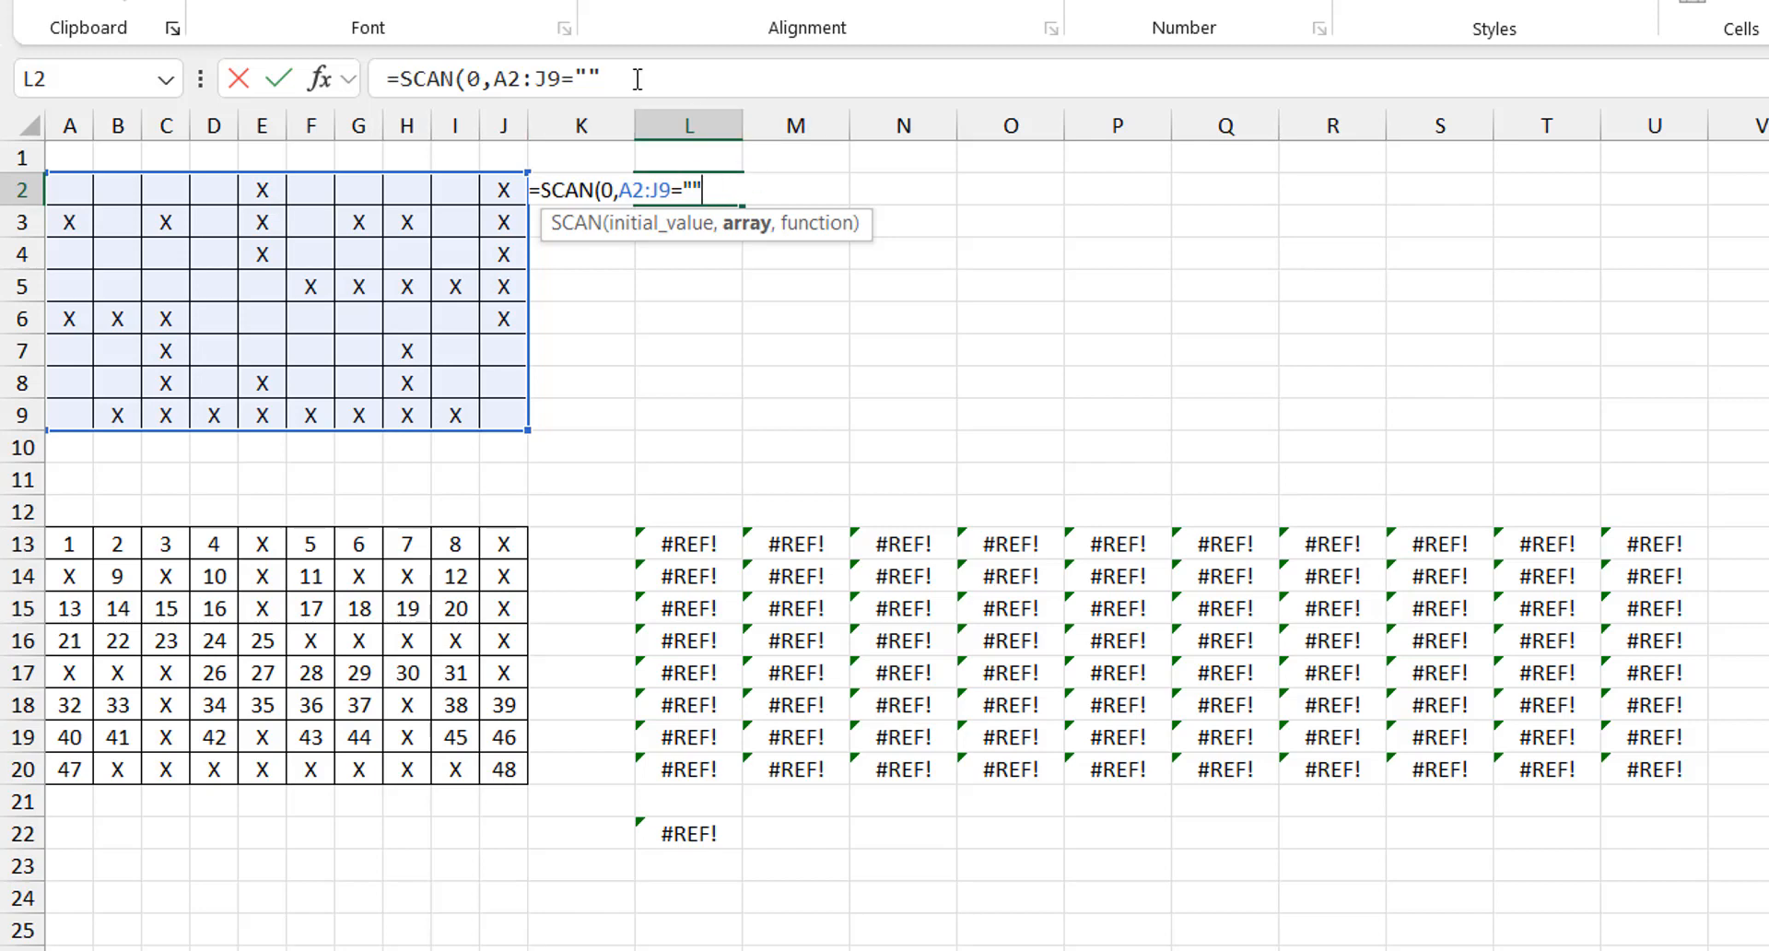
# Complete the L2 SCAN formula with LAMBDA(a,b,a+b) so running blank counts spill up to 48.
pyautogui.write(',l')
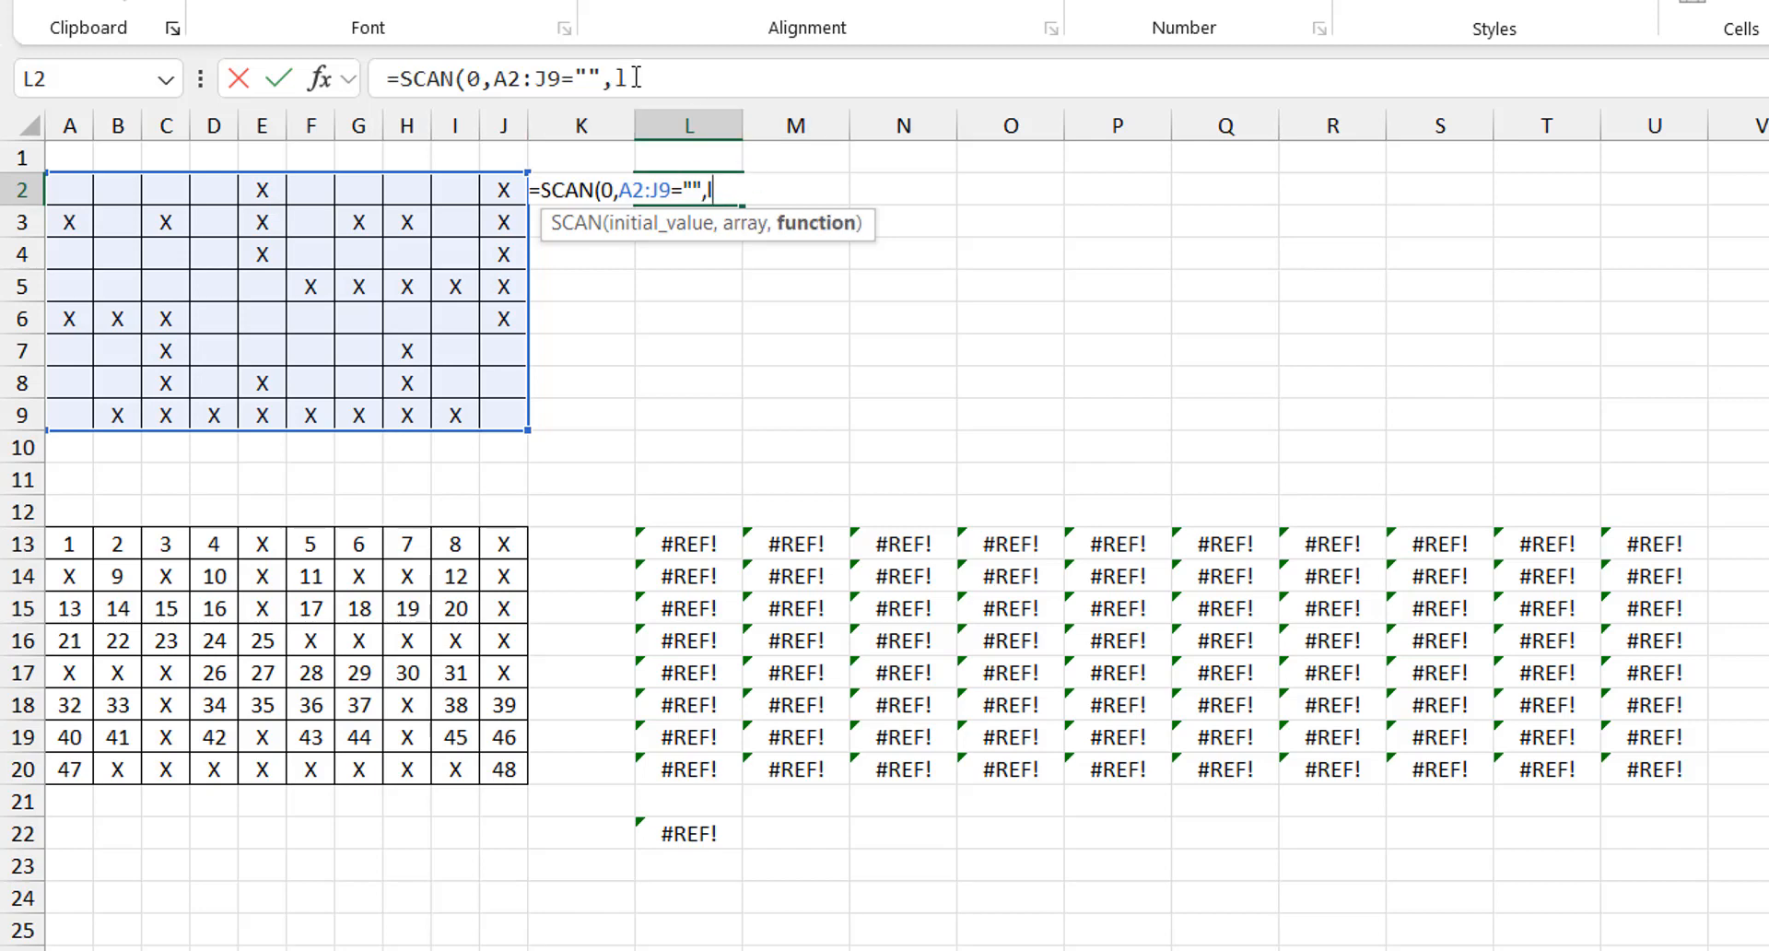
pyautogui.write('AMBDA(')
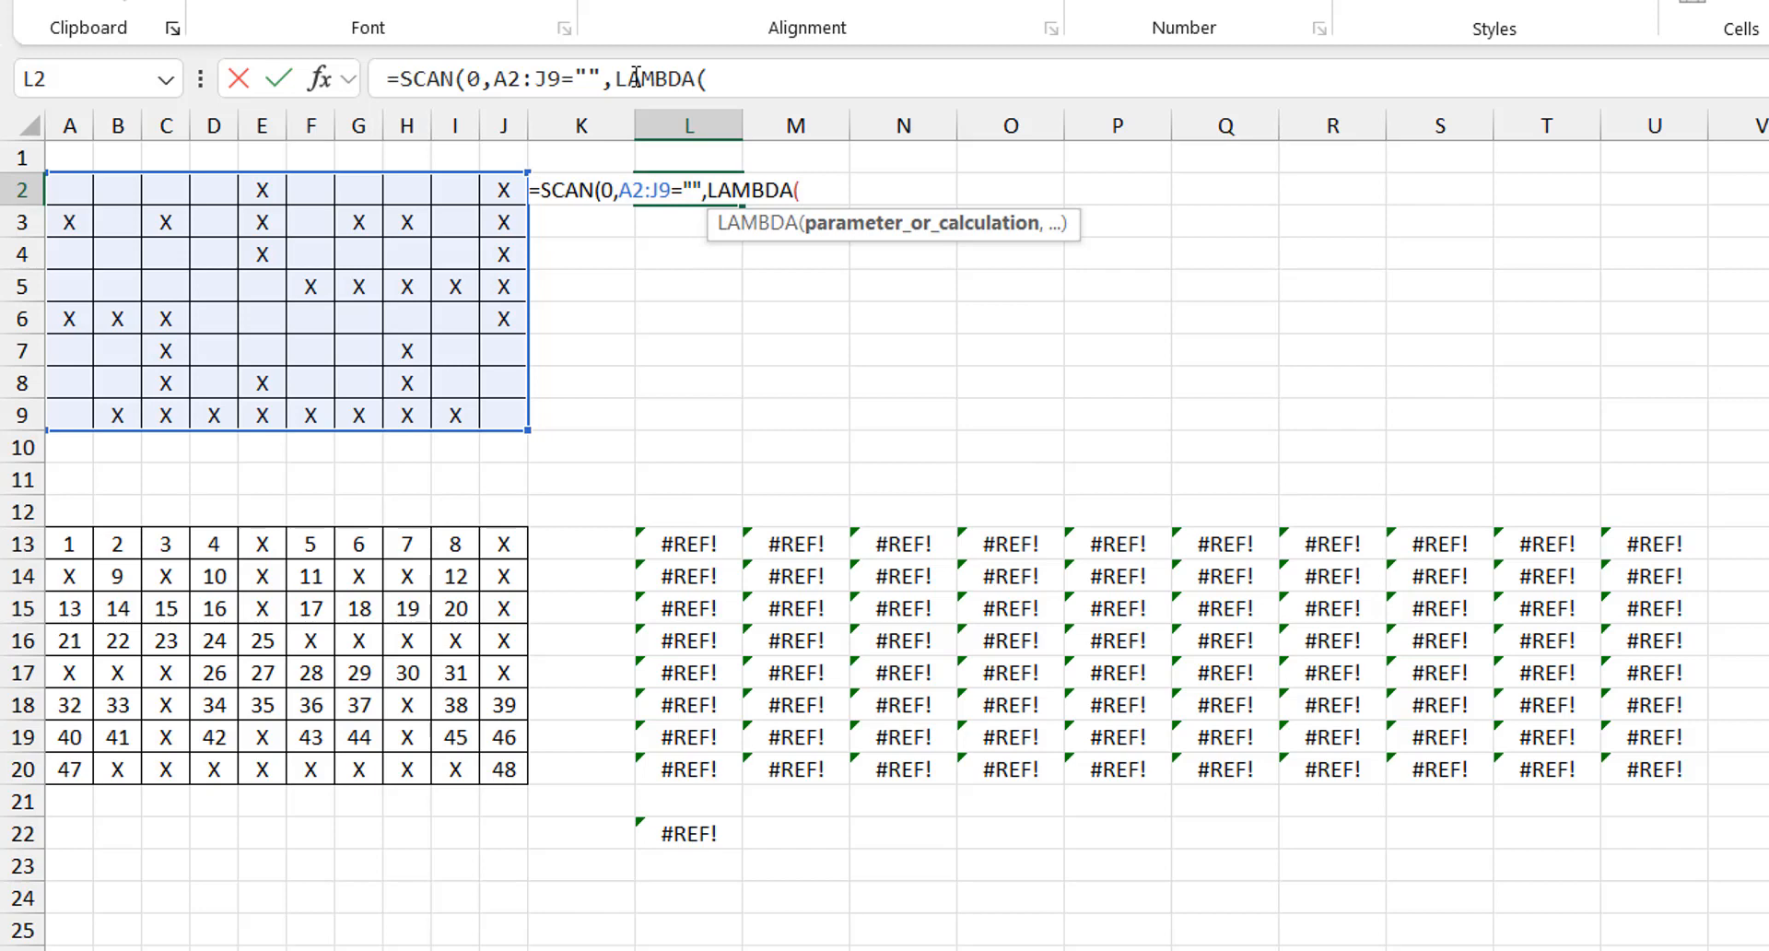
pyautogui.write('a,b,')
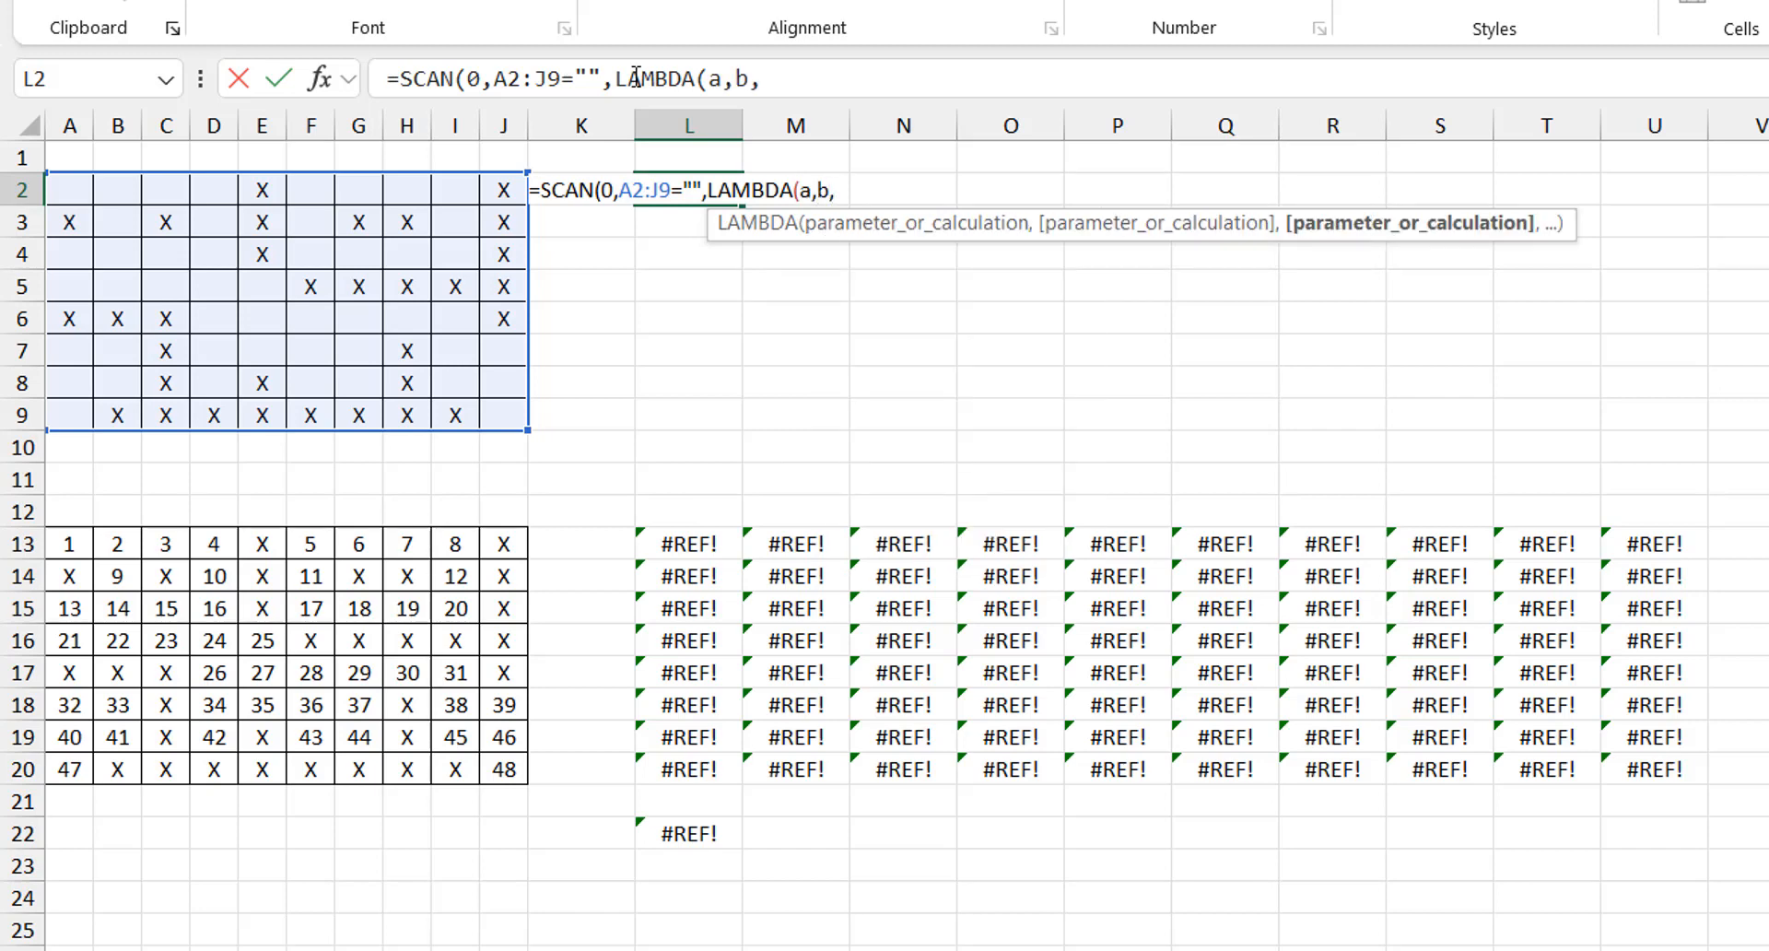
pyautogui.write('a+b')
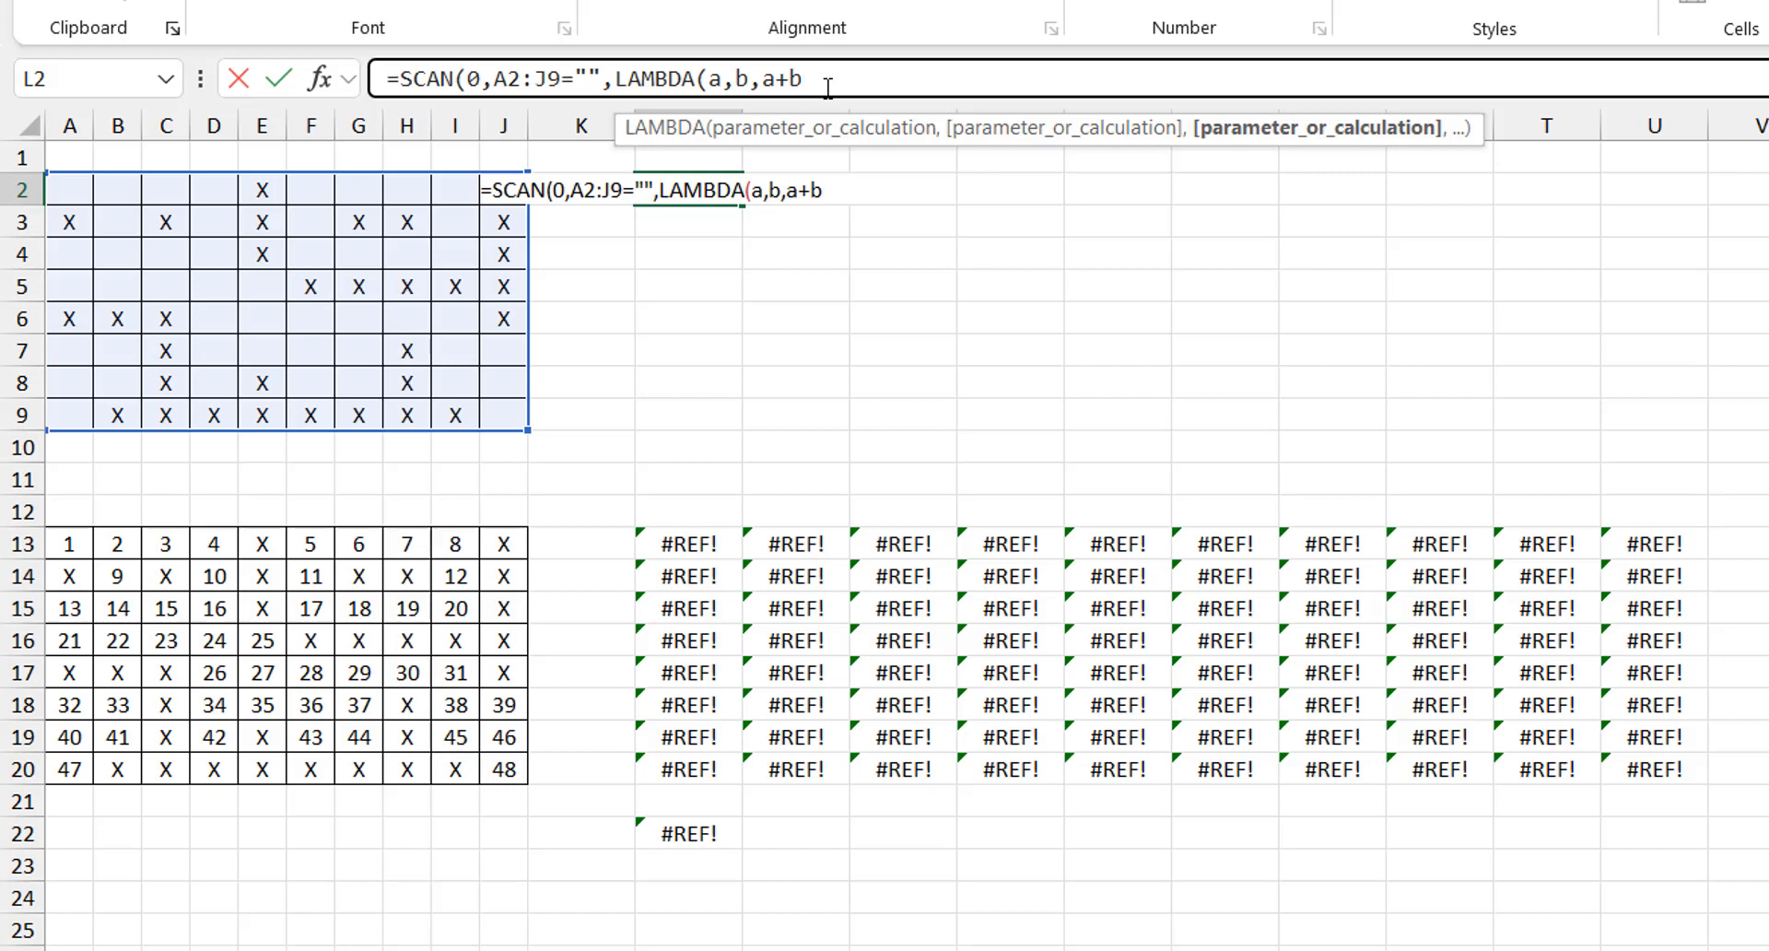
pyautogui.write(')')
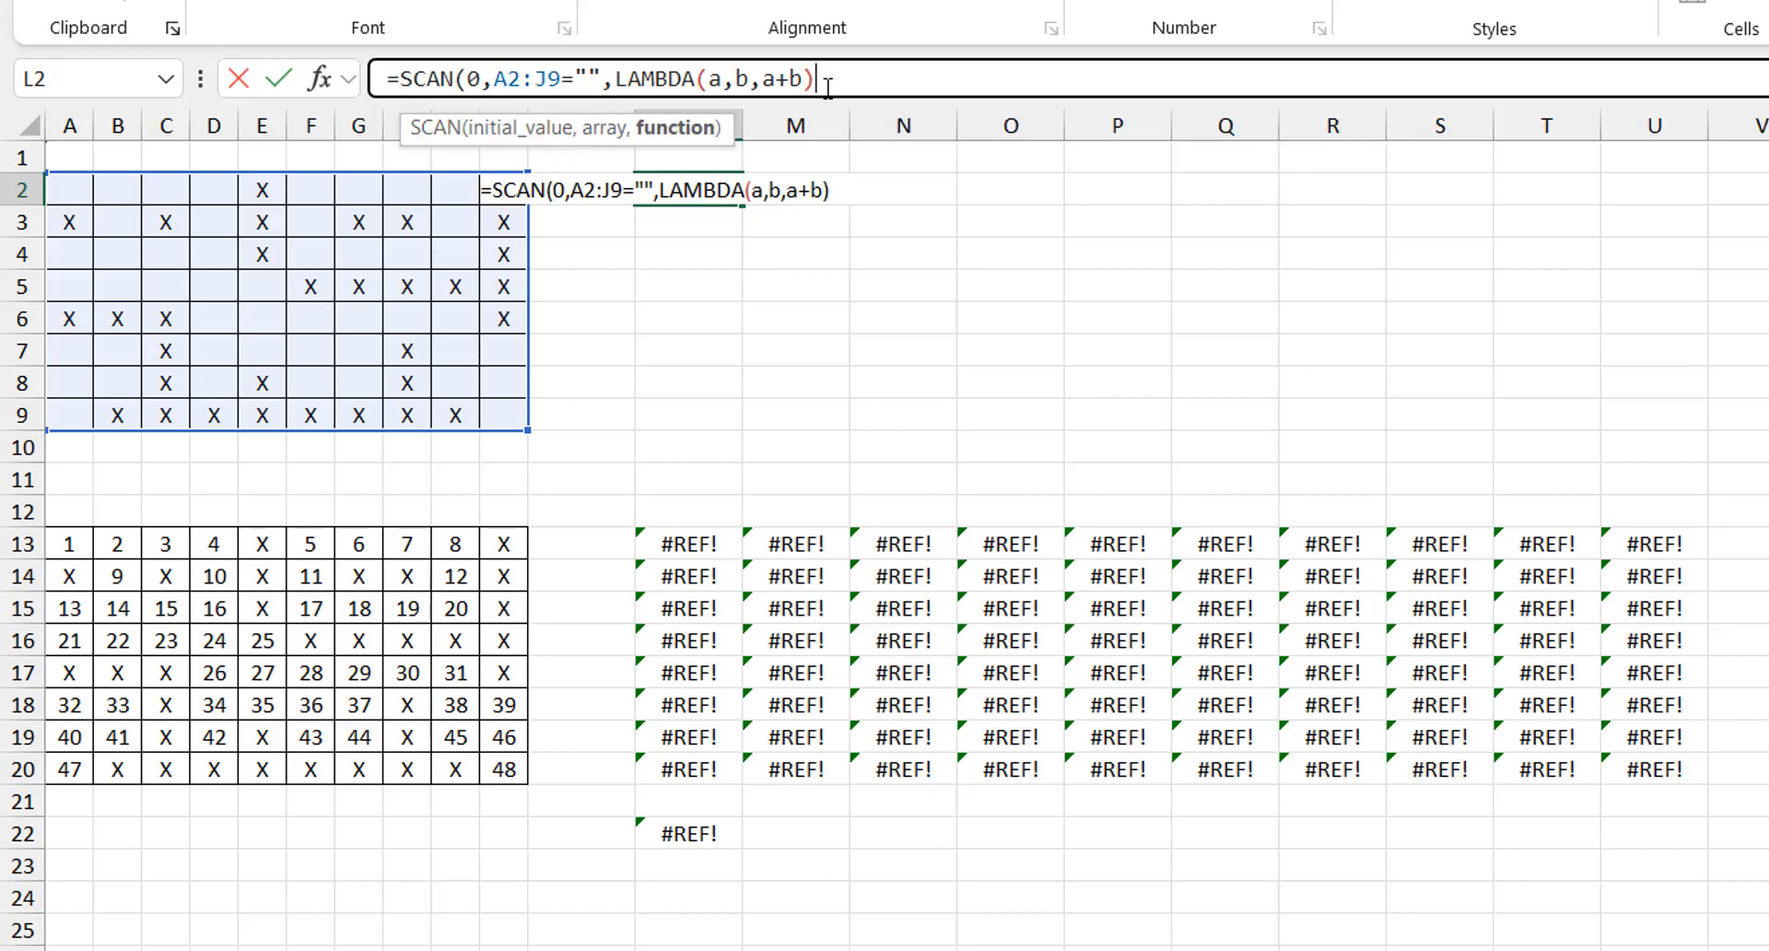
pyautogui.press('Enter')
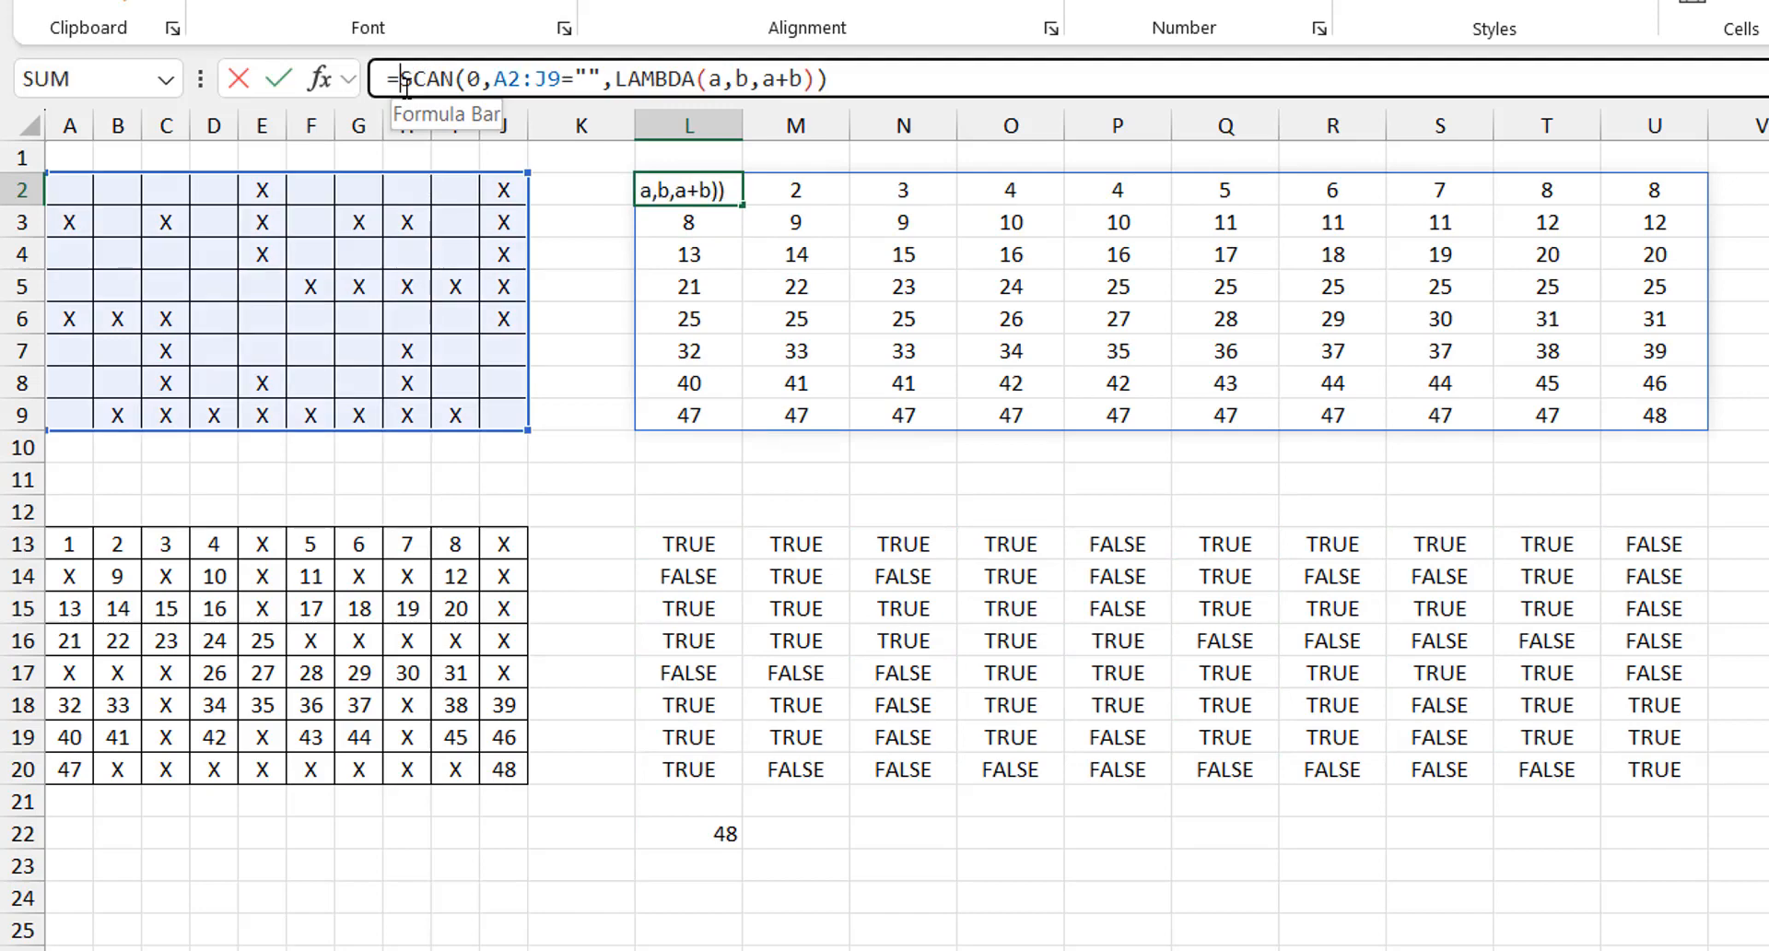
# Wrap the SCAN formula as IF(A2:J9="", SCAN…, "X") in the formula bar, not yet entered.
pyautogui.write('IF(A2:J9="')
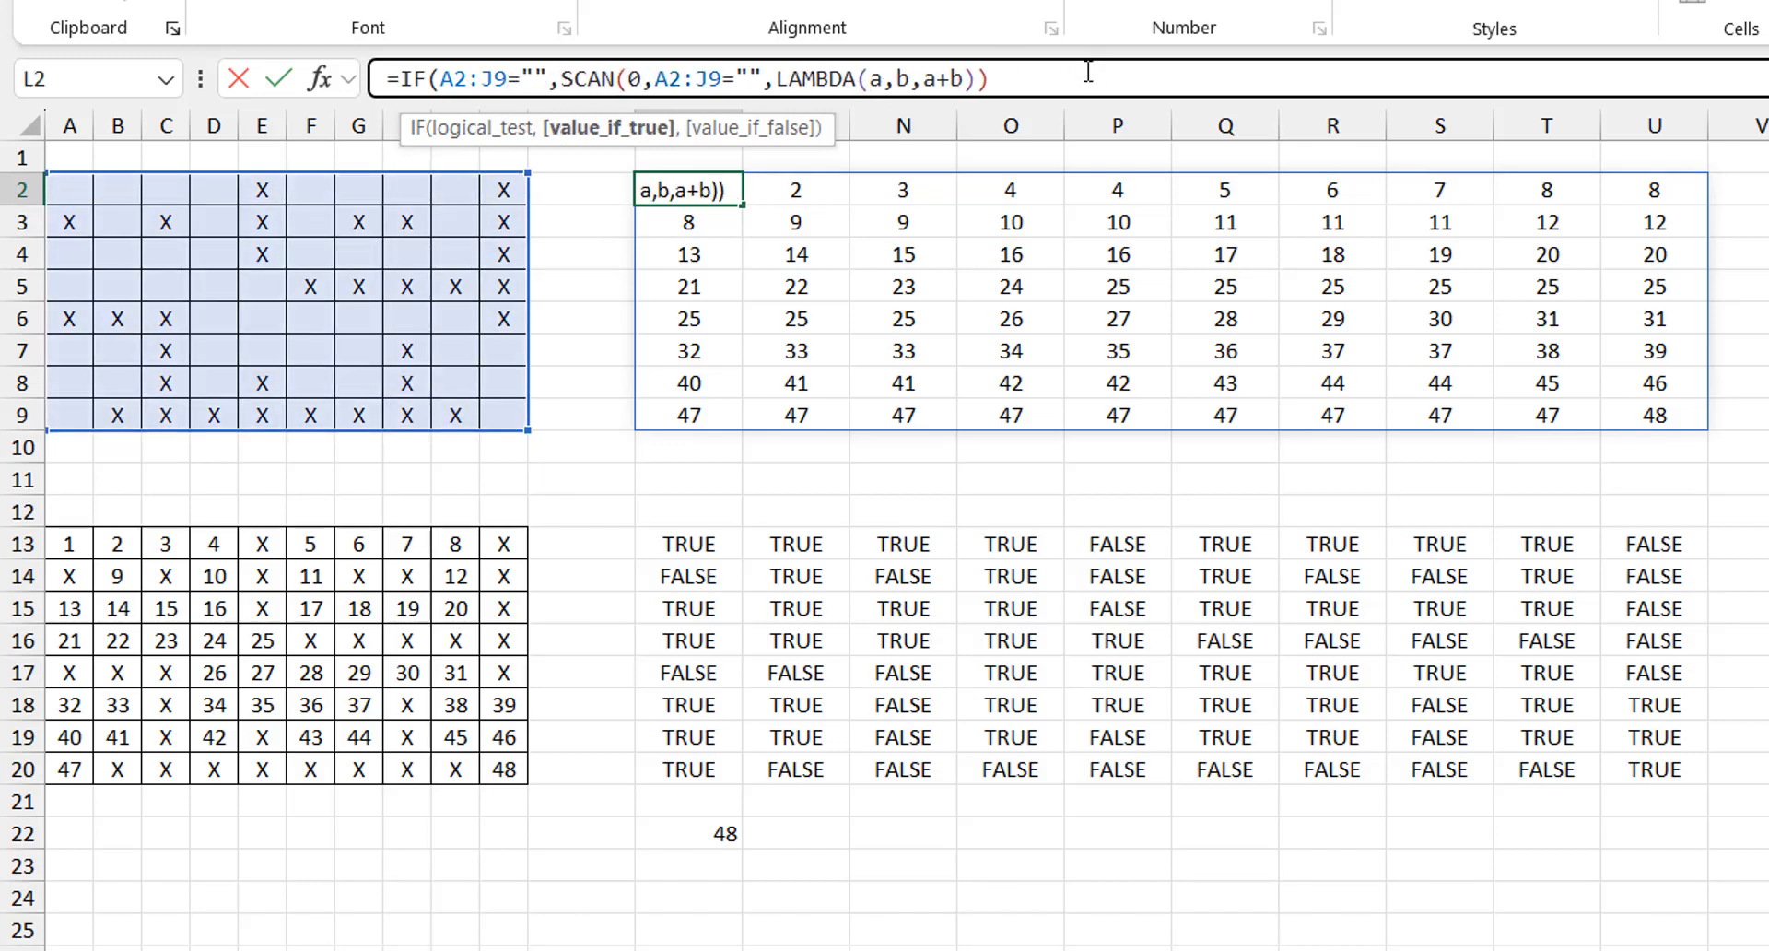
pyautogui.write(',"X')
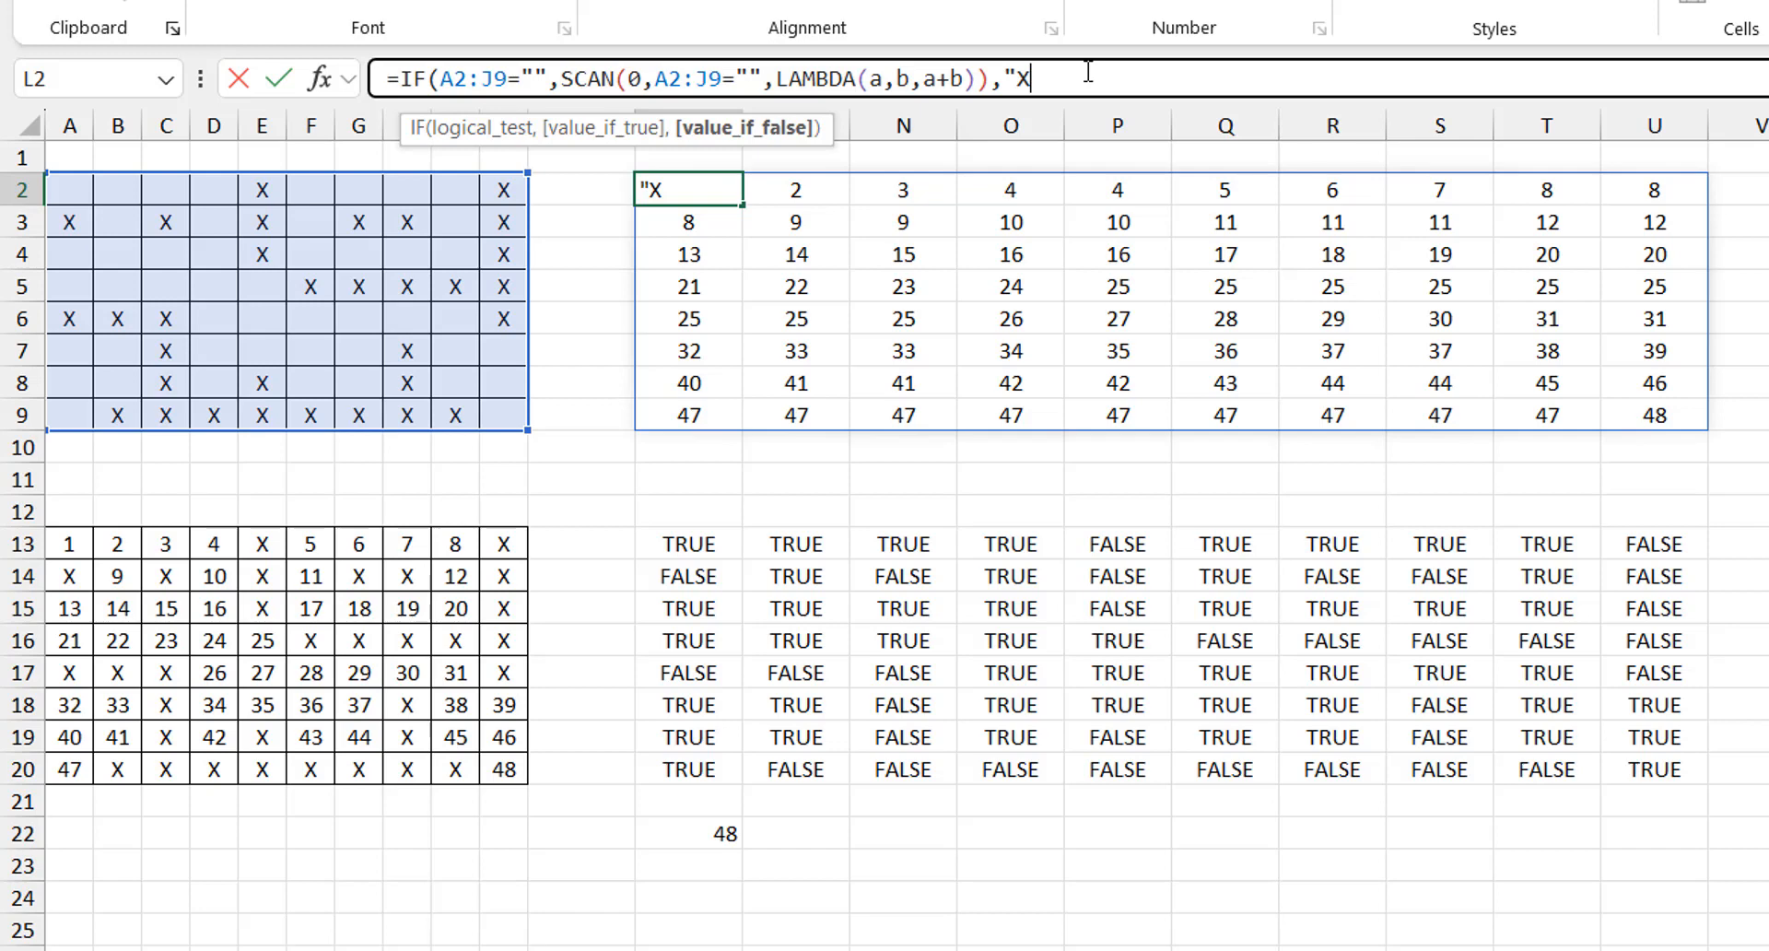
pyautogui.write('"')
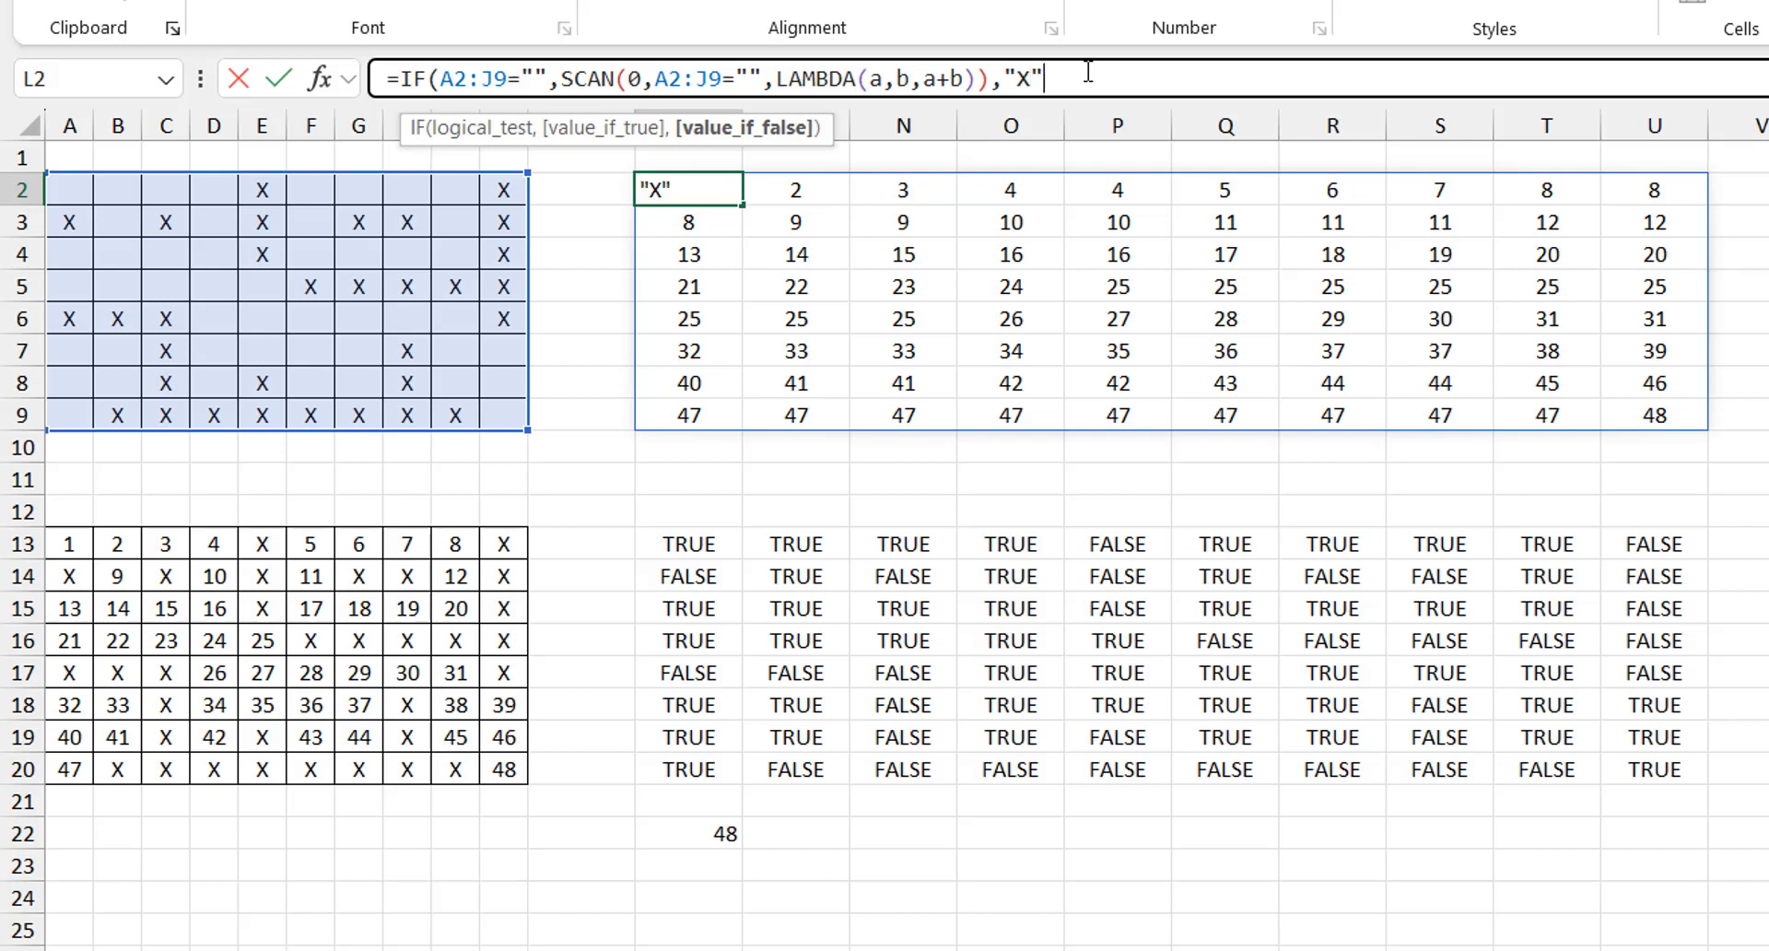
pyautogui.write(')')
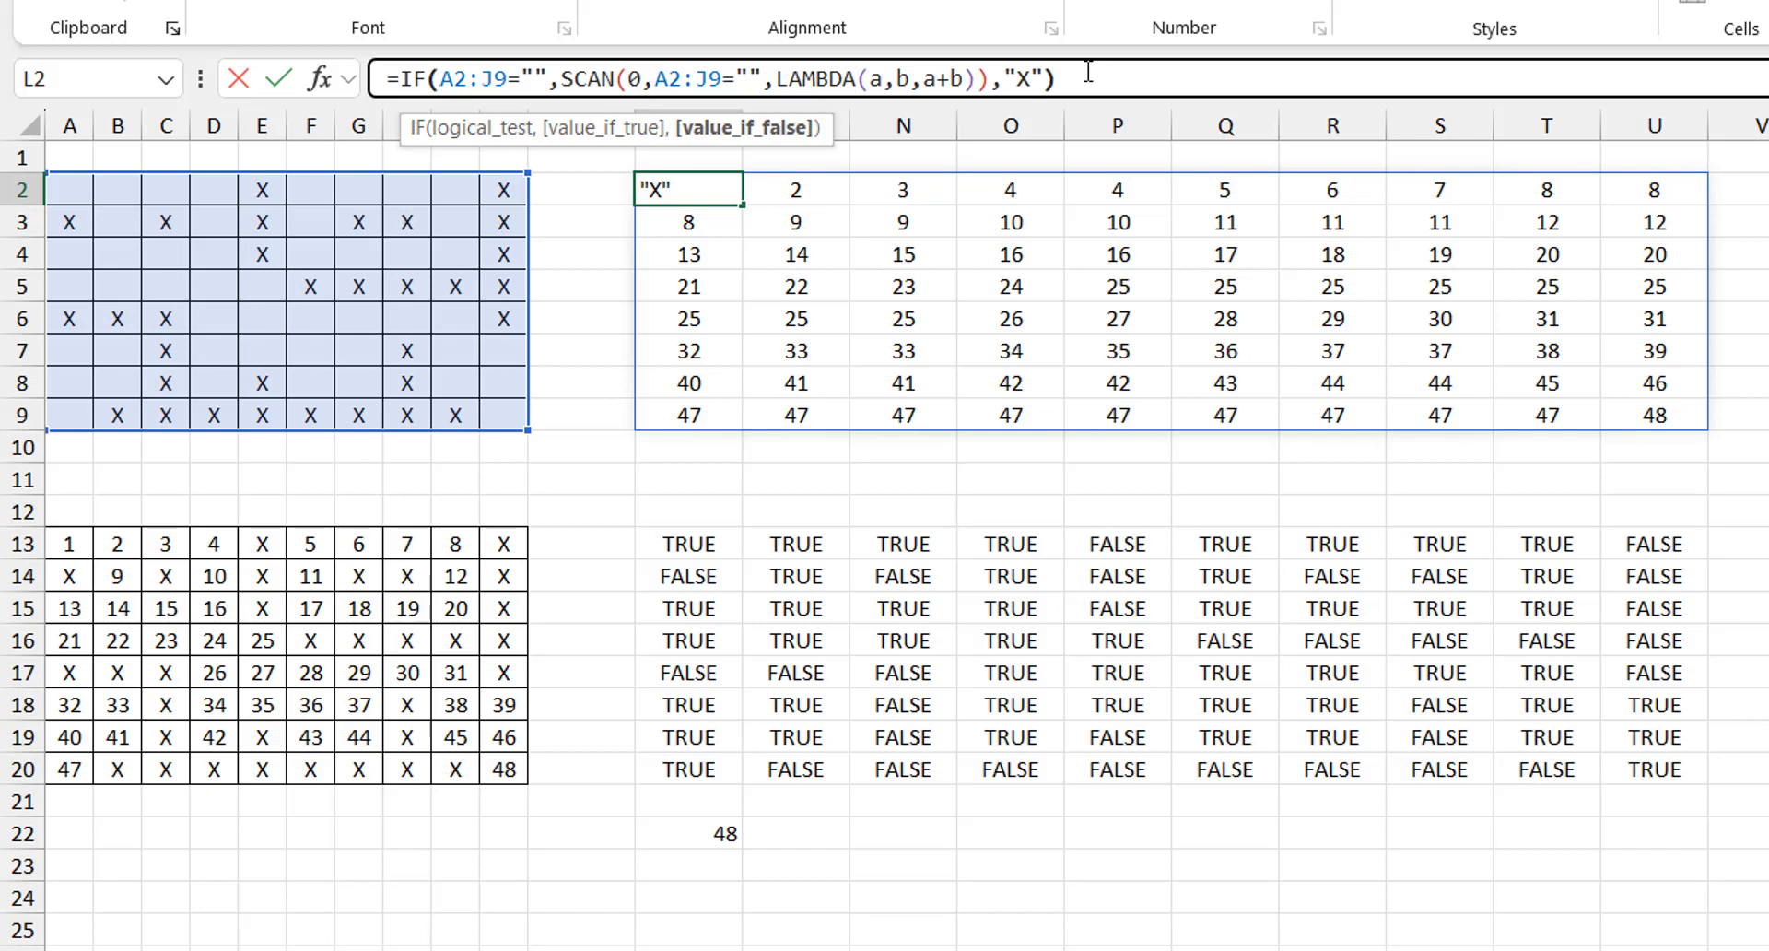